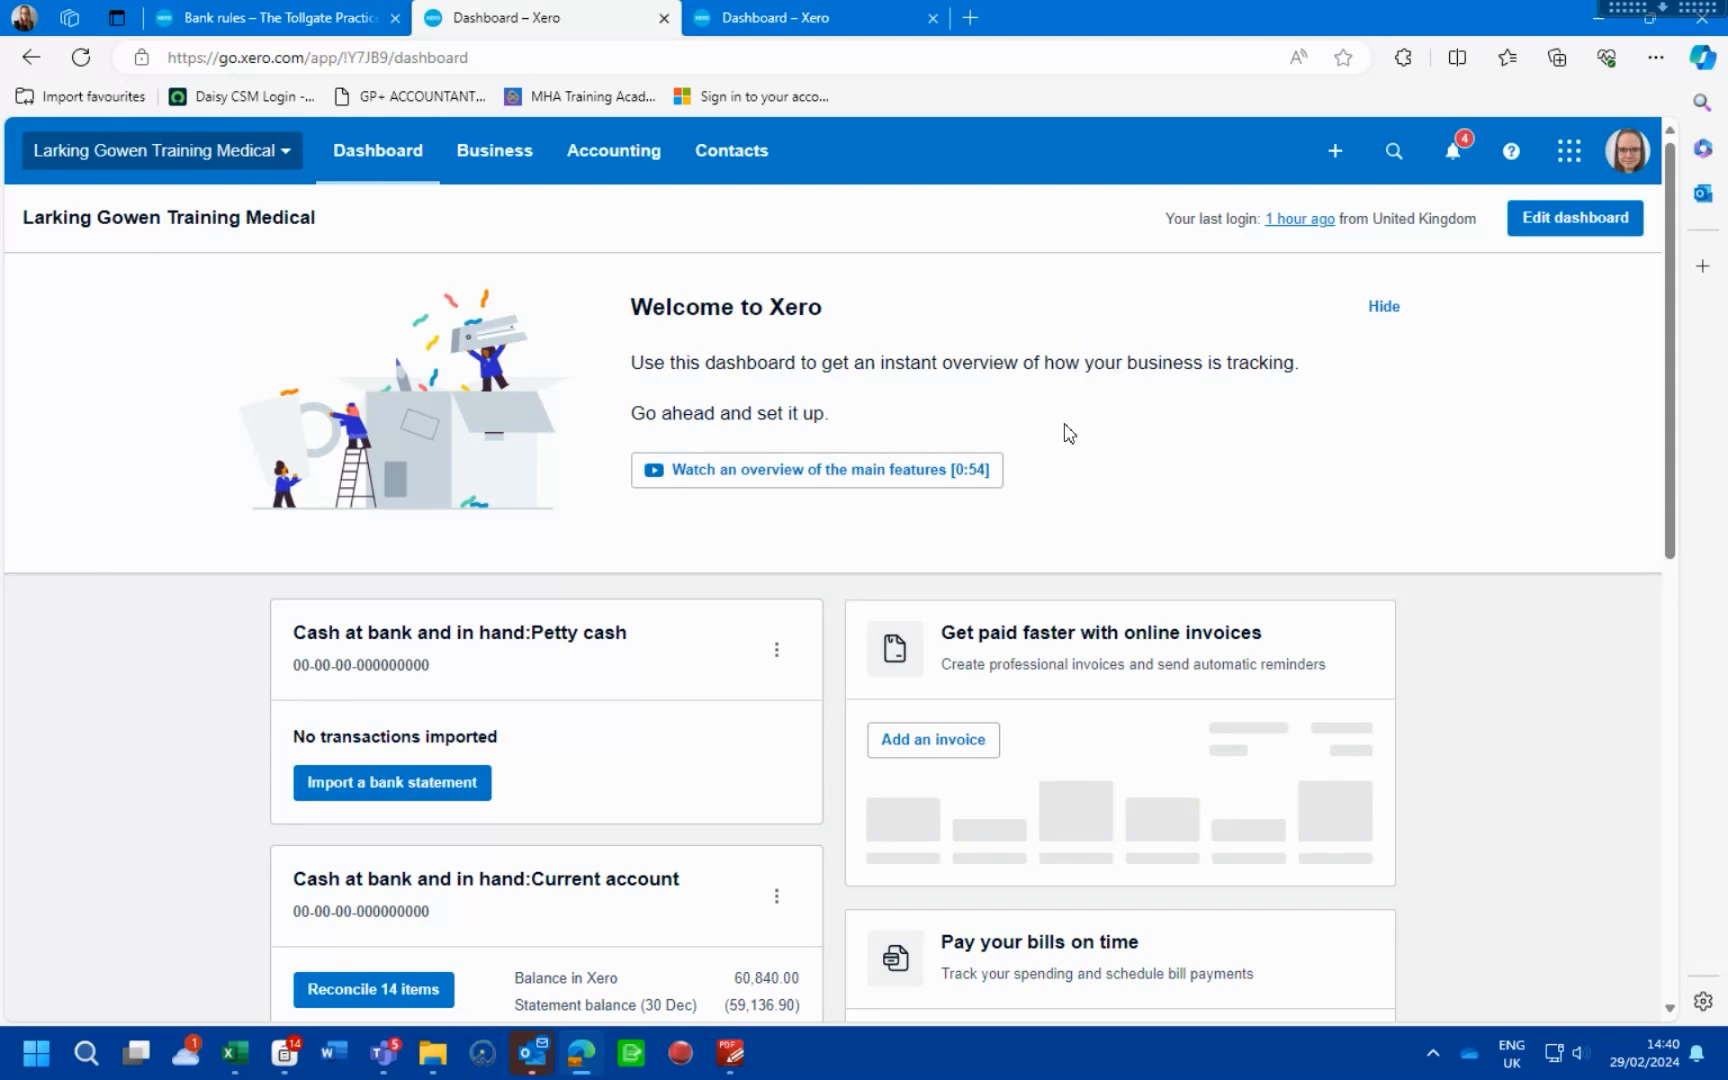
mouse_move(1186, 499)
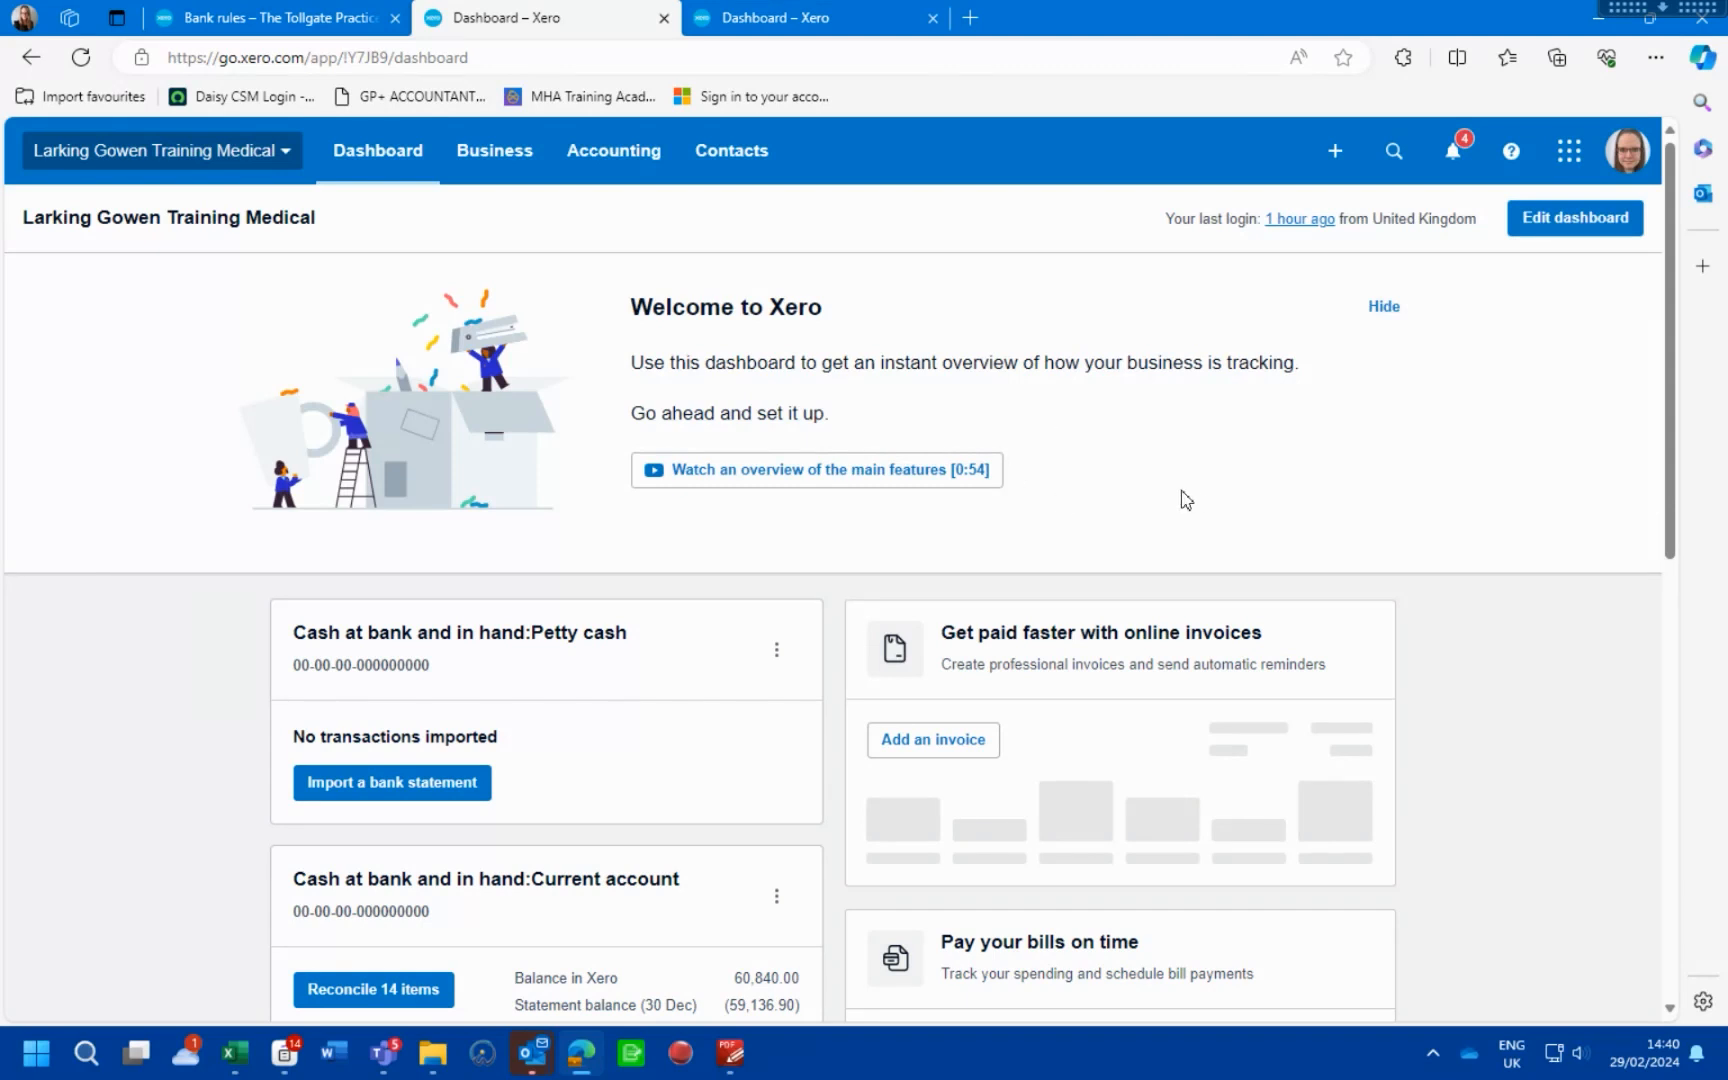
mouse_move(1198, 494)
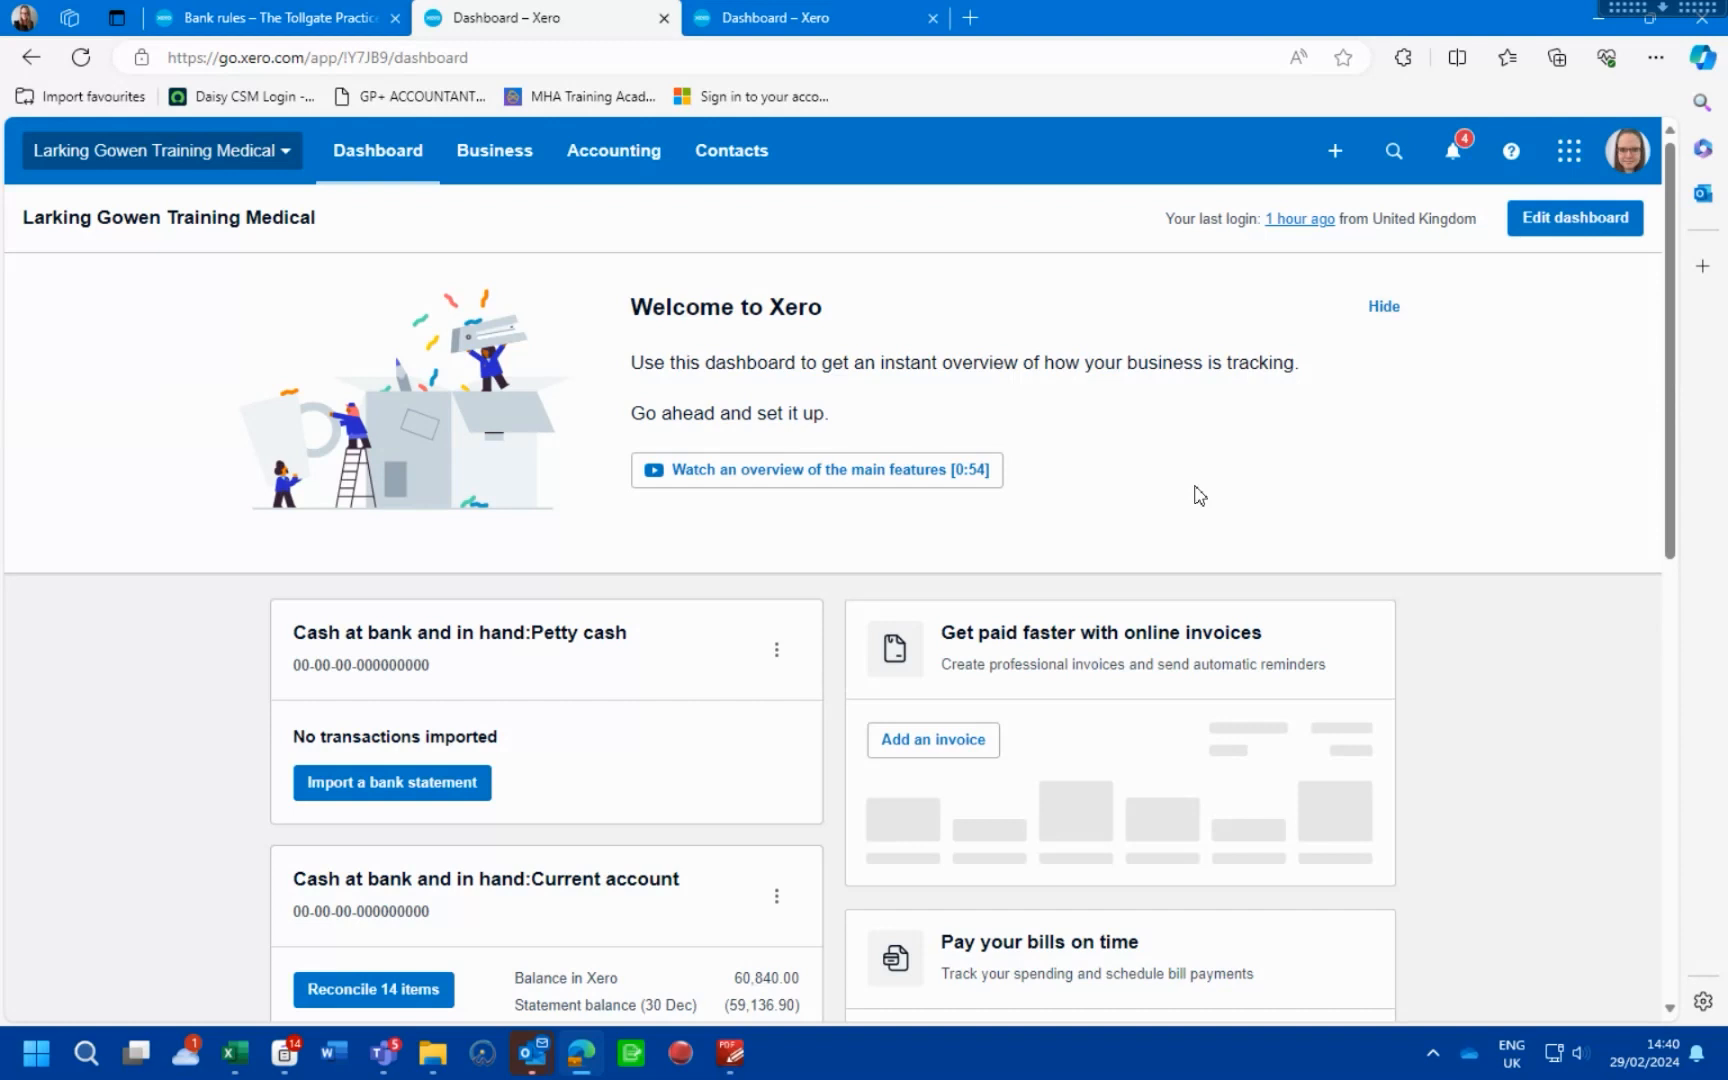
mouse_move(1130, 454)
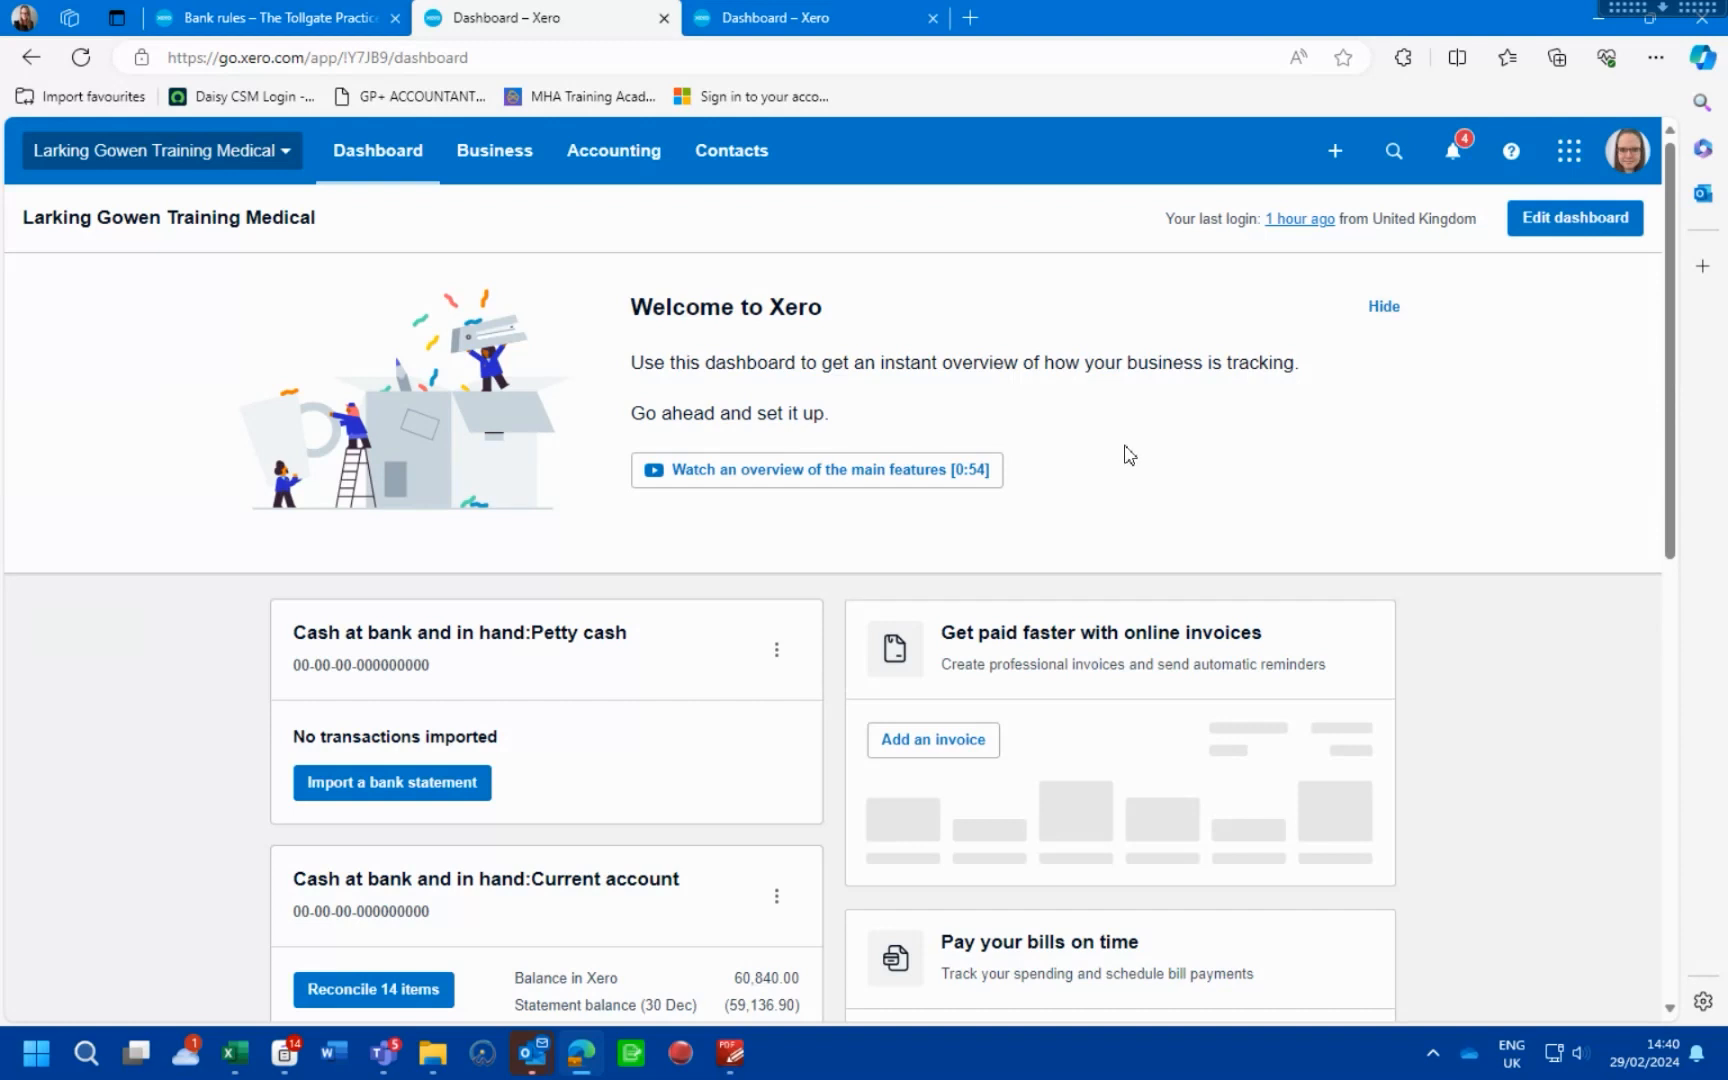
Go to the Current account's Bank Rules page from its dashboard options menu
click(776, 625)
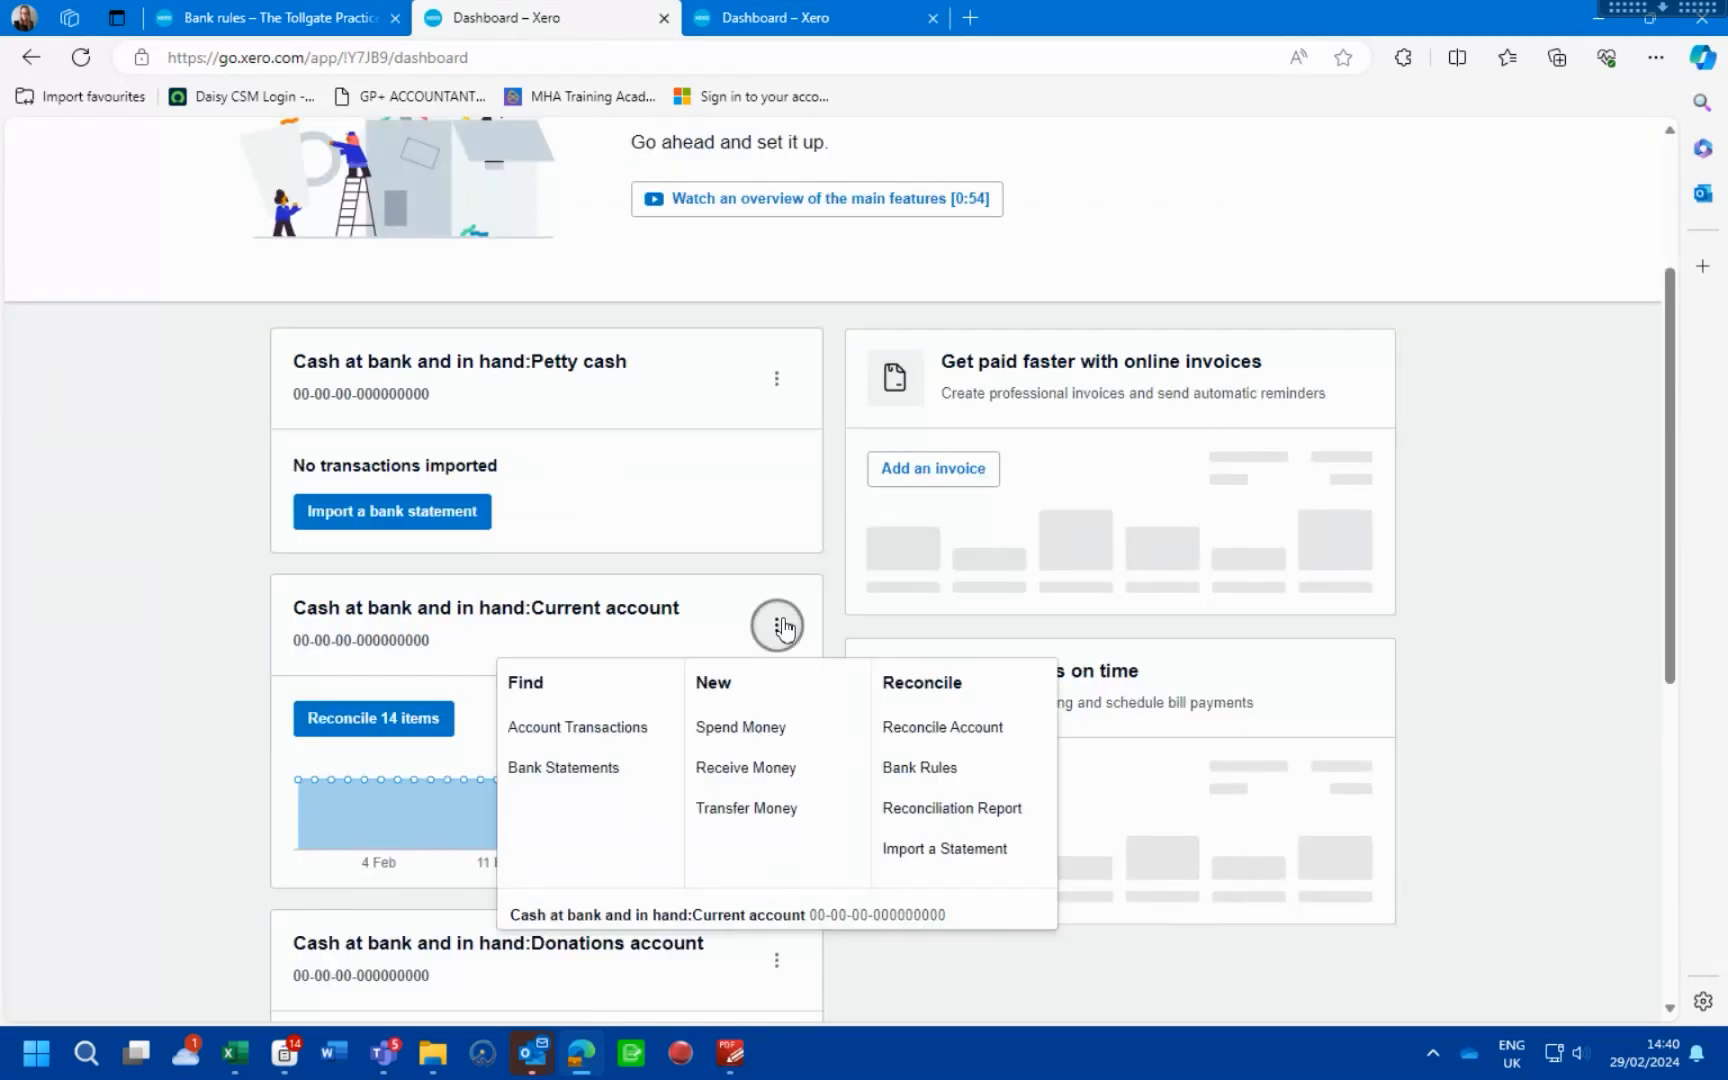
click(919, 767)
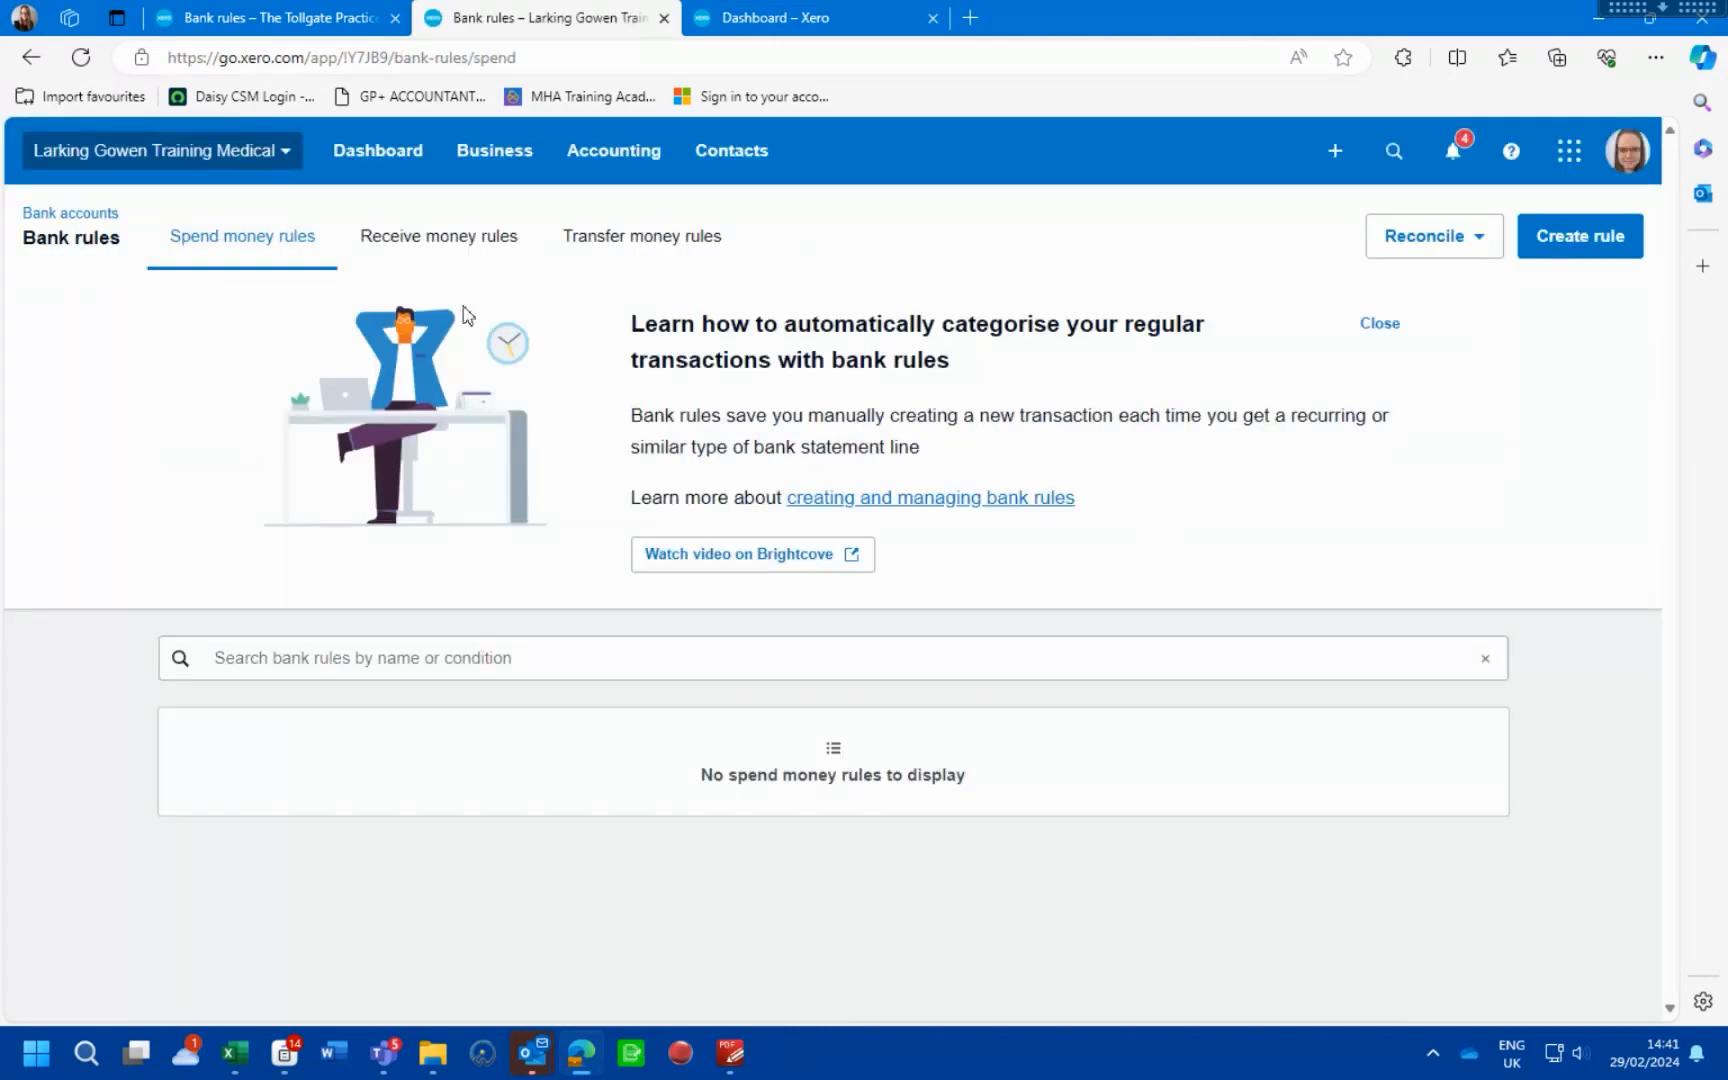
mouse_move(1578, 236)
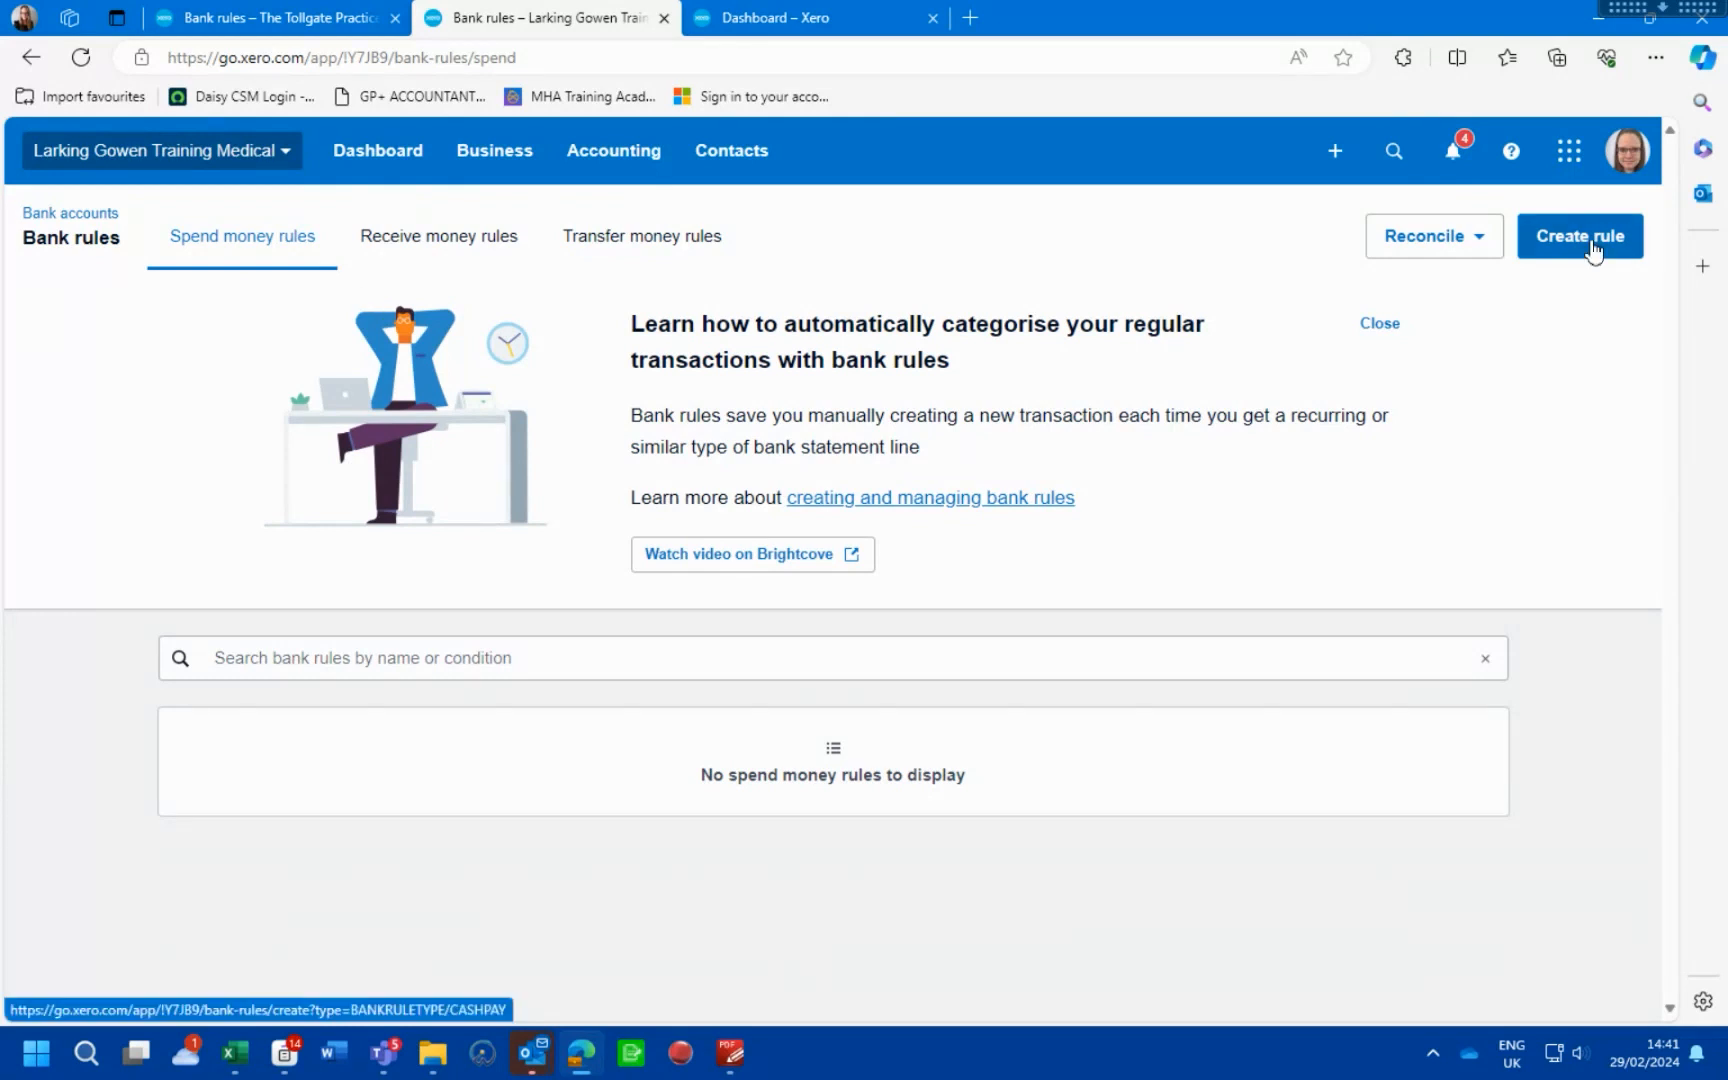
Begin a spend money rule matching text 'Anglian Water' with contact Anglian Water
click(1578, 236)
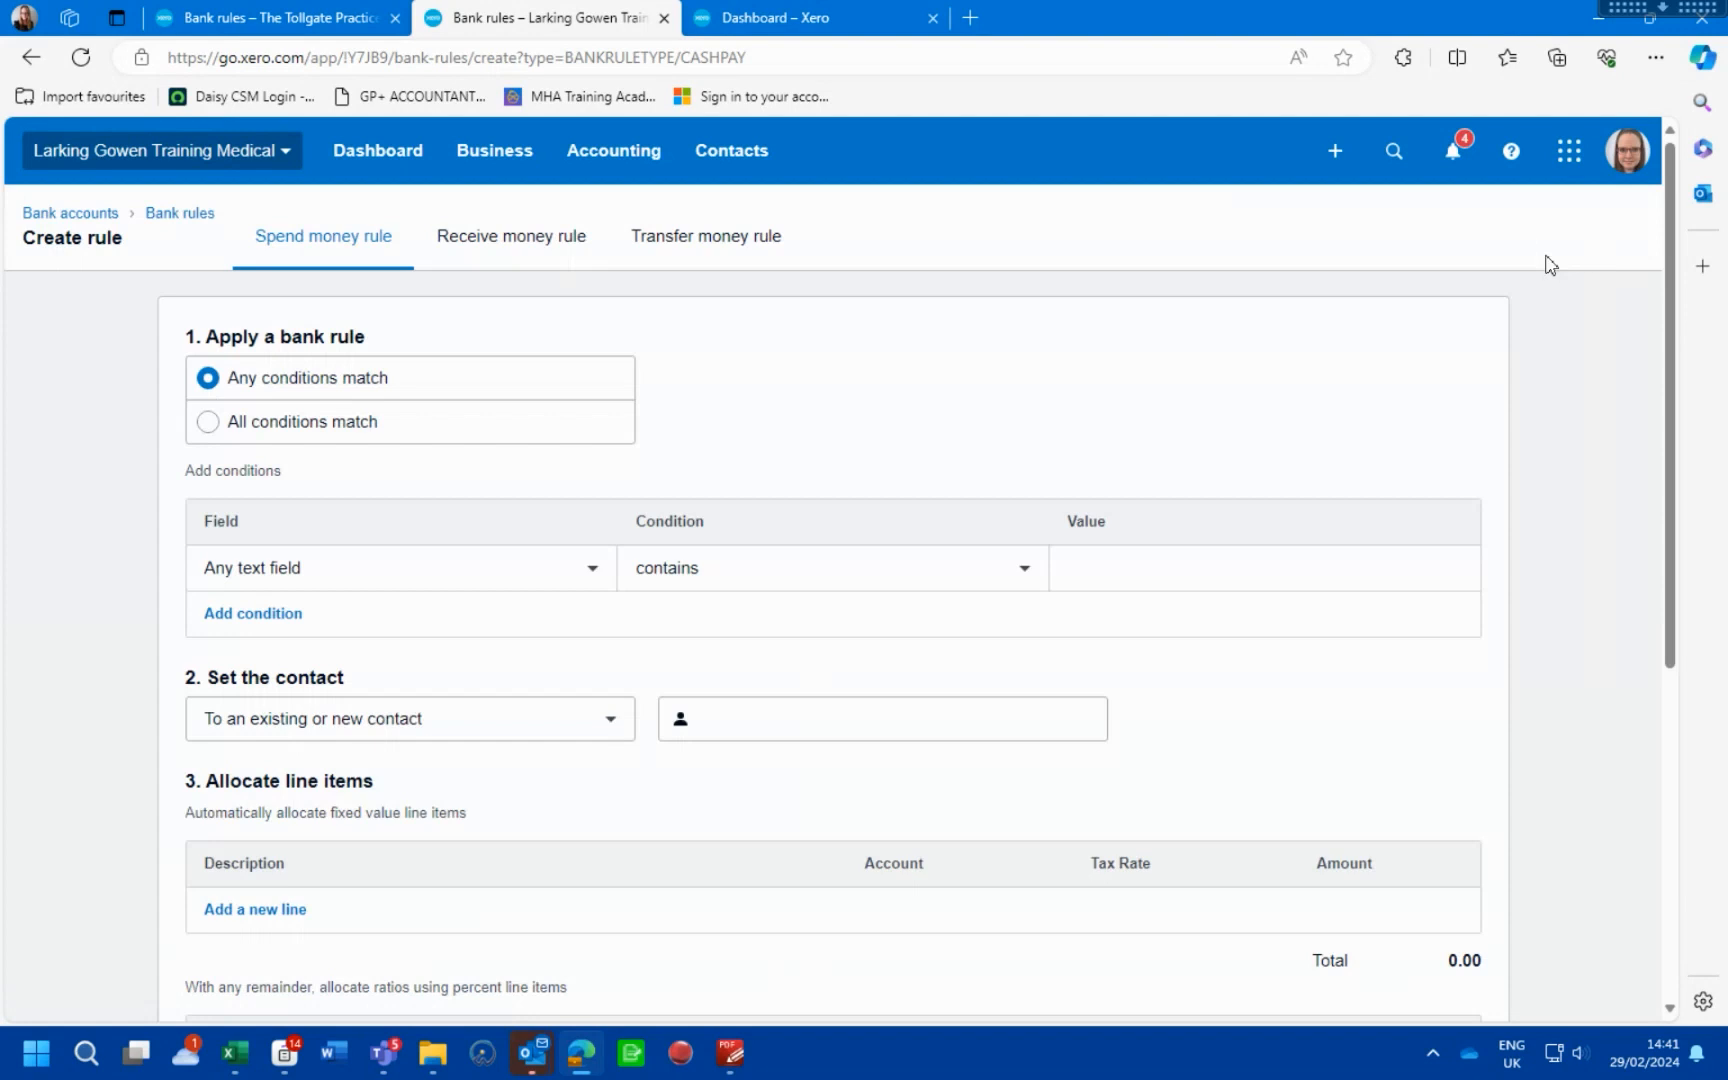
mouse_move(285, 264)
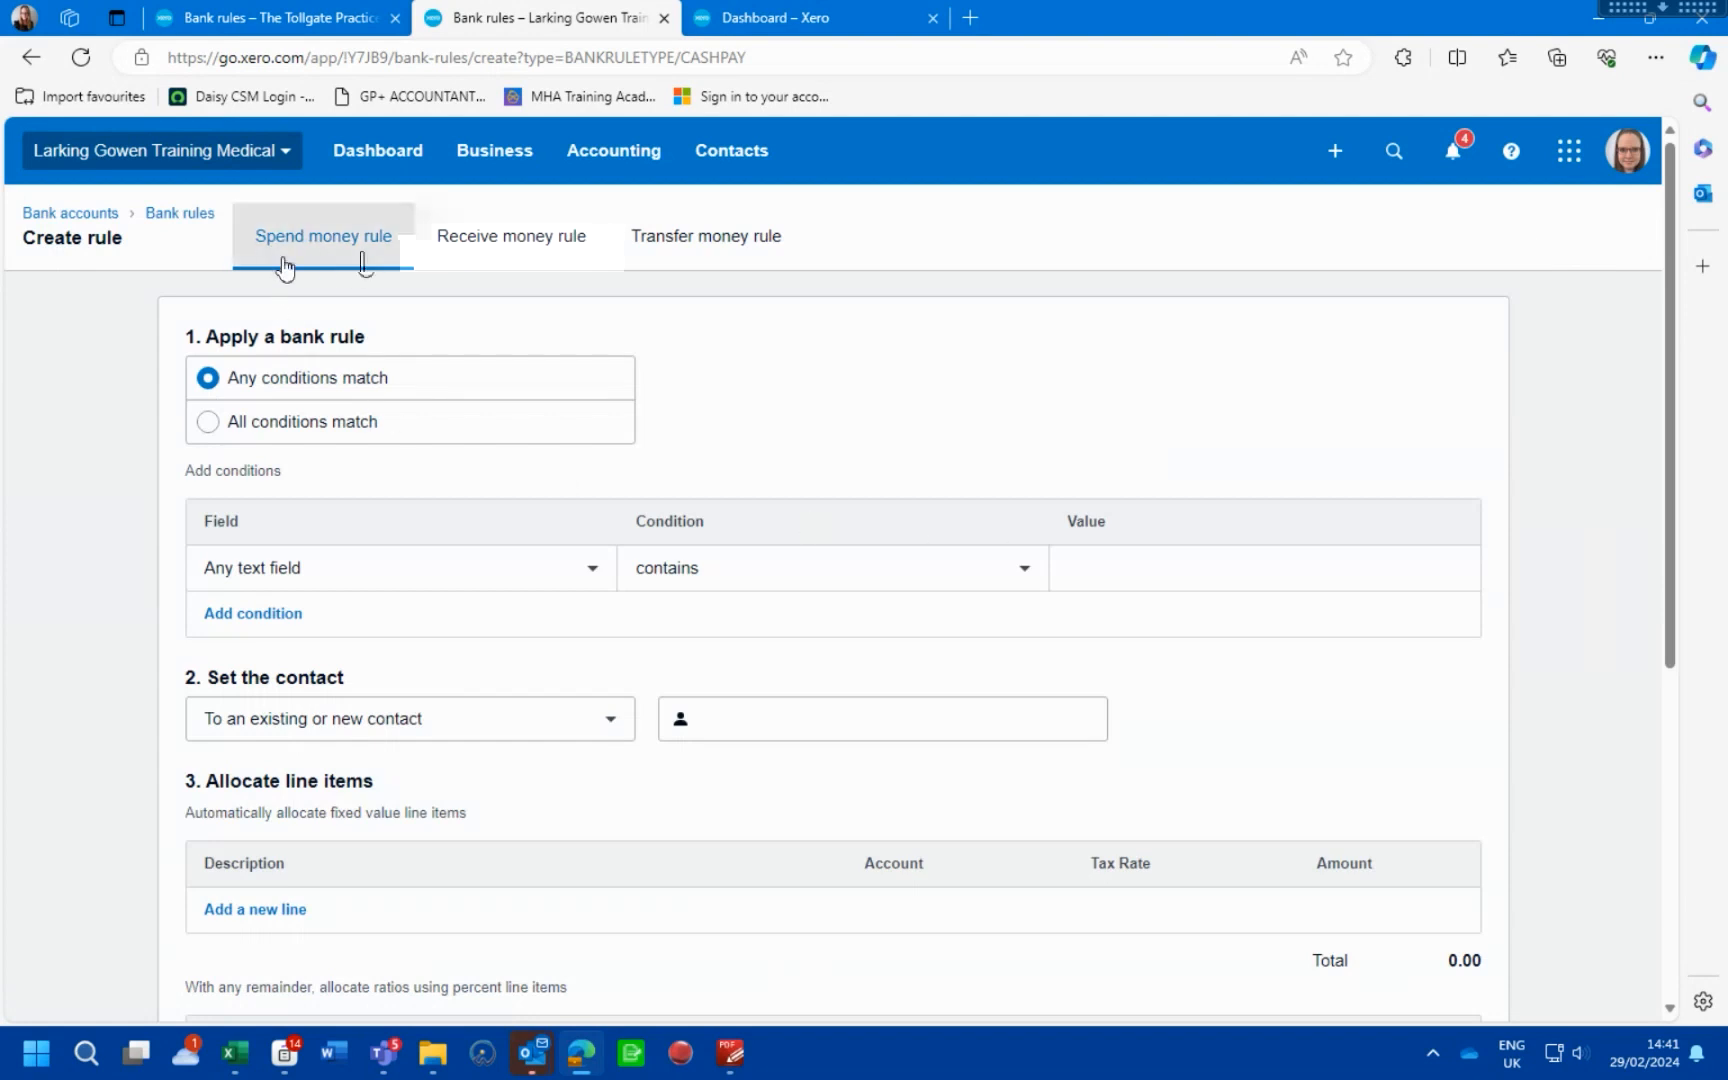
click(1264, 568)
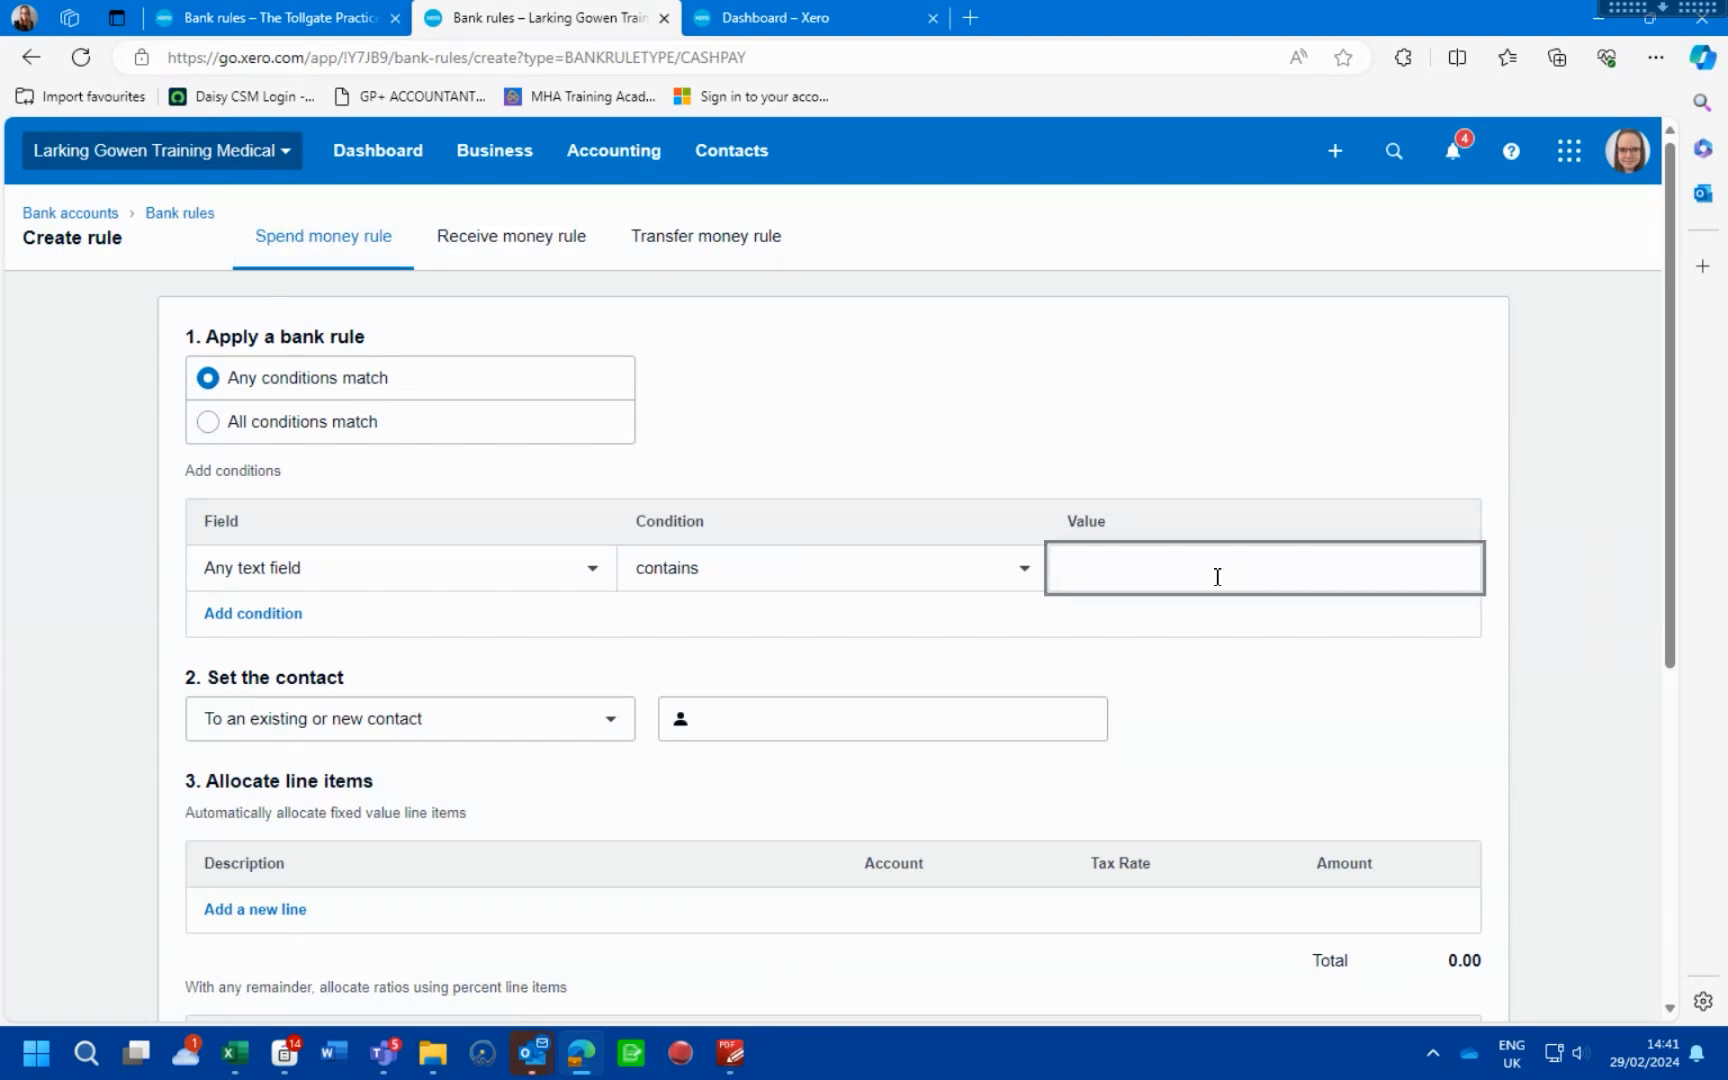
text(Anglian)
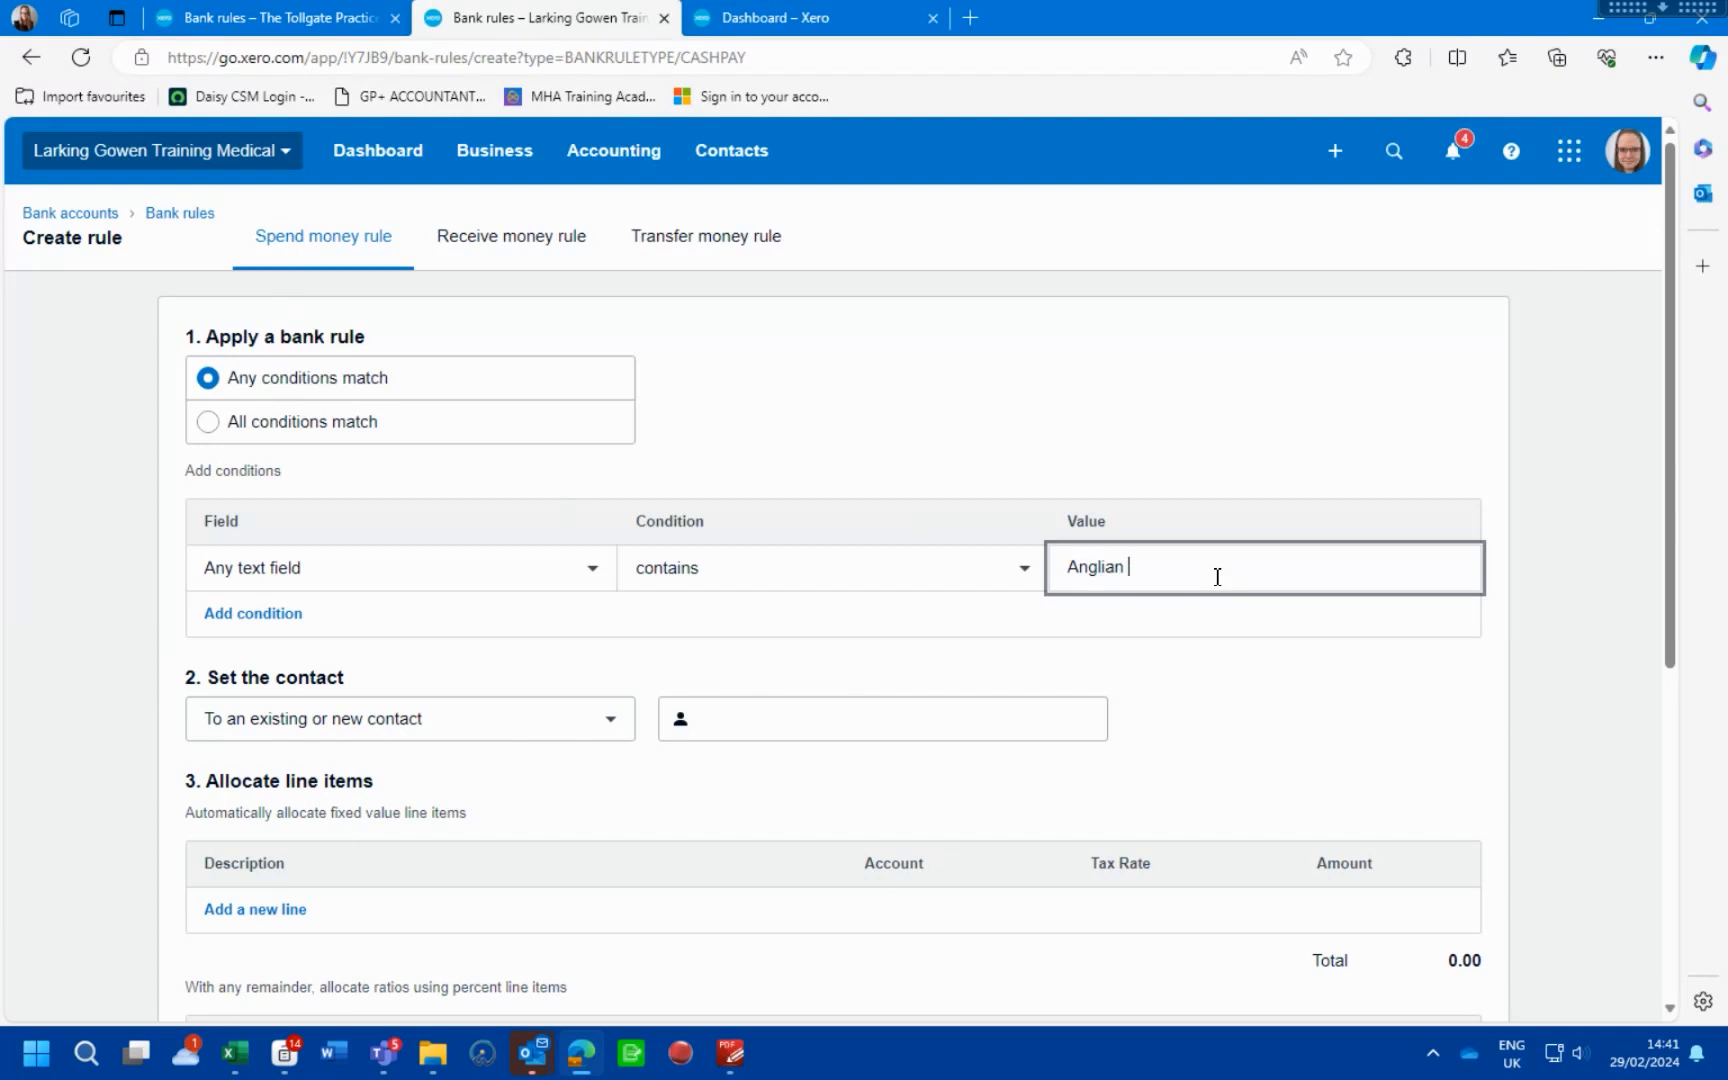
text(Water)
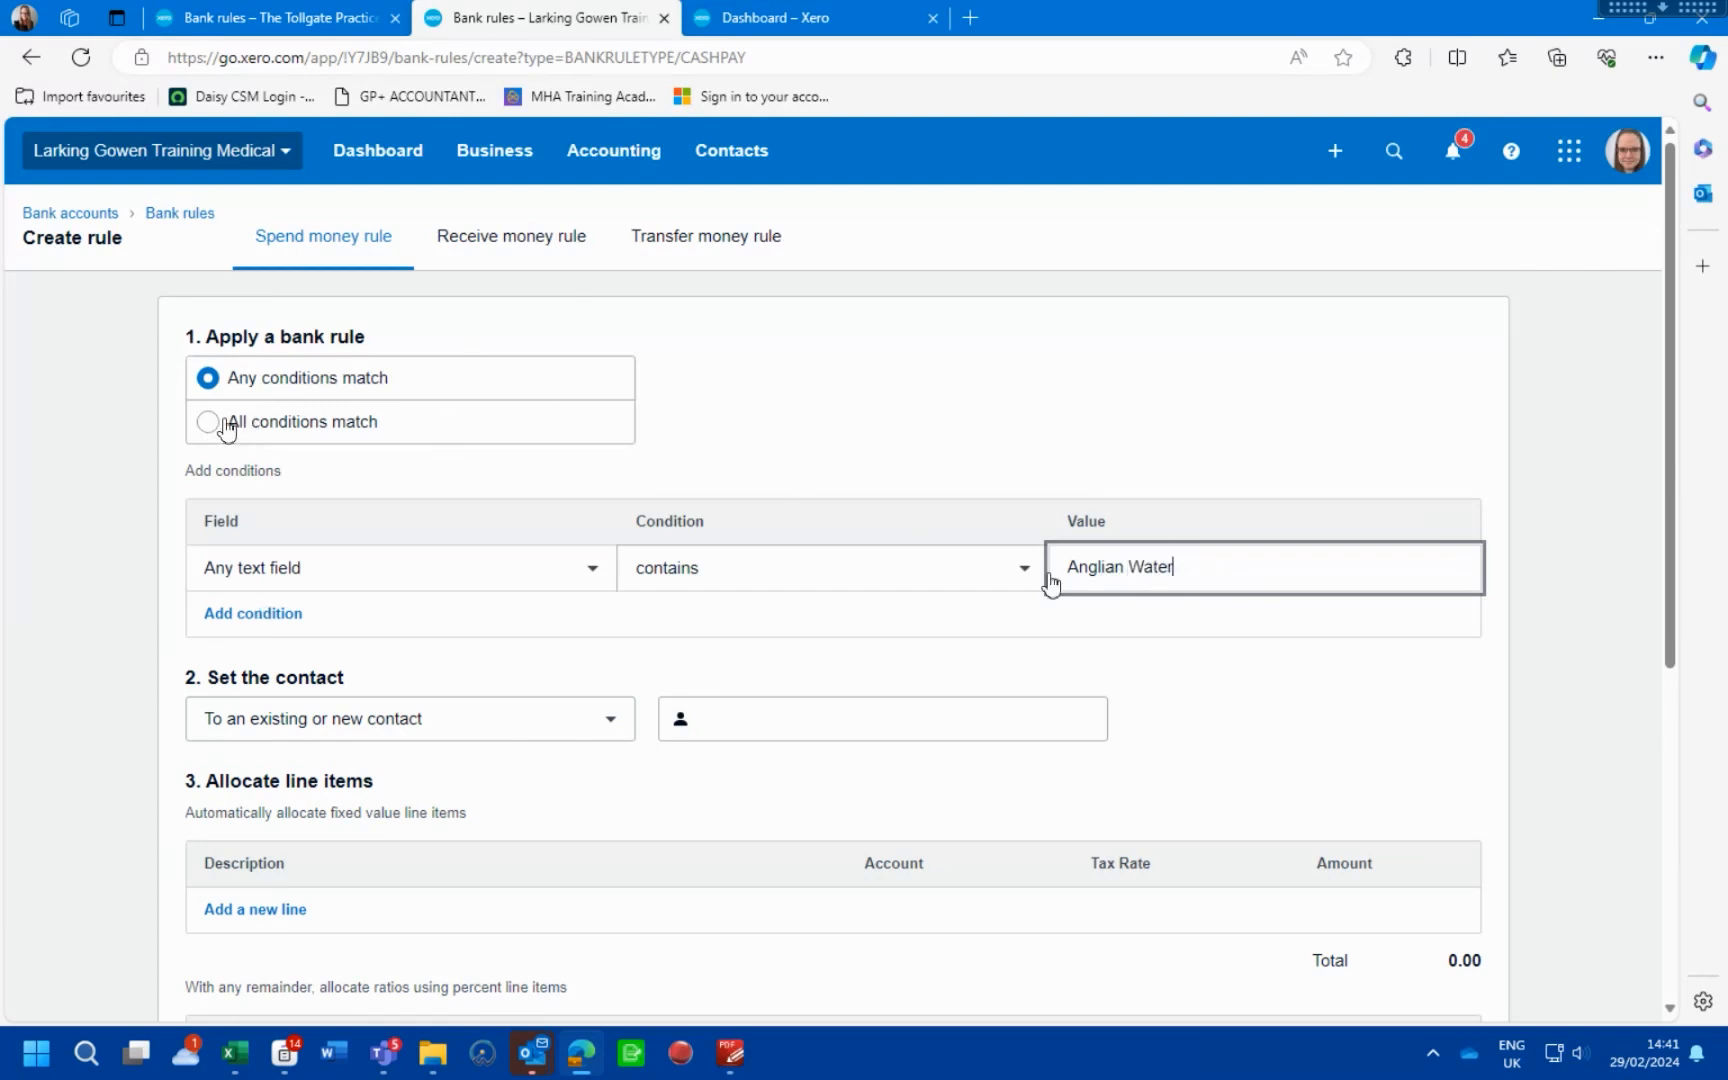
click(881, 717)
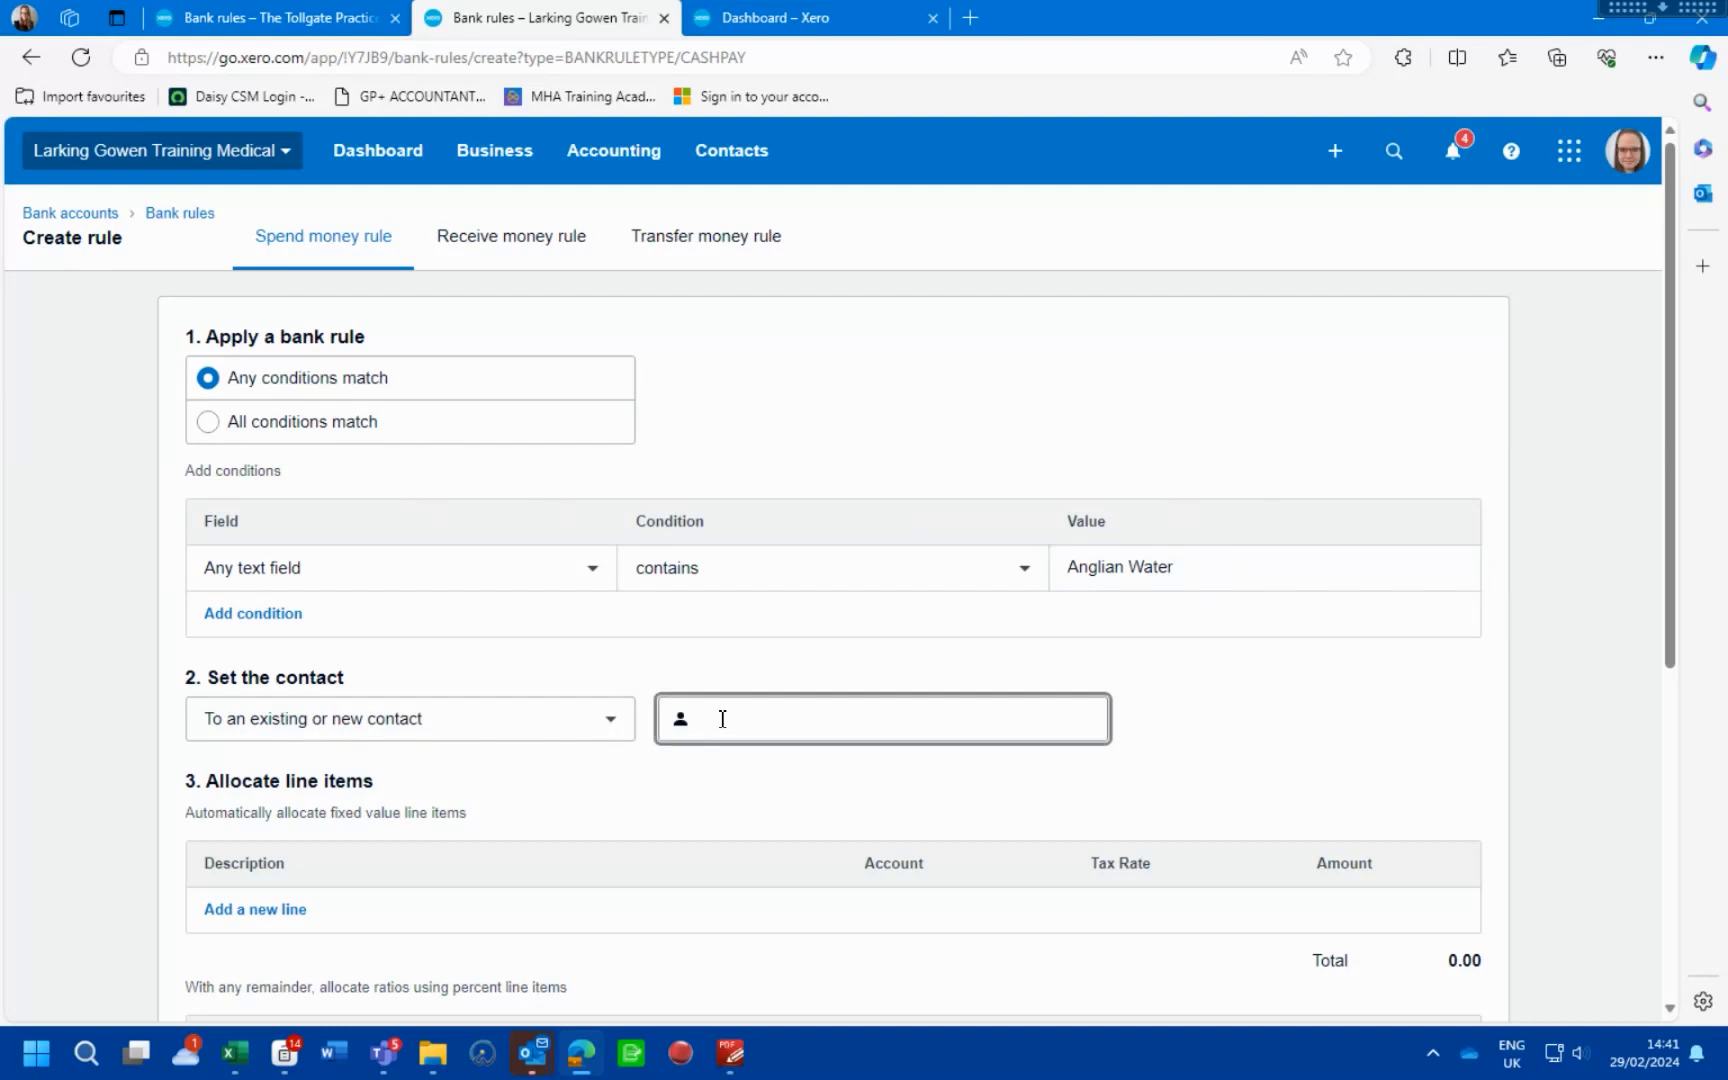
text(Anglian Water)
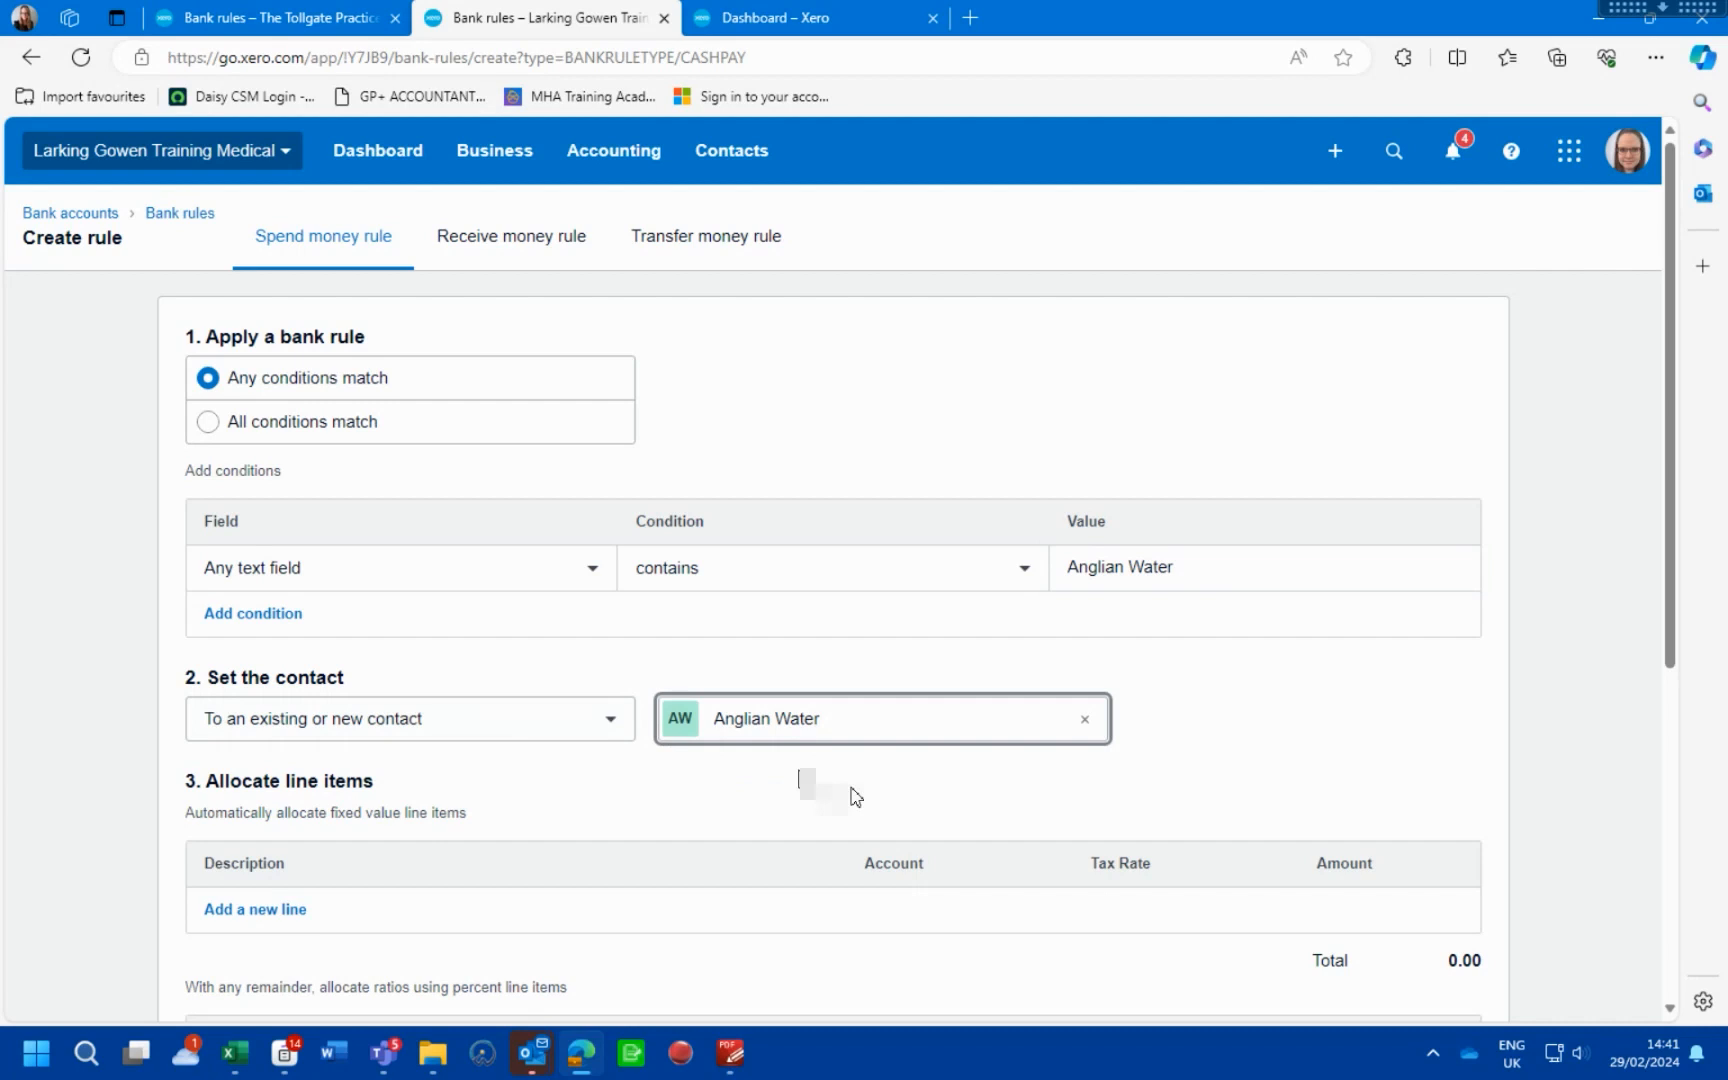
scroll(down, 3)
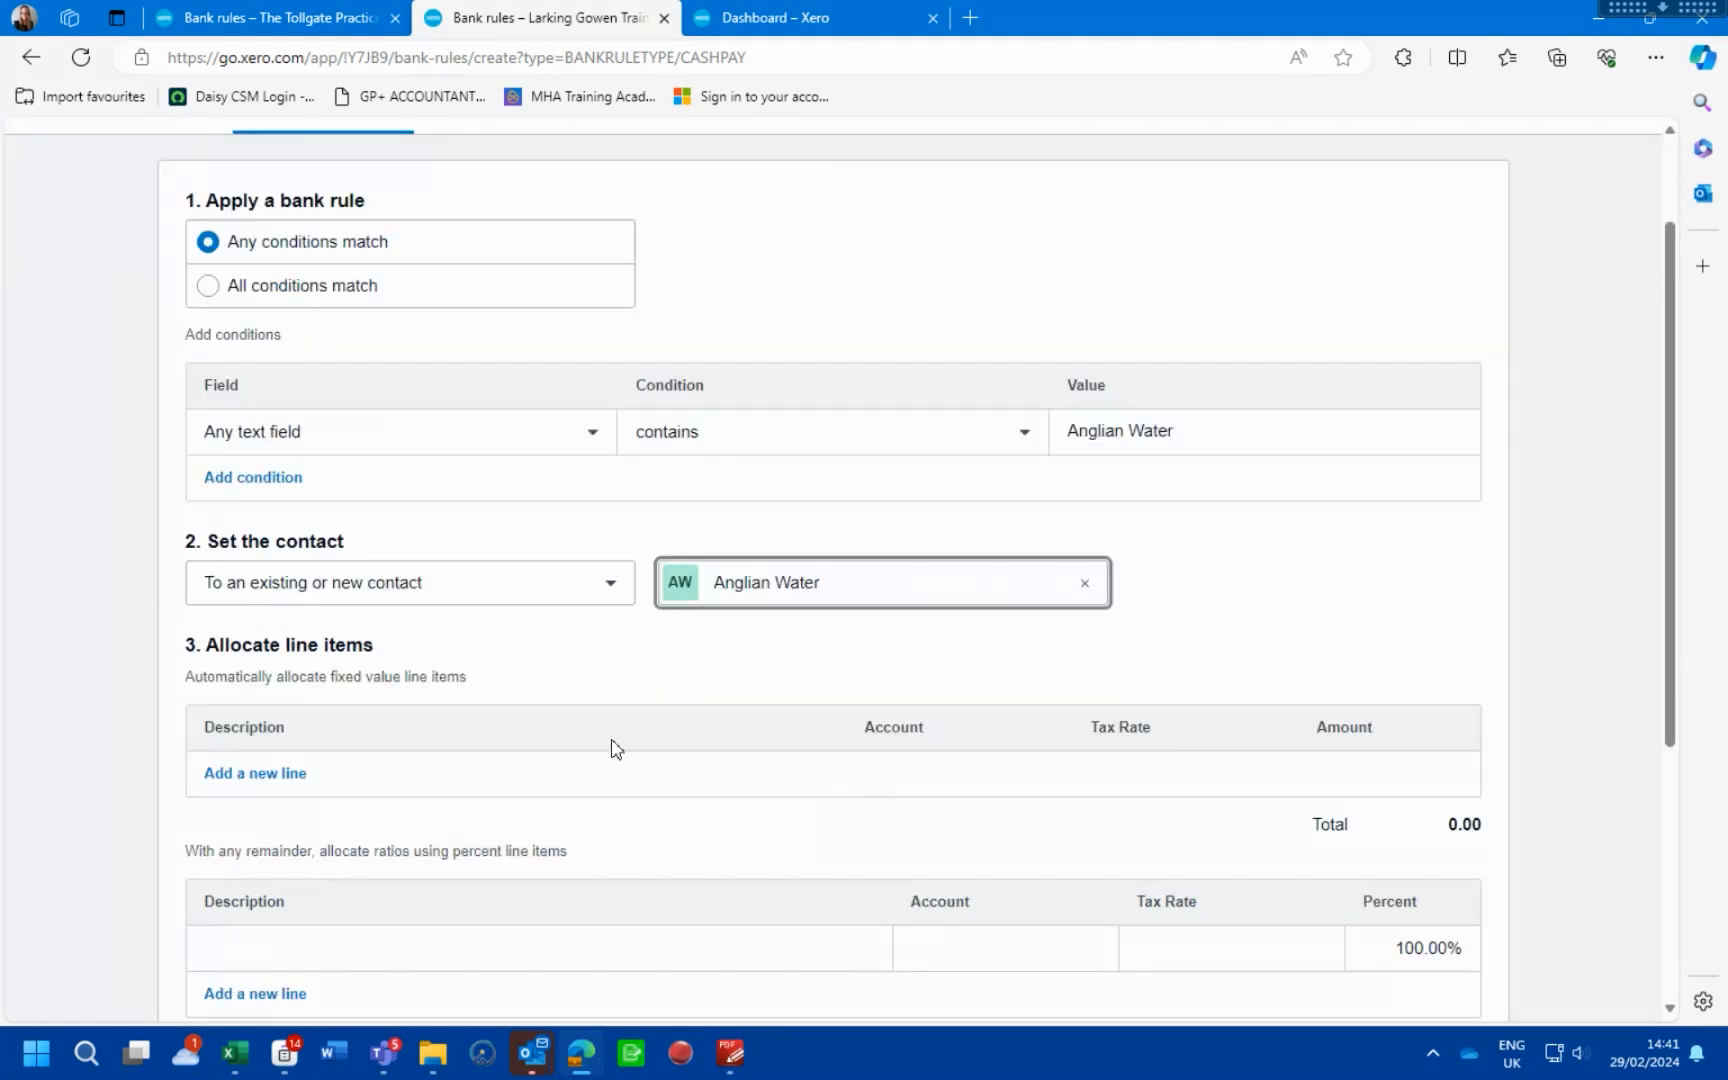
scroll(down, 3)
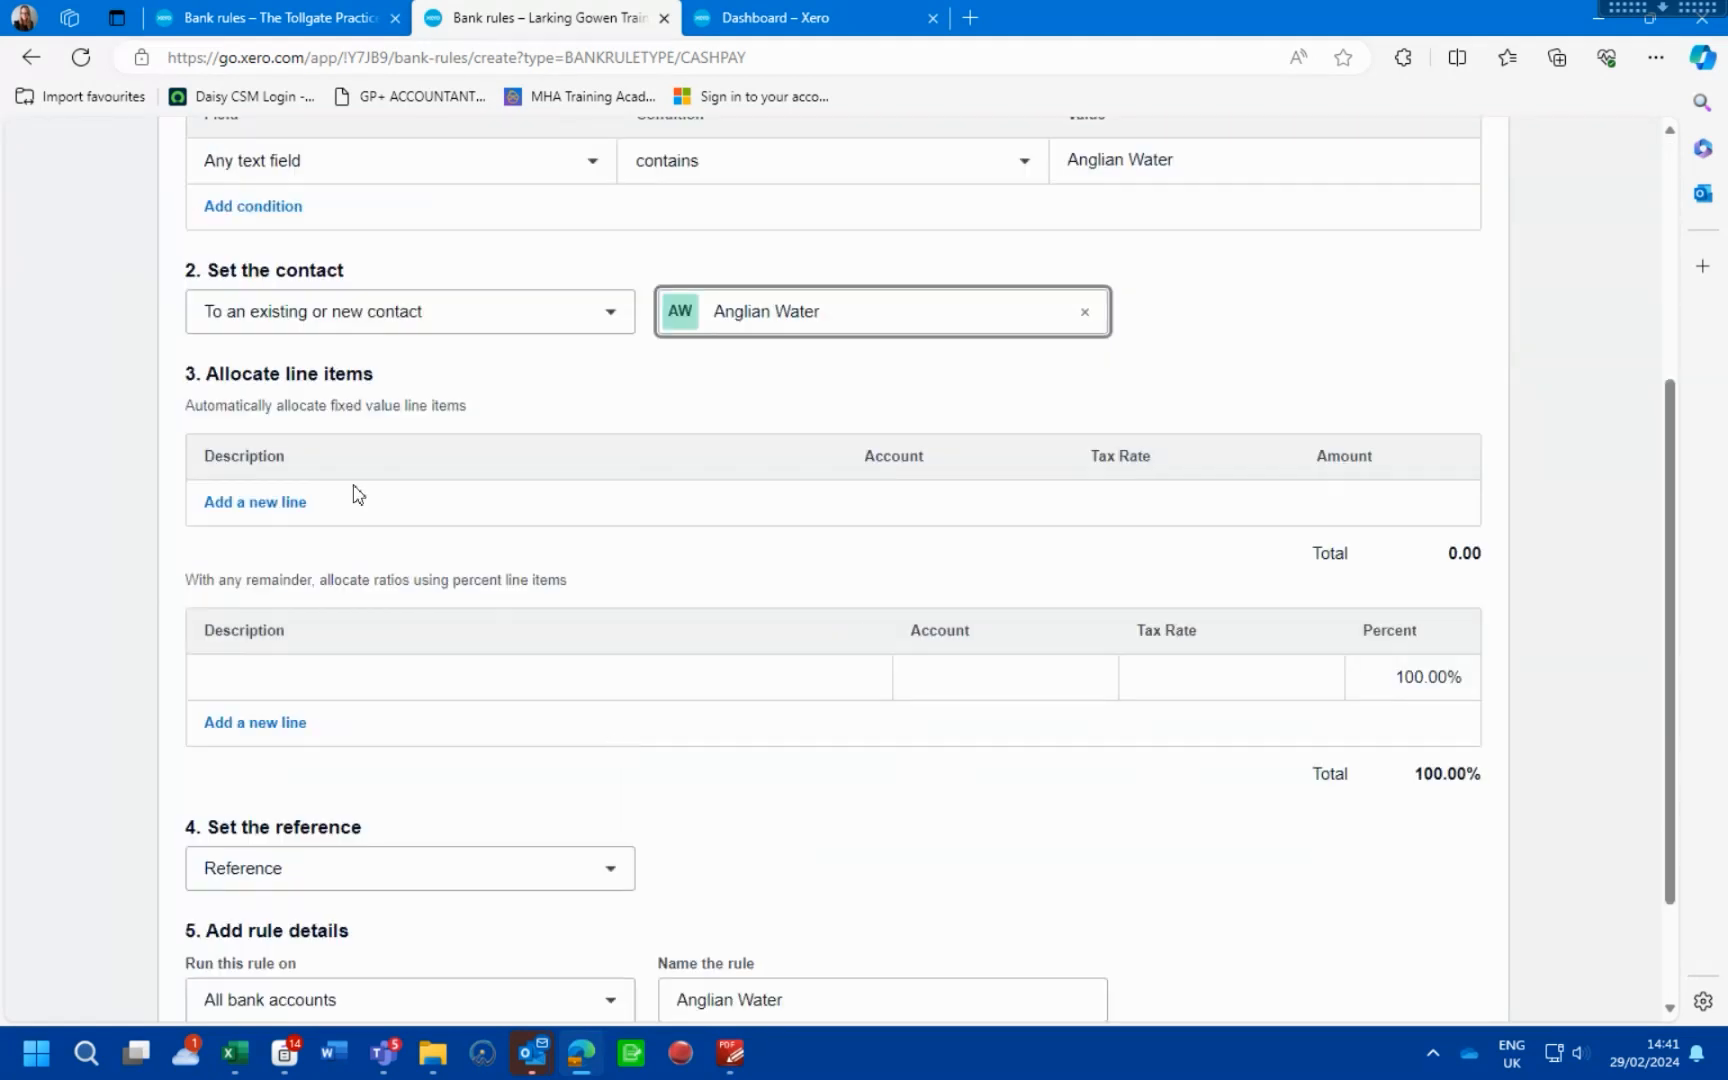
mouse_move(396, 442)
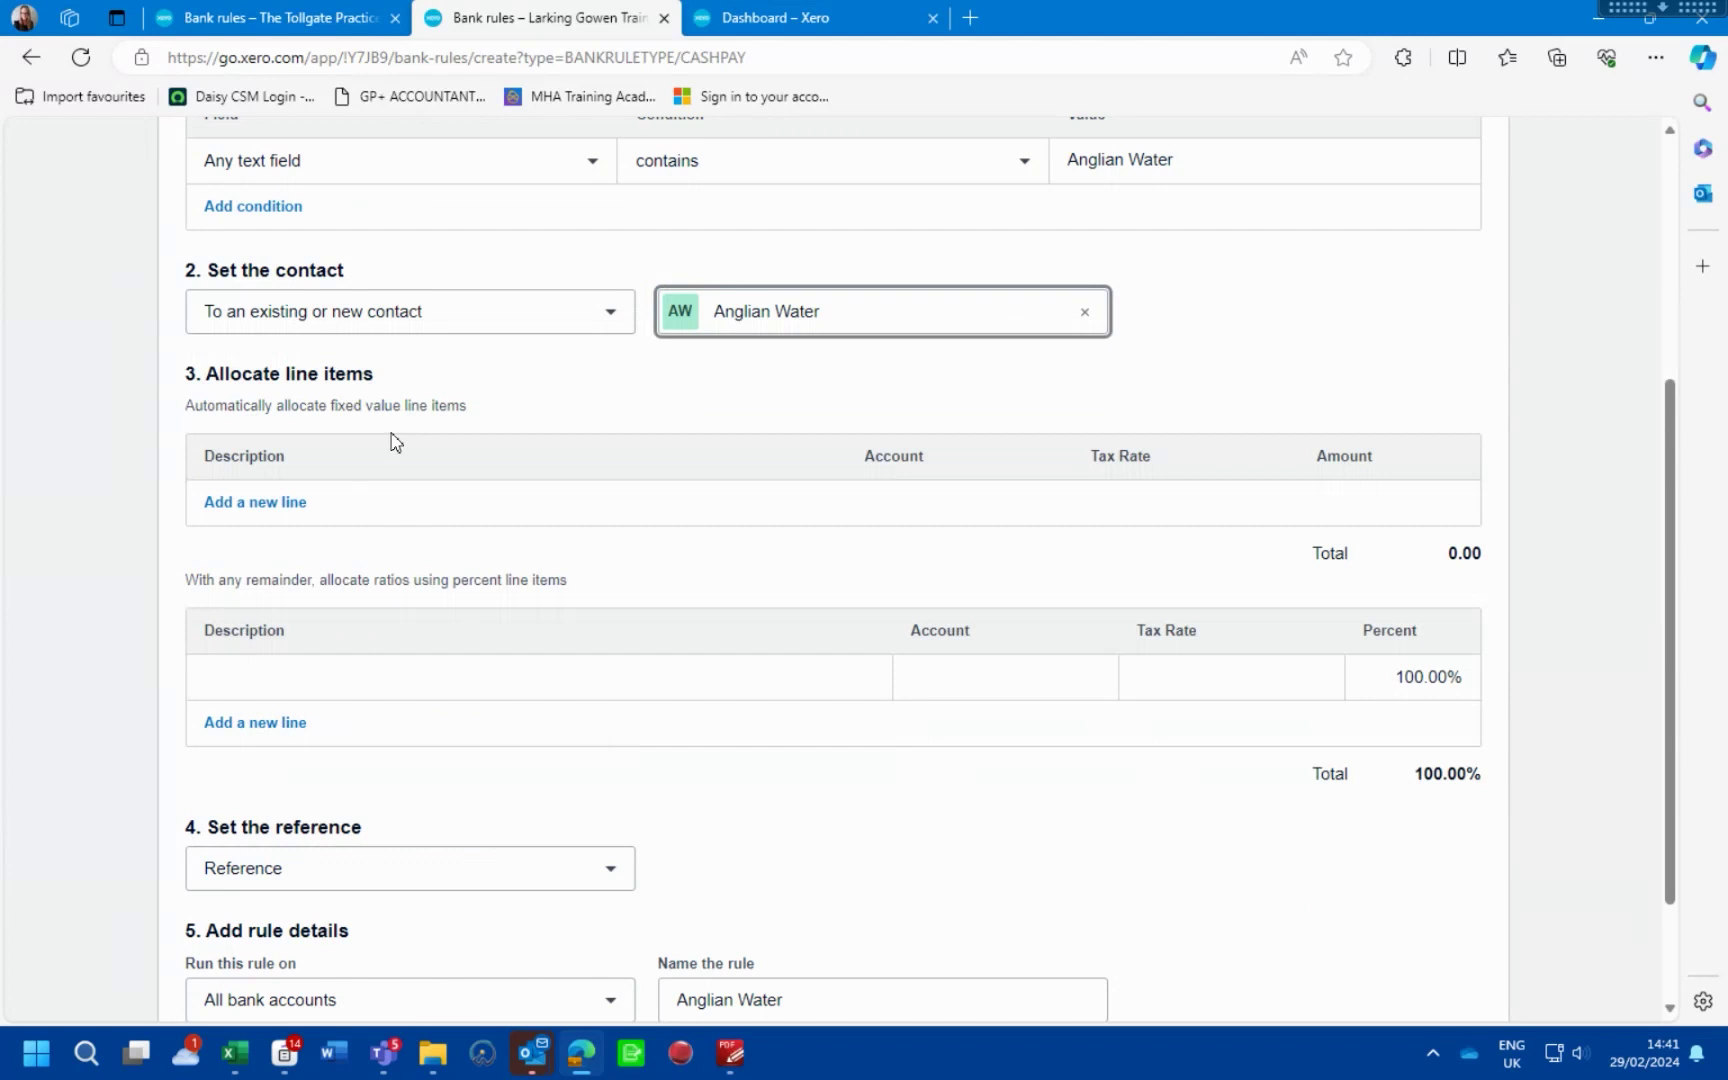
mouse_move(1445, 501)
text(Anglian water)
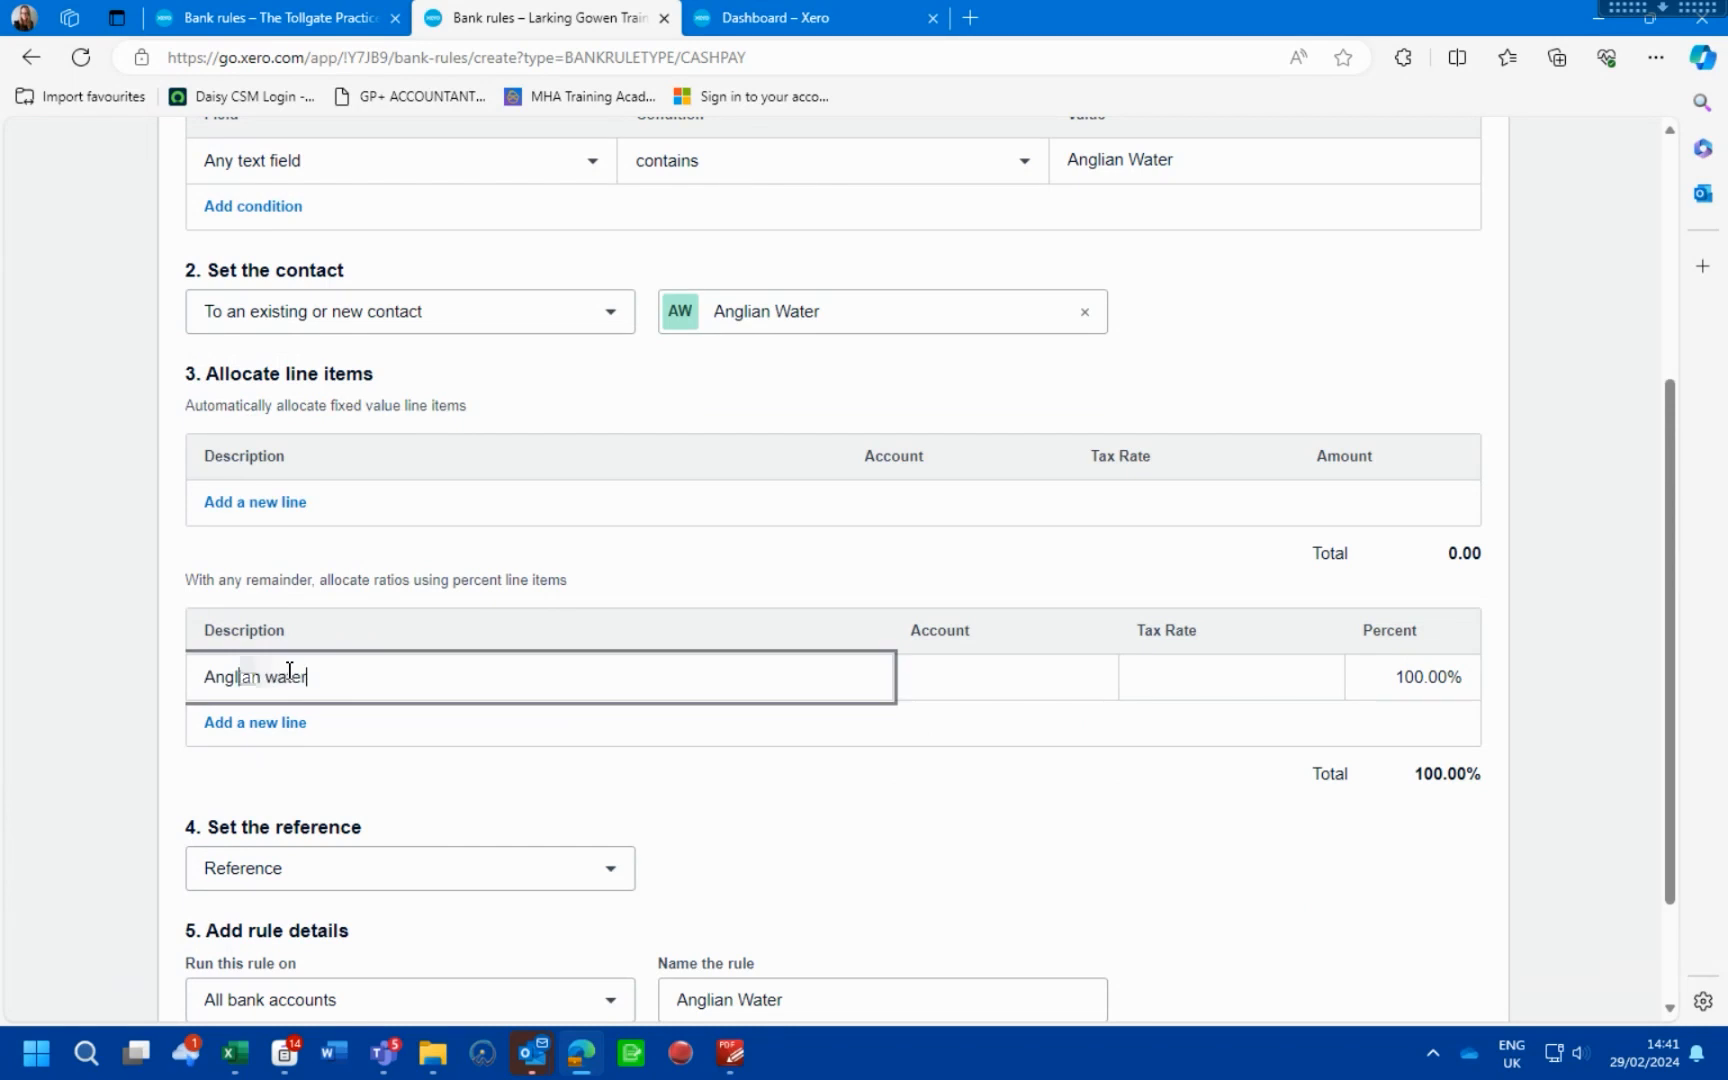
Set description DD, allocate the line to Premises Expenses: Water rates, and save the rule
text(DD)
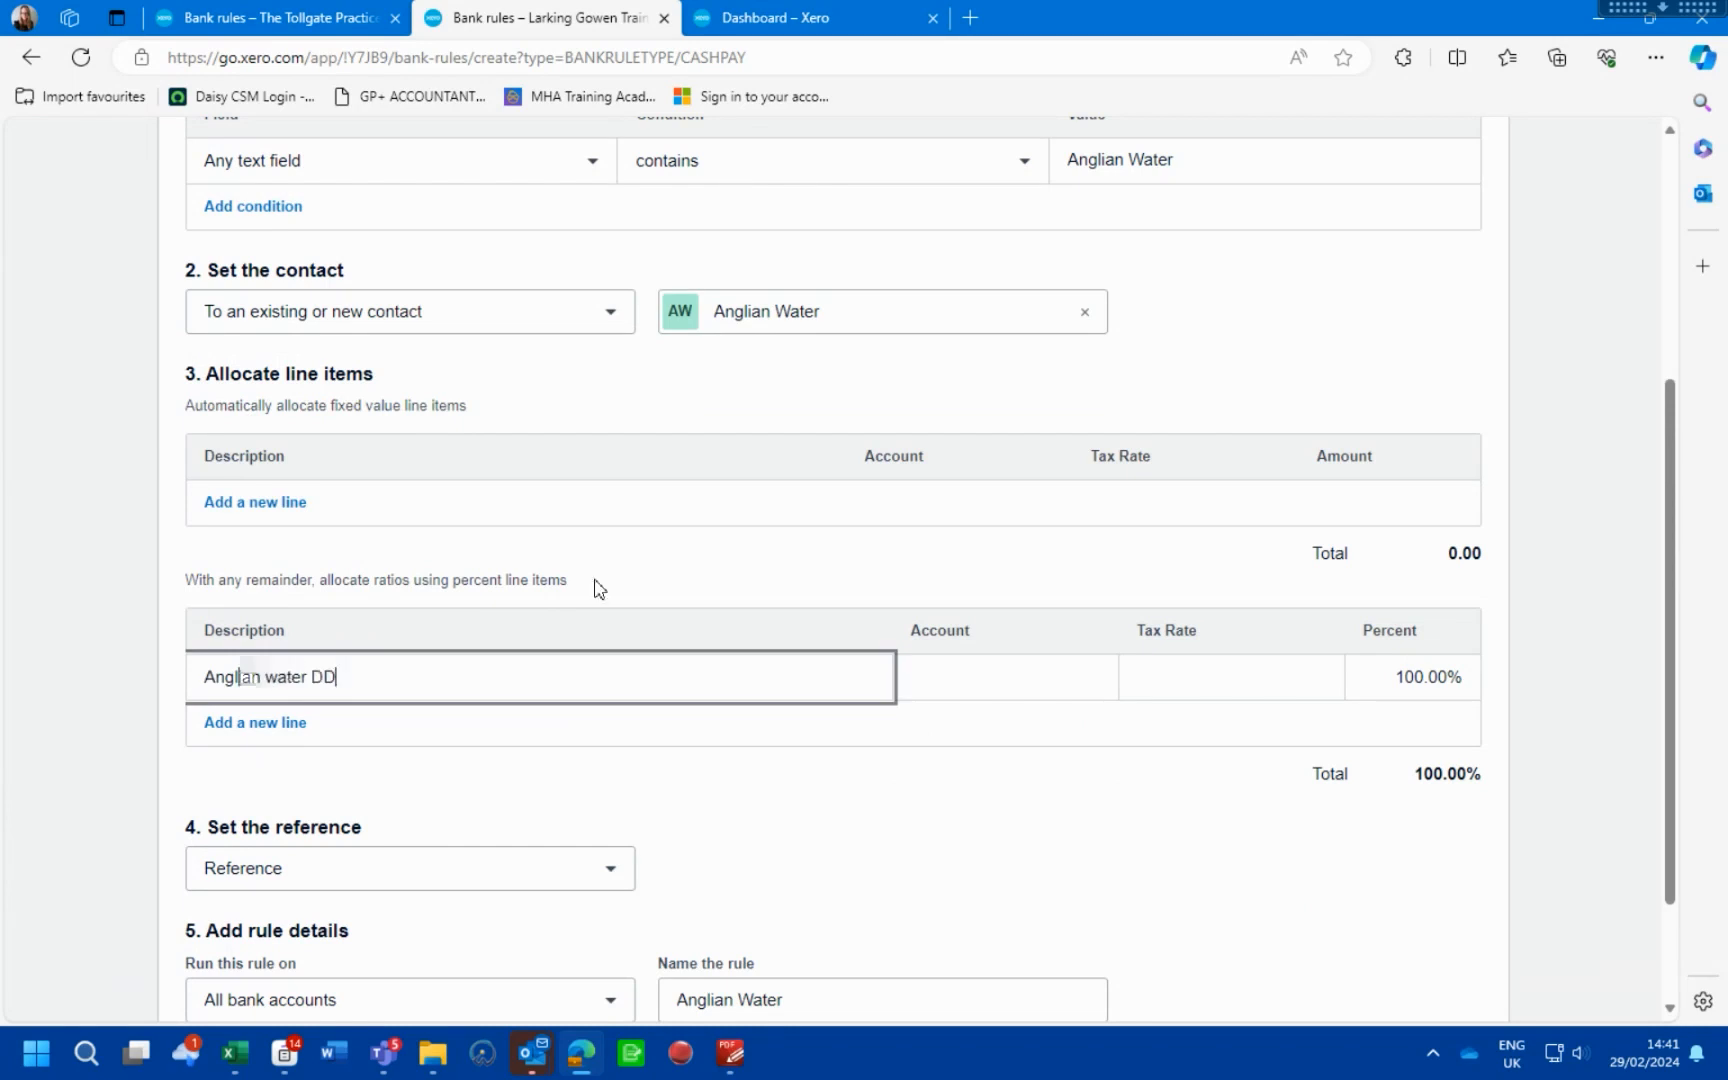
click(1005, 677)
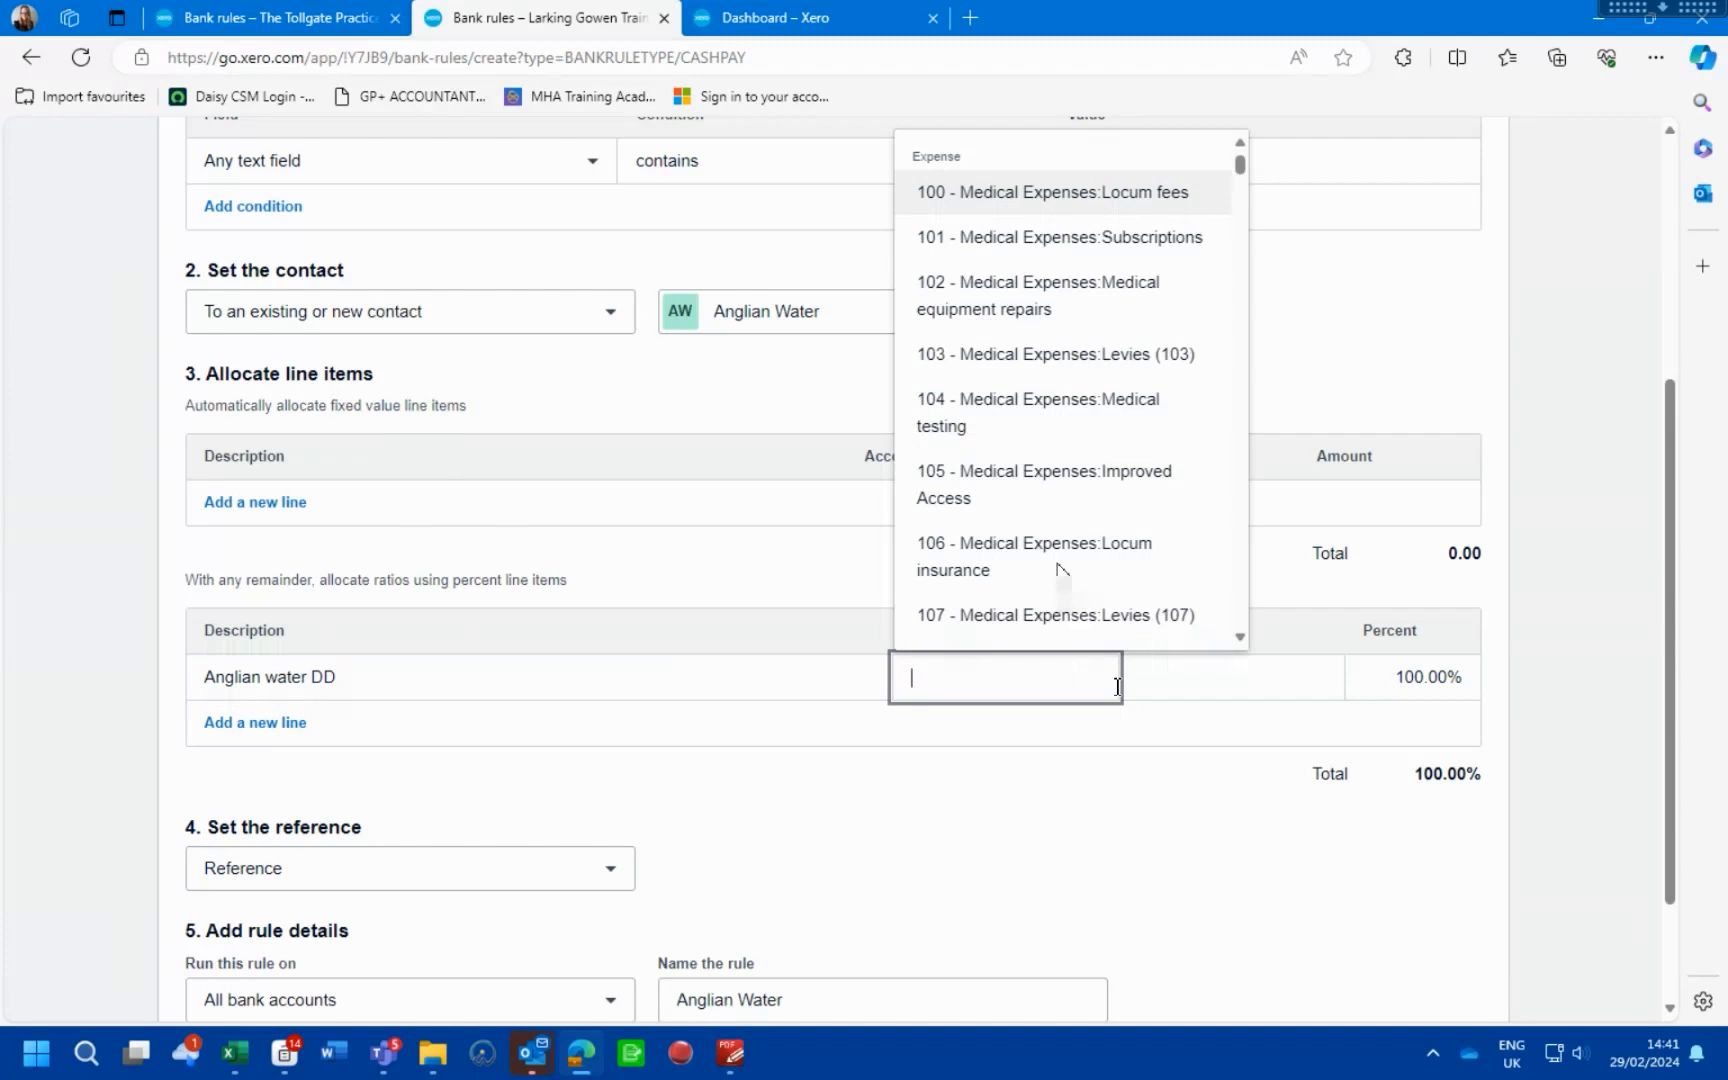
text(wat)
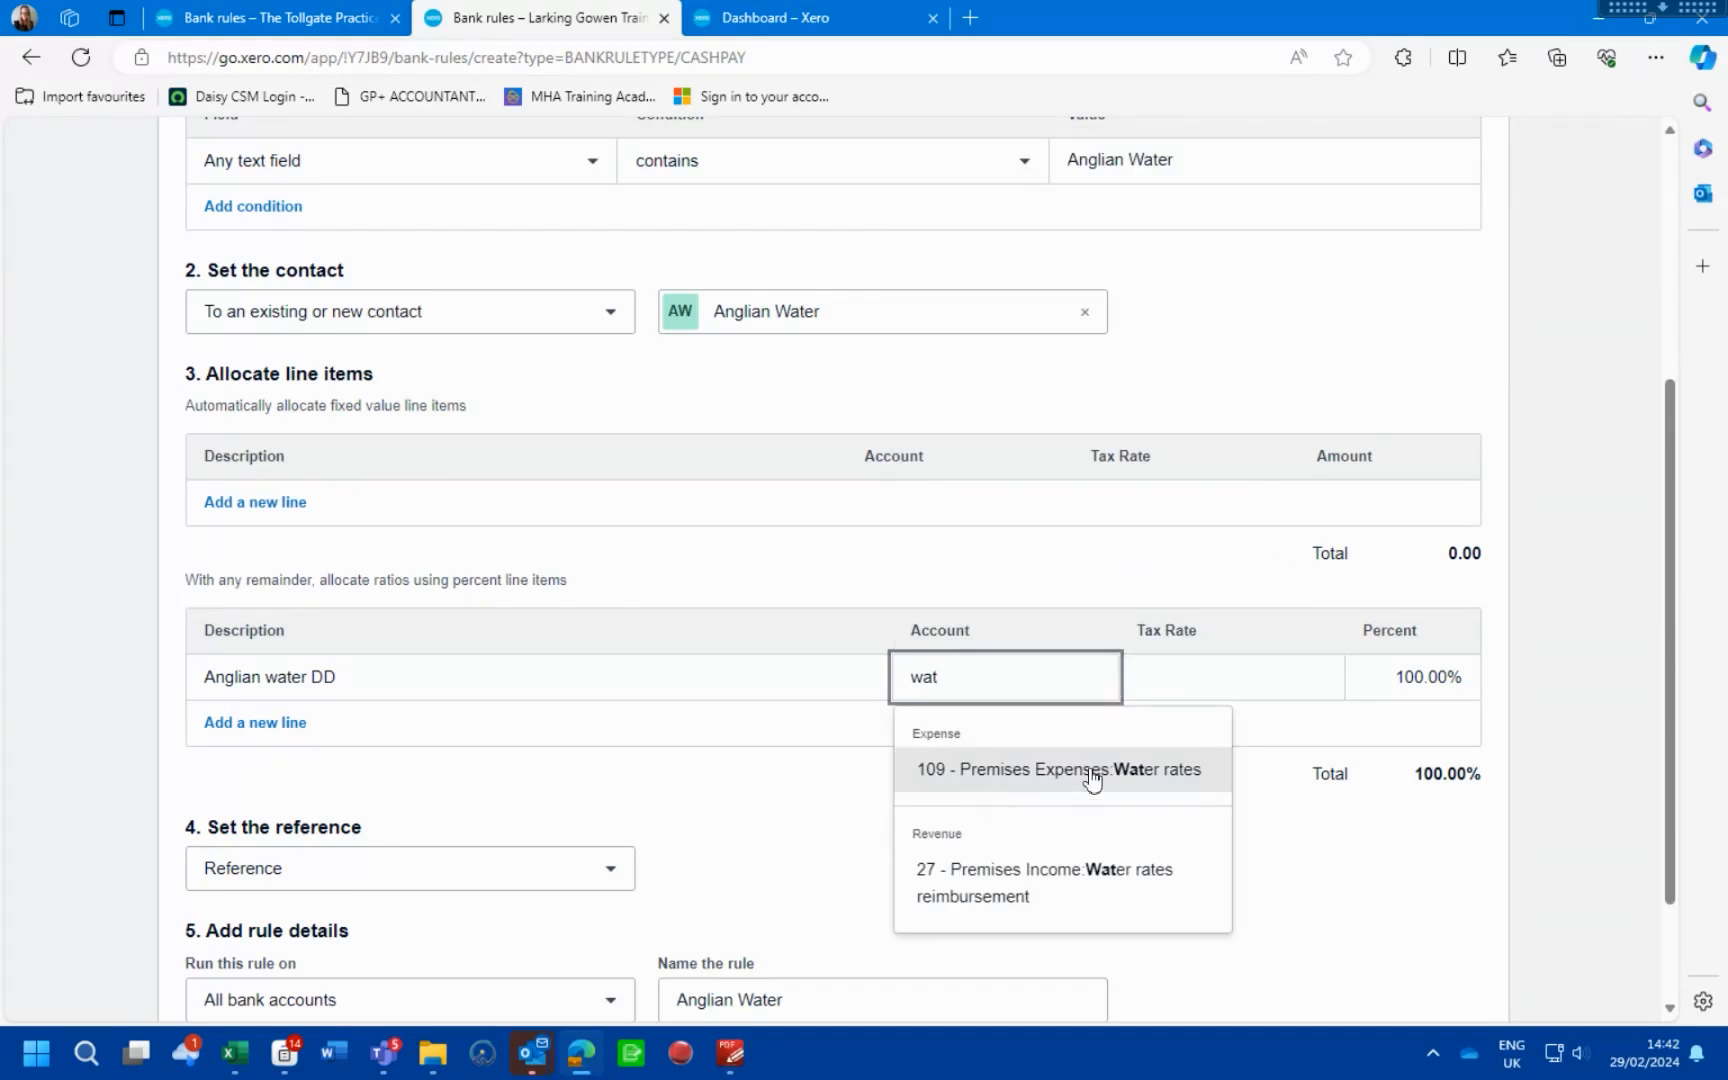
click(1058, 769)
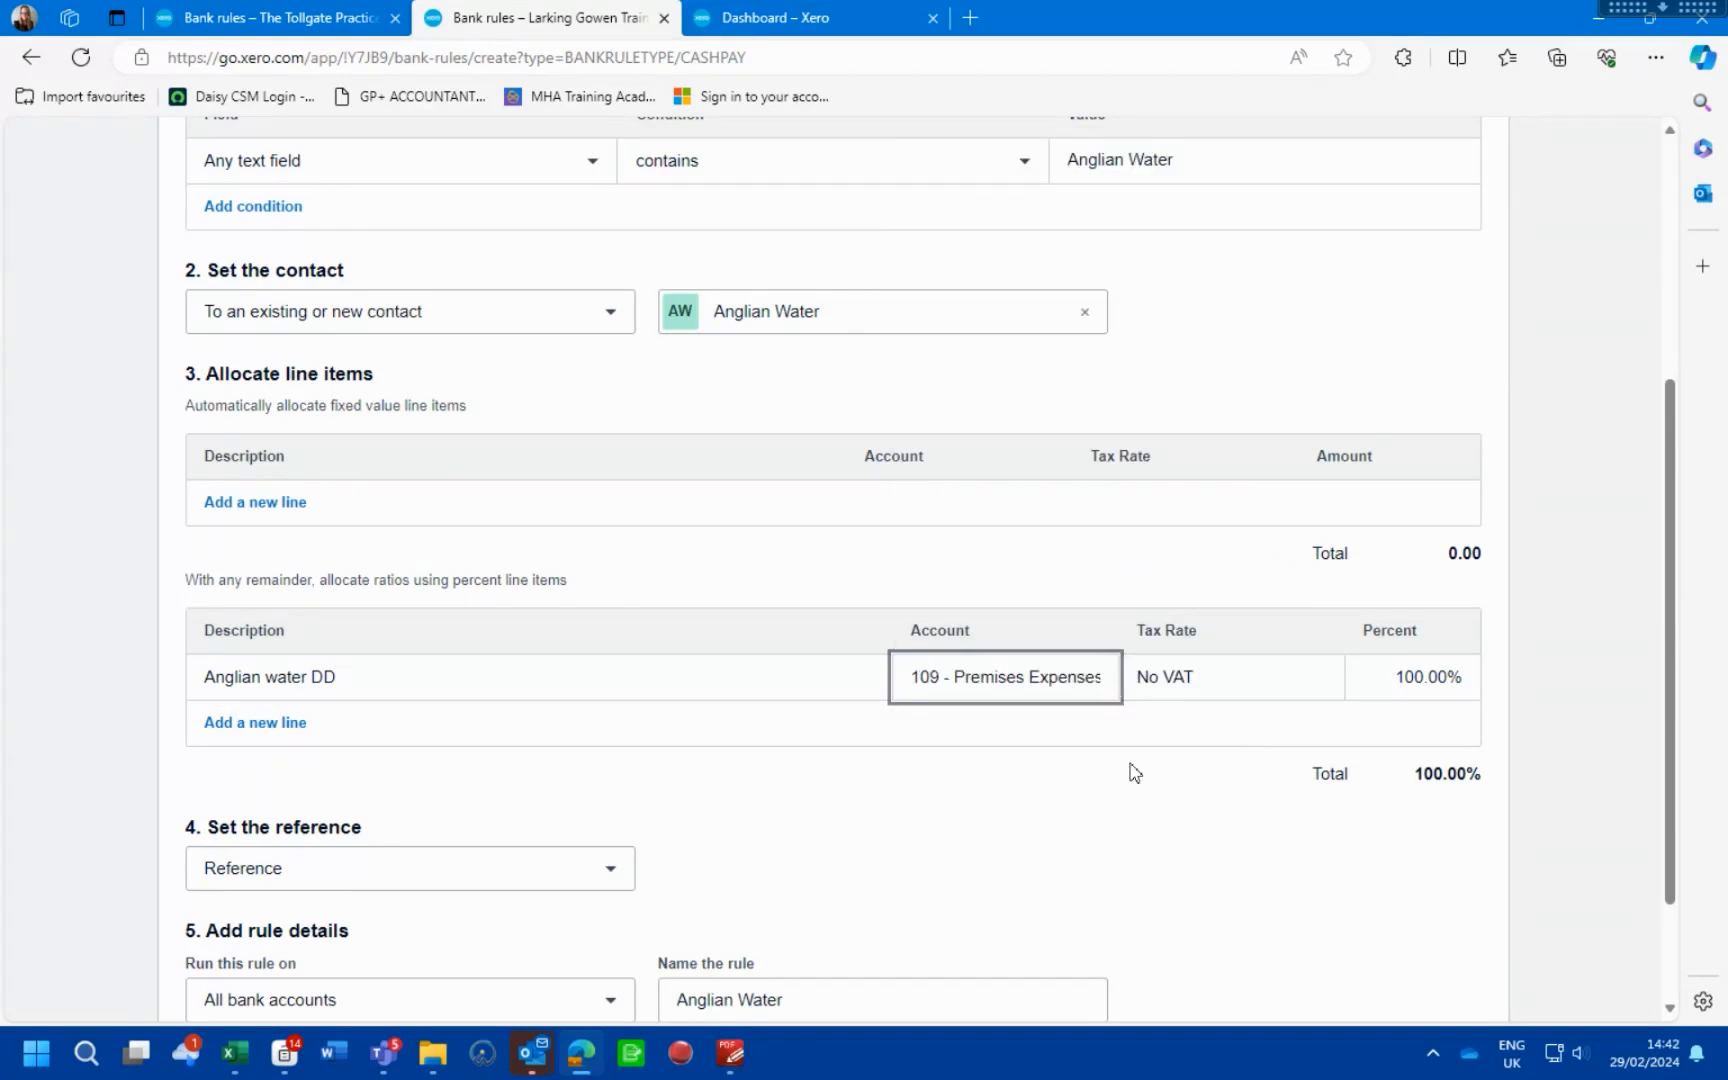
scroll(down, 3)
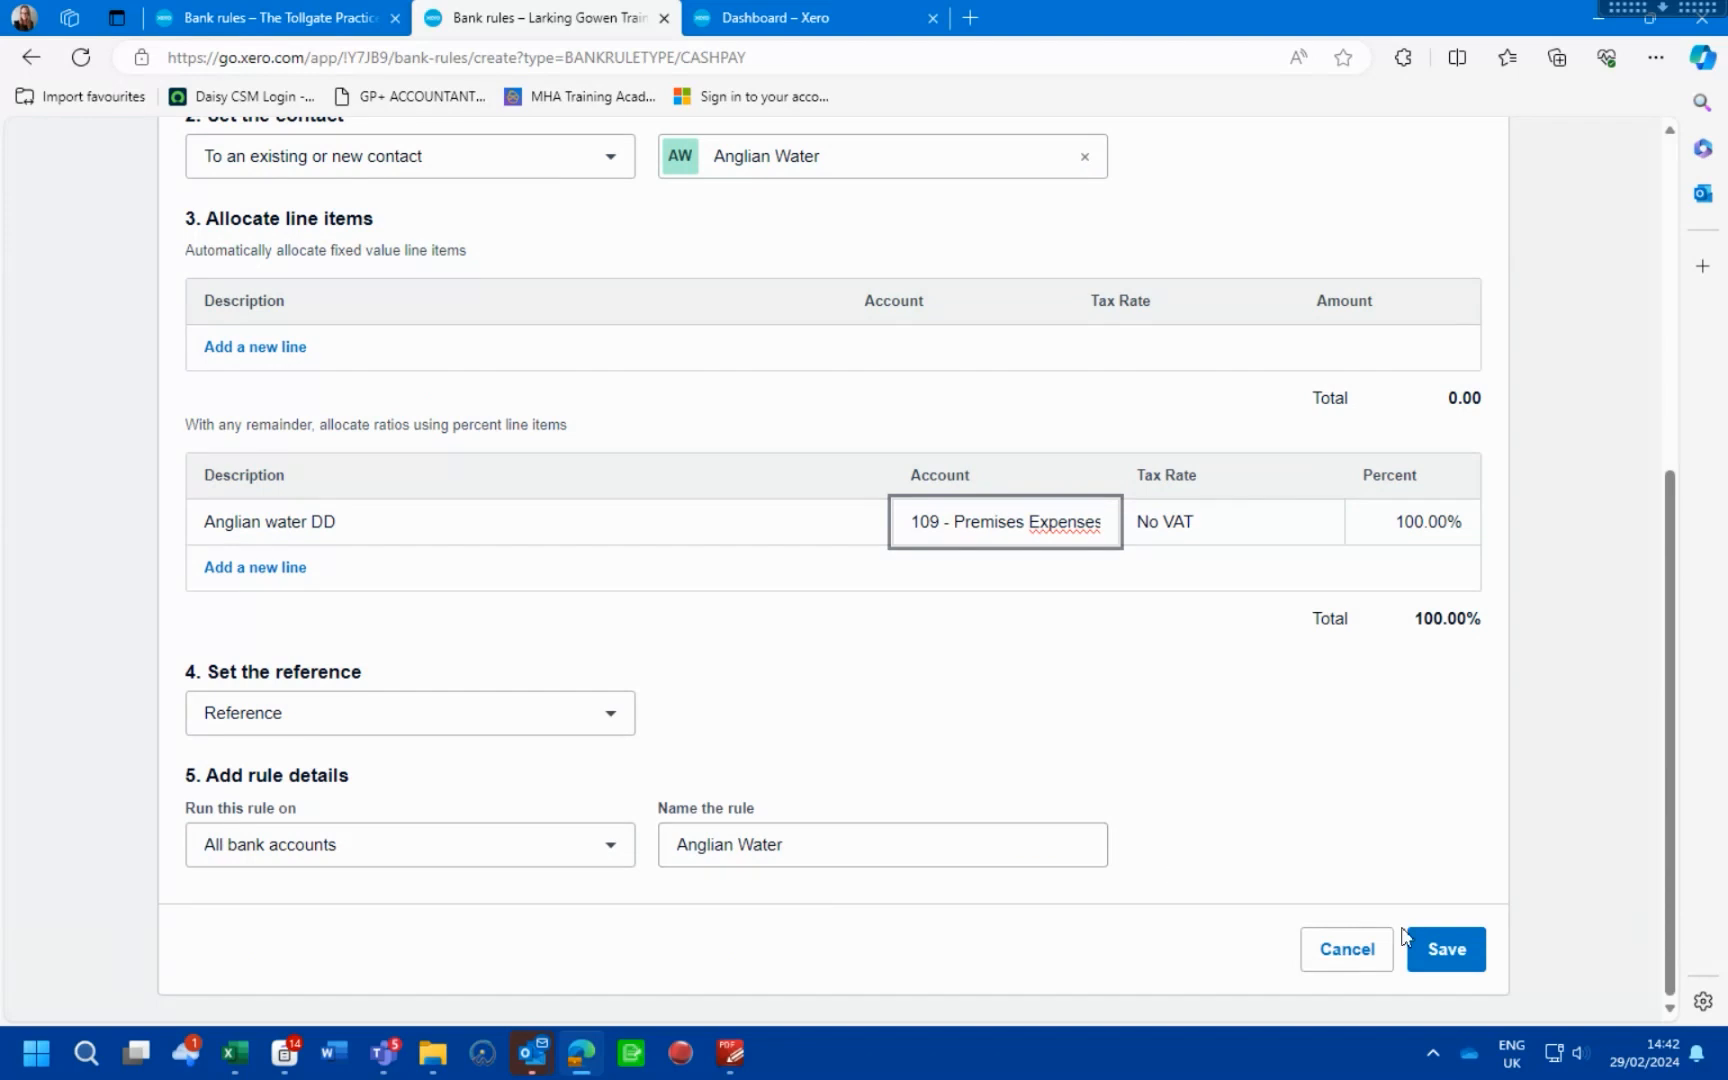
click(1445, 949)
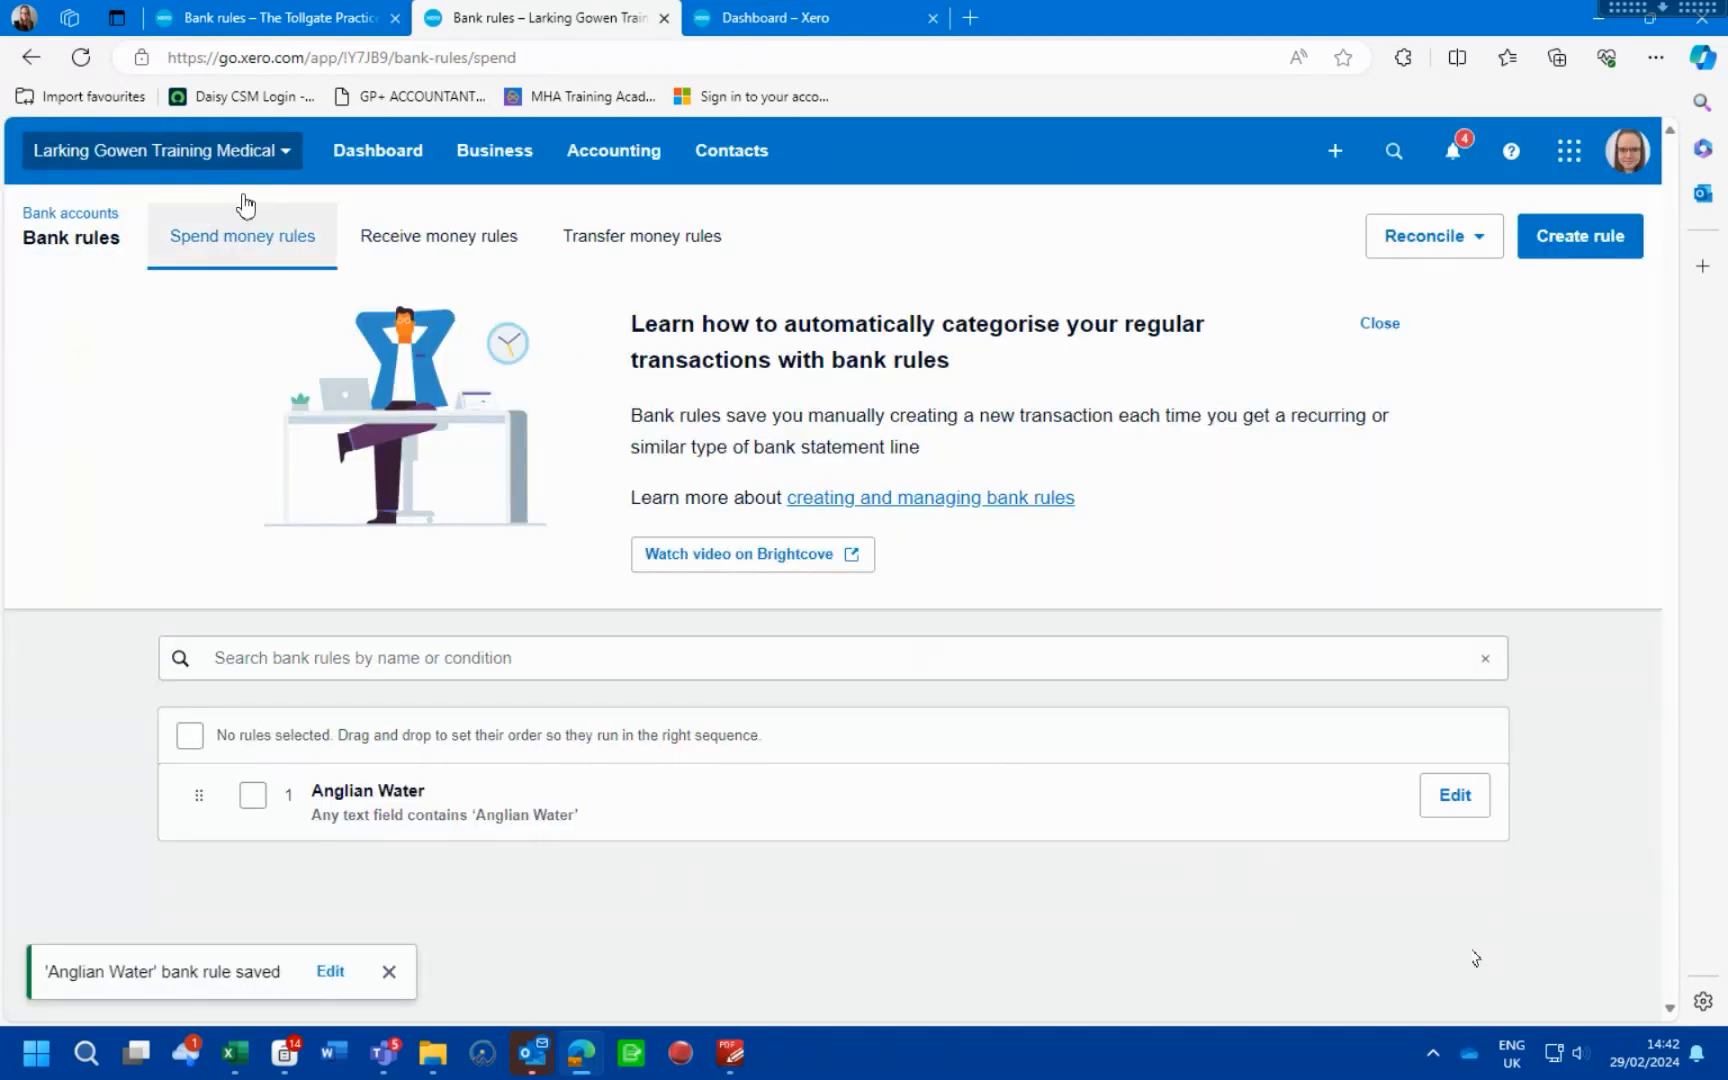
Return to the dashboard and start reconciling the current account's 14 items
click(378, 151)
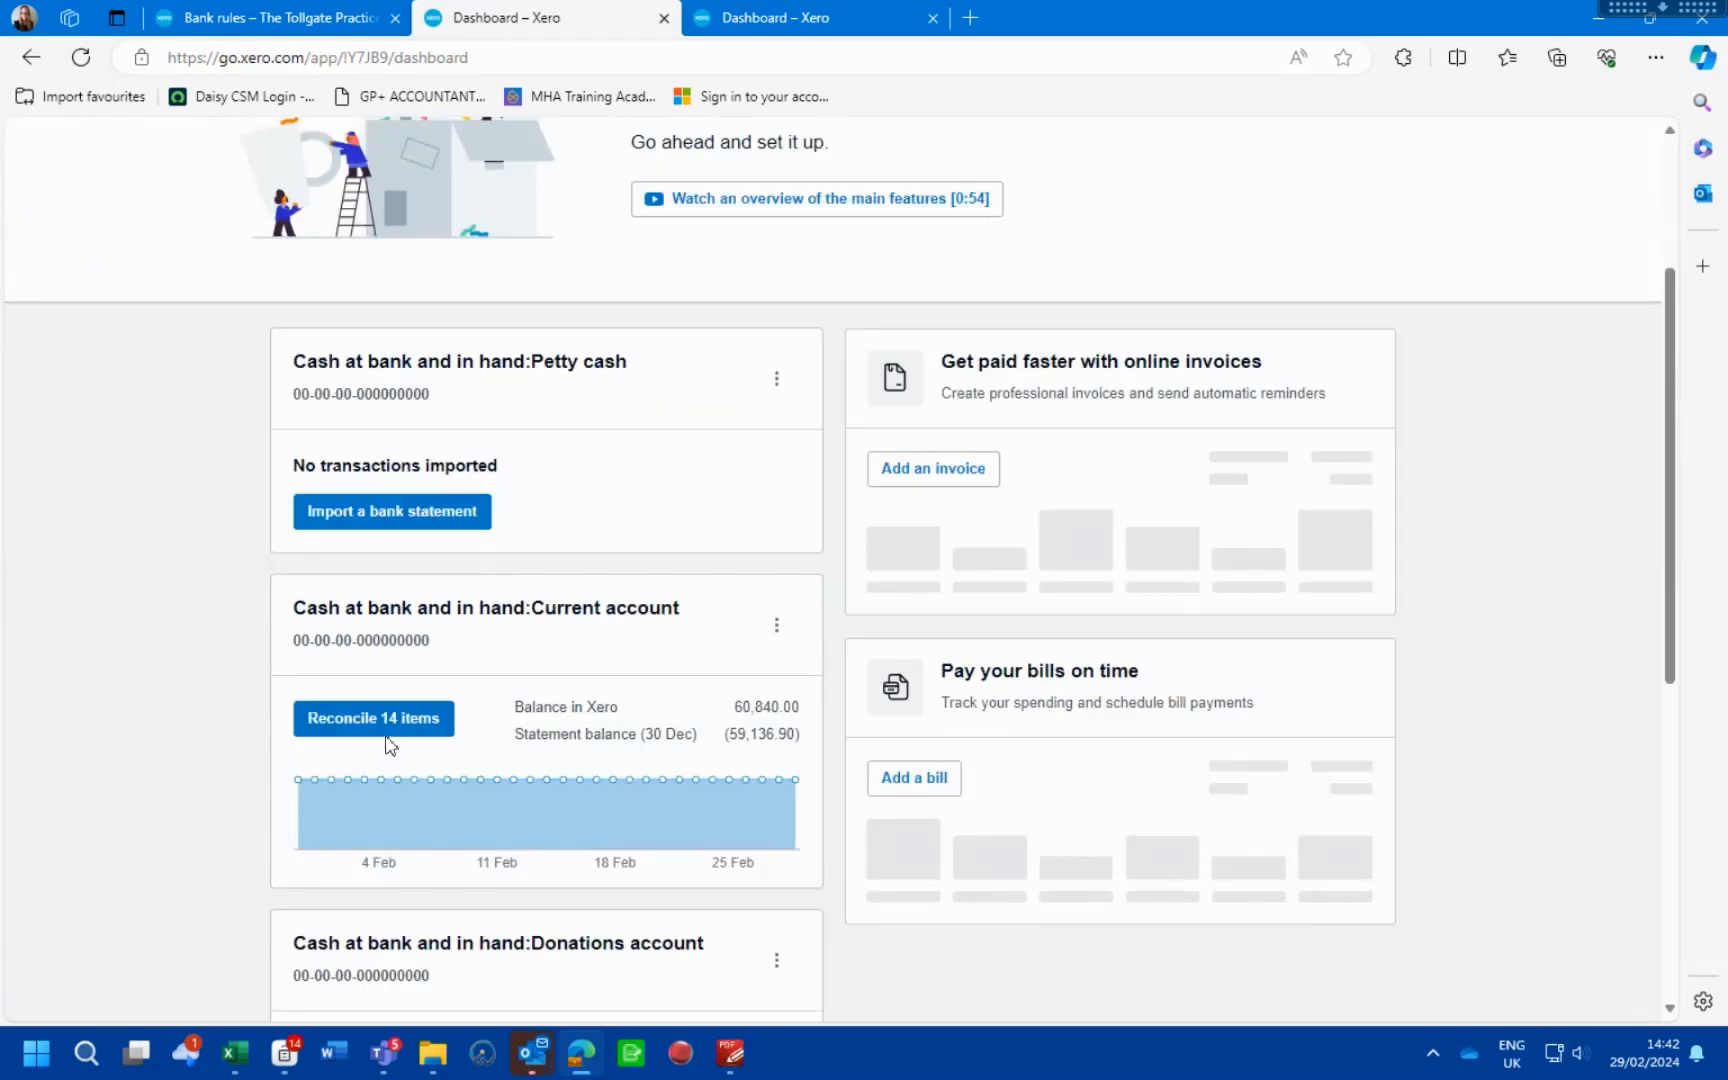
click(372, 717)
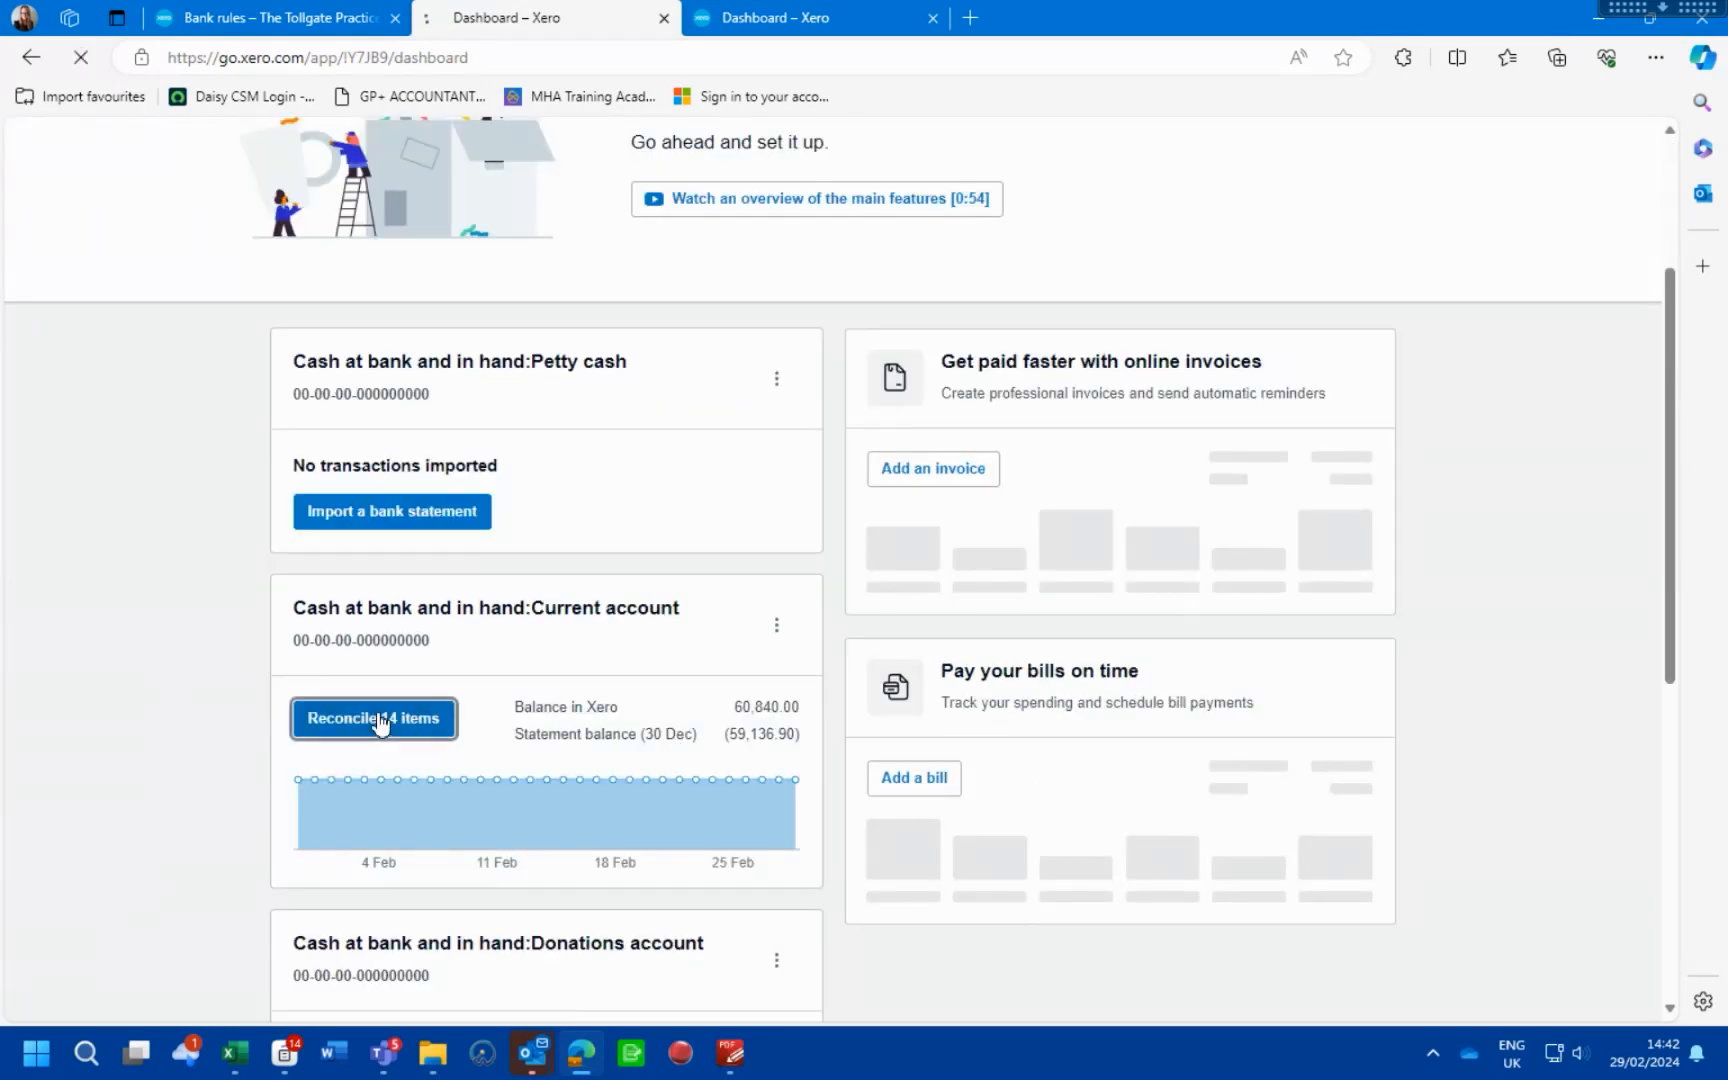
click(374, 717)
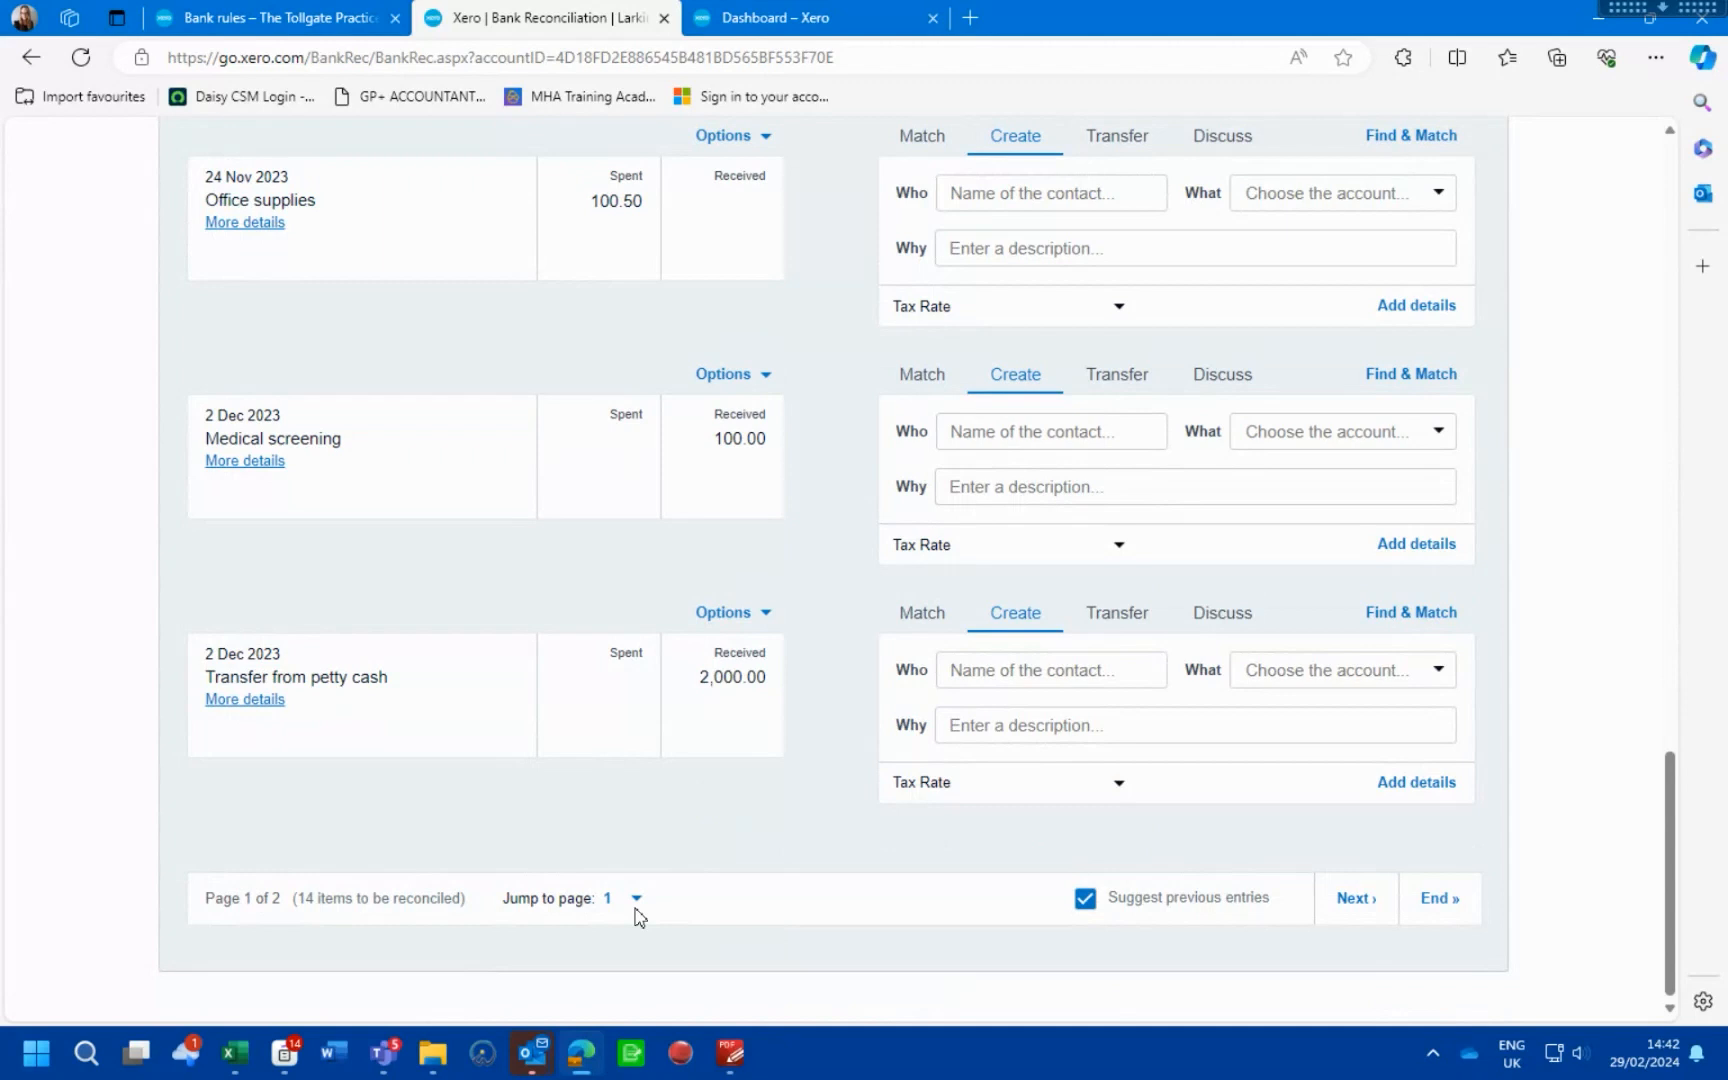
click(634, 898)
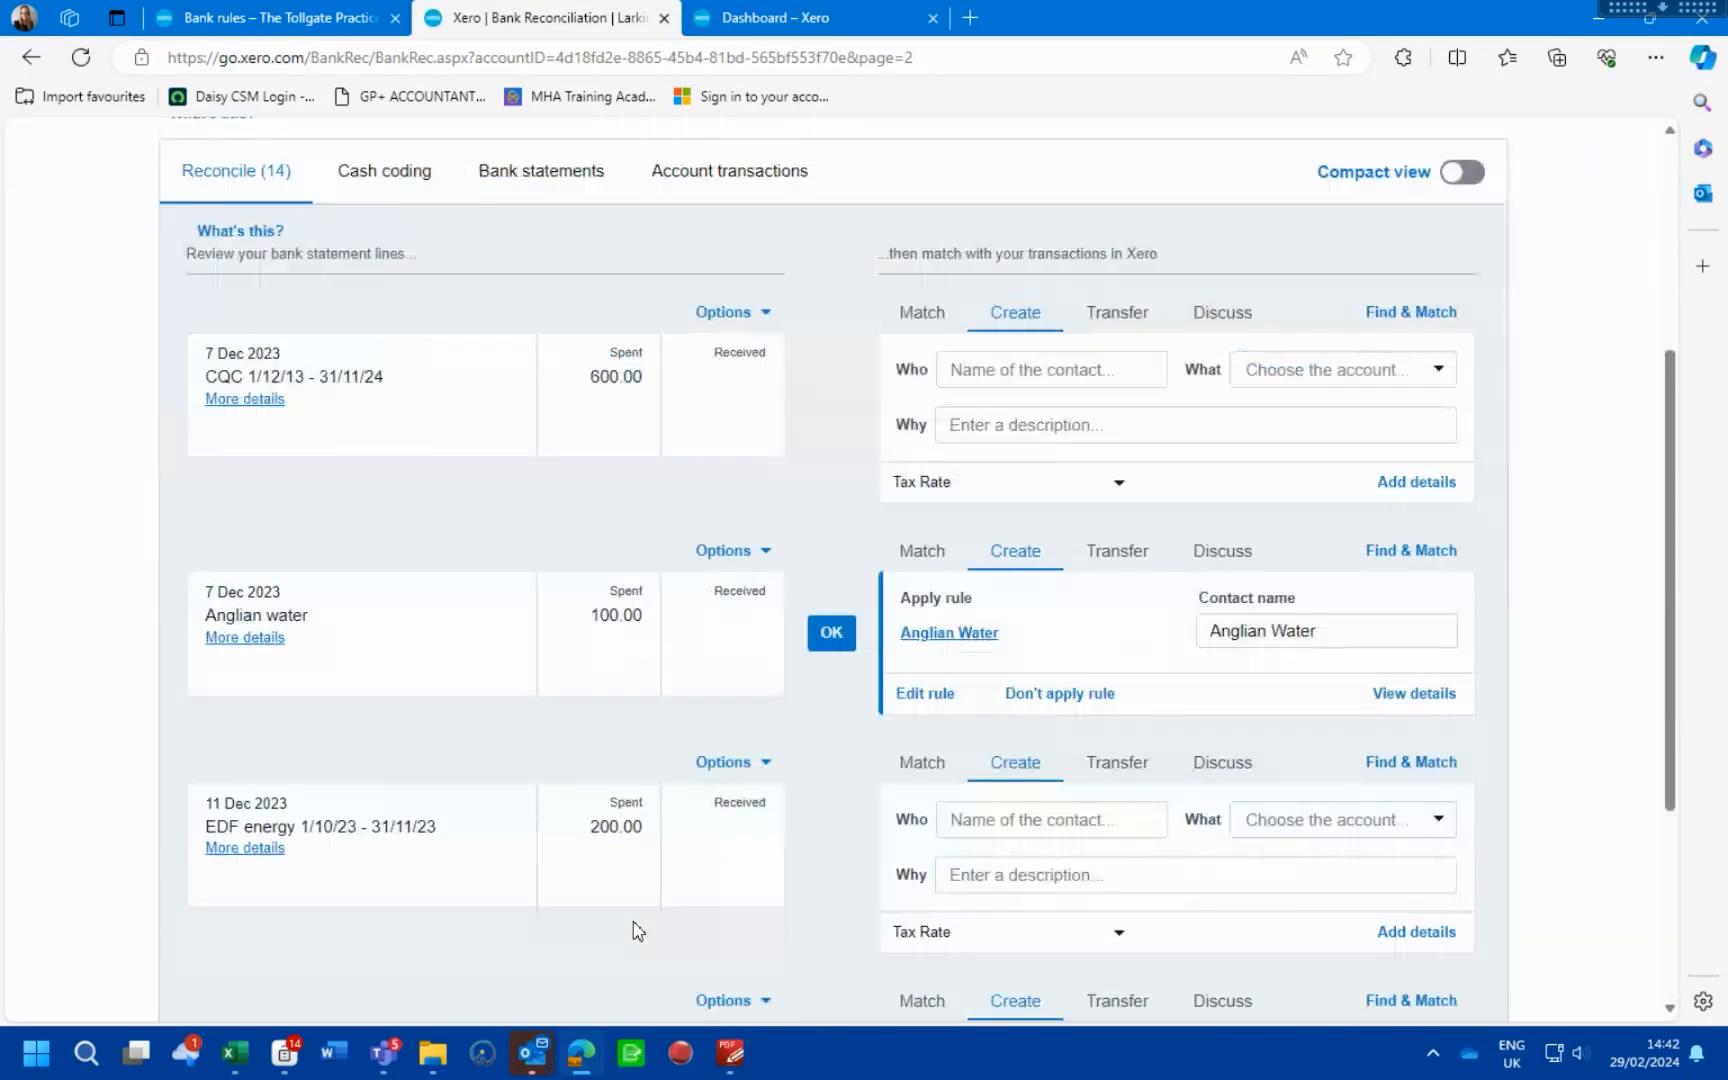
mouse_move(429, 640)
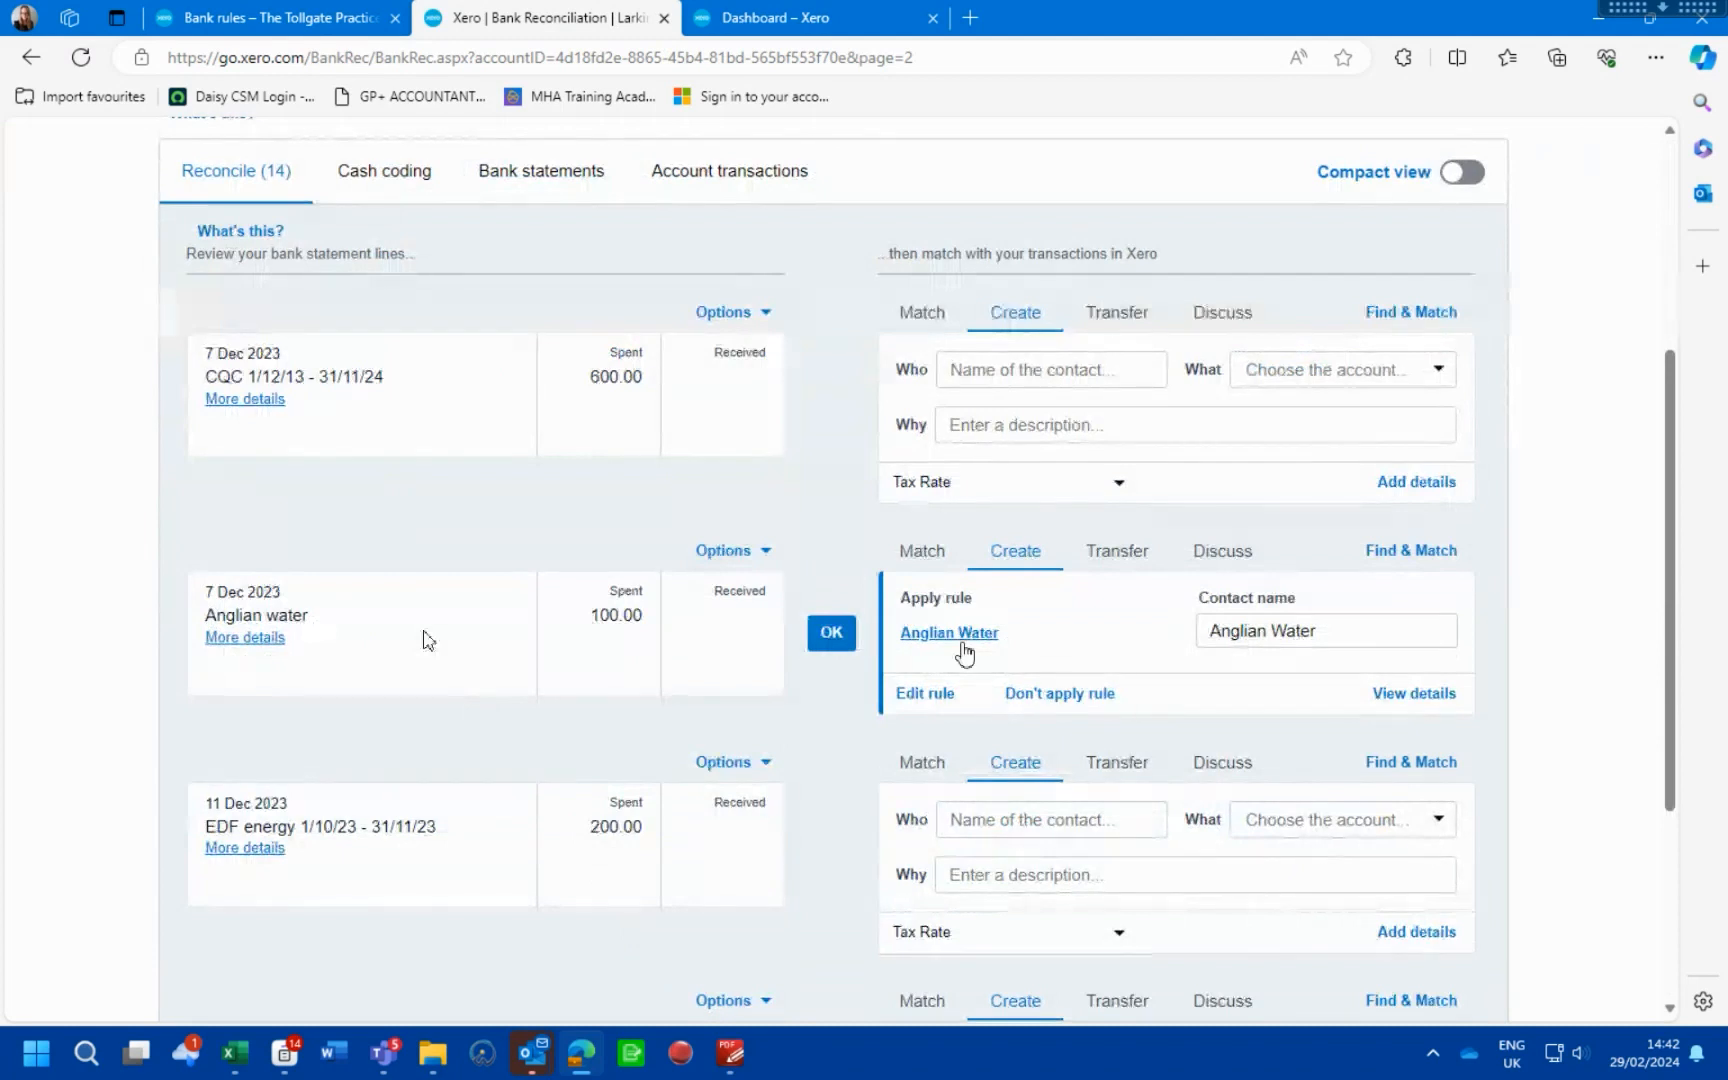
mouse_move(1095, 667)
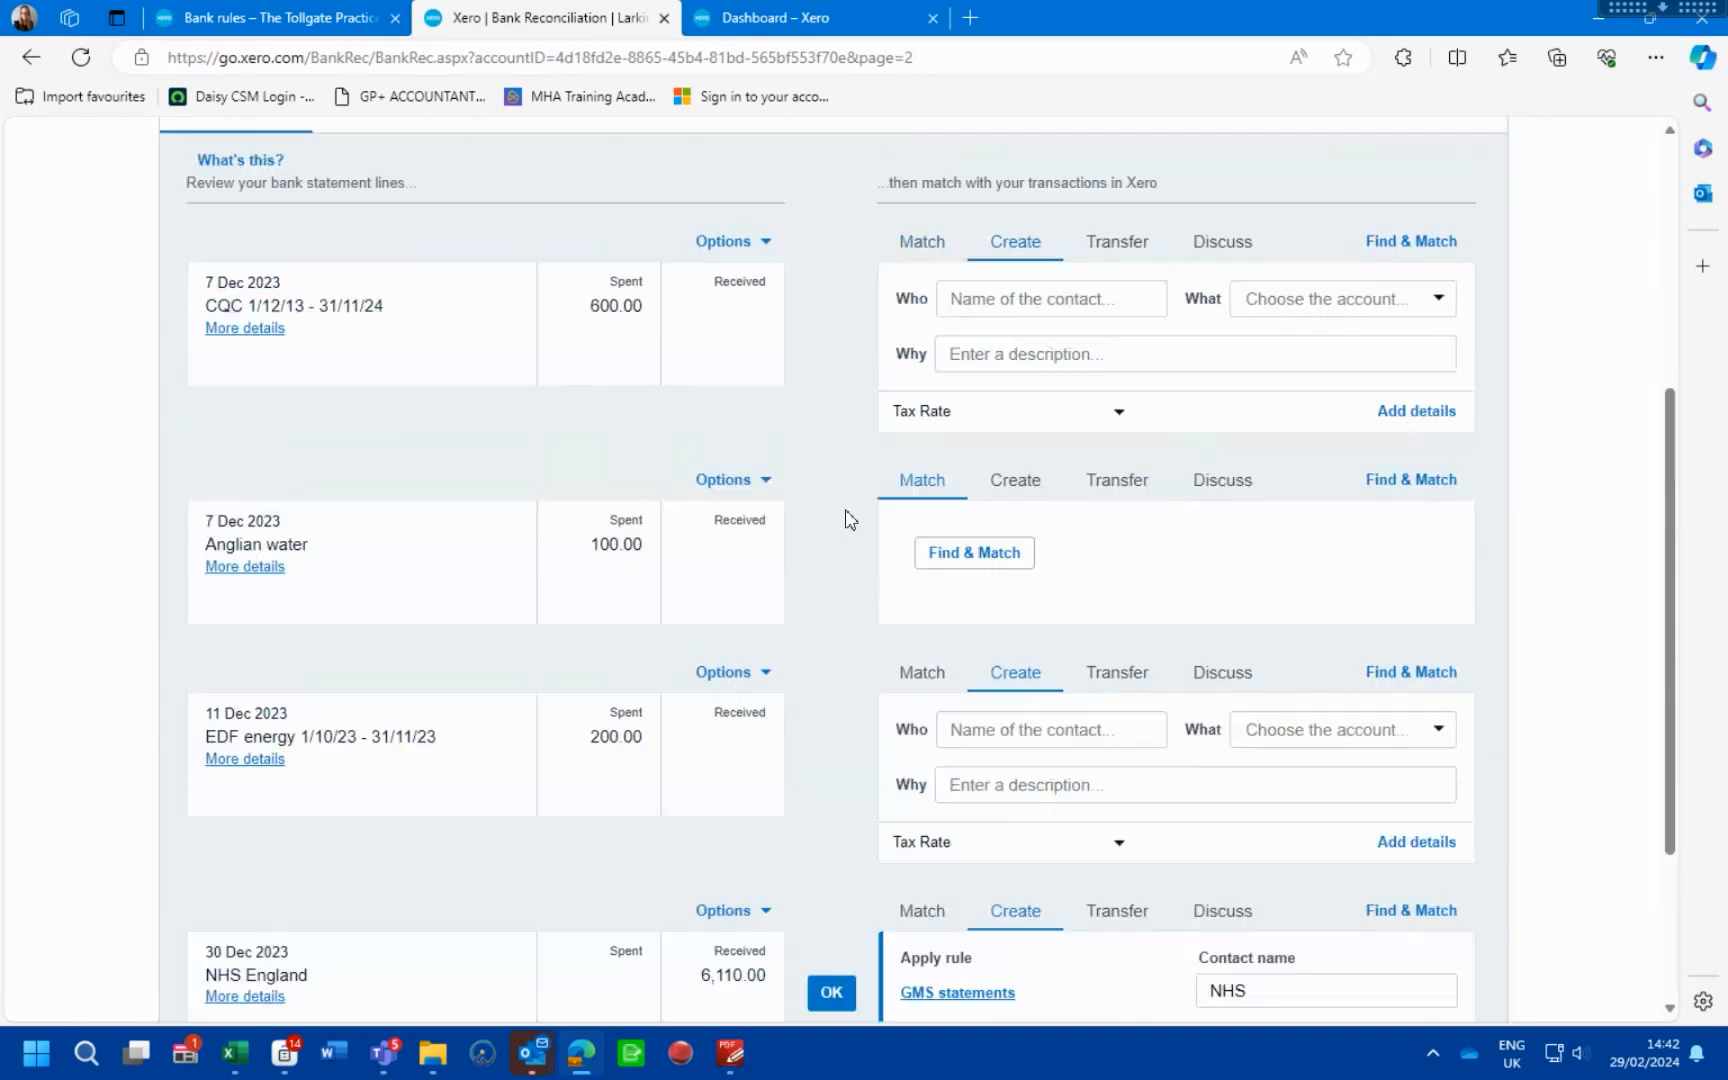
Reconcile the 7 Dec 2023 Anglian water 100.00 line with the Anglian Water rule
click(1015, 479)
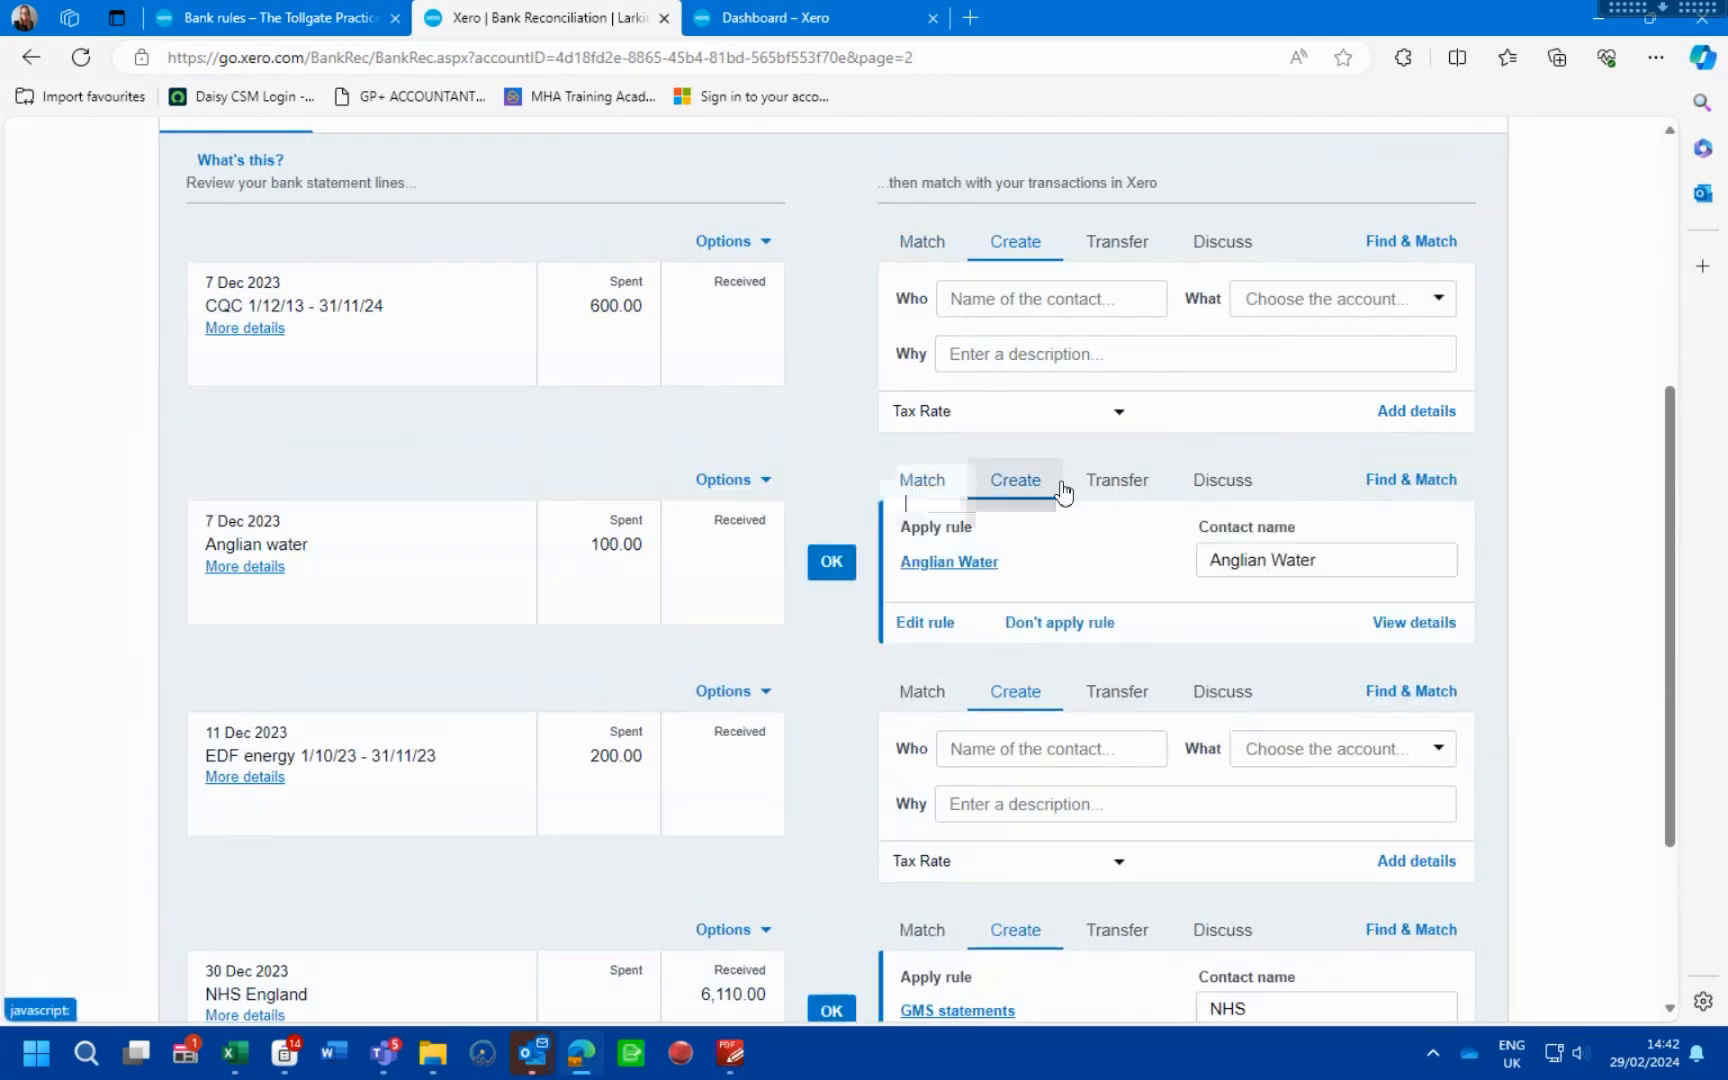
click(830, 561)
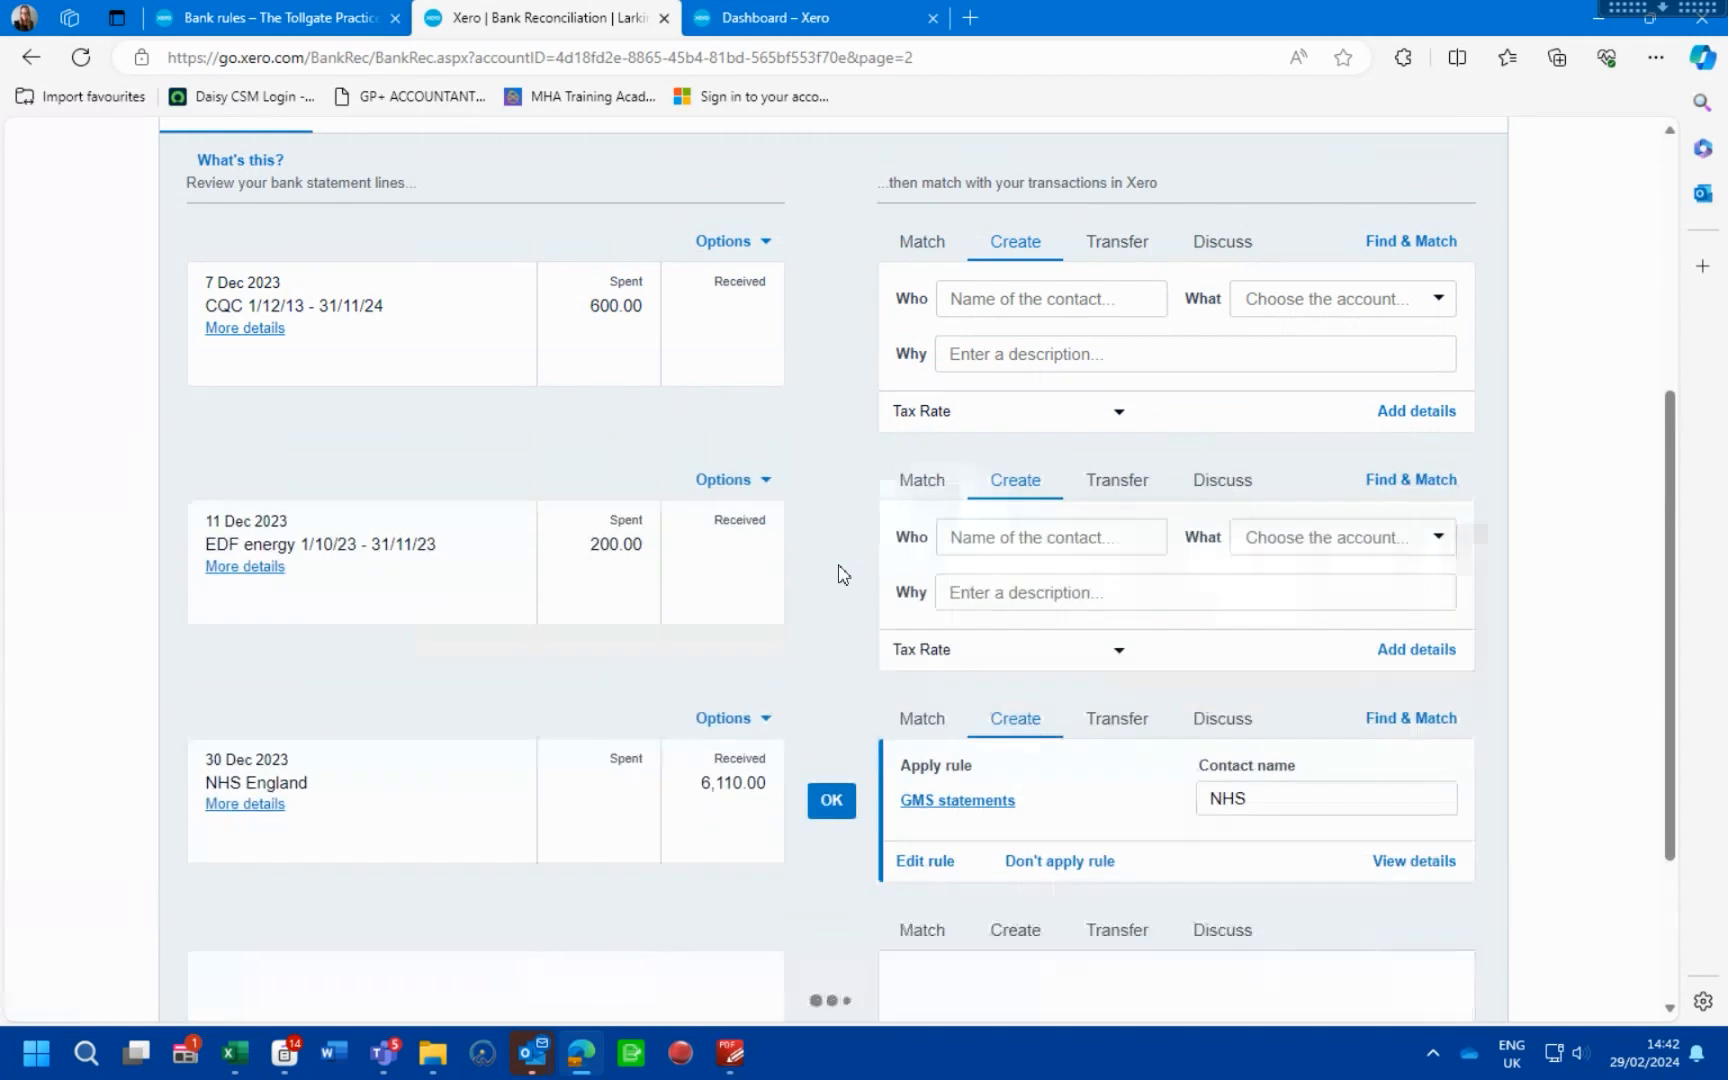
scroll(up, 3)
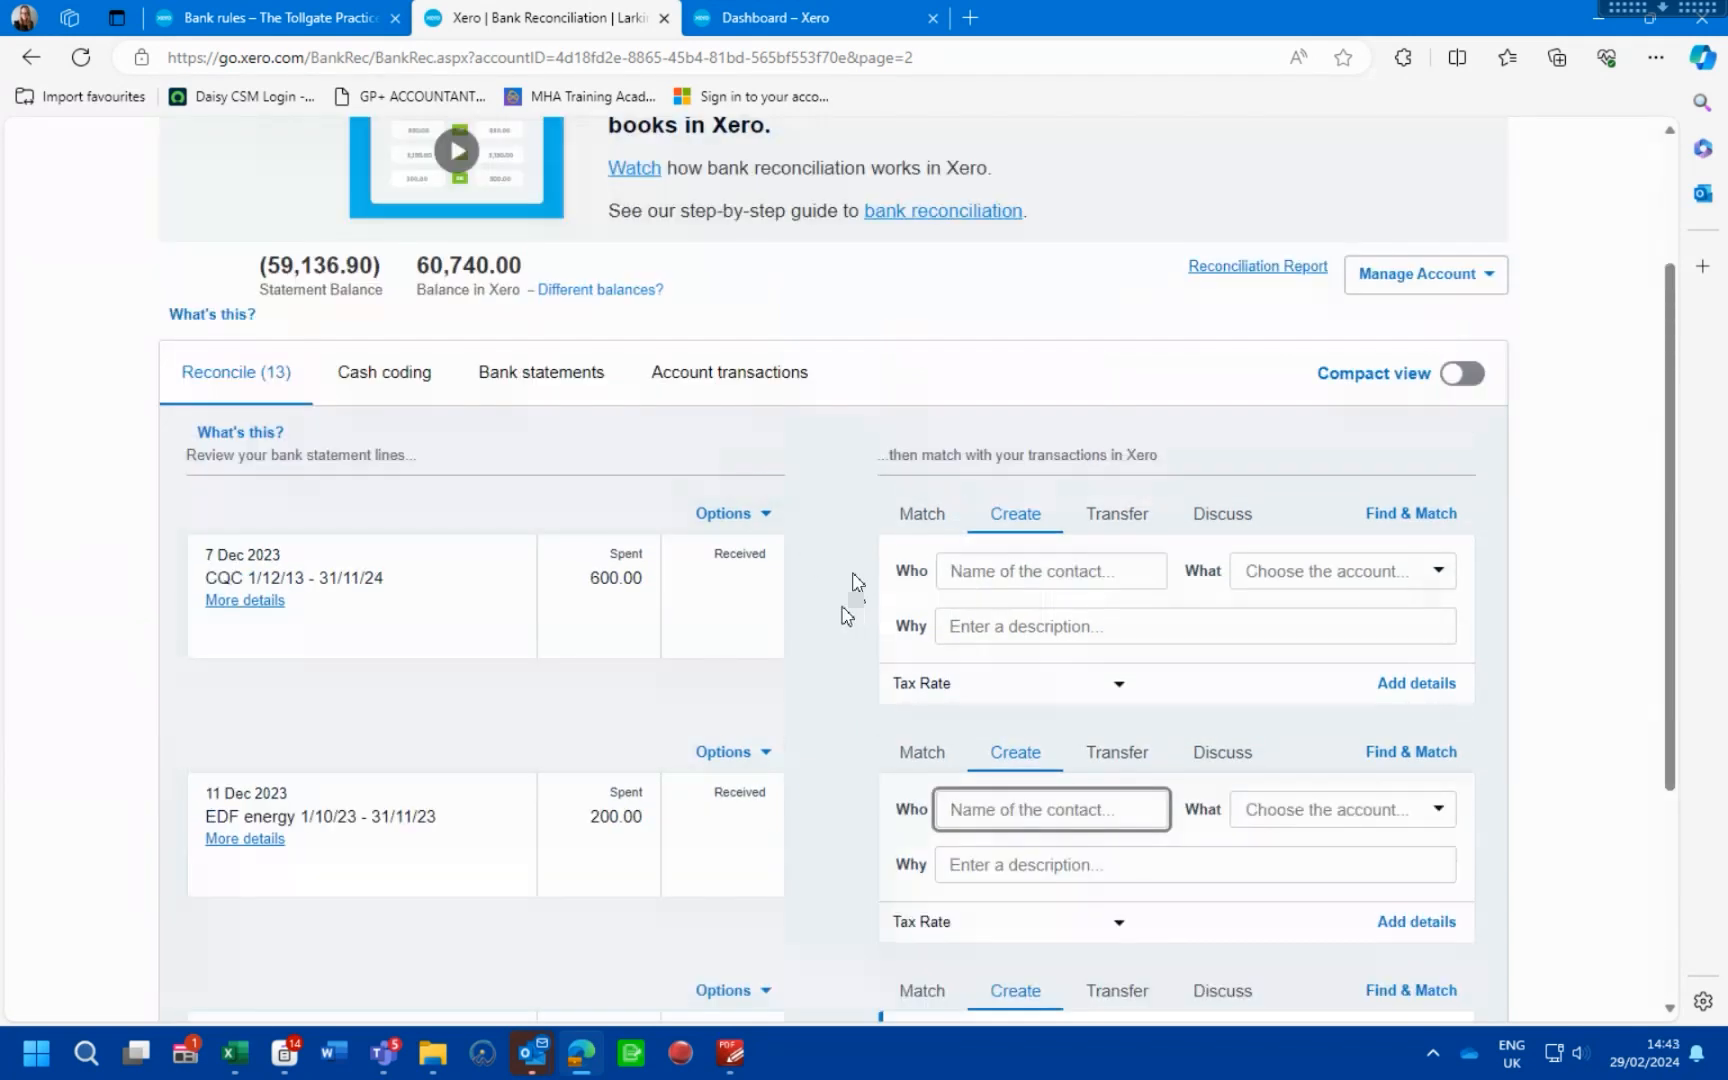
scroll(up, 3)
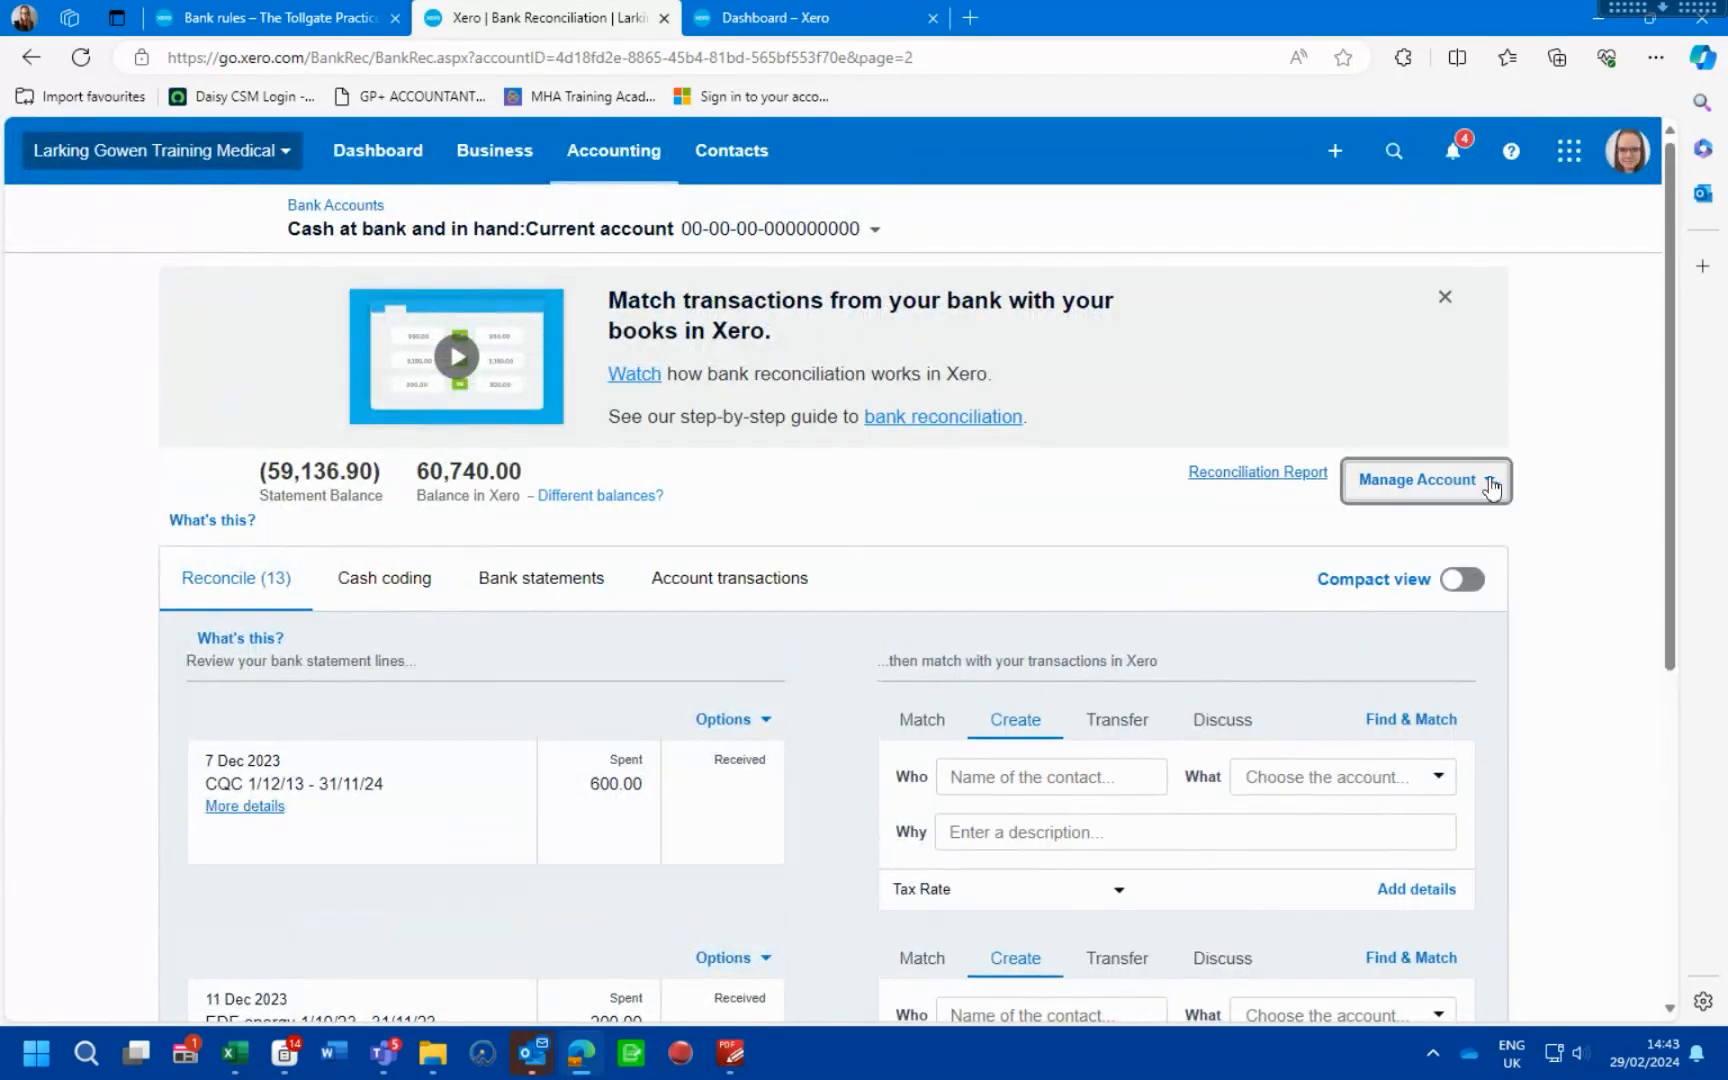
Begin a receive money rule with condition text HMRC interest on the Receive money rules list
click(1424, 479)
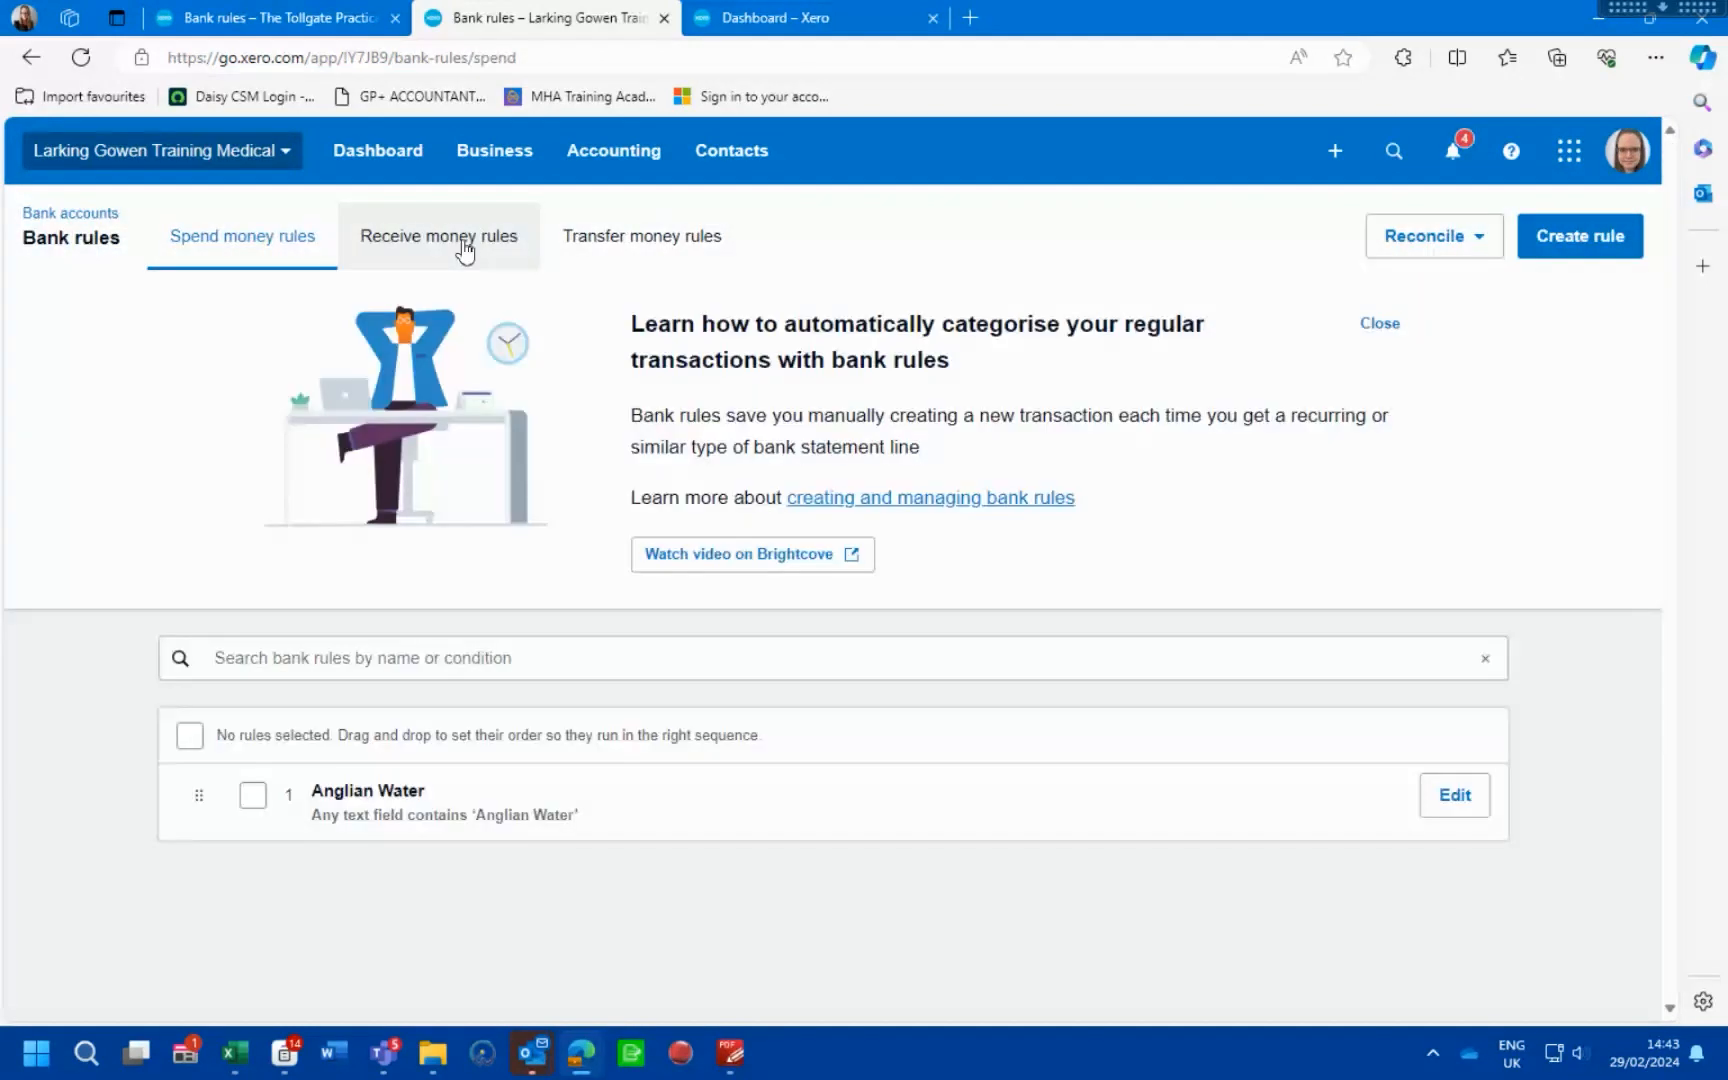
click(438, 236)
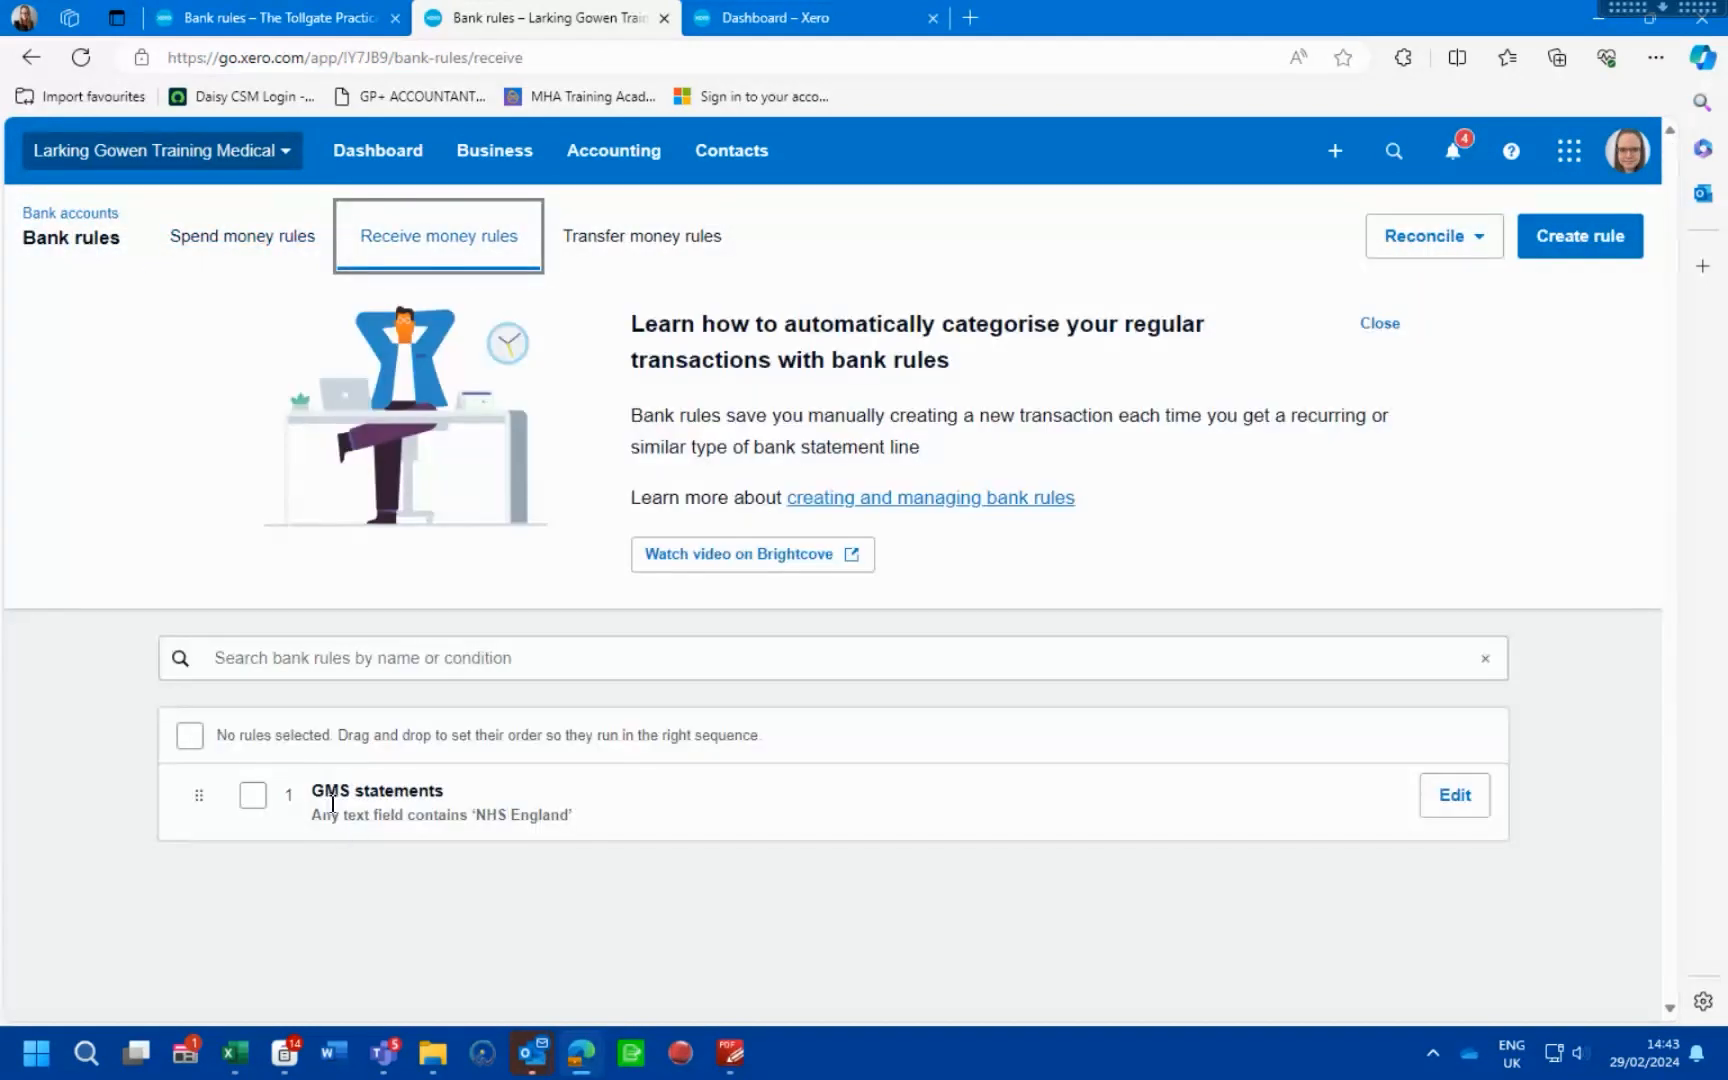
click(1578, 236)
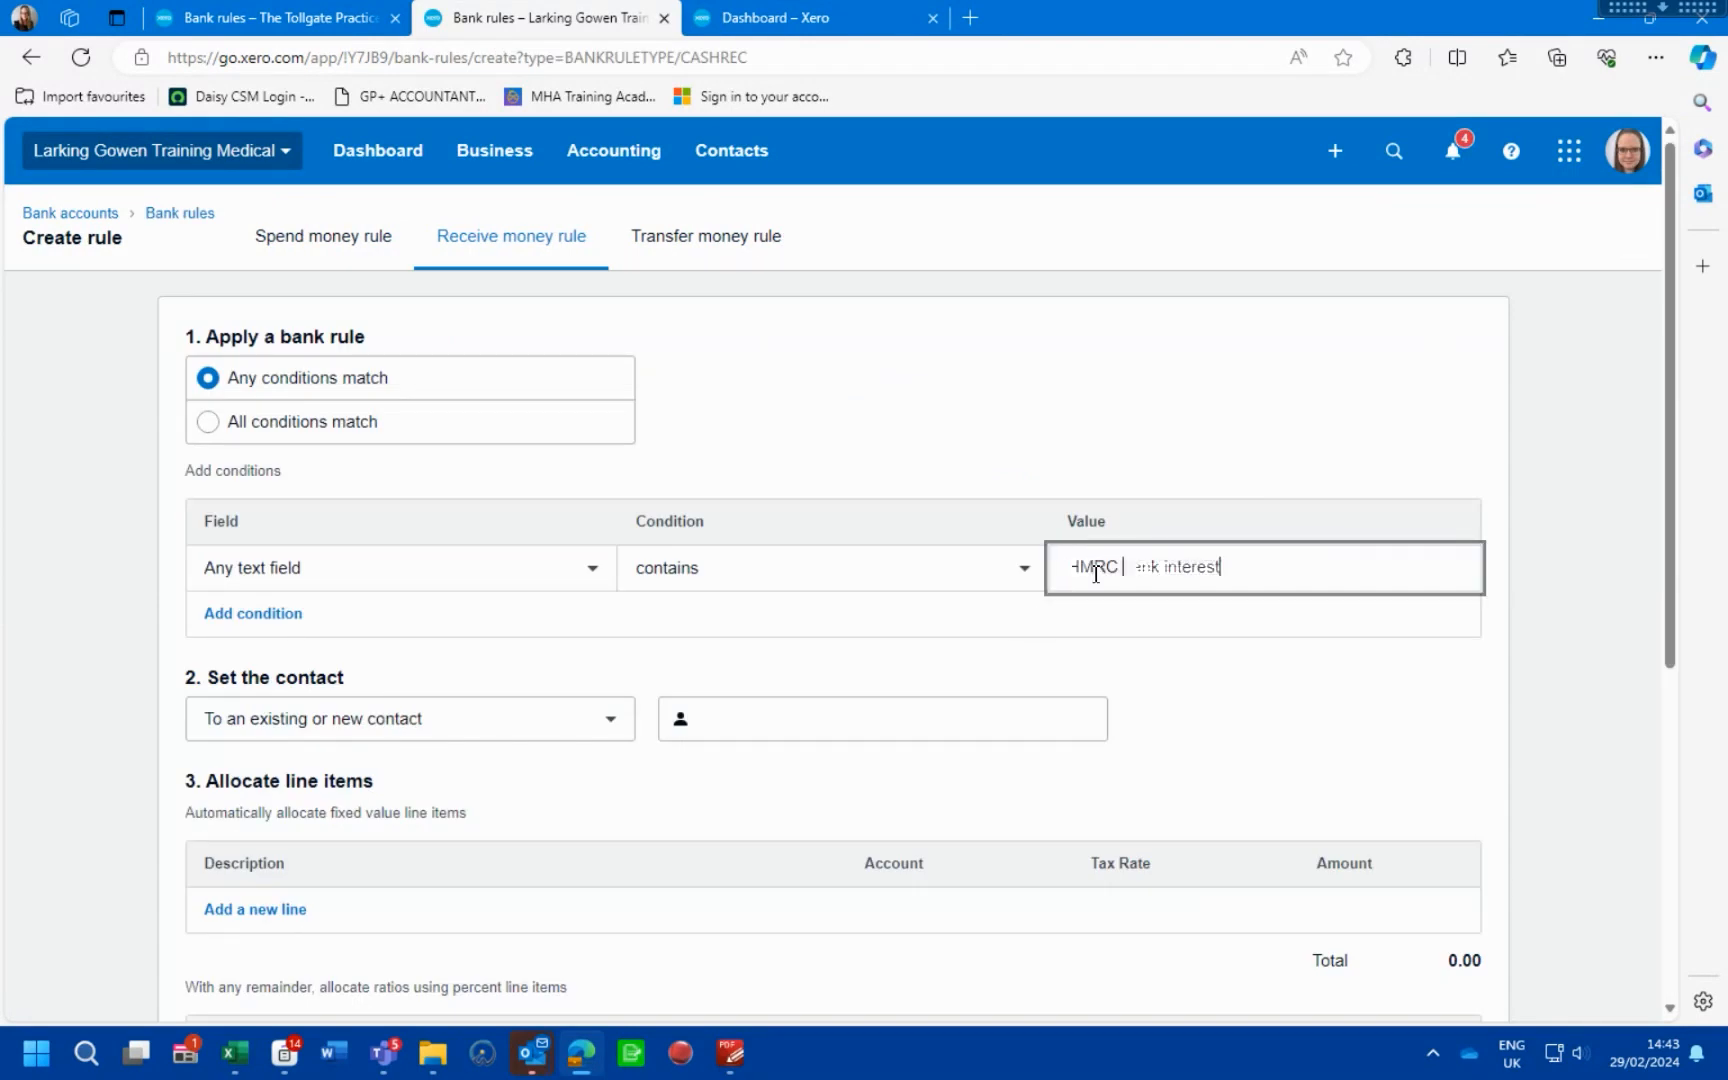
text(HMRC bank int)
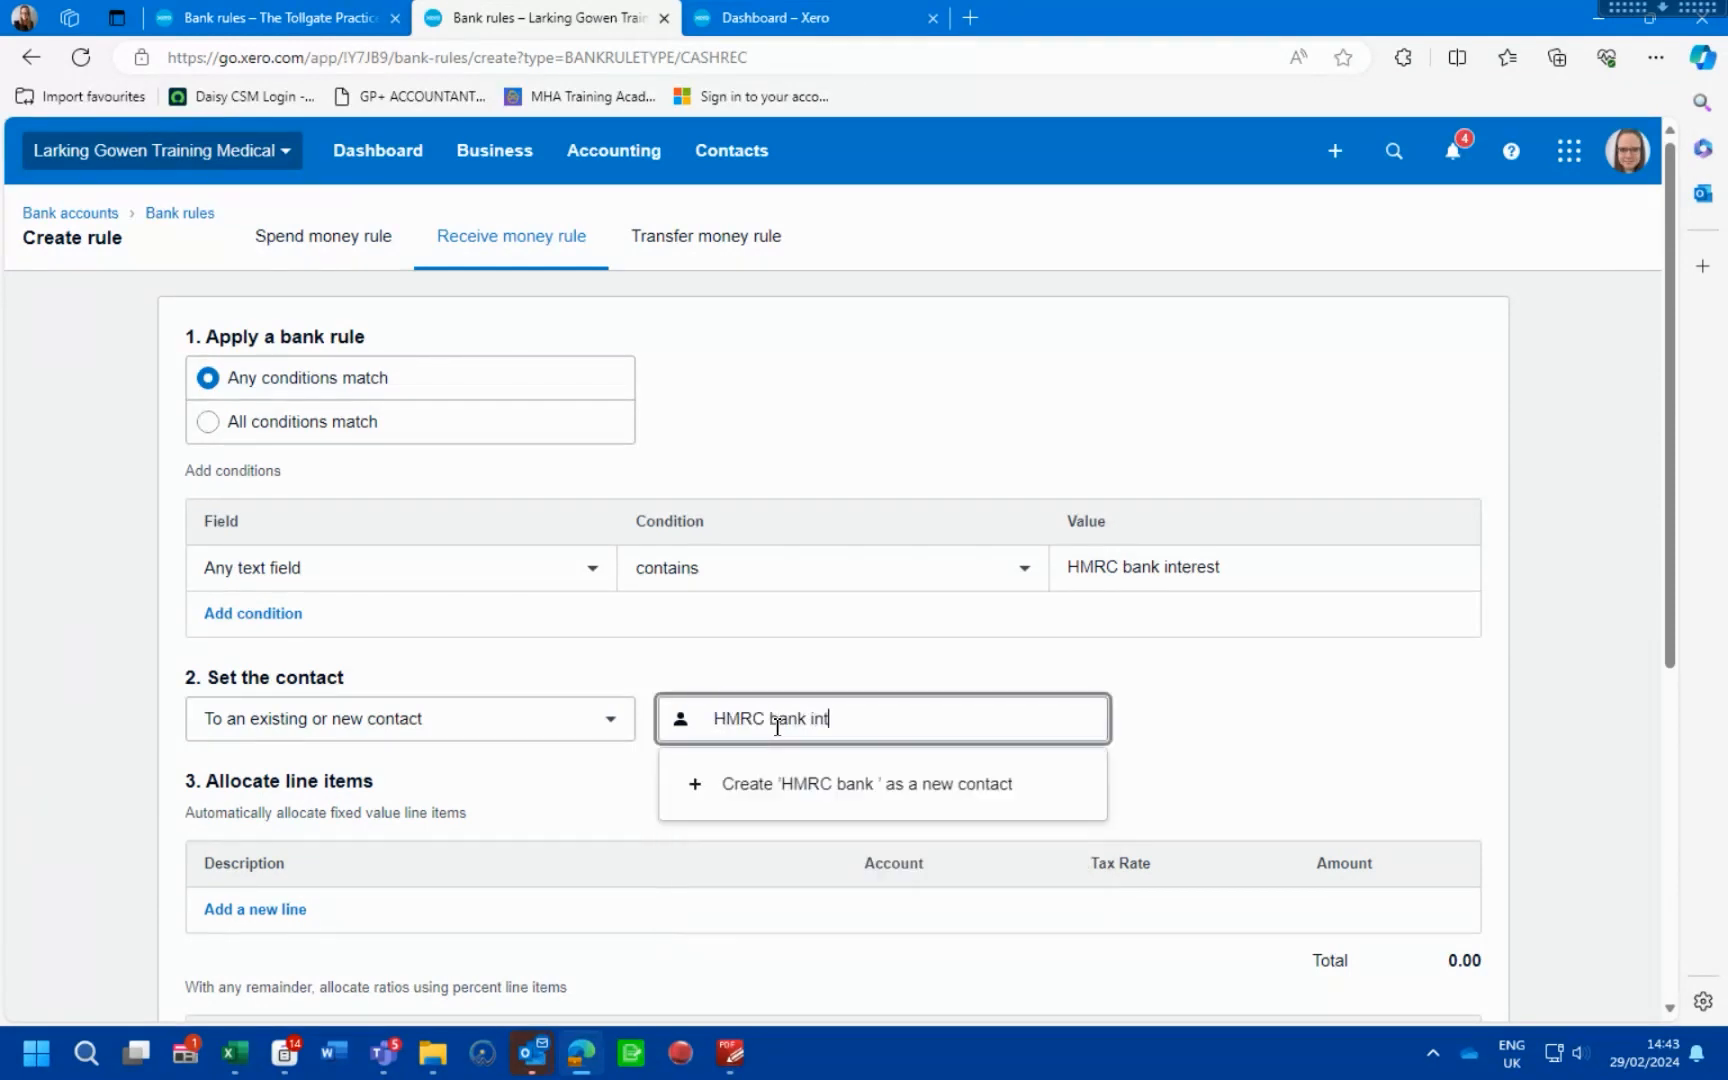
text(erest)
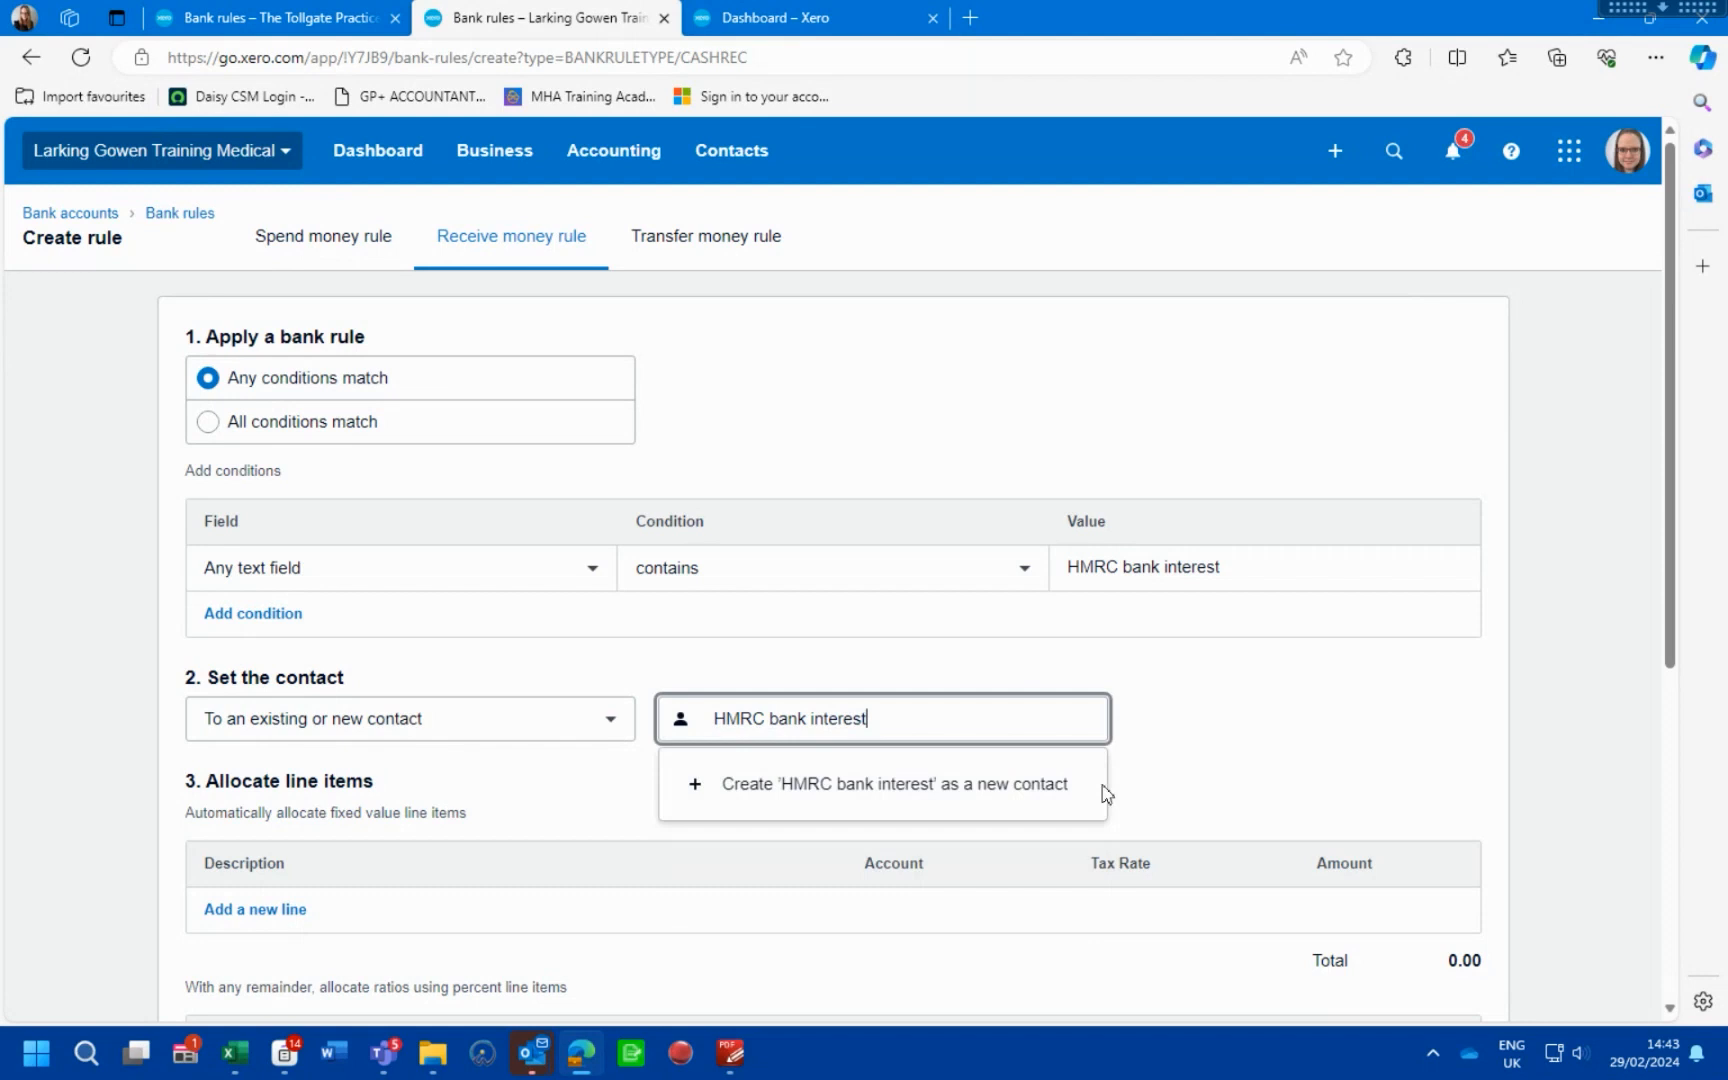
mouse_move(863, 790)
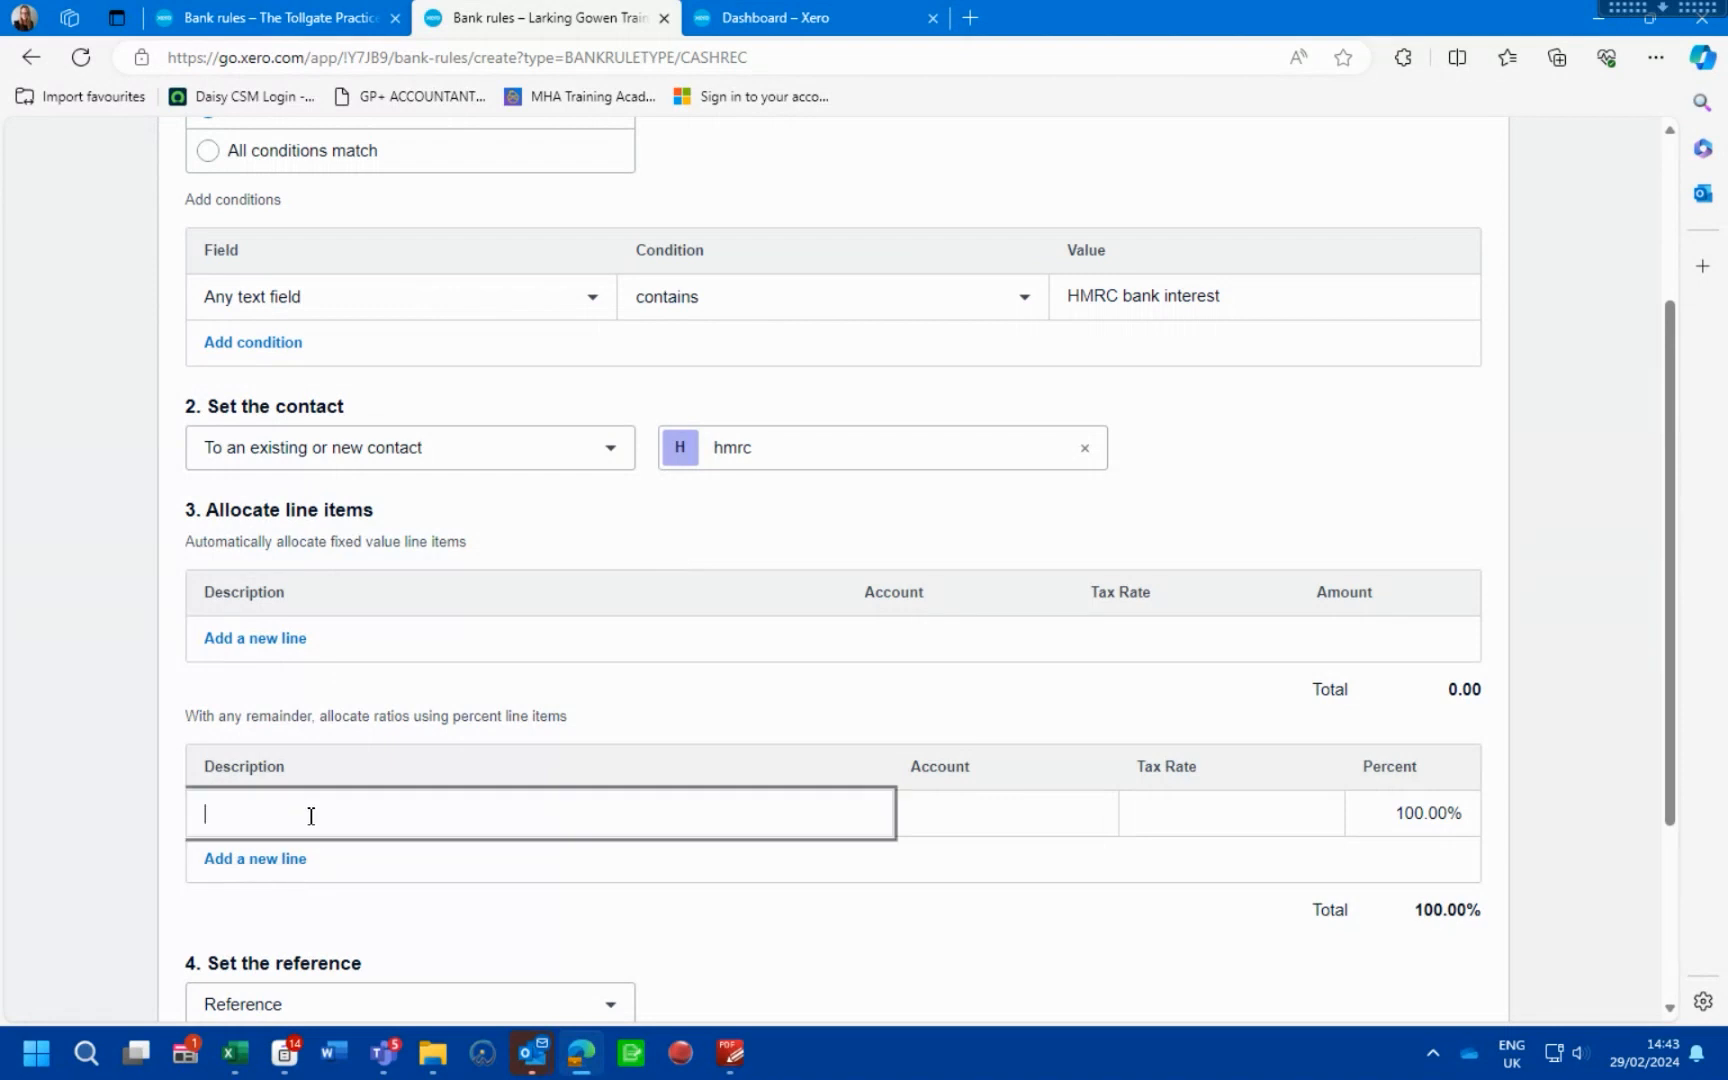
Describe it as monthly interest, allocate to Bank interest receivable, and save the HMRC bank interest rule
text(Non)
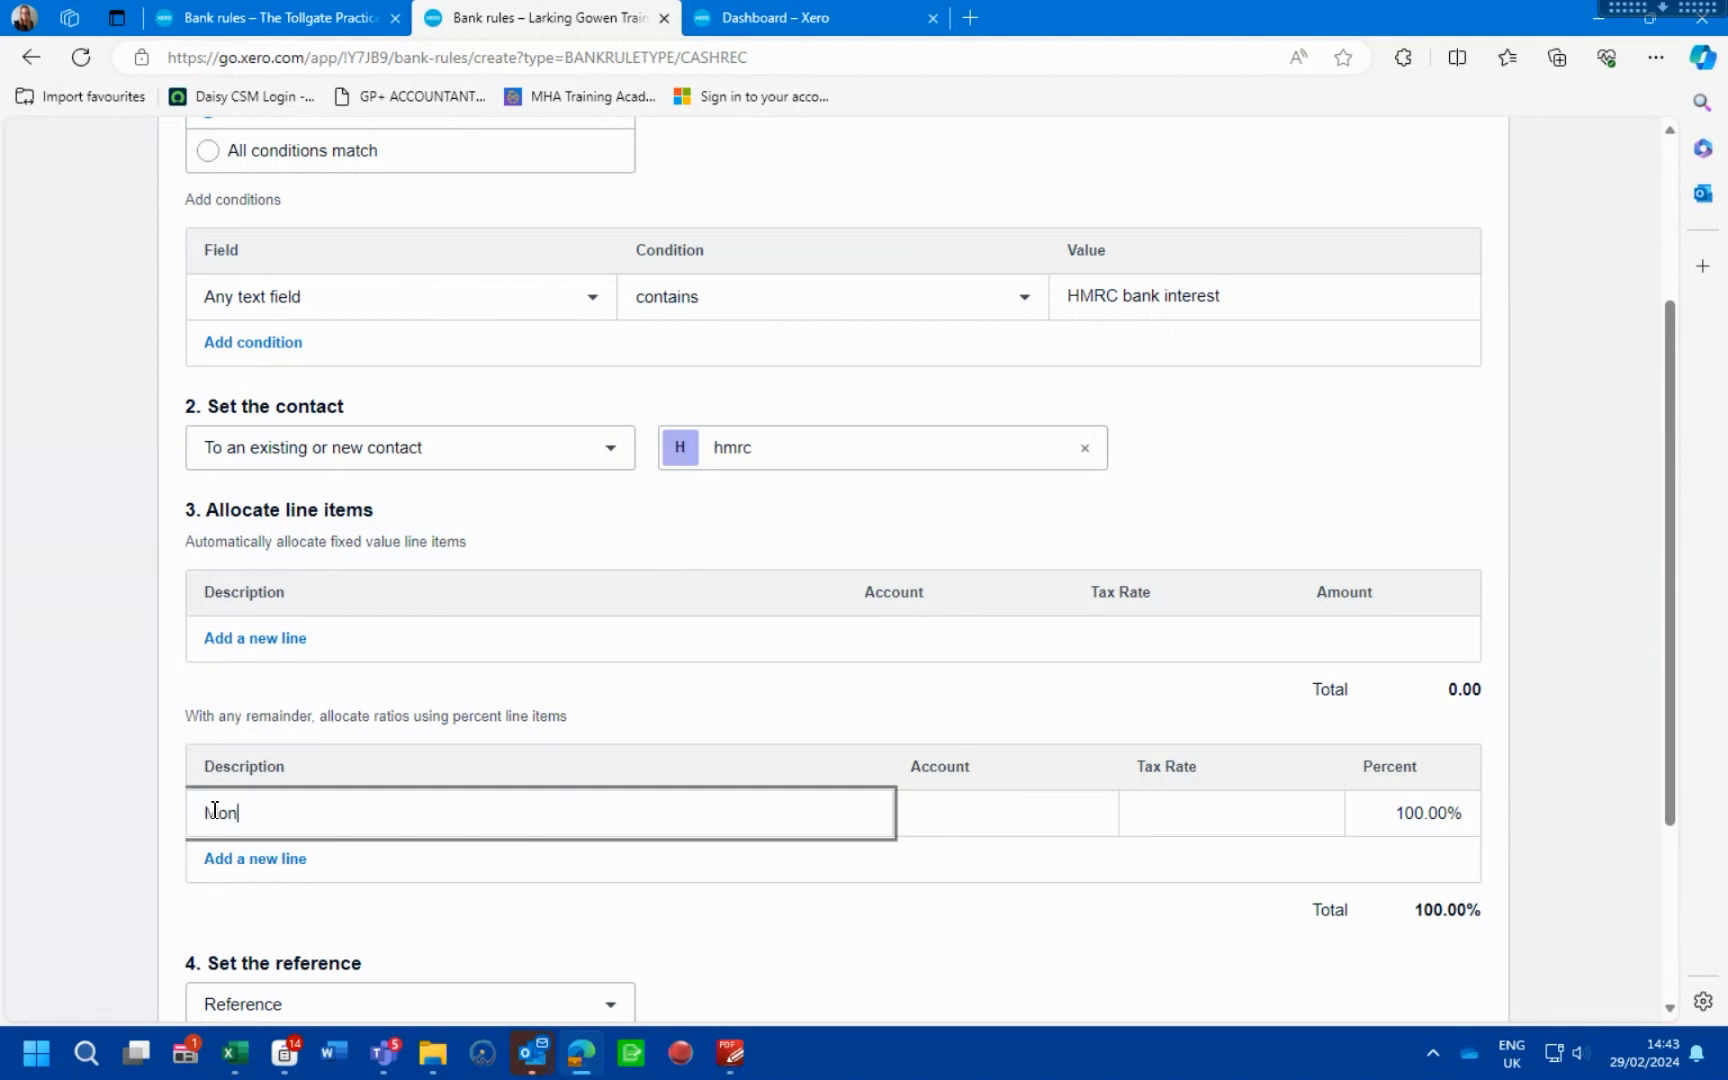
text(Monthly)
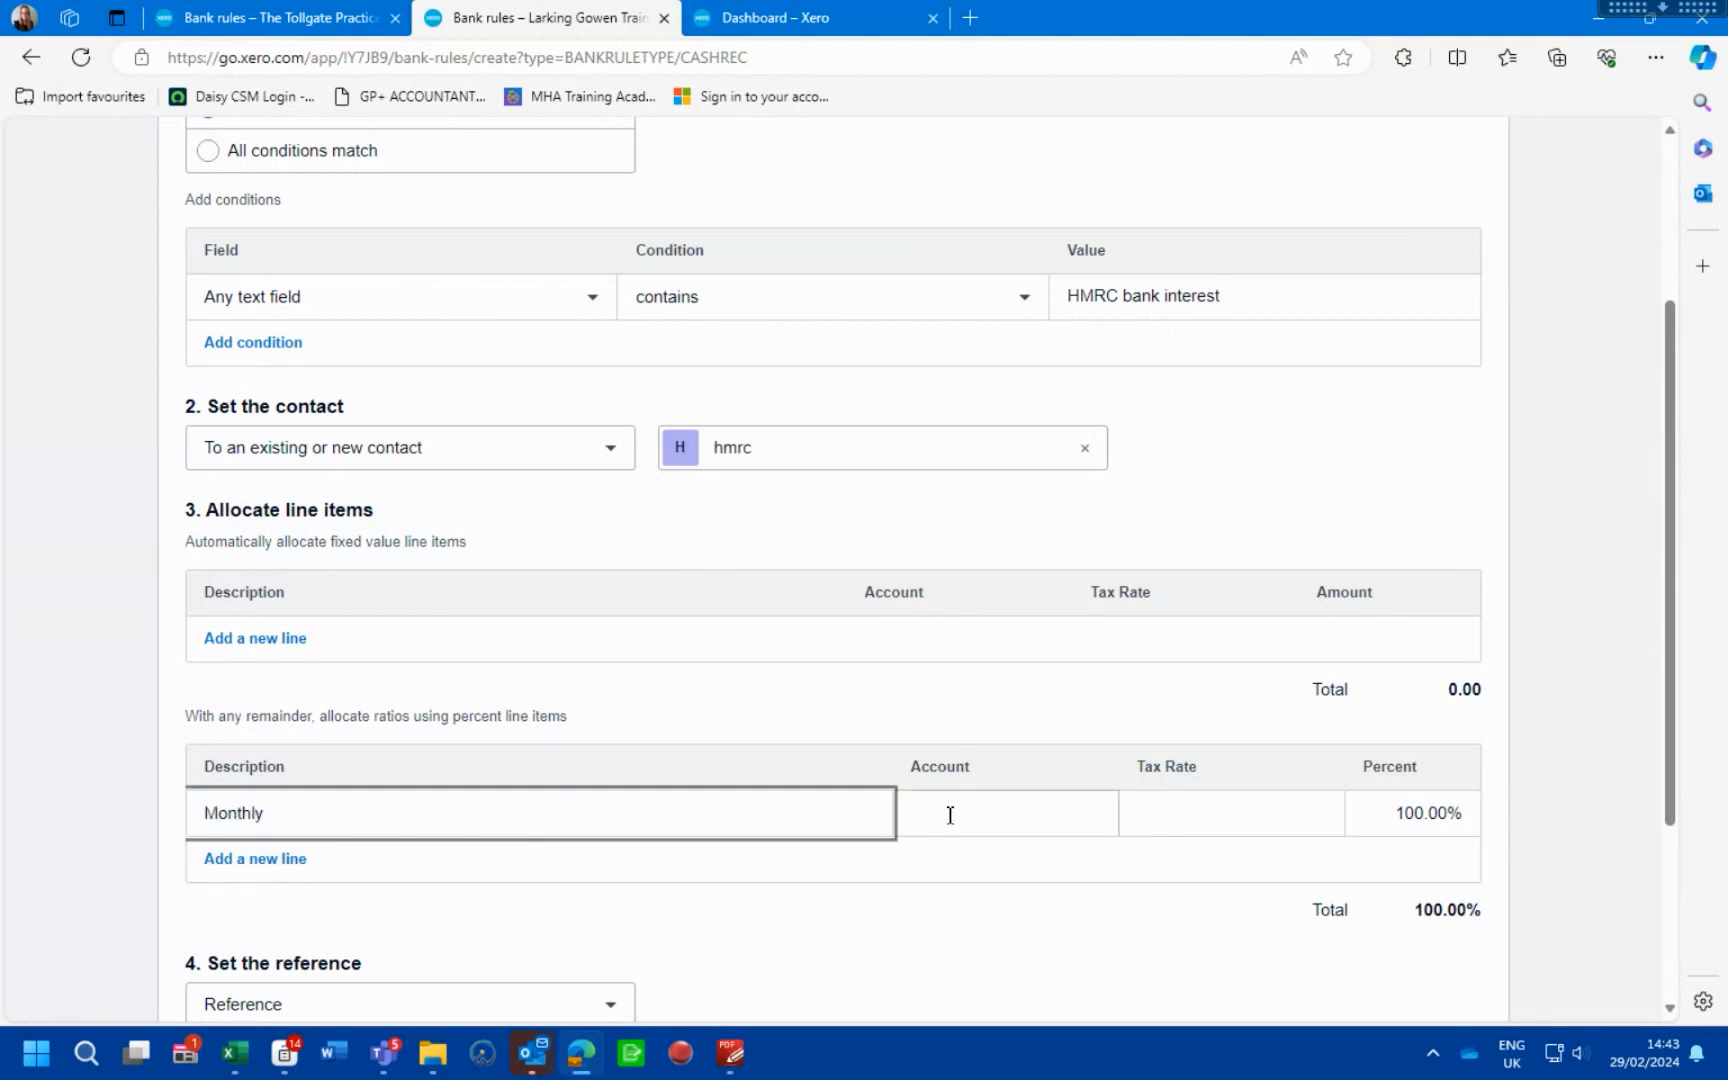
text(interest)
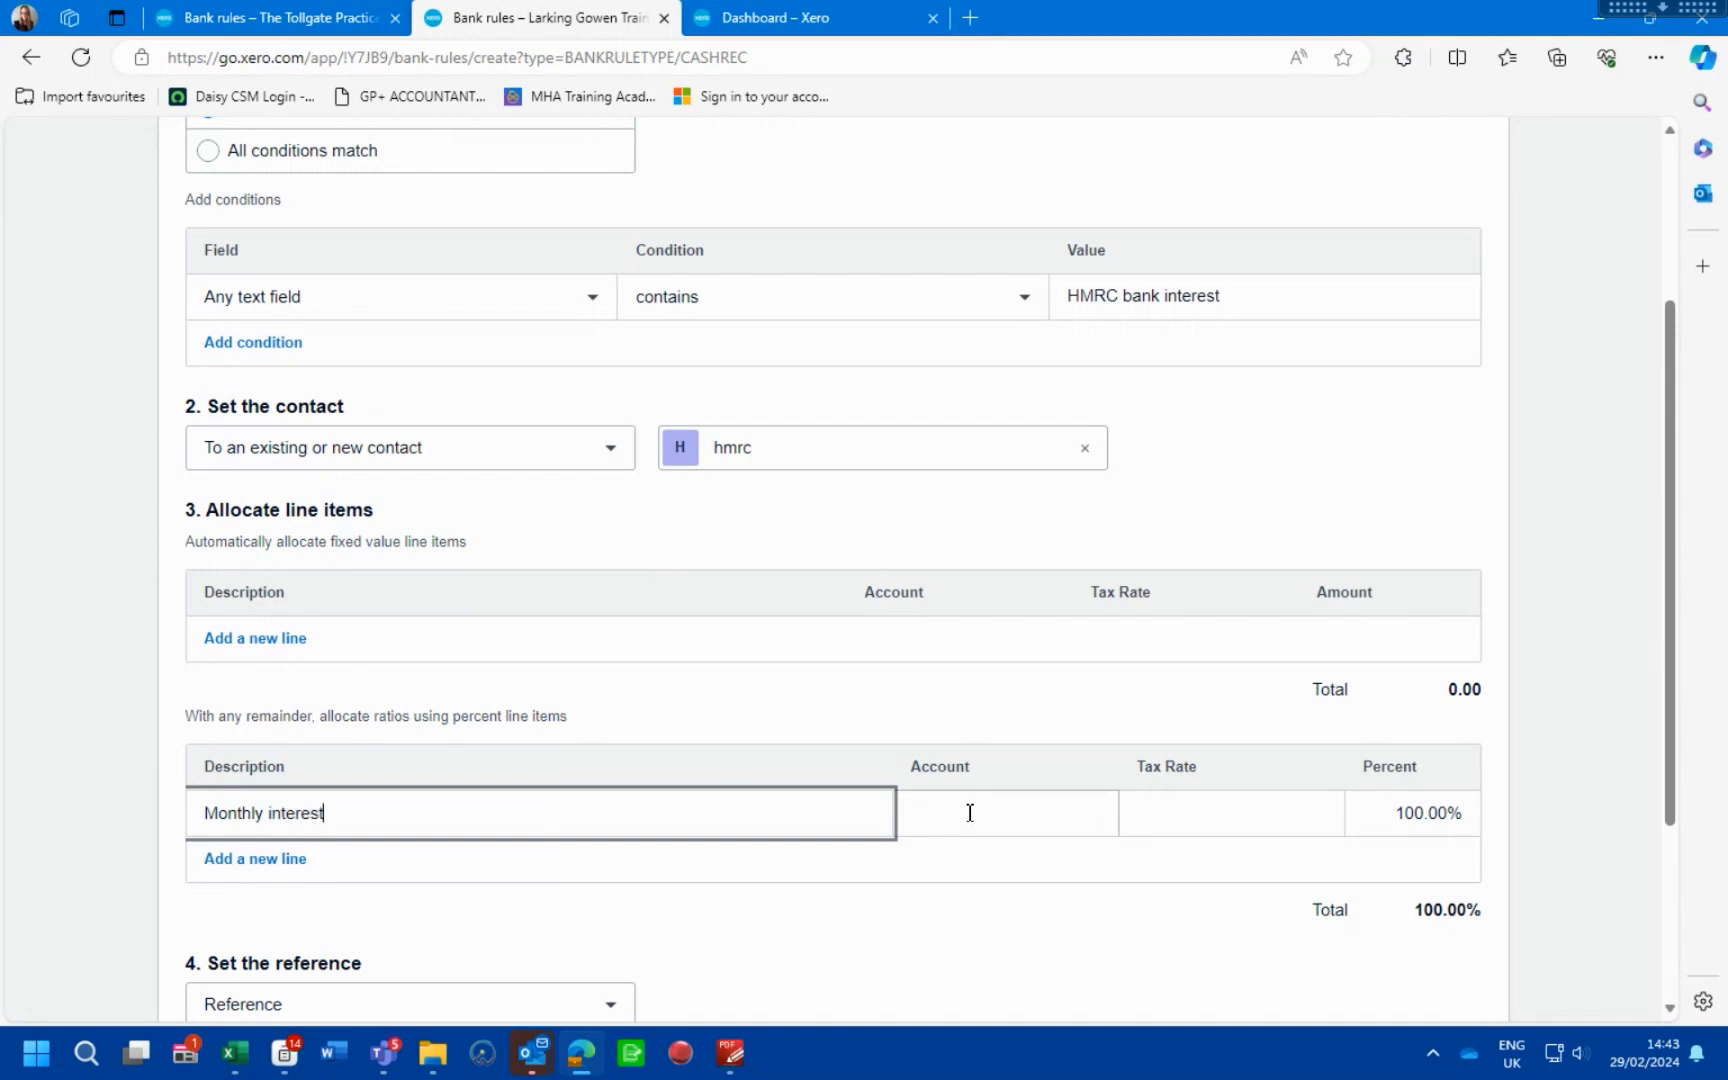
click(1004, 812)
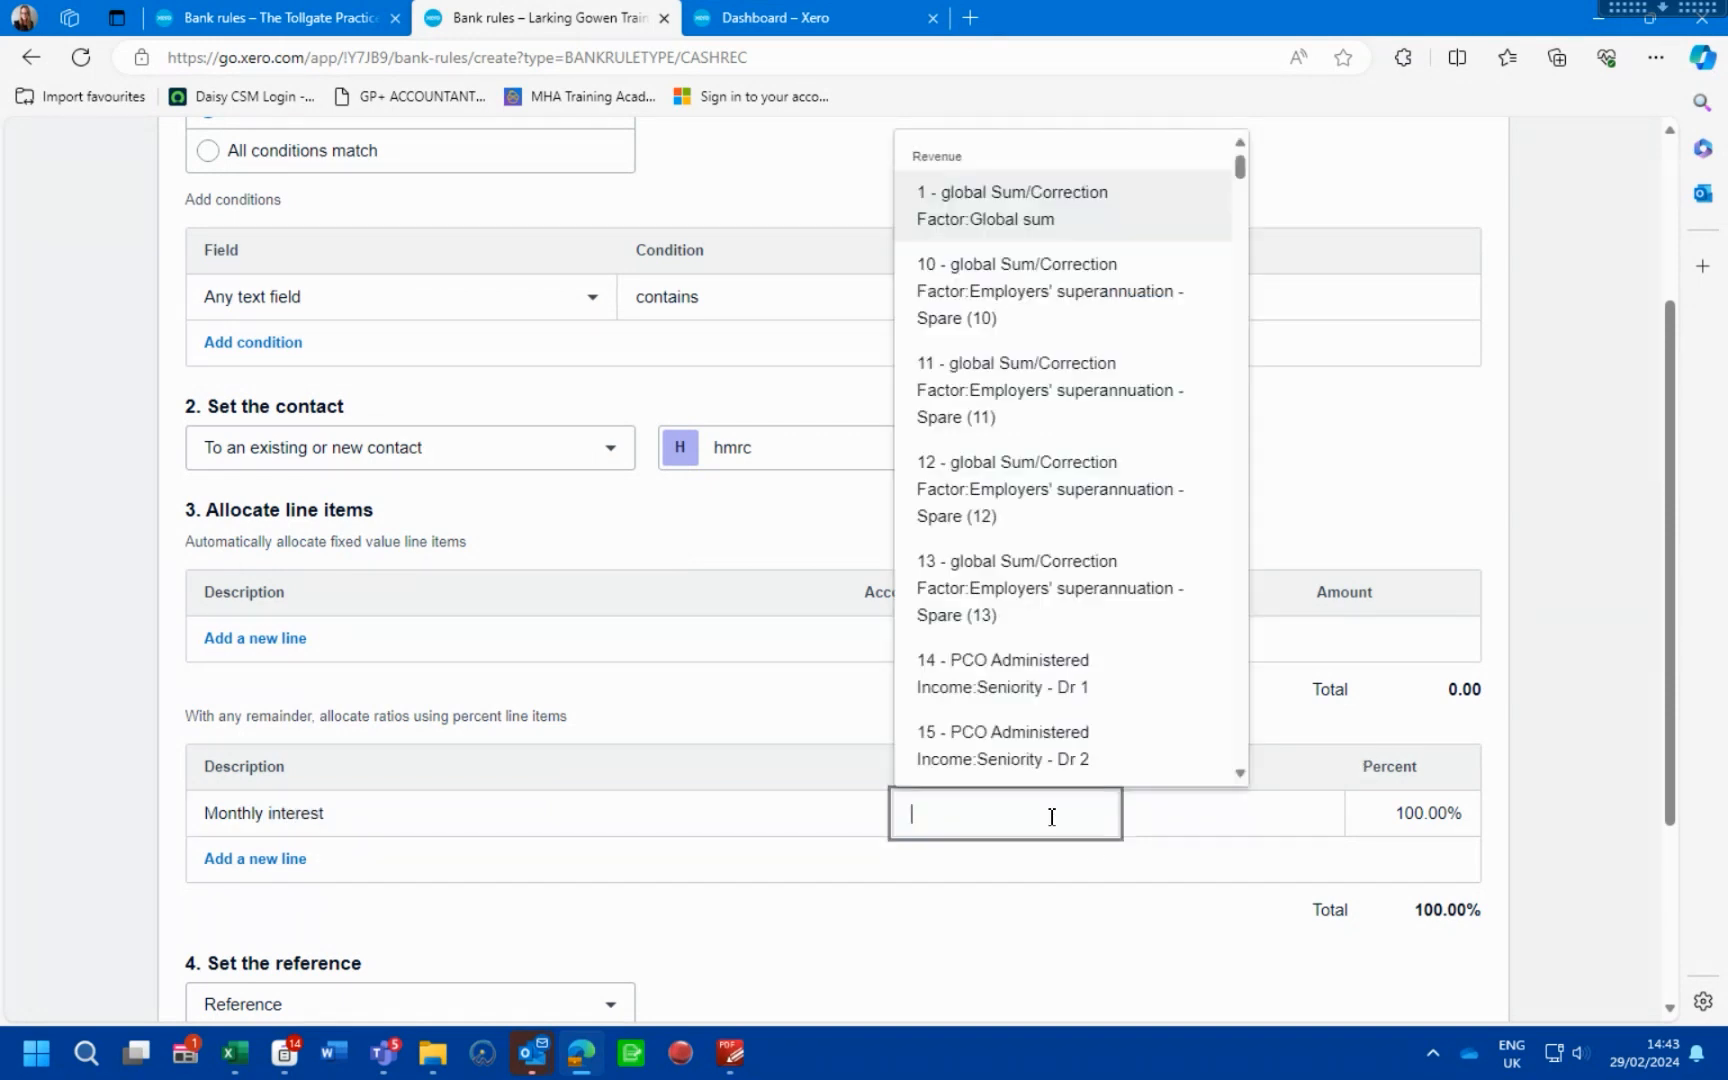
text(int)
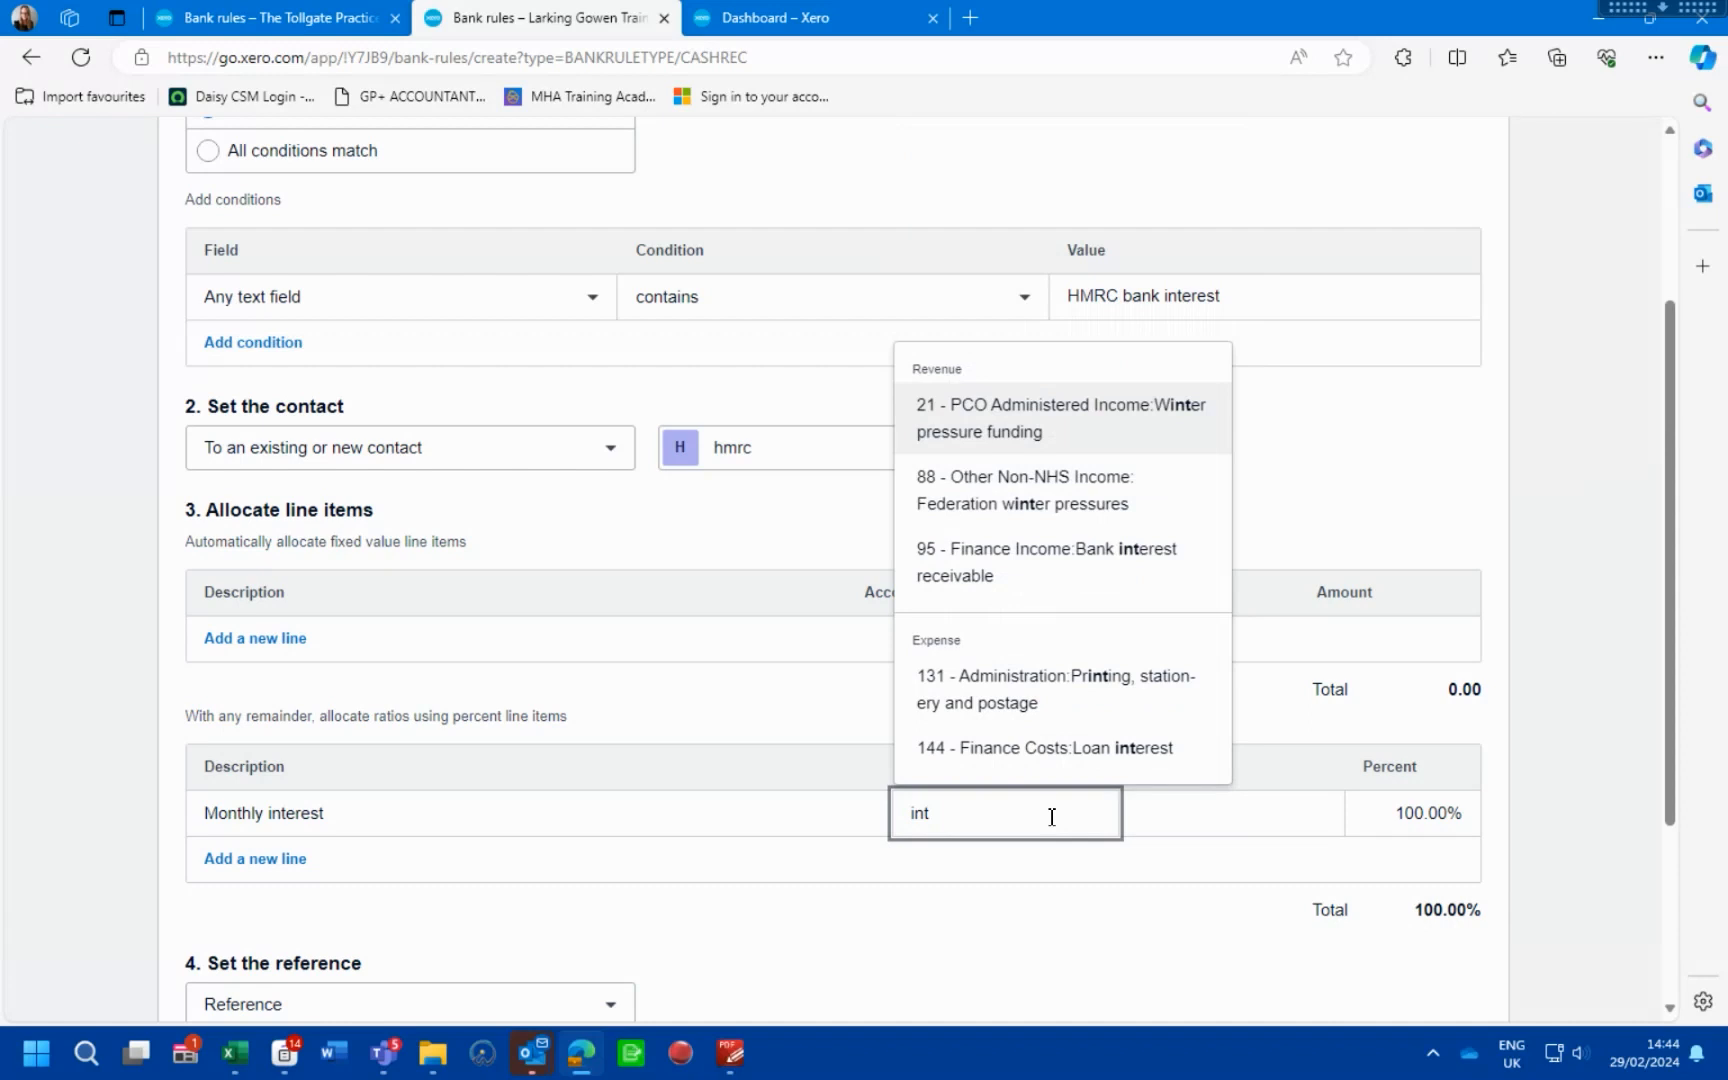
mouse_move(1034, 562)
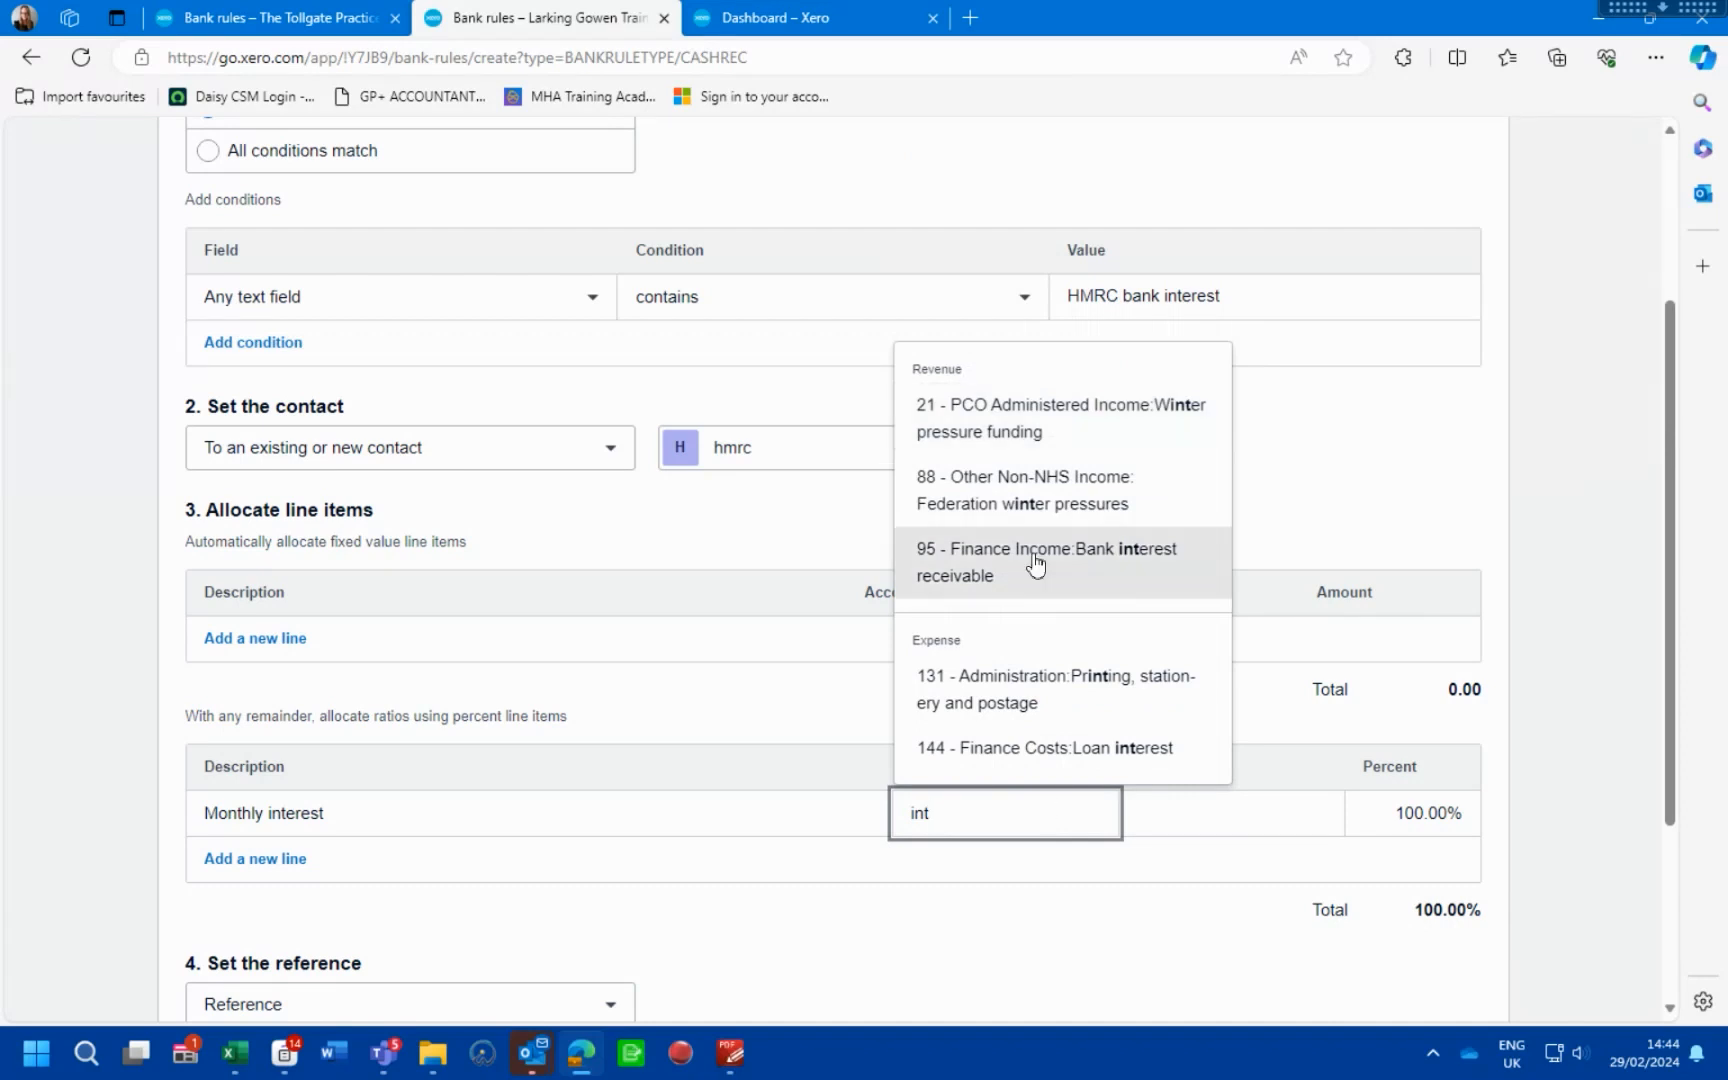
click(1044, 562)
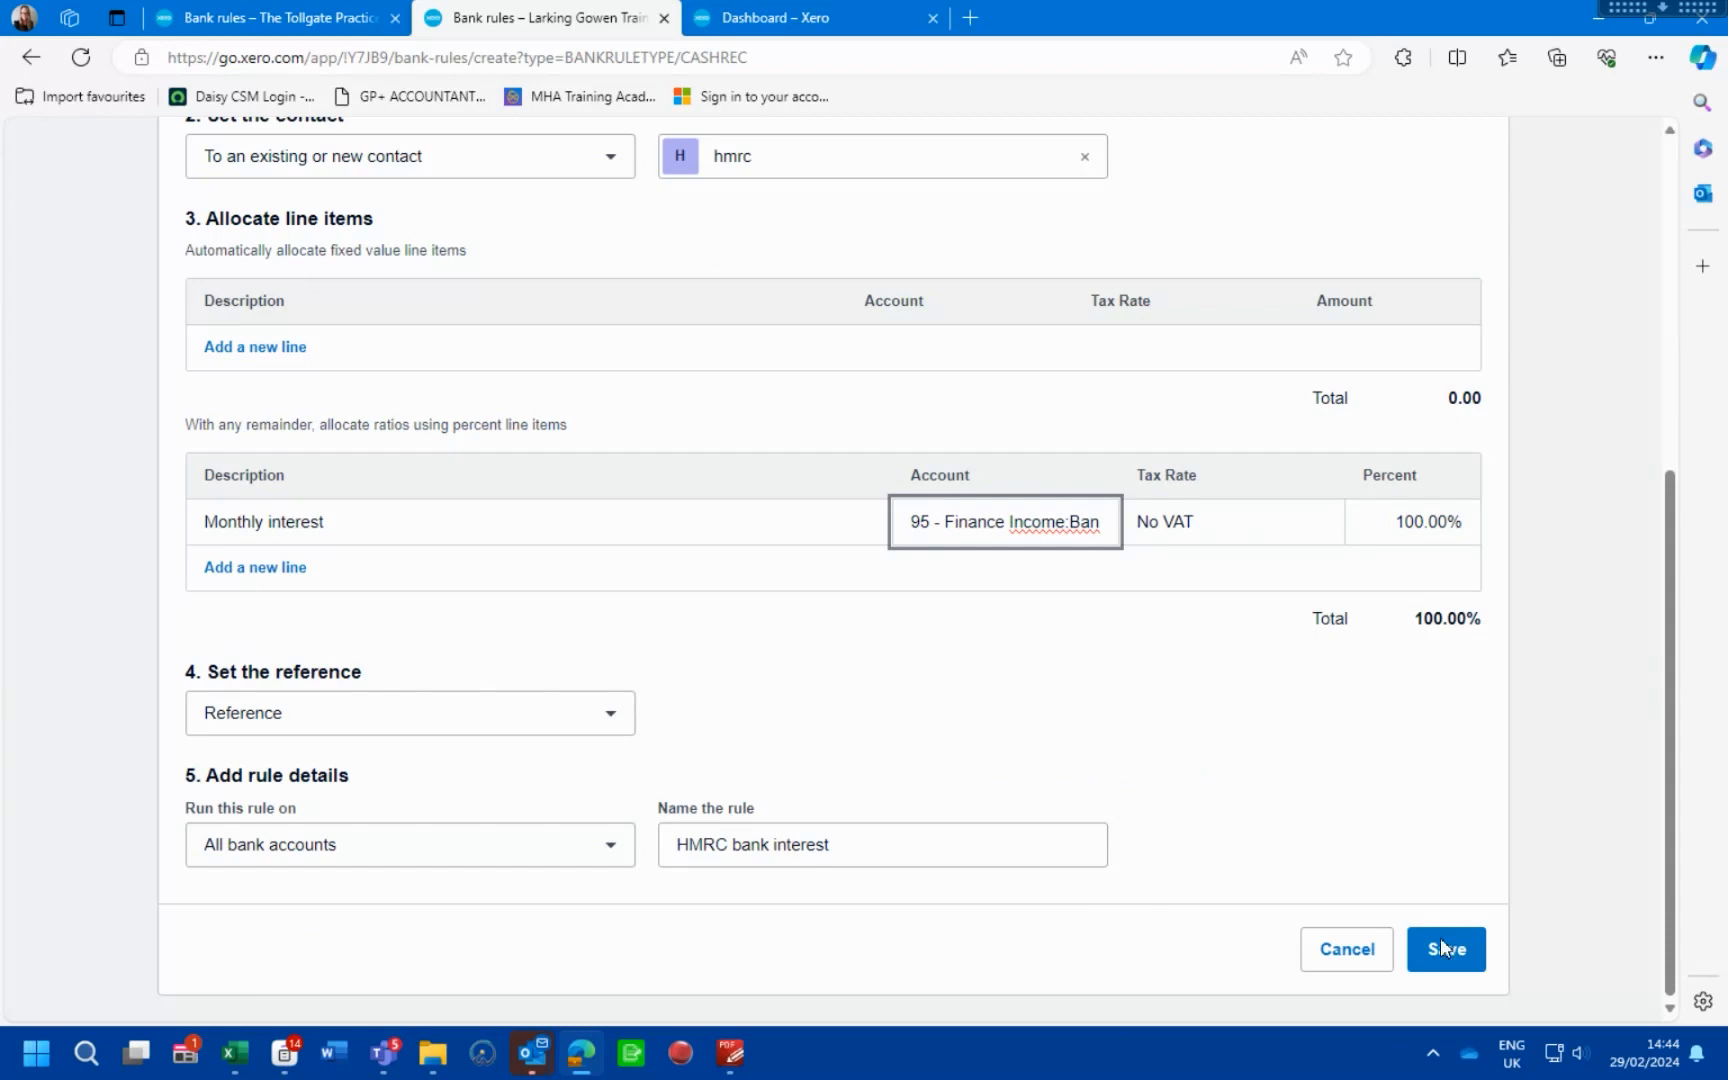
click(1445, 949)
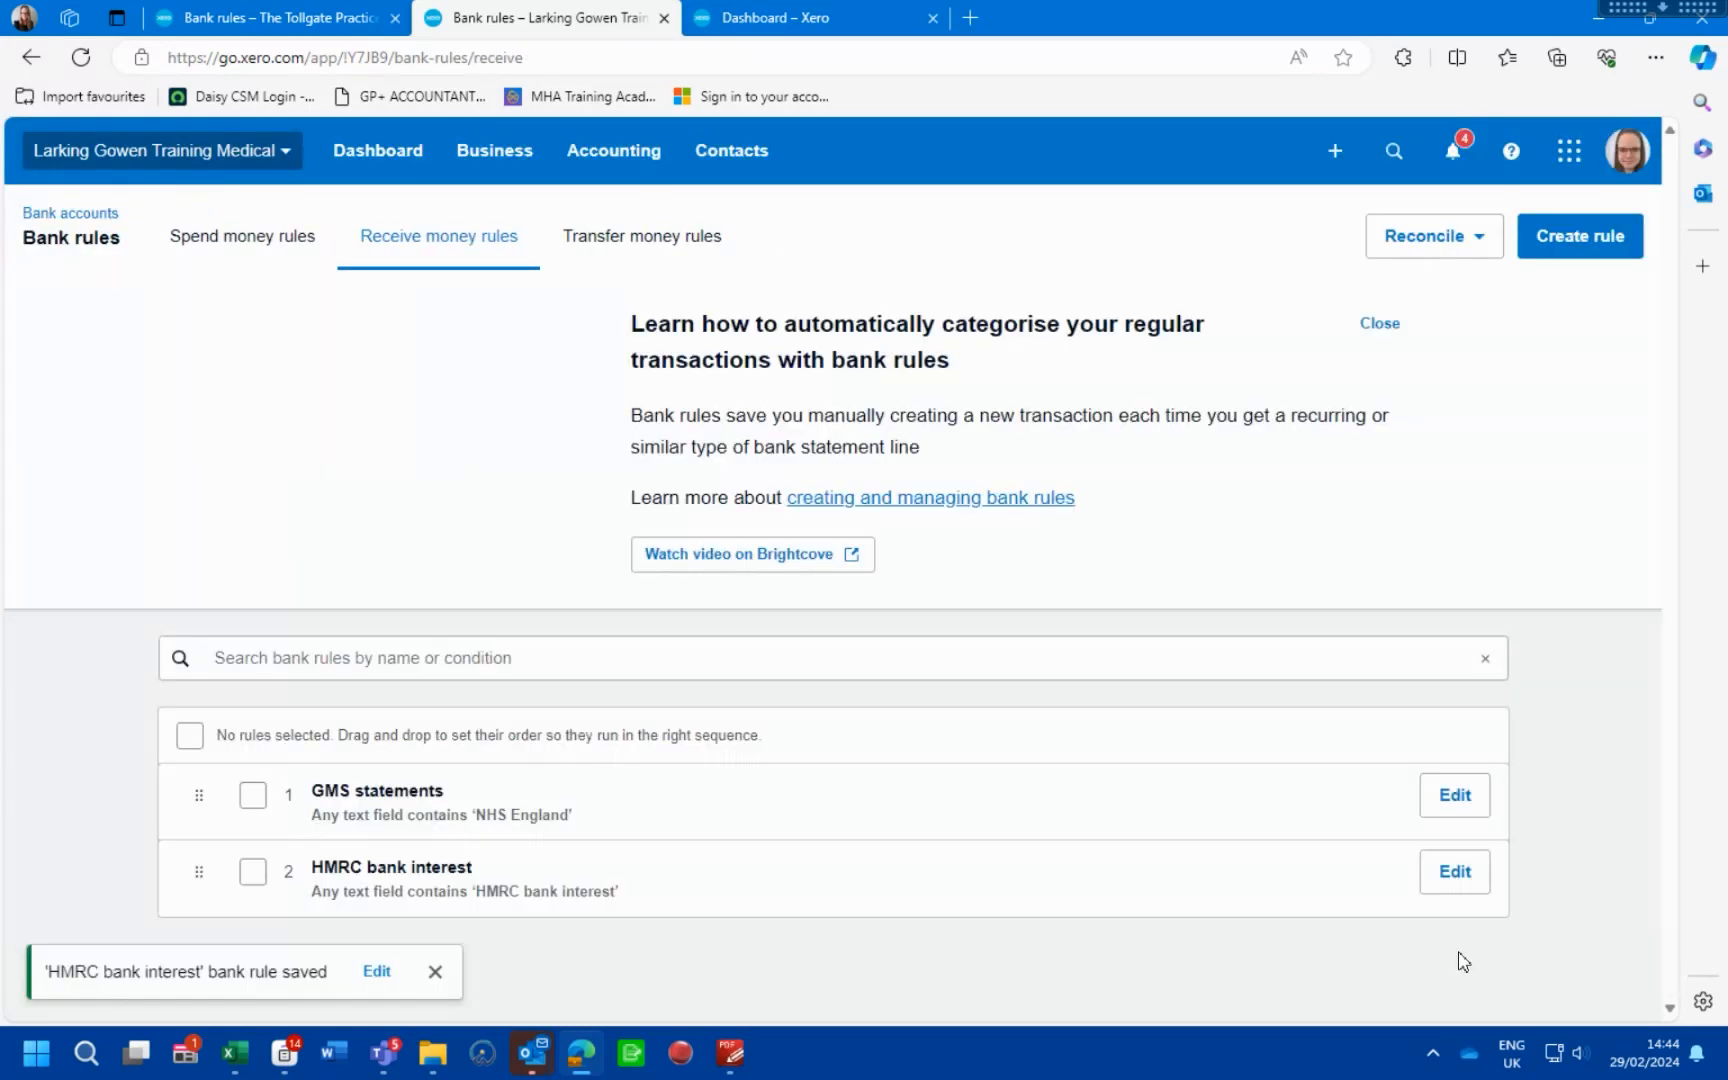
Reconcile the 30 Dec 2023 NHS England 6,110.00 receipt using the GMS statements rule
click(1577, 236)
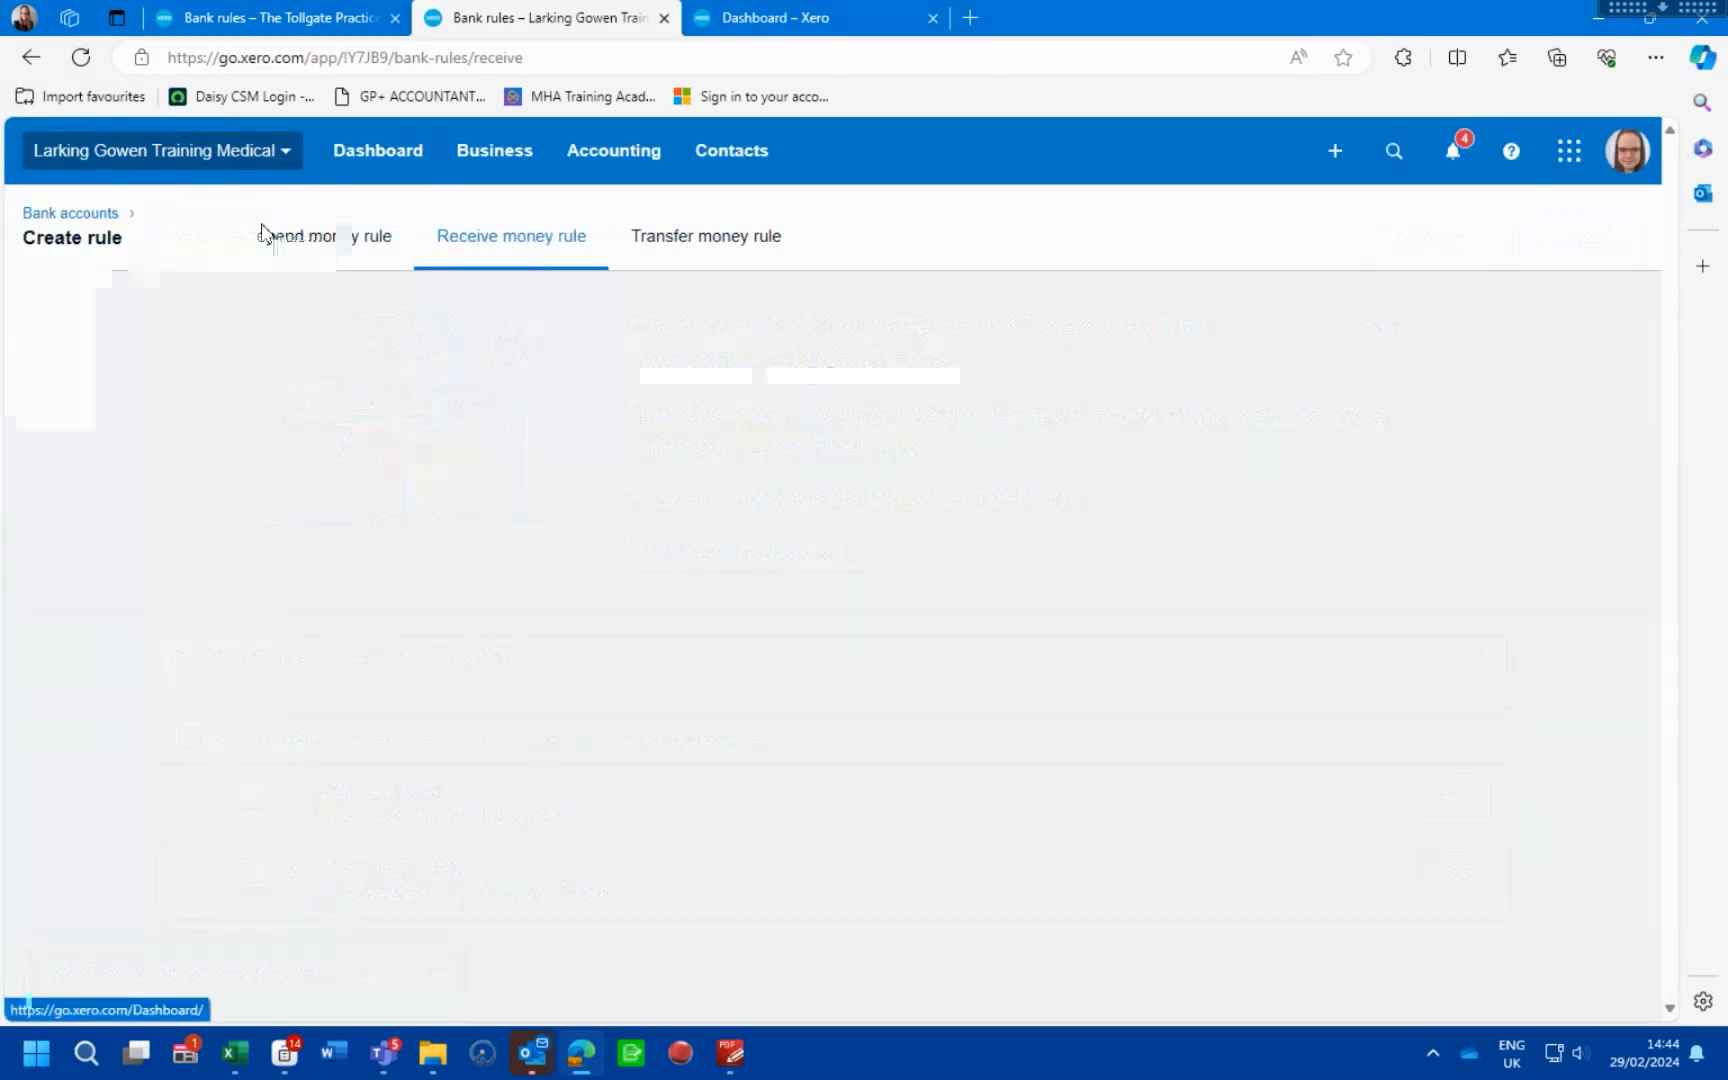
click(377, 150)
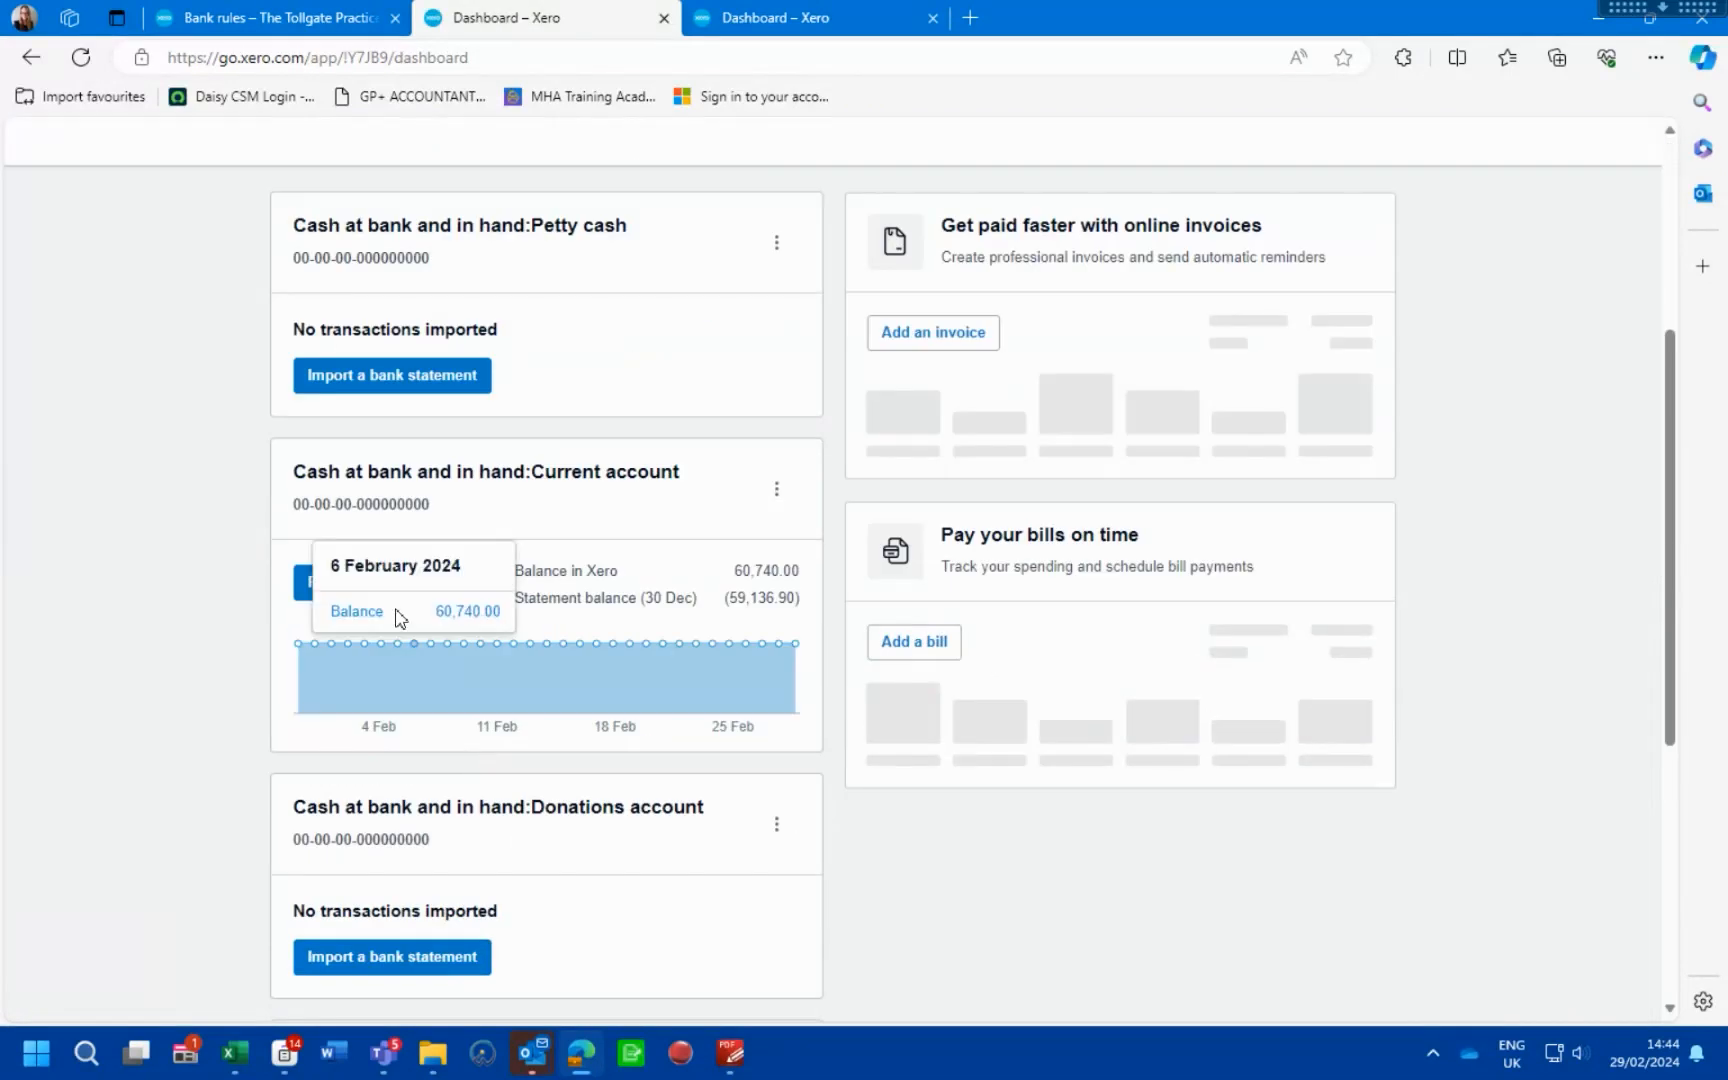
click(466, 611)
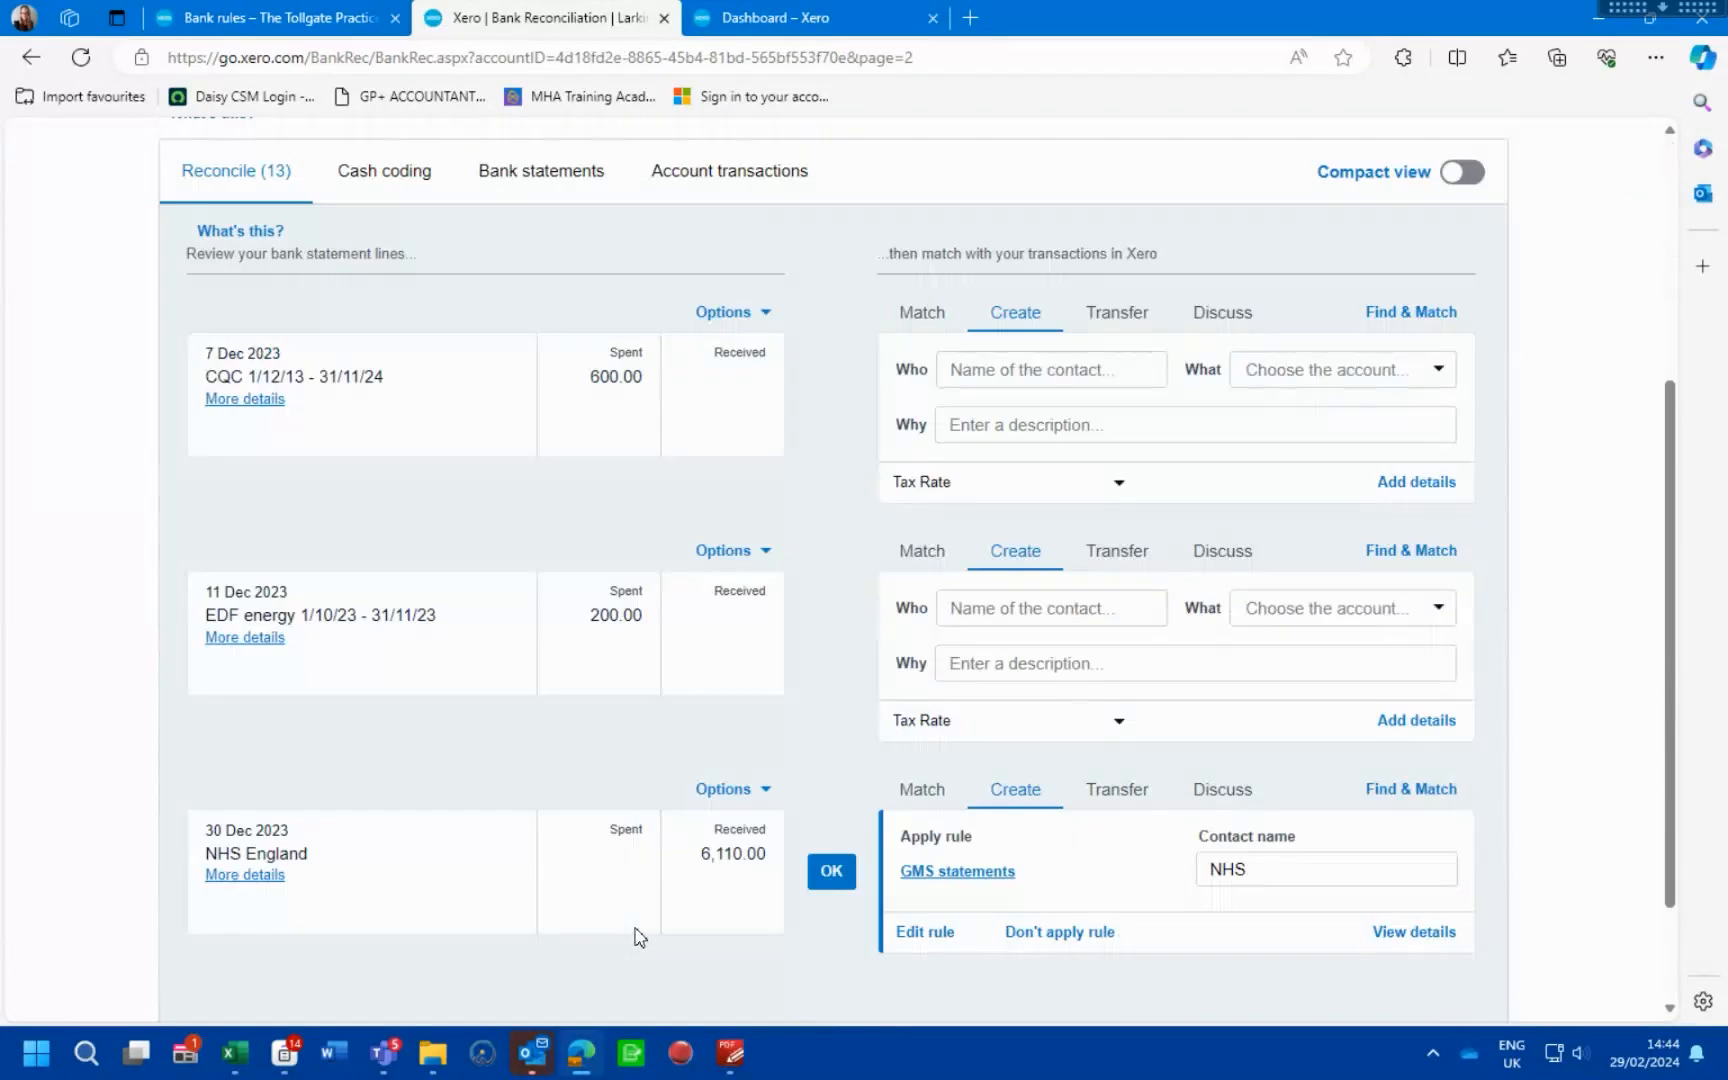
scroll(down, 3)
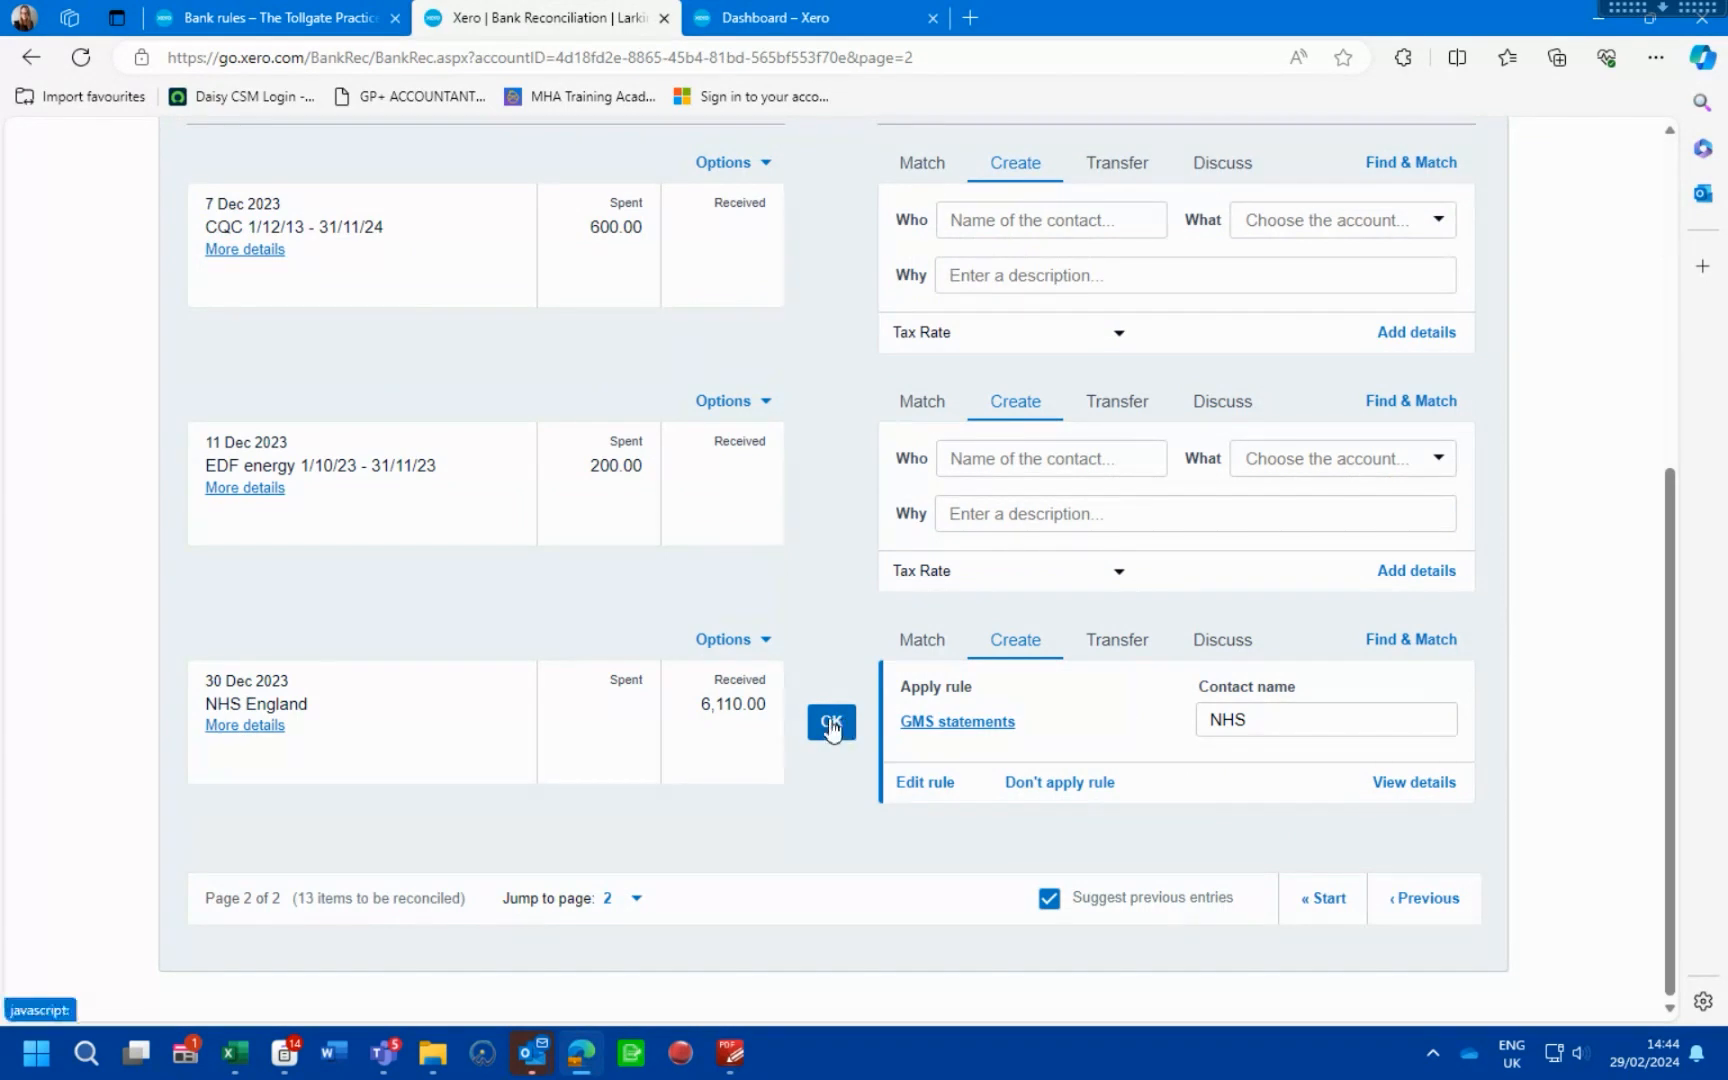
click(830, 722)
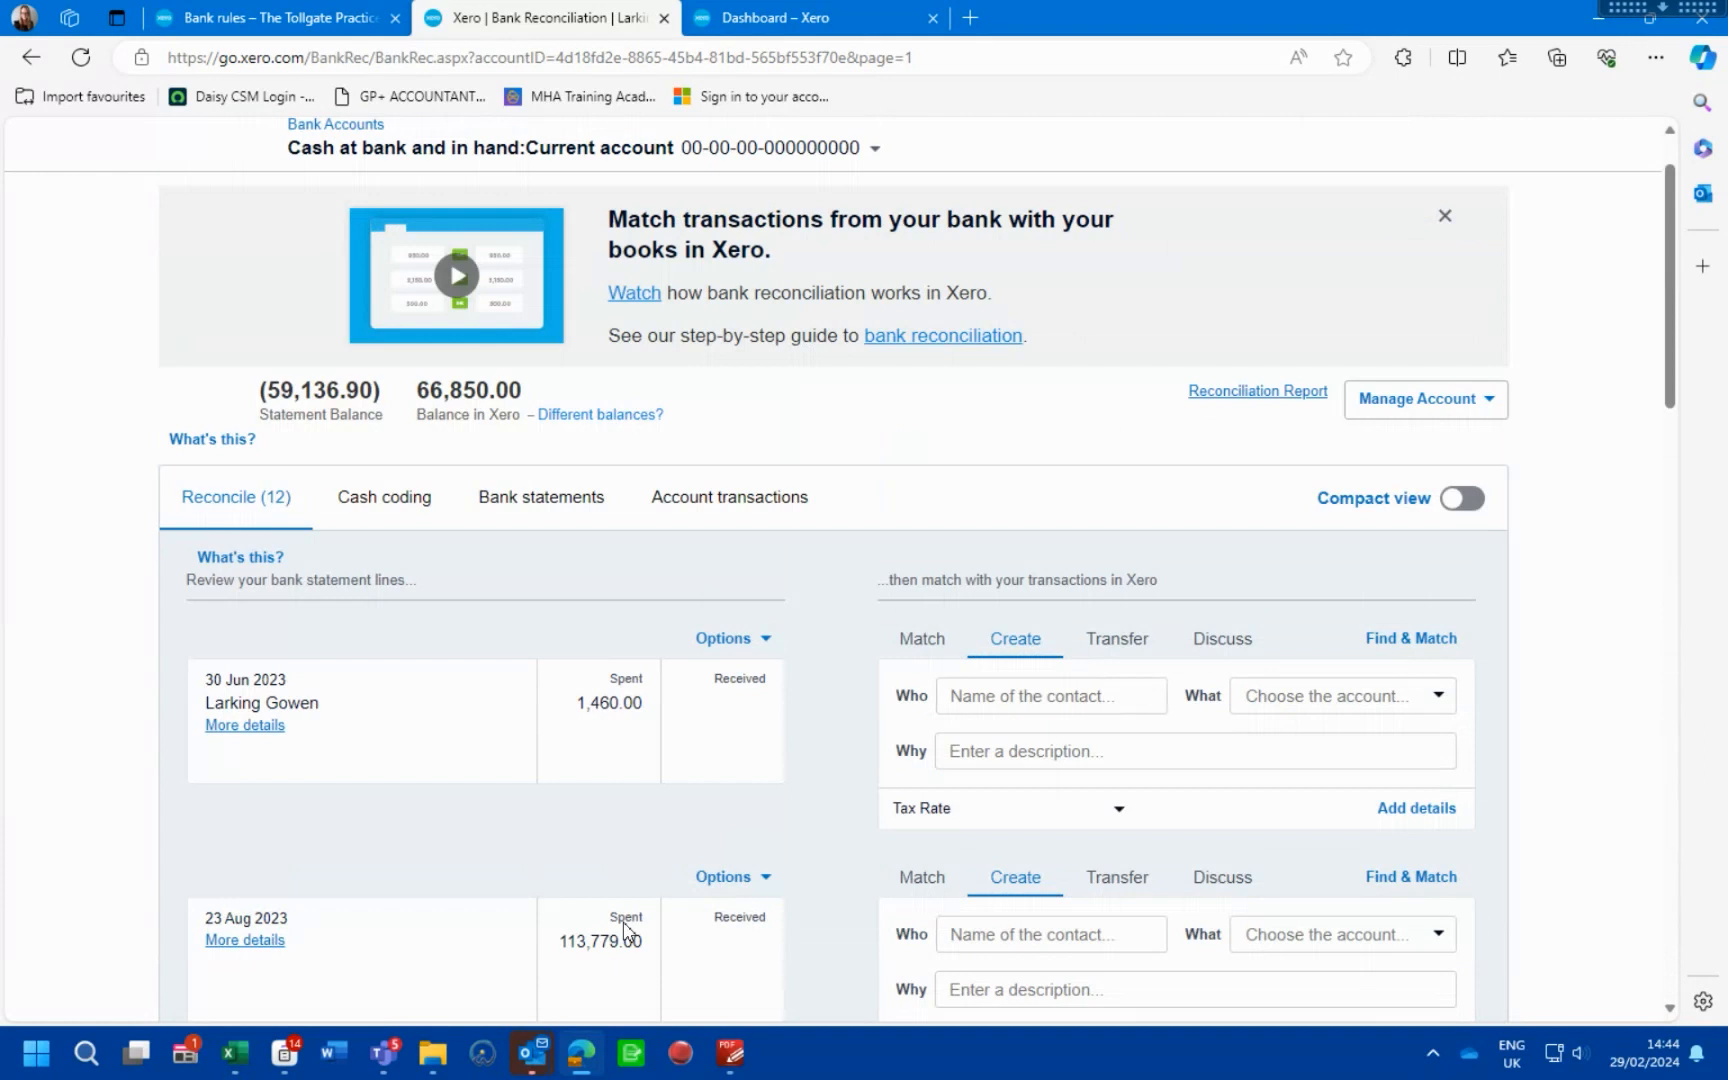
mouse_move(496, 687)
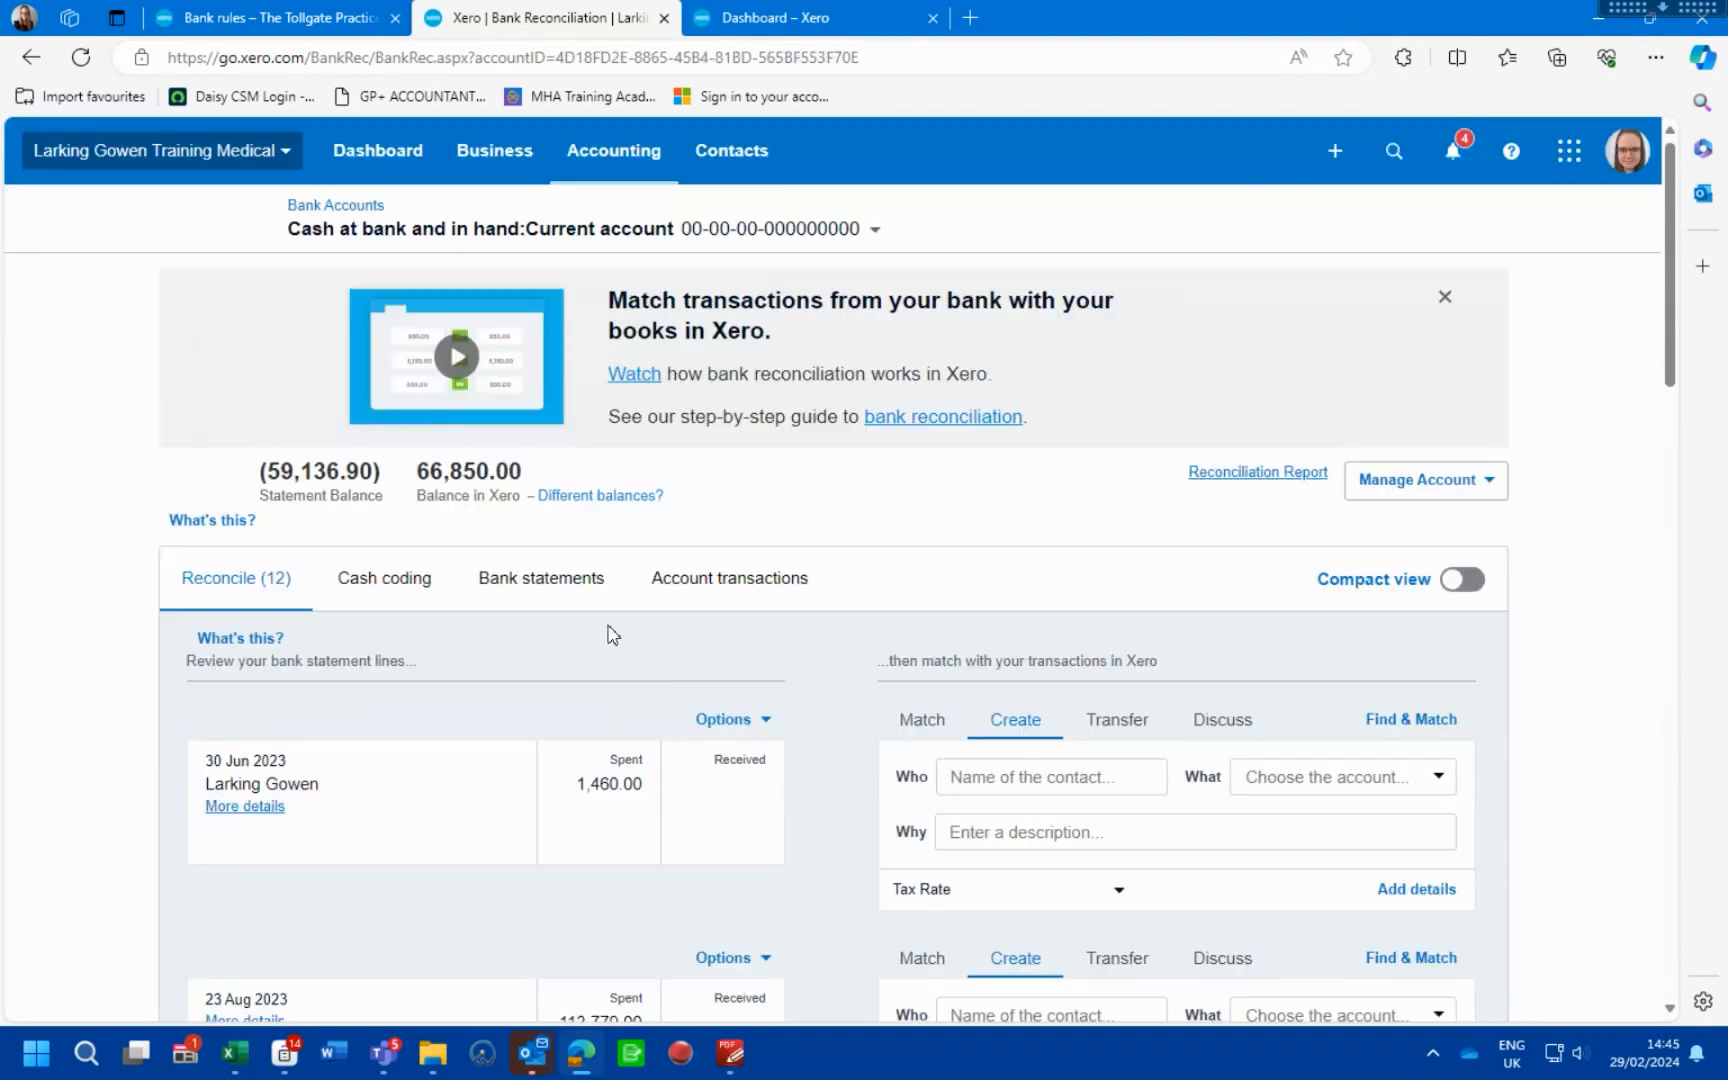
mouse_move(683, 661)
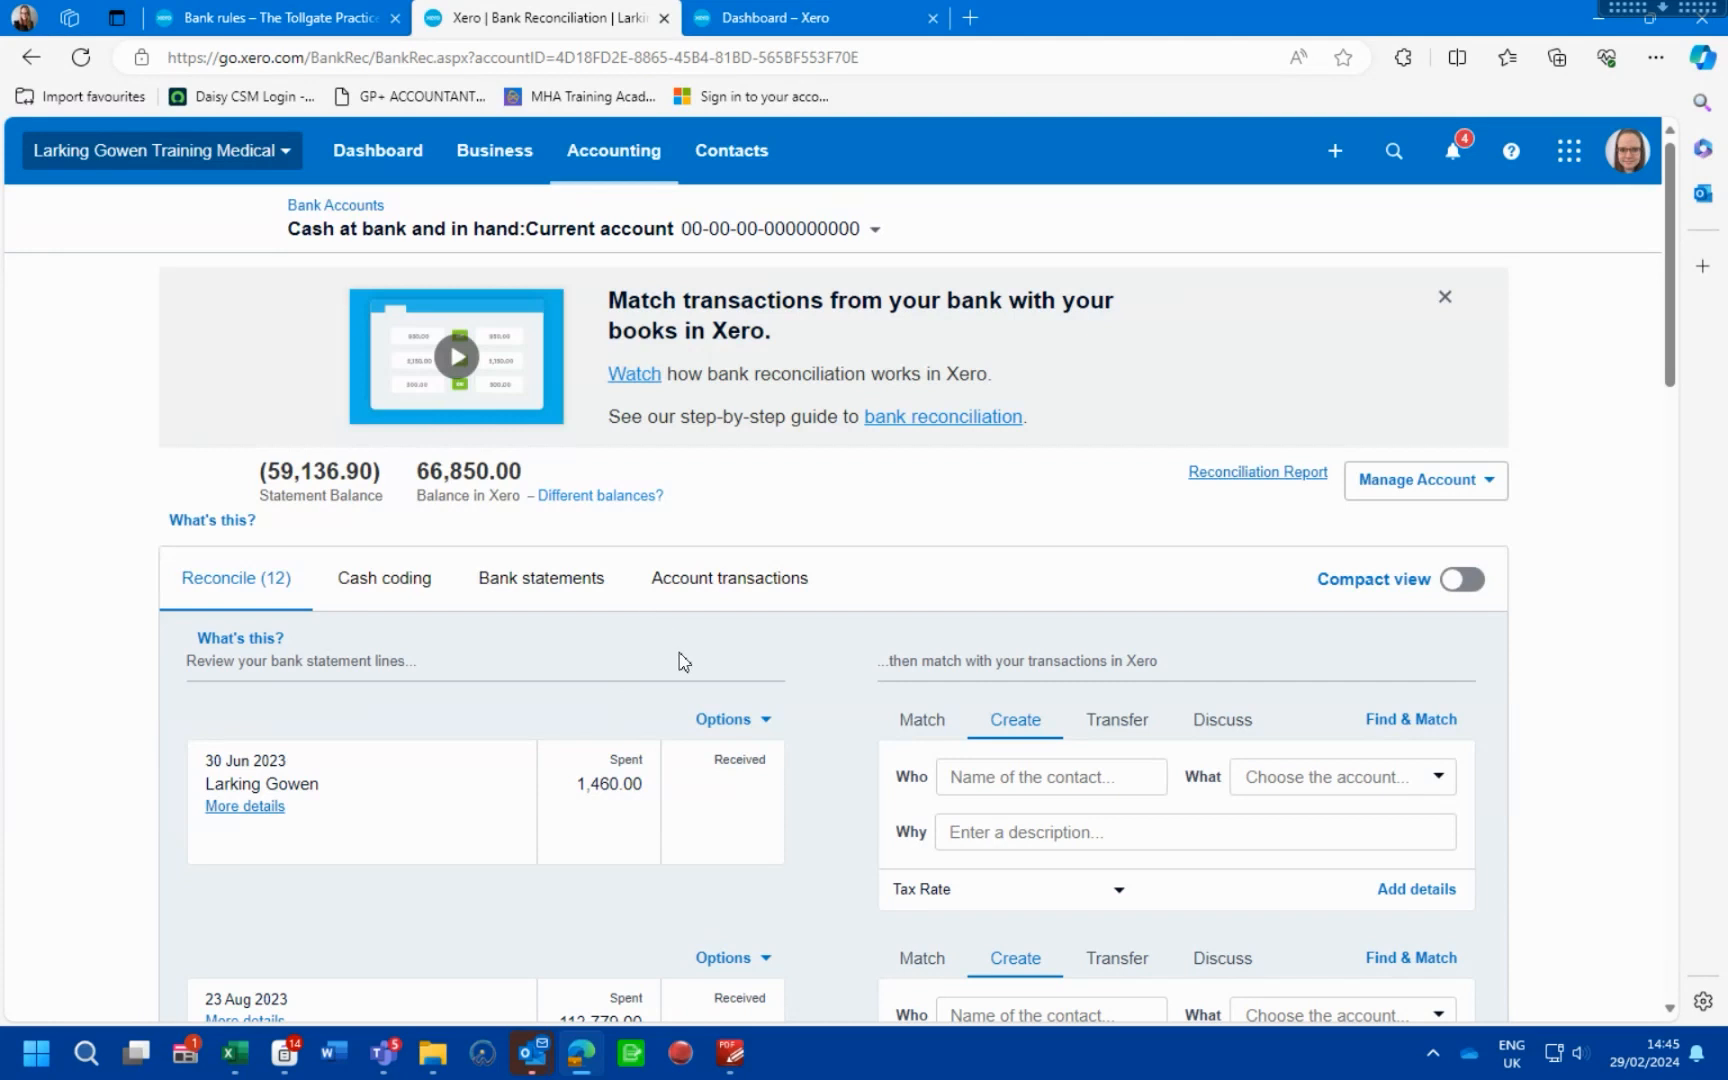
mouse_move(645, 769)
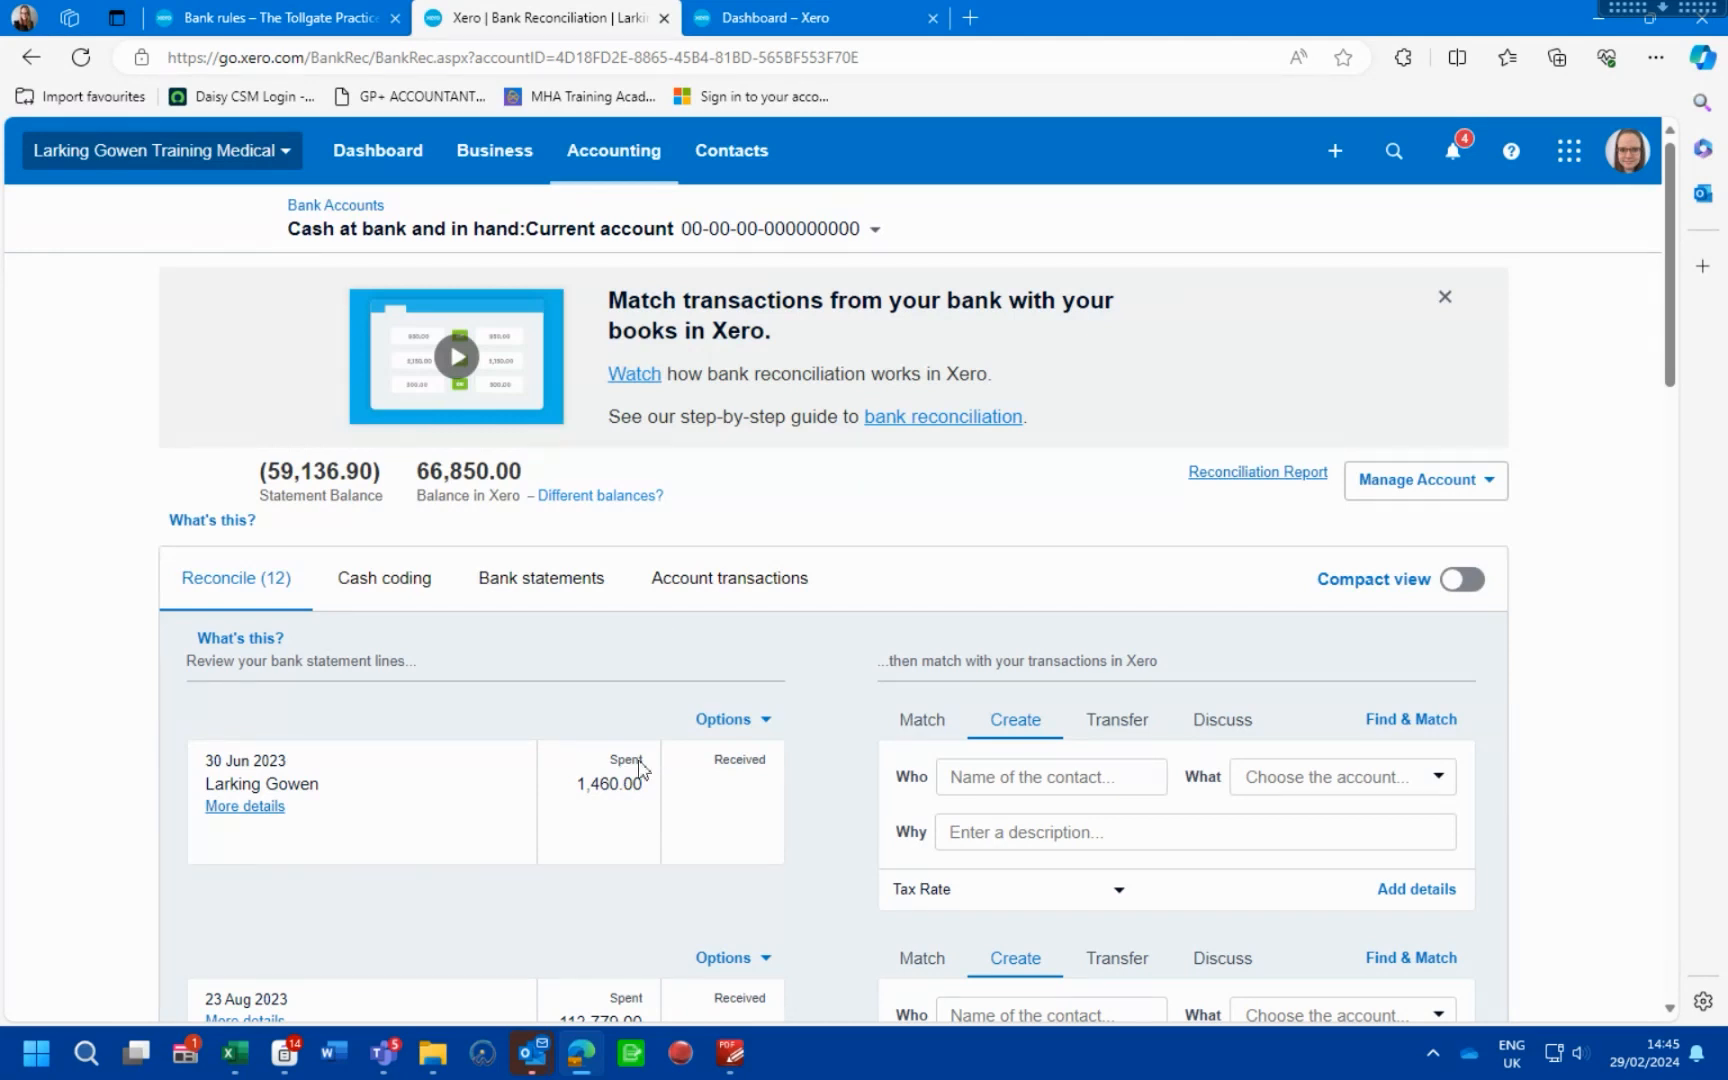
mouse_move(807, 673)
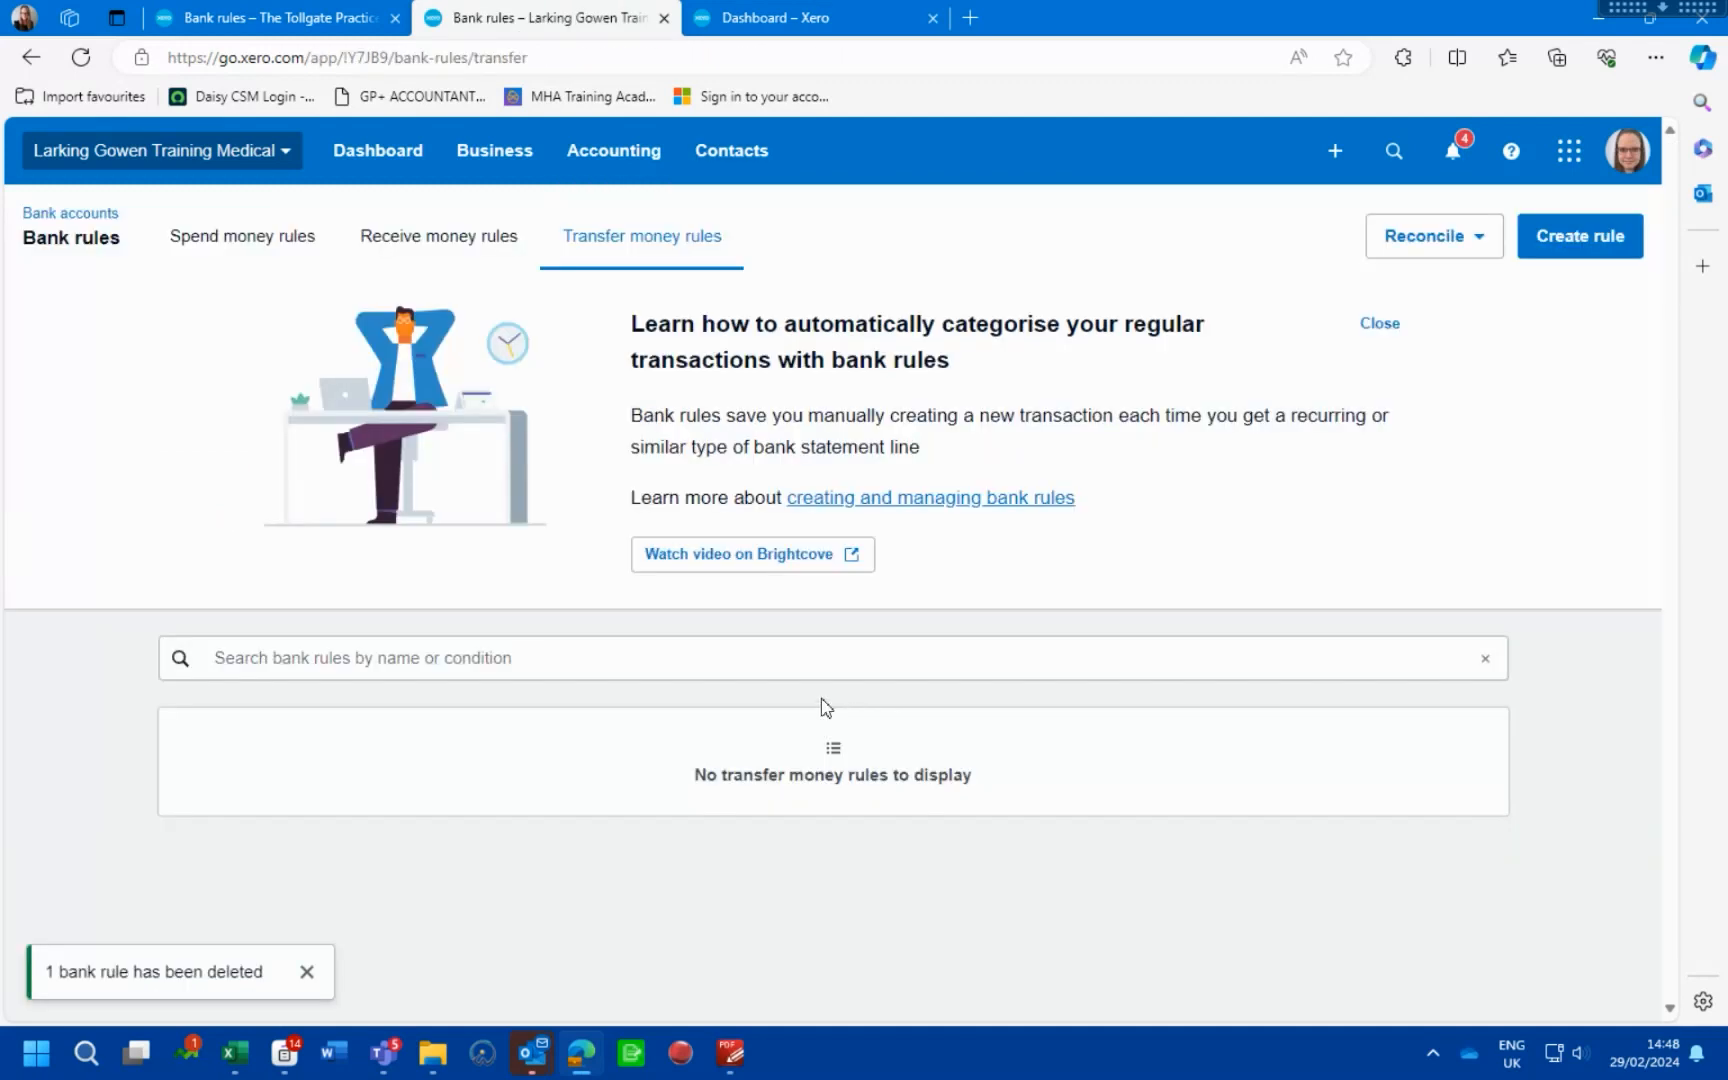
mouse_move(441, 391)
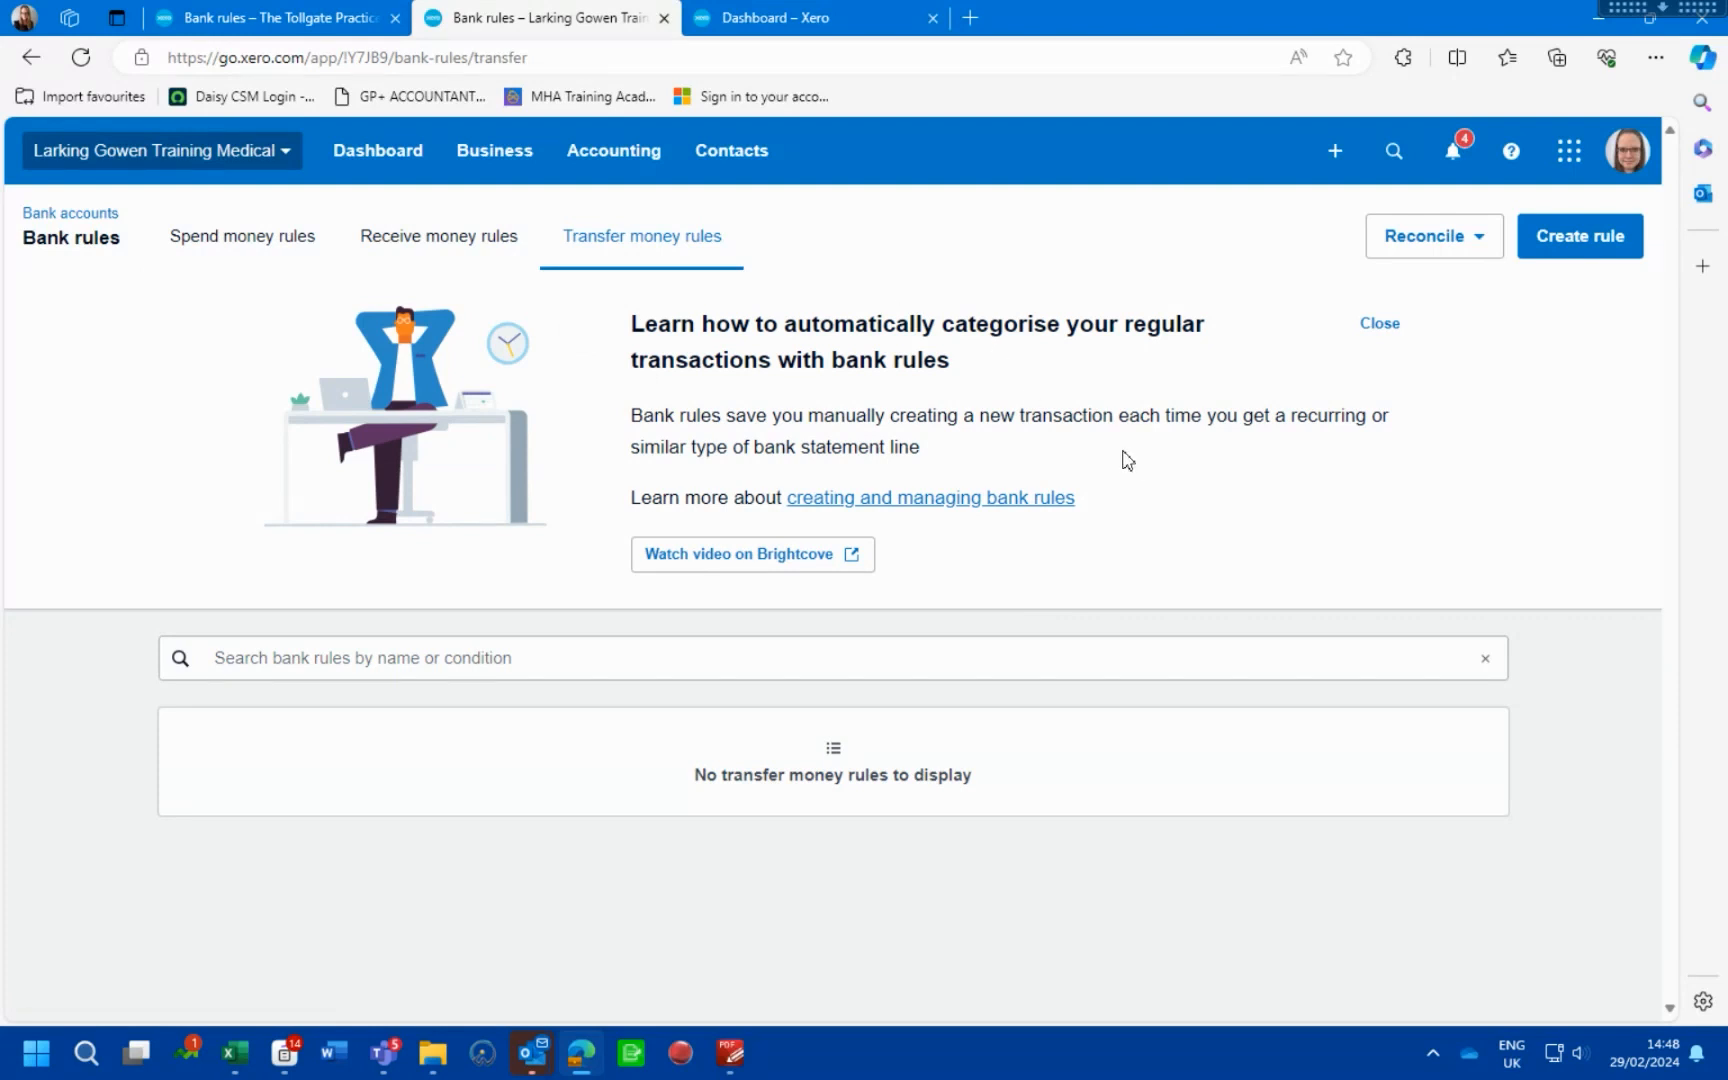
mouse_move(1390, 449)
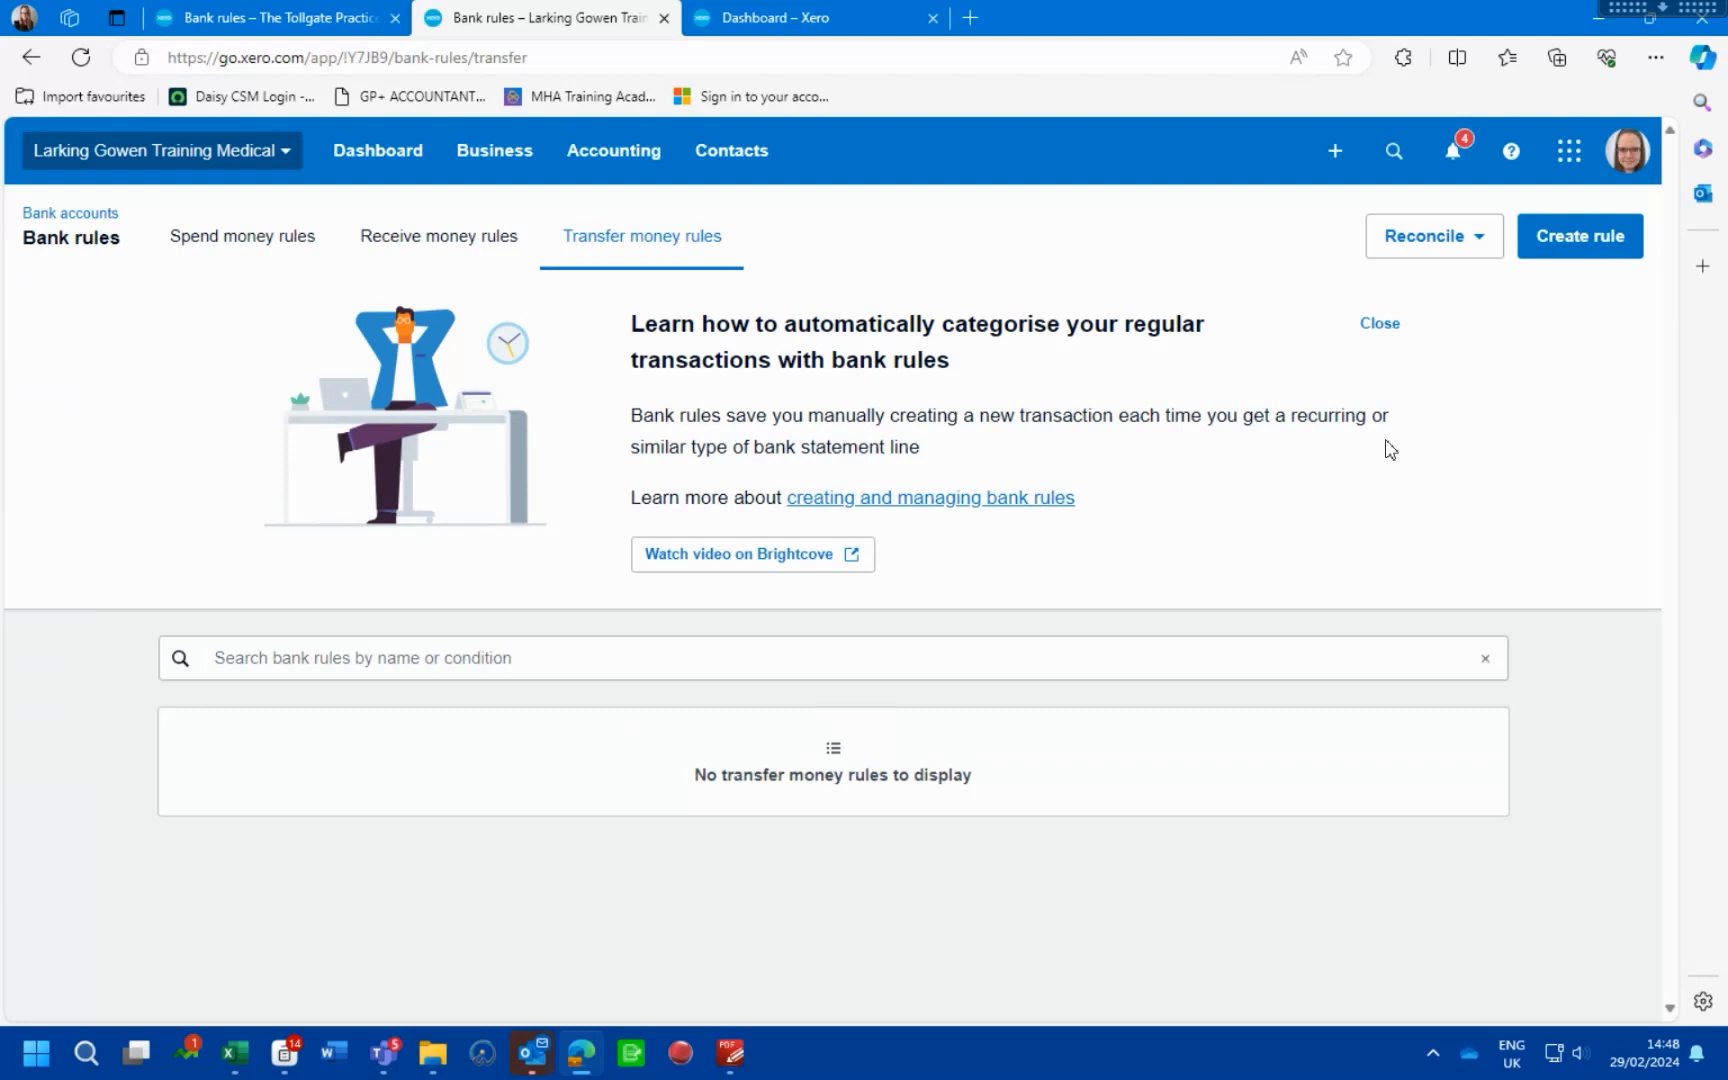
Begin a transfer rule matching 'Petty cash' that moves lines to the Petty cash account
click(1578, 236)
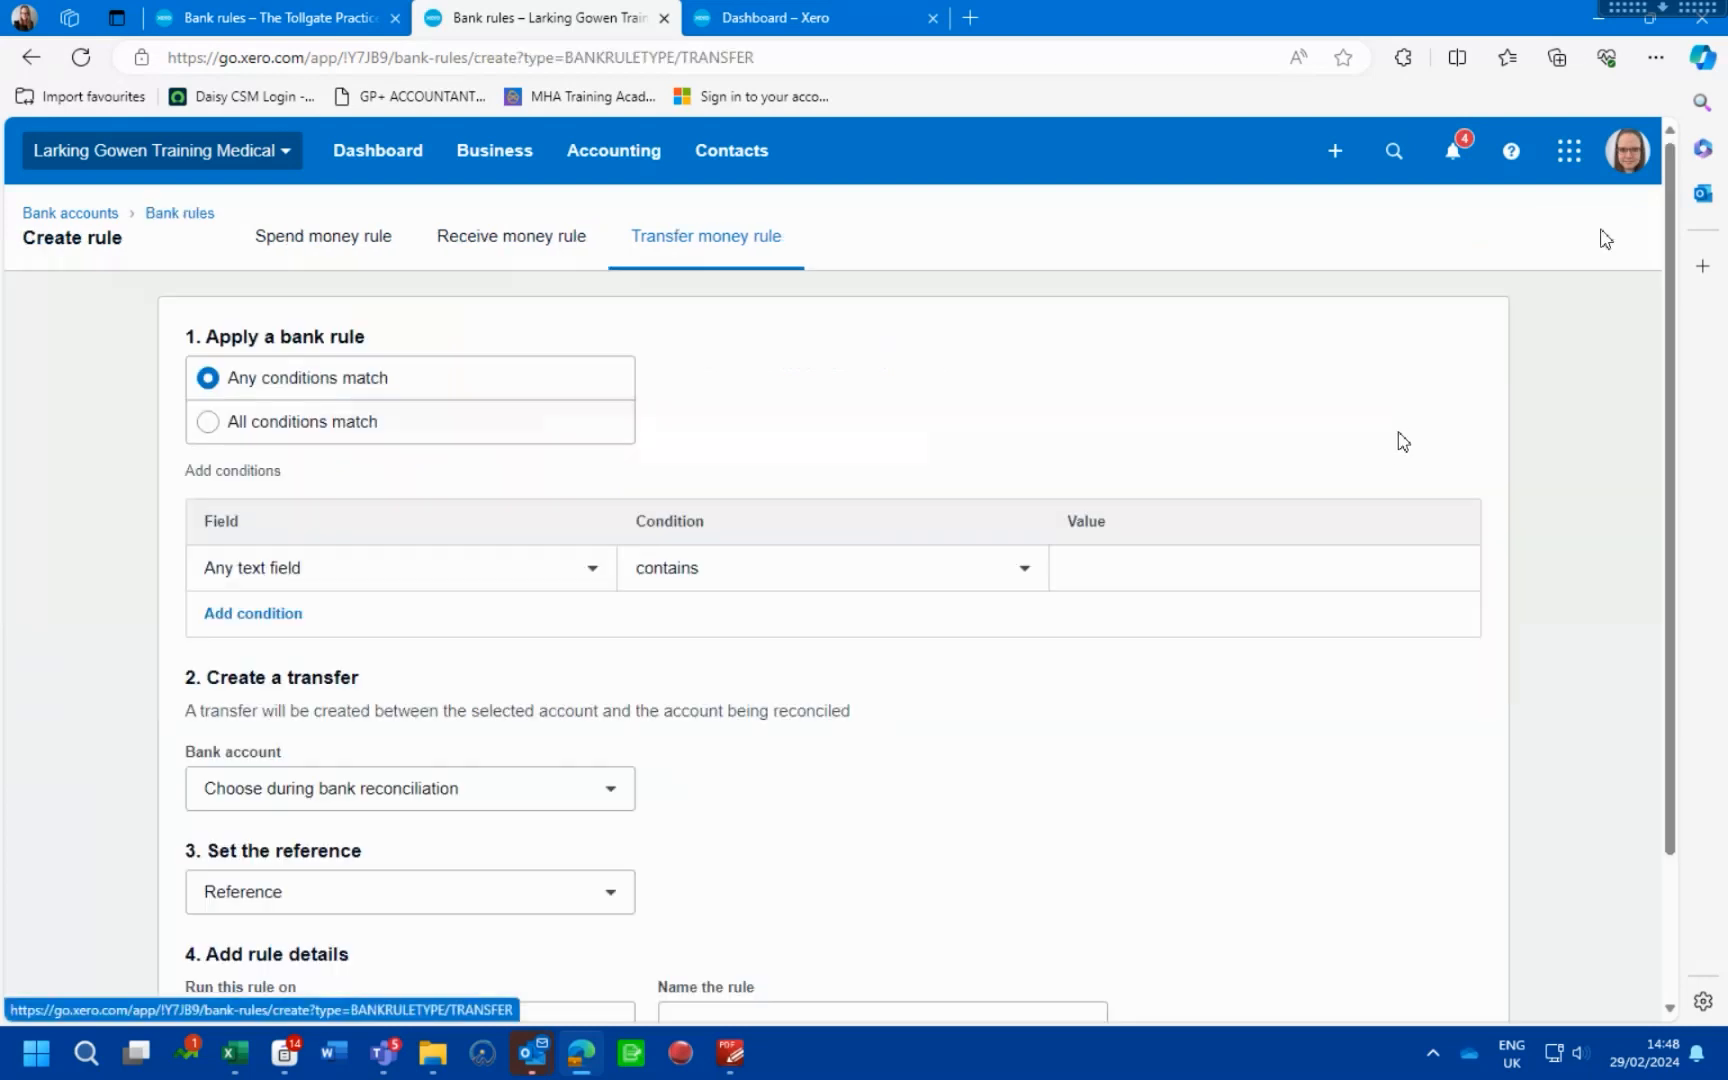
click(1264, 568)
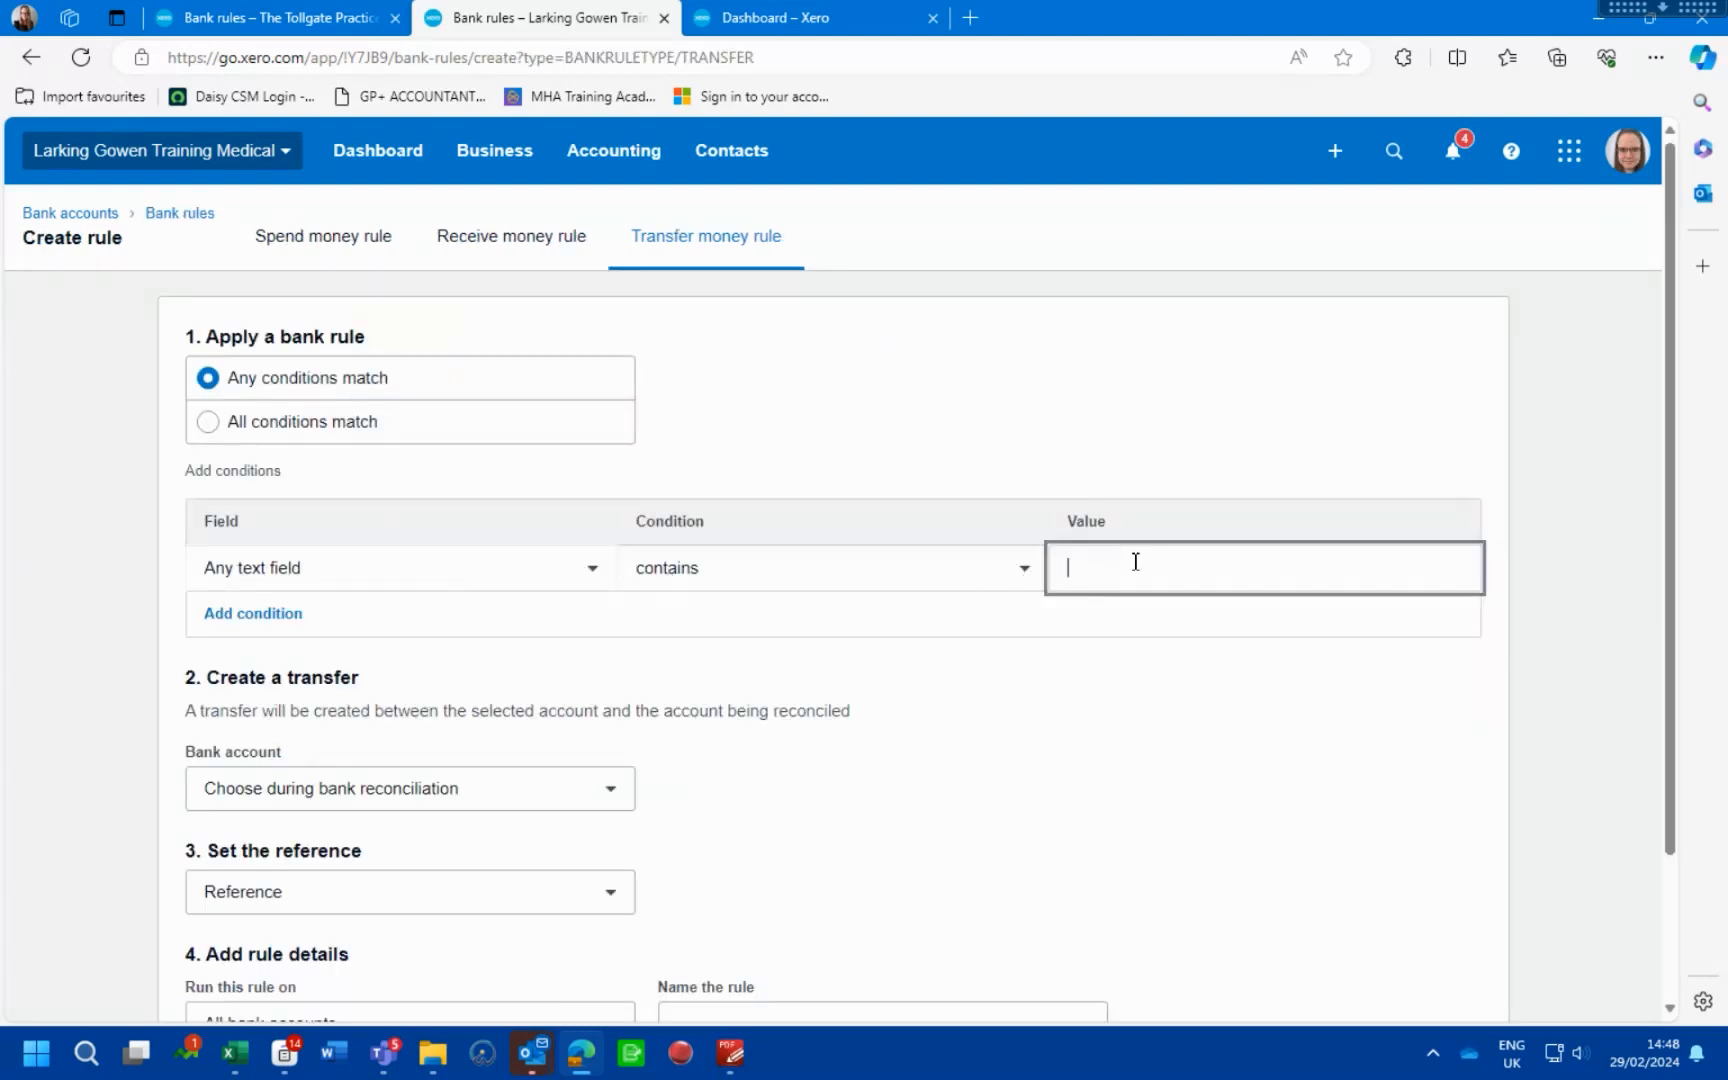
text(Petty cash)
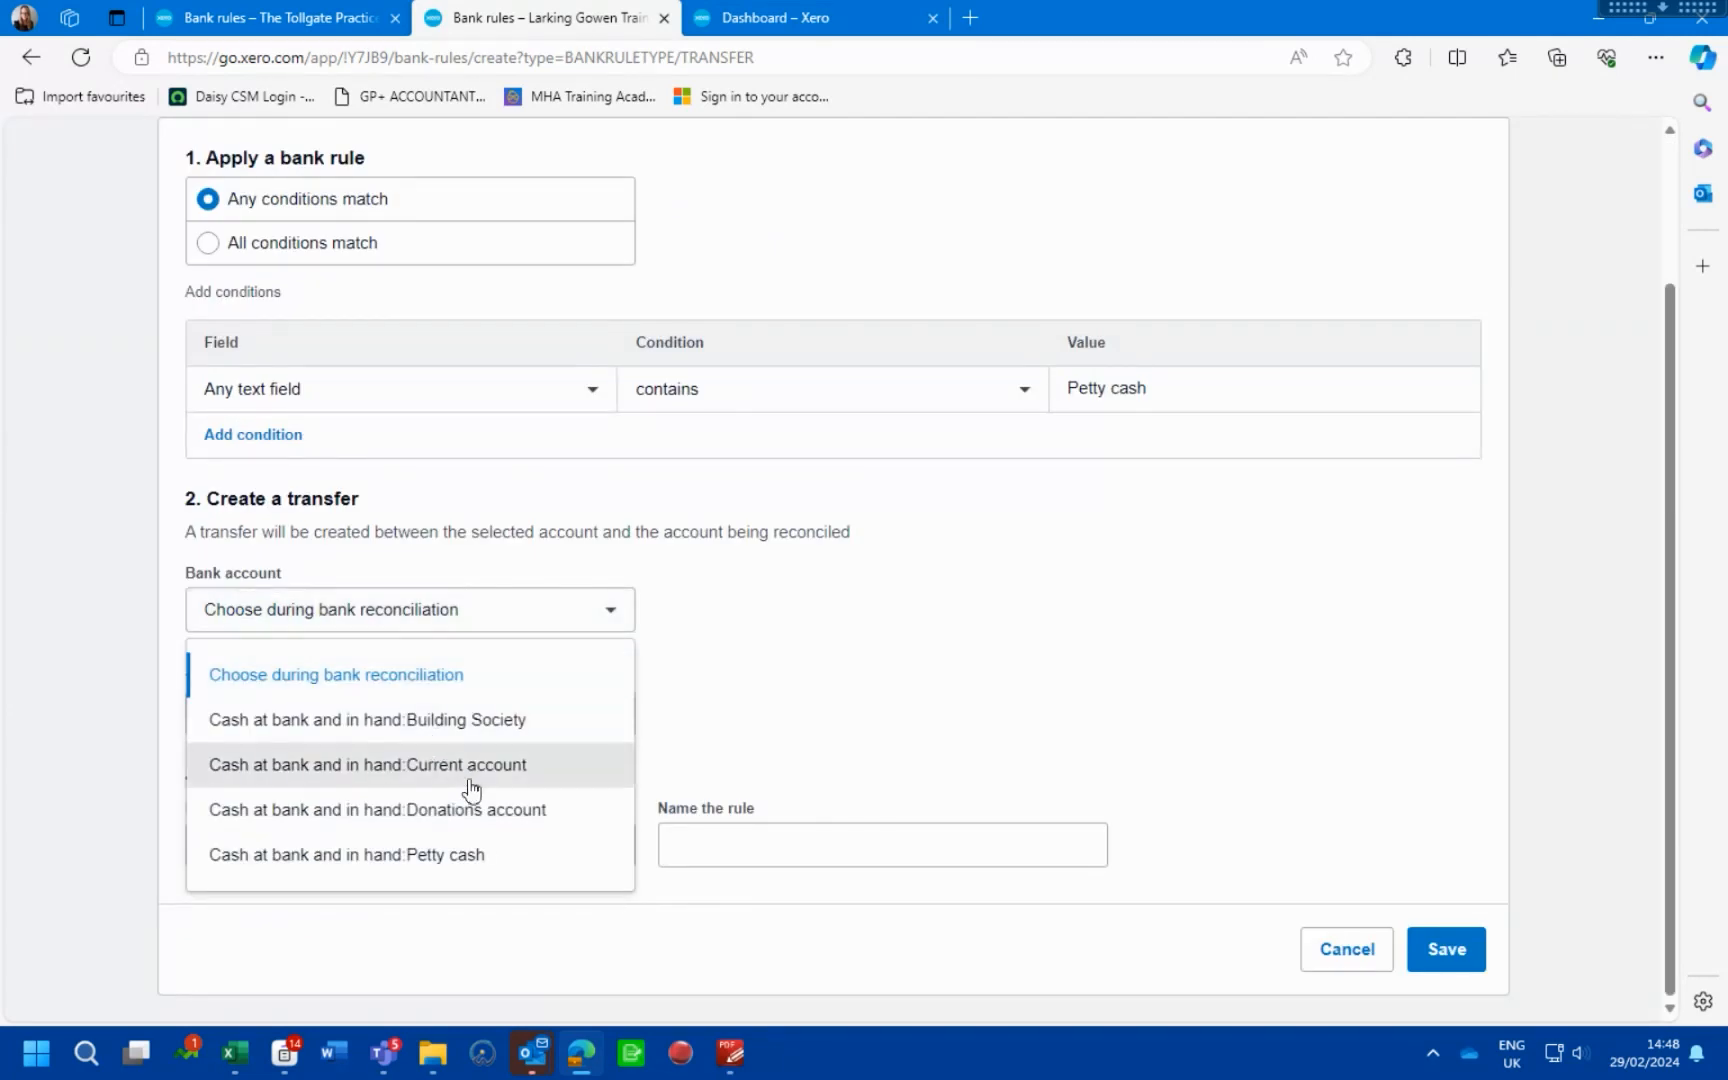
click(346, 854)
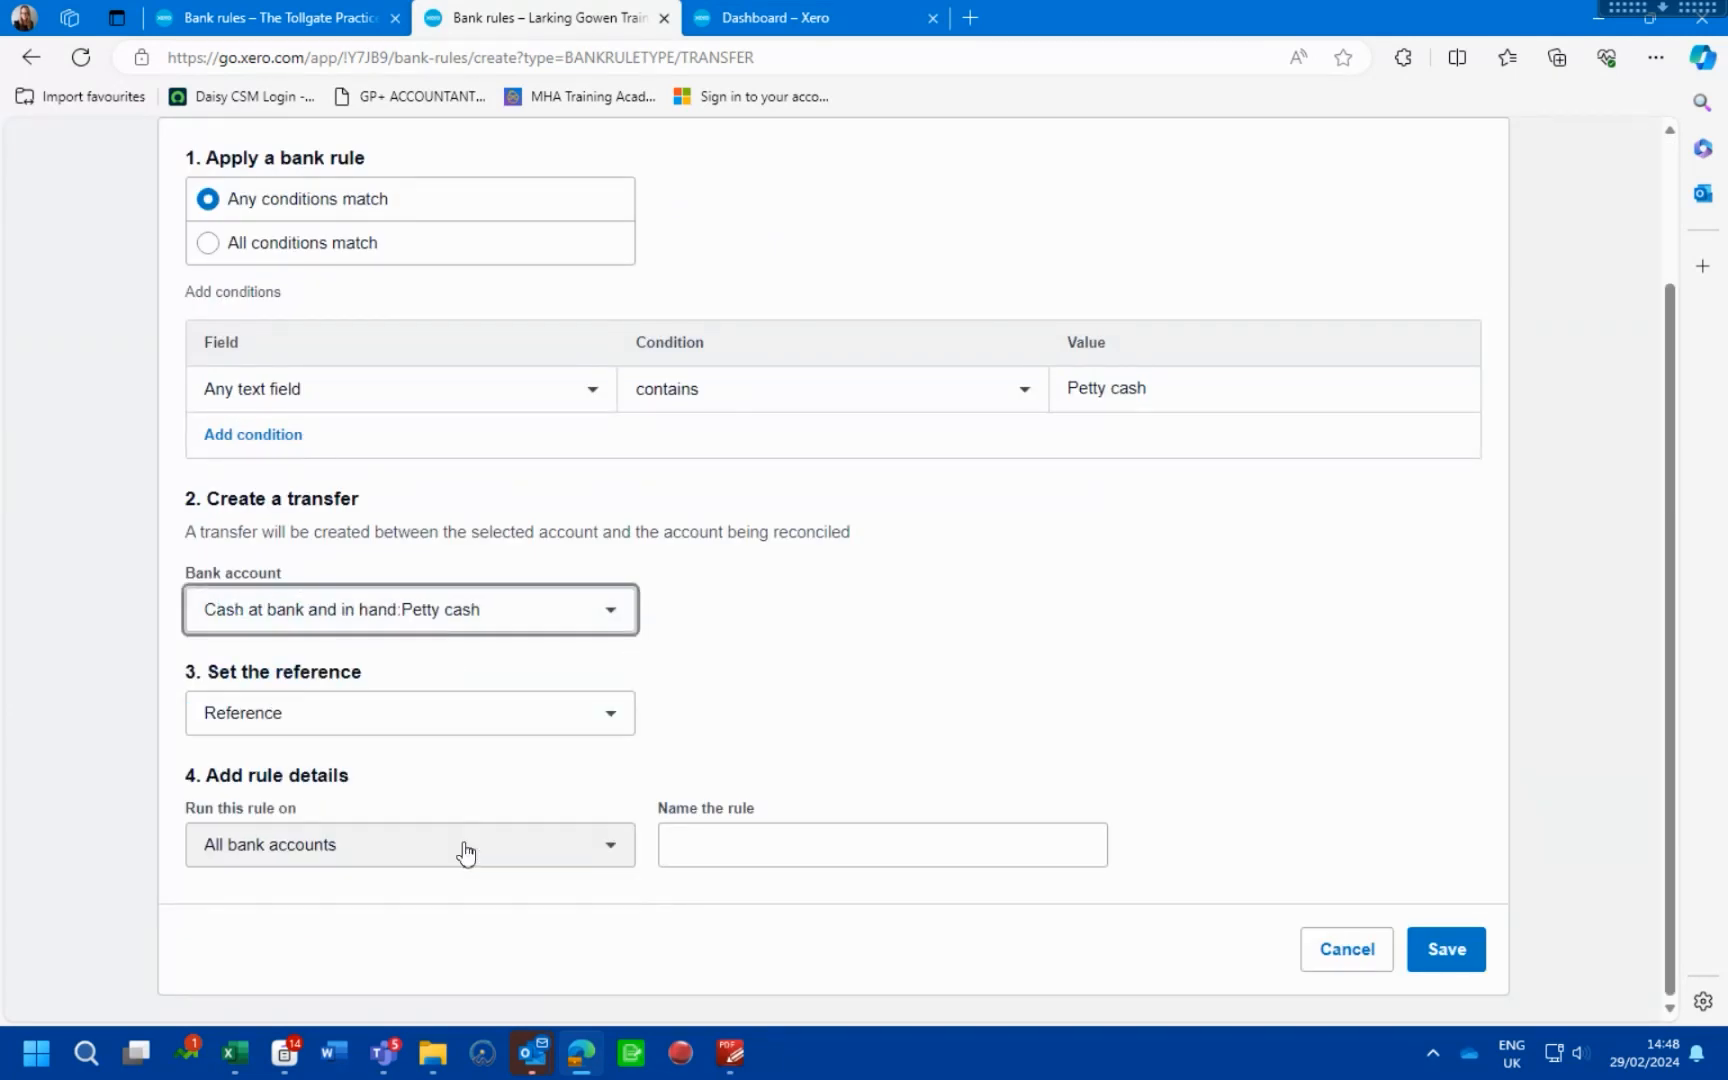
Run it only on the Current account, name it Petty cash transfers, and save
click(409, 609)
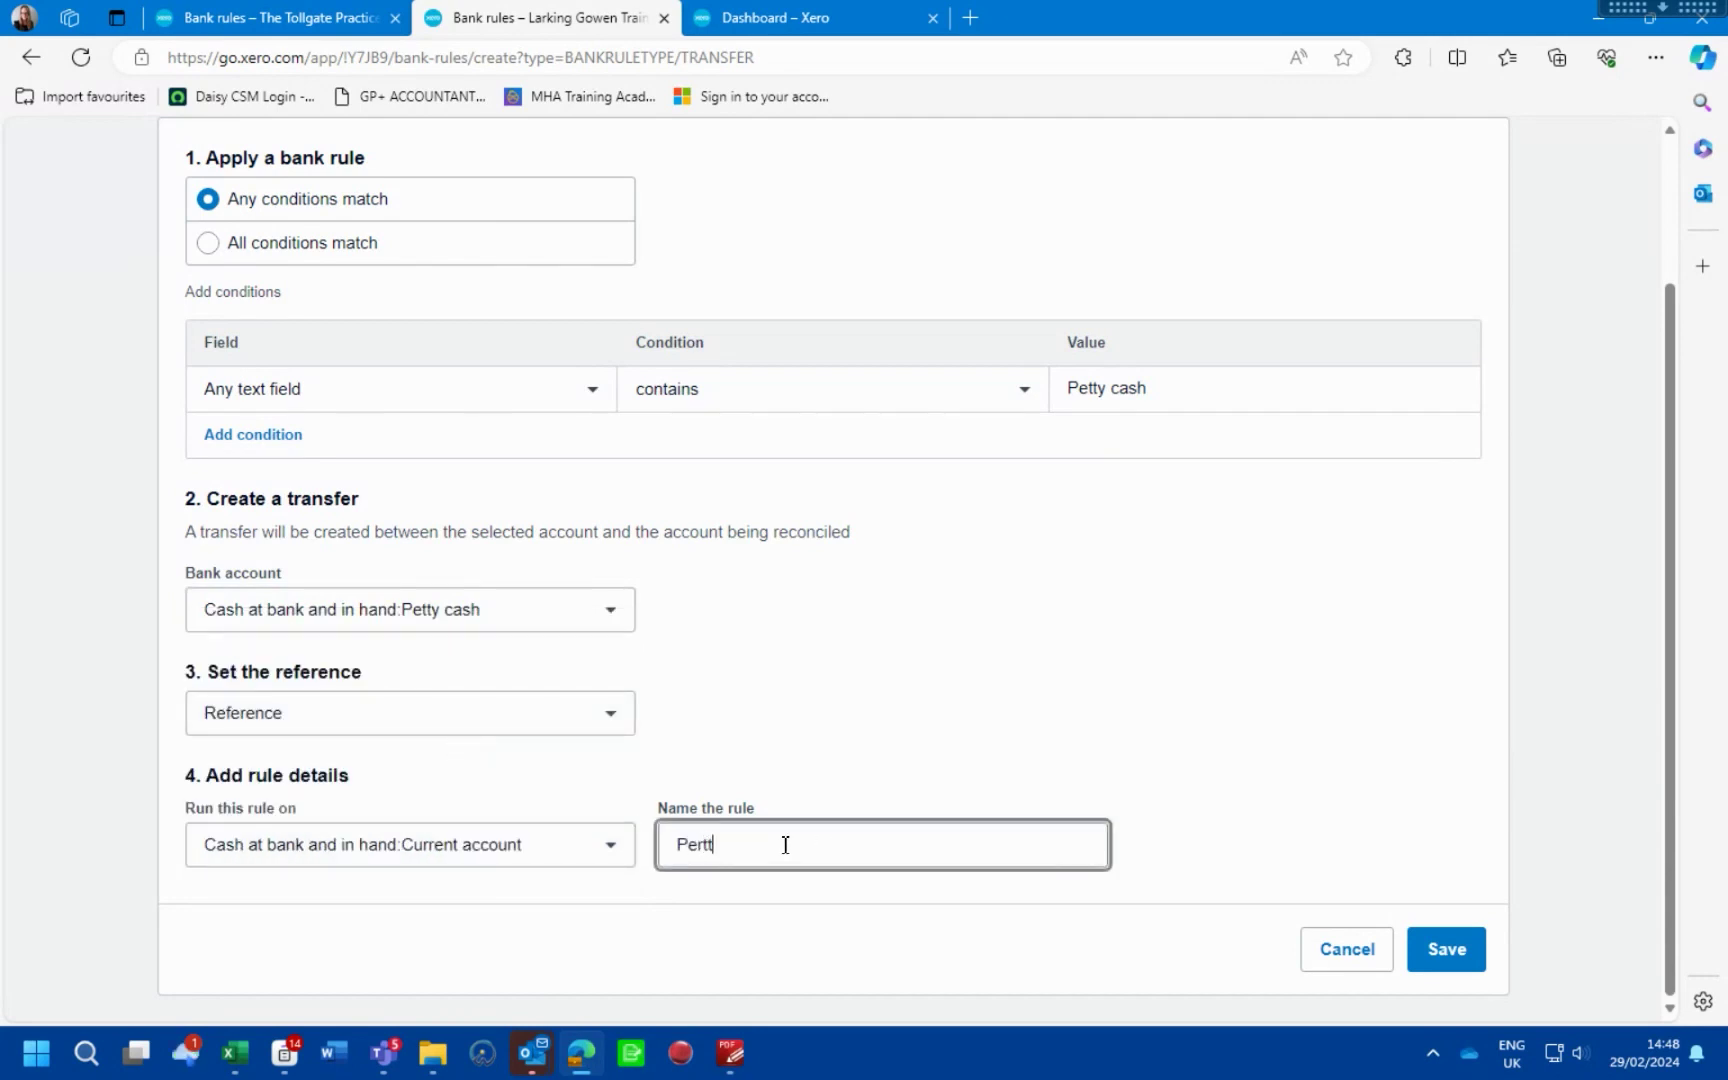
text(Petty cash transfers)
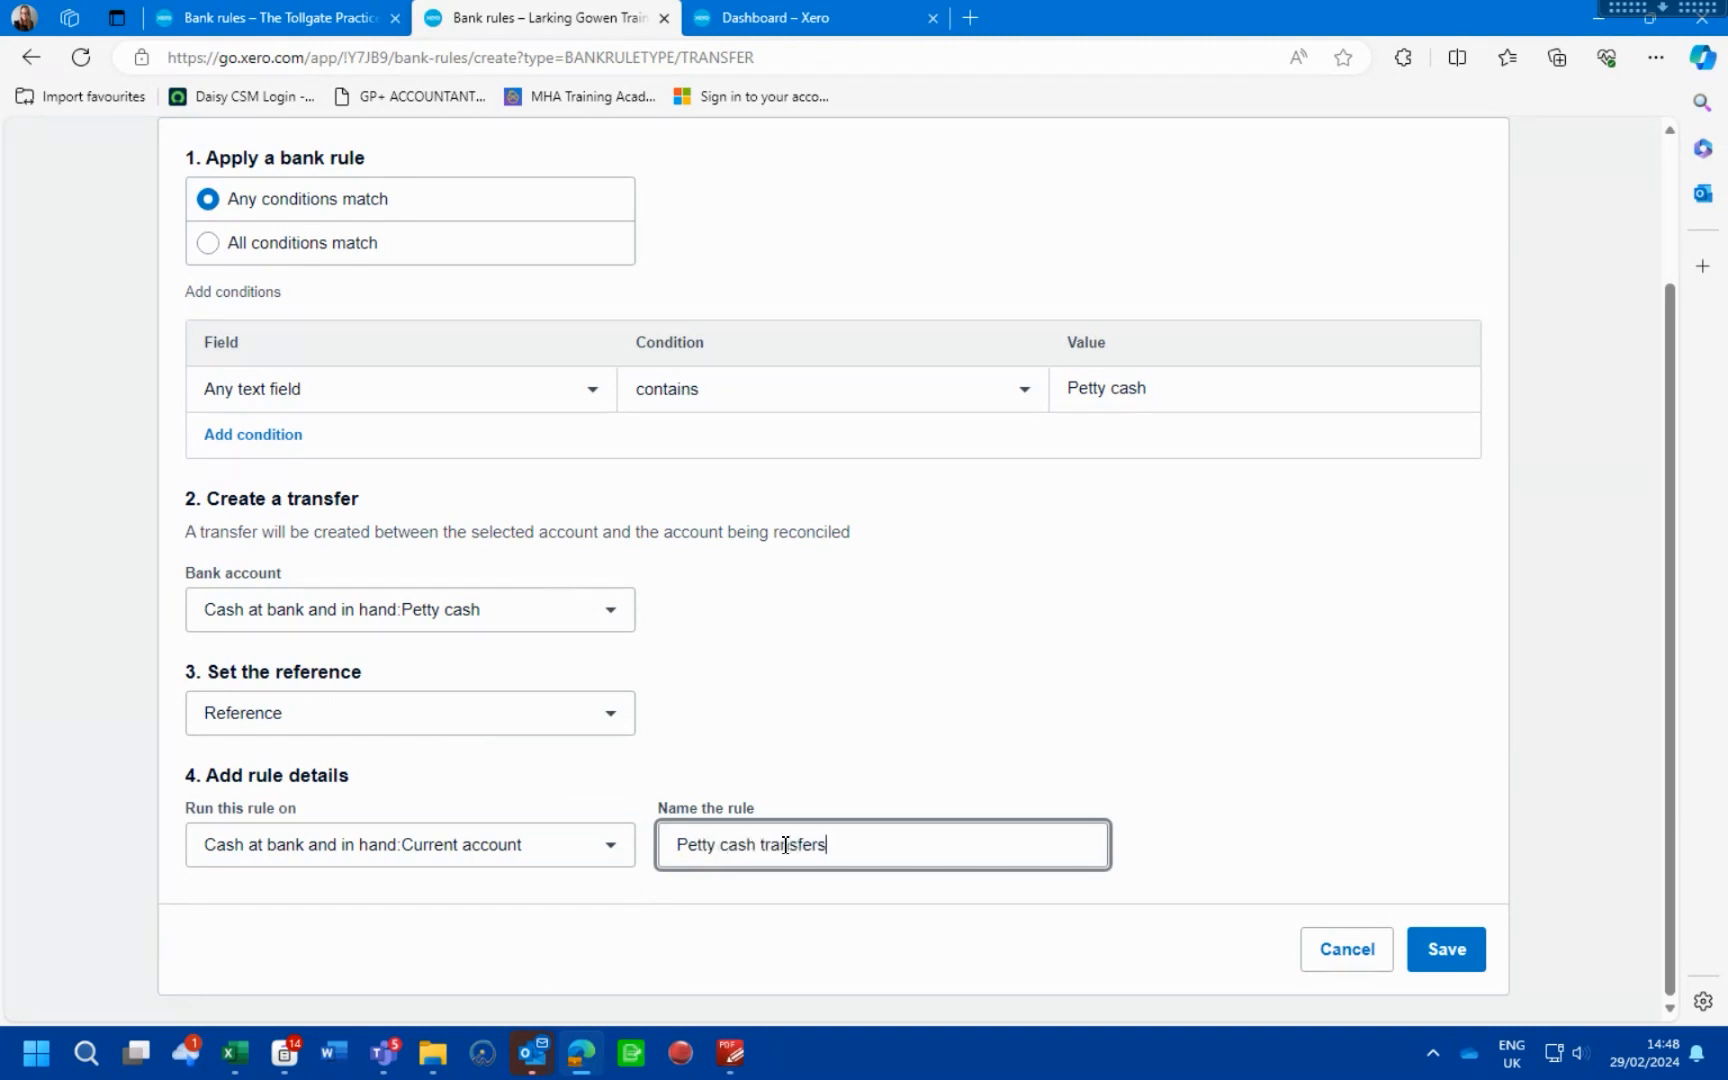
click(1445, 949)
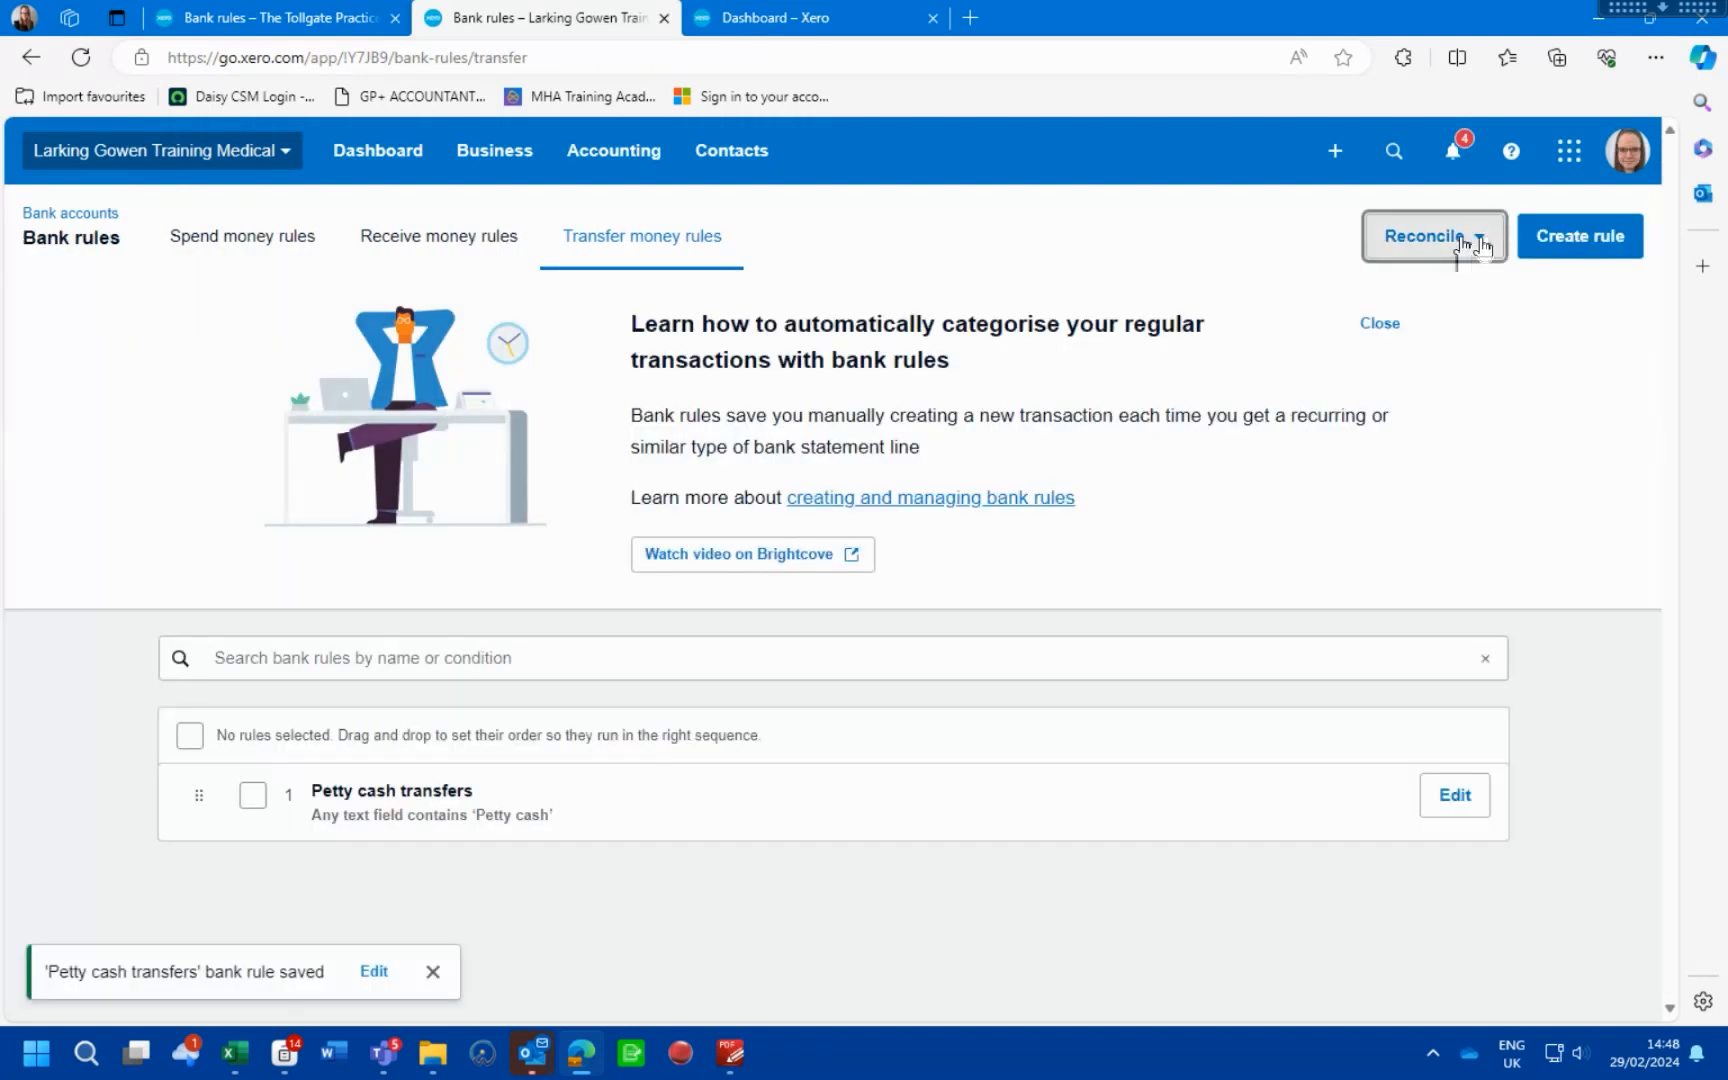
Start reconciling the Current account and scroll to the Transfer from petty cash line
click(1433, 236)
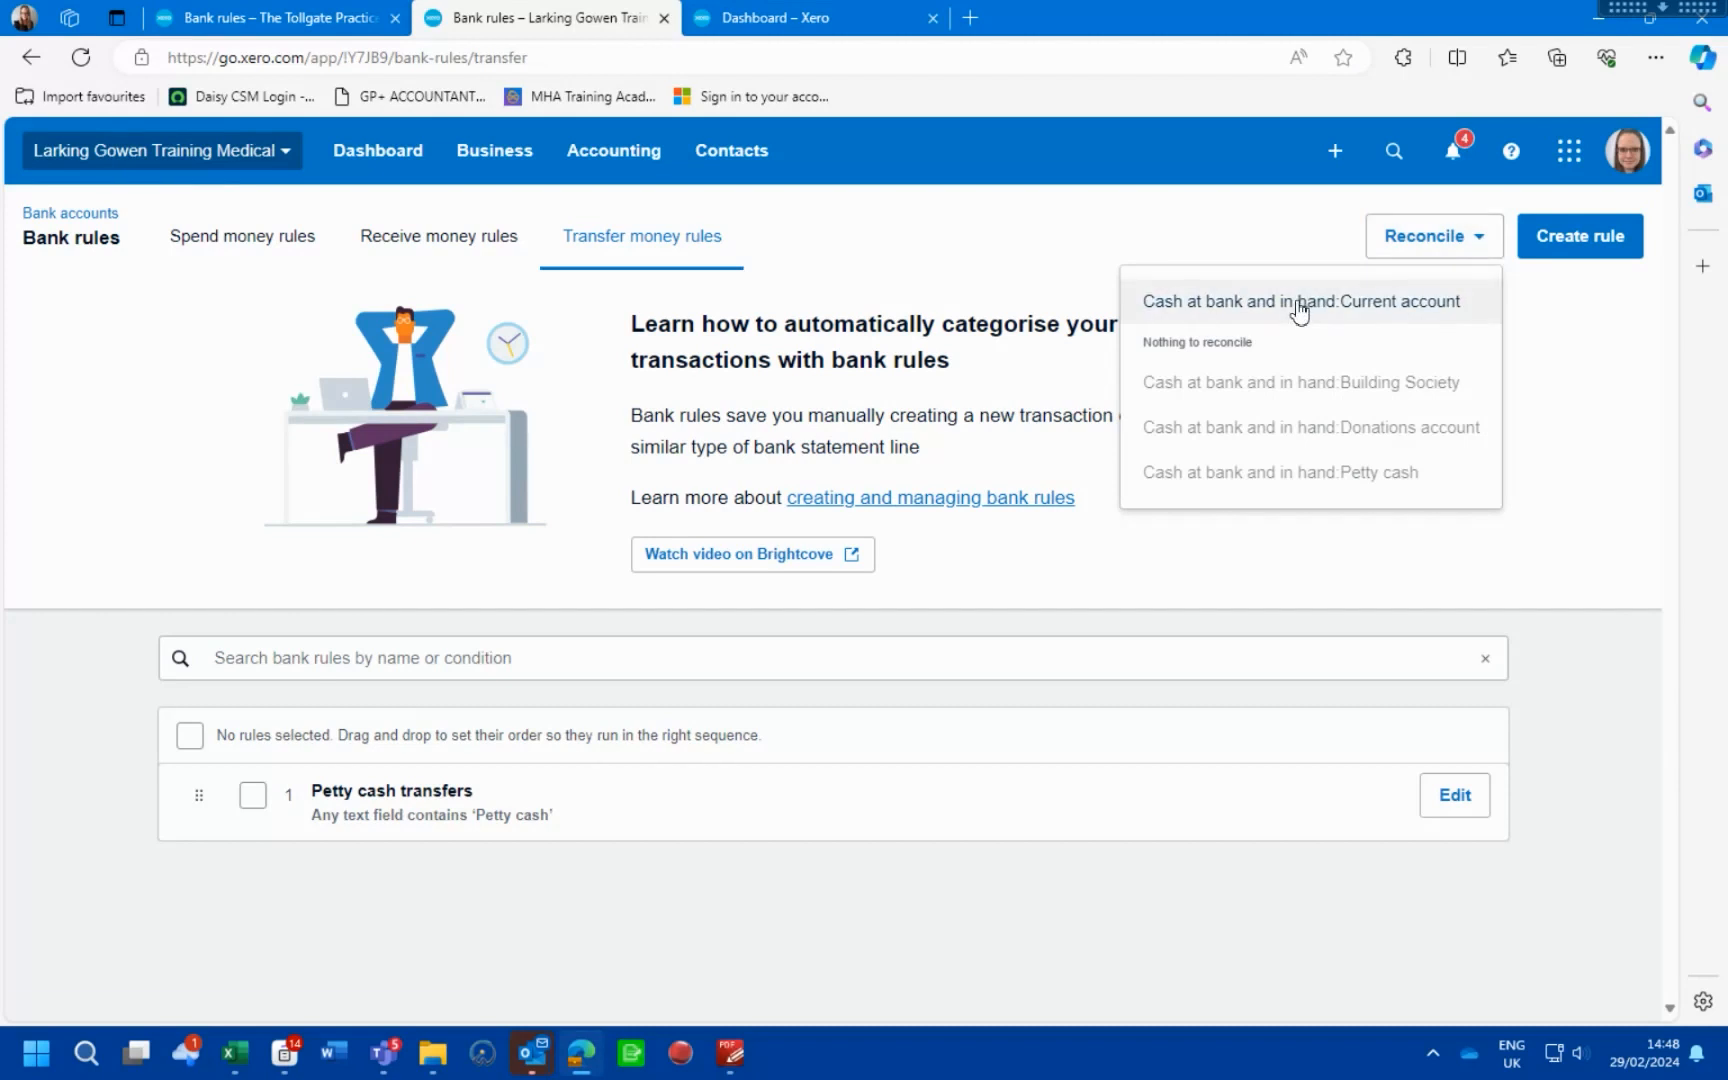
click(1300, 301)
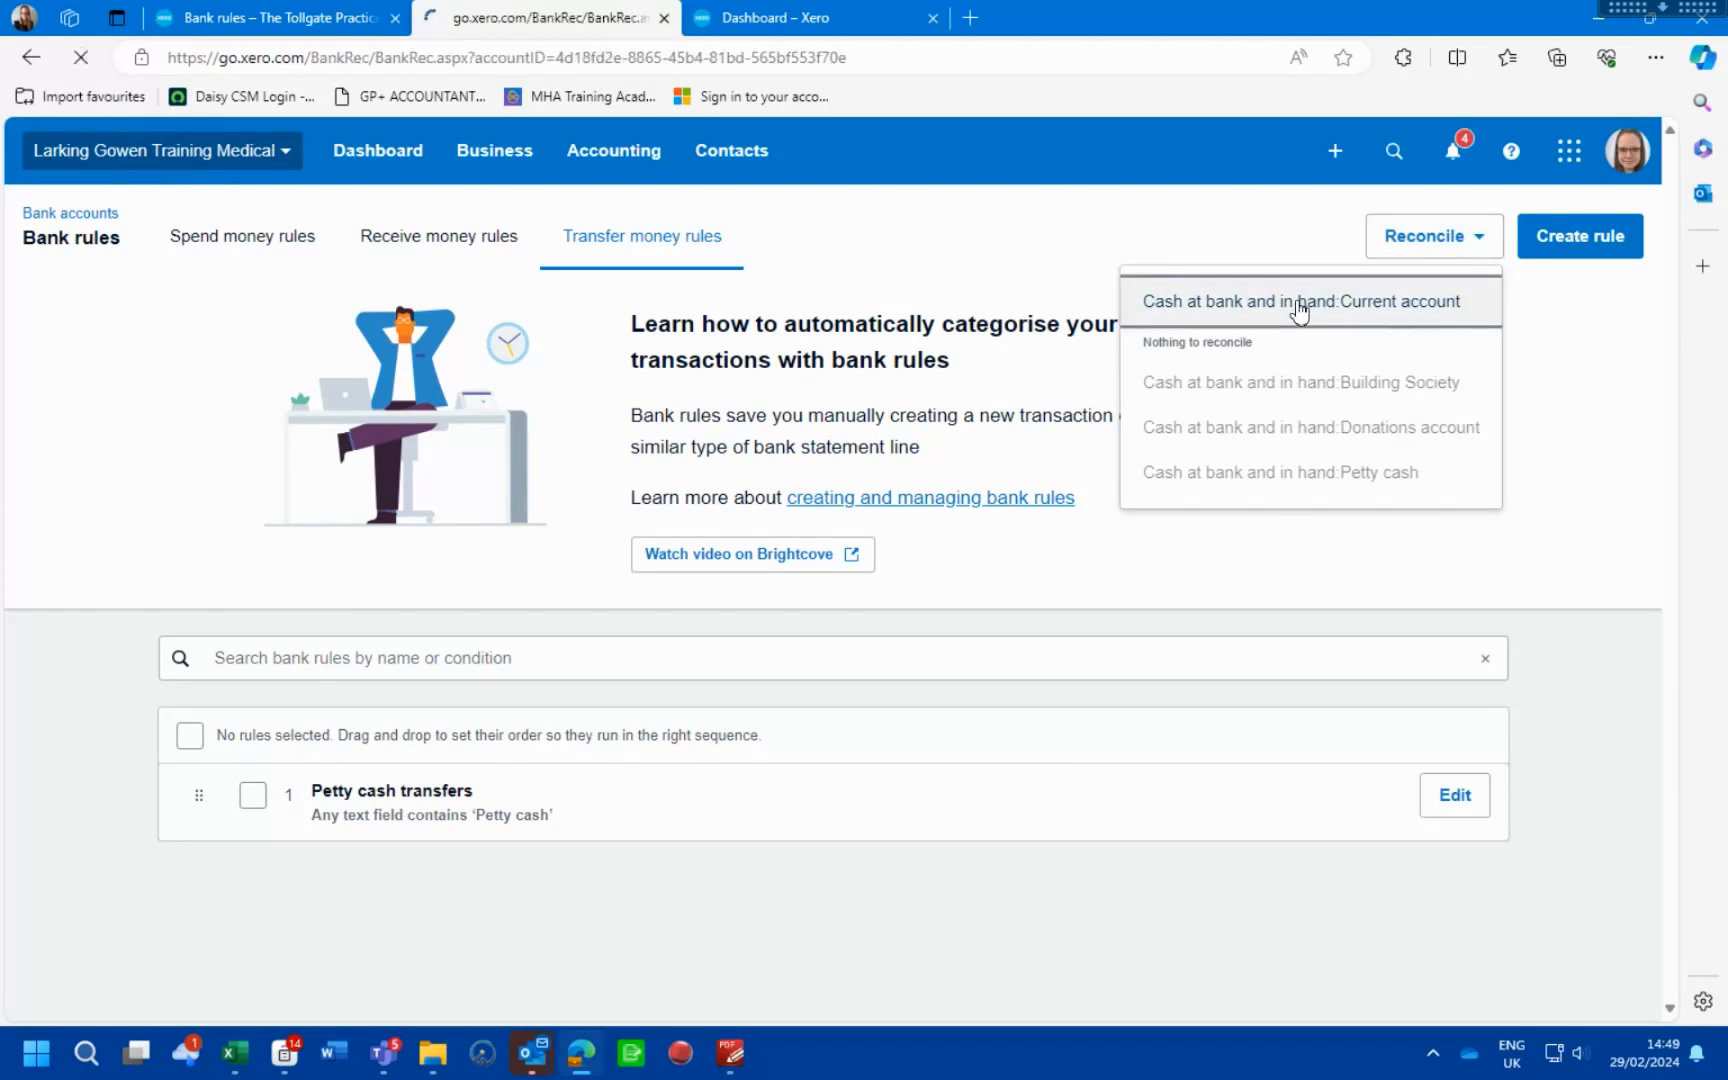
click(1303, 301)
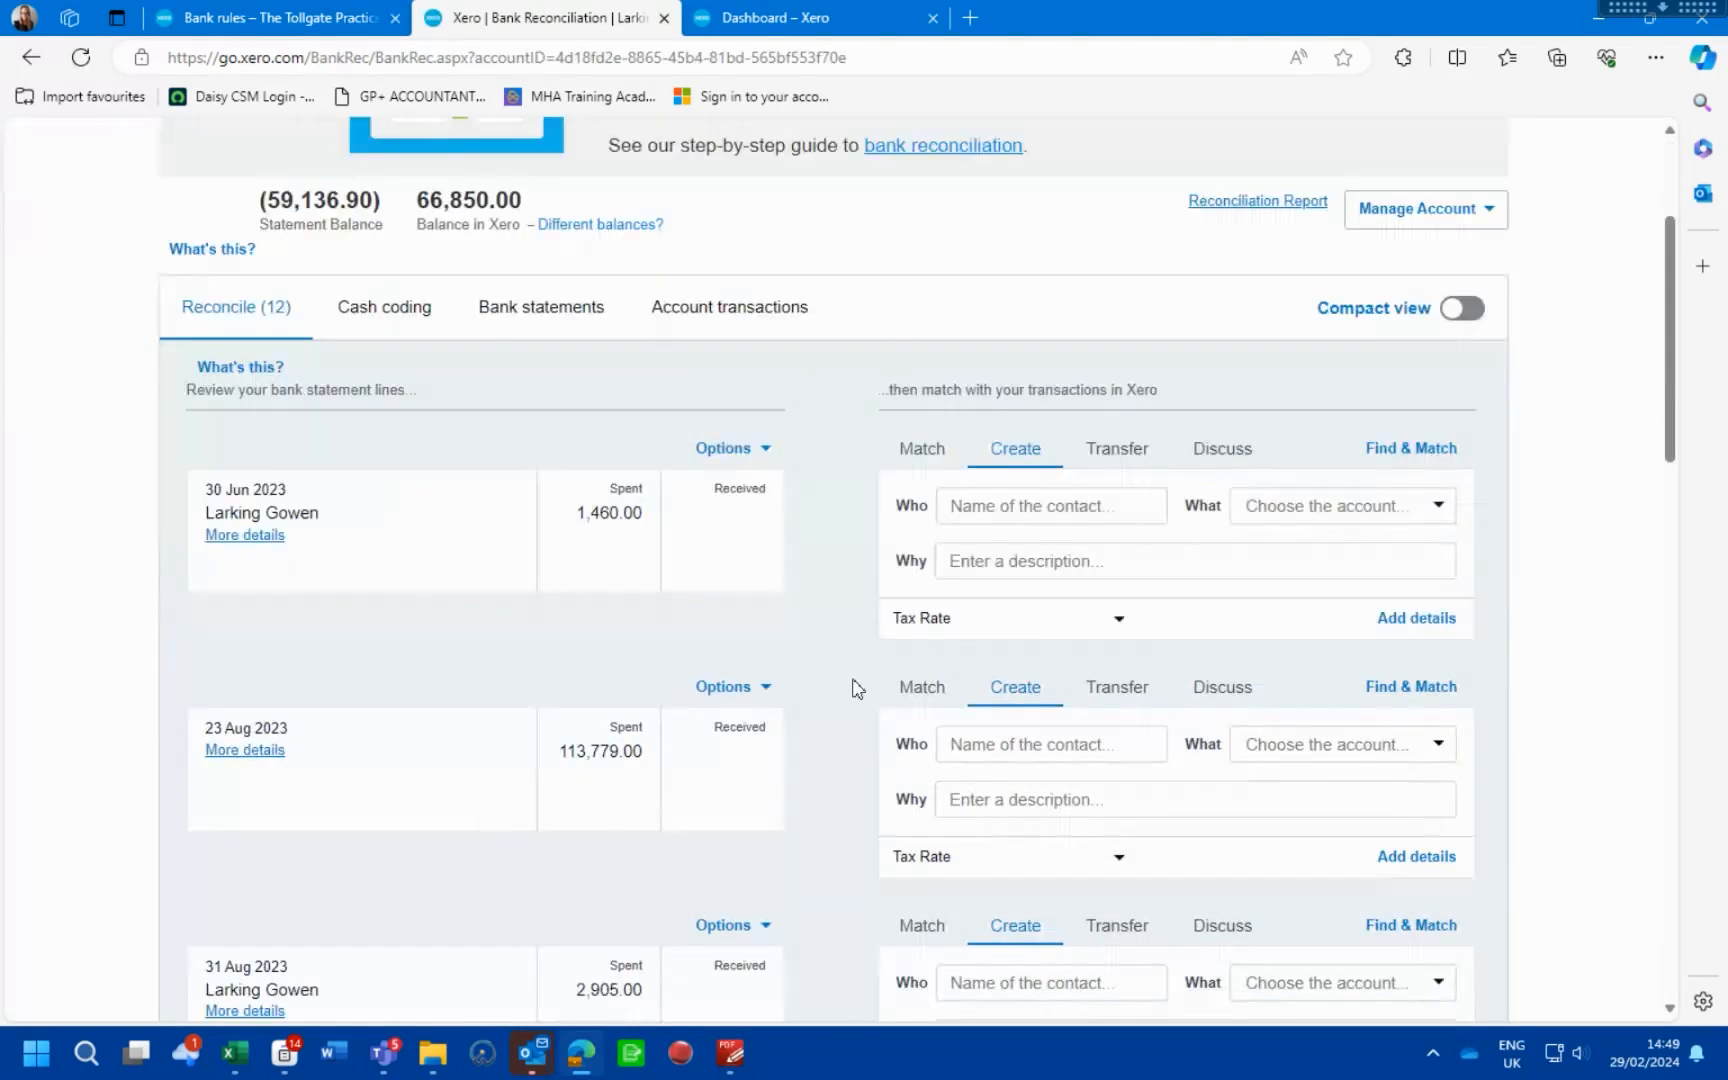
scroll(down, 3)
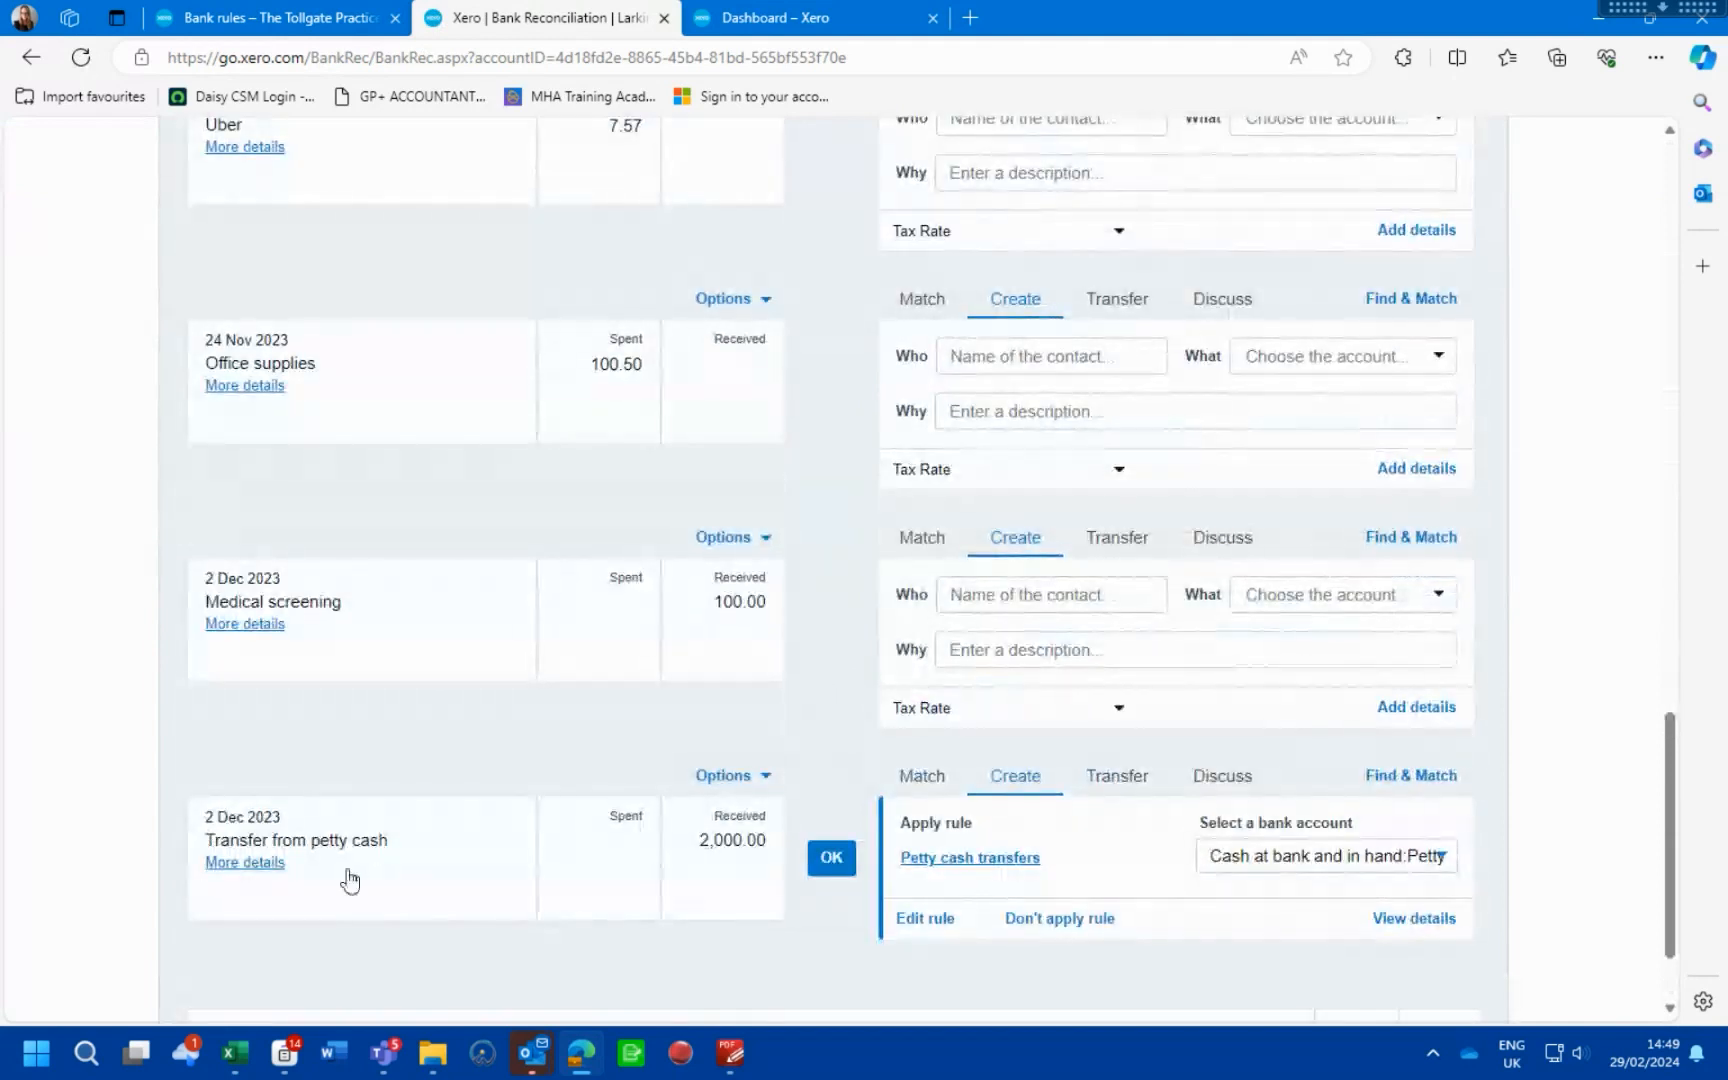
mouse_move(404, 875)
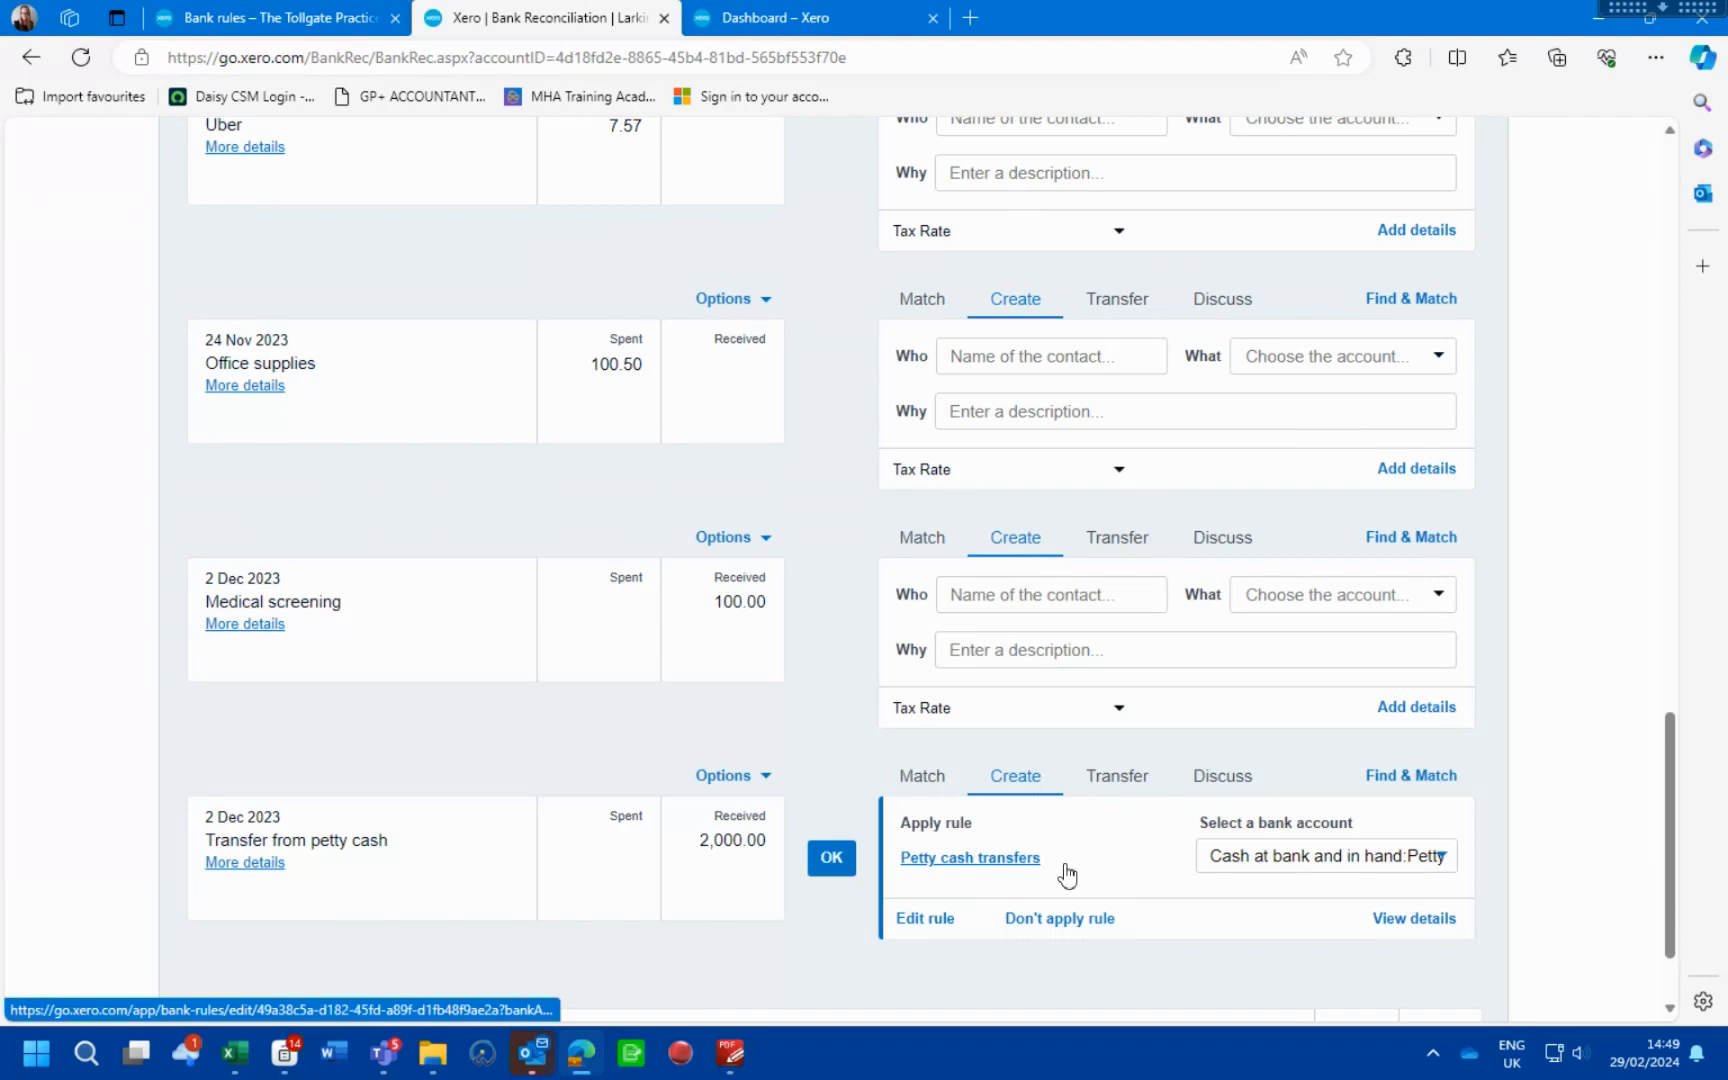
Review the proposed transfer and reconcile the 2 Dec 2023 2,000.00 petty cash transfer
click(1057, 918)
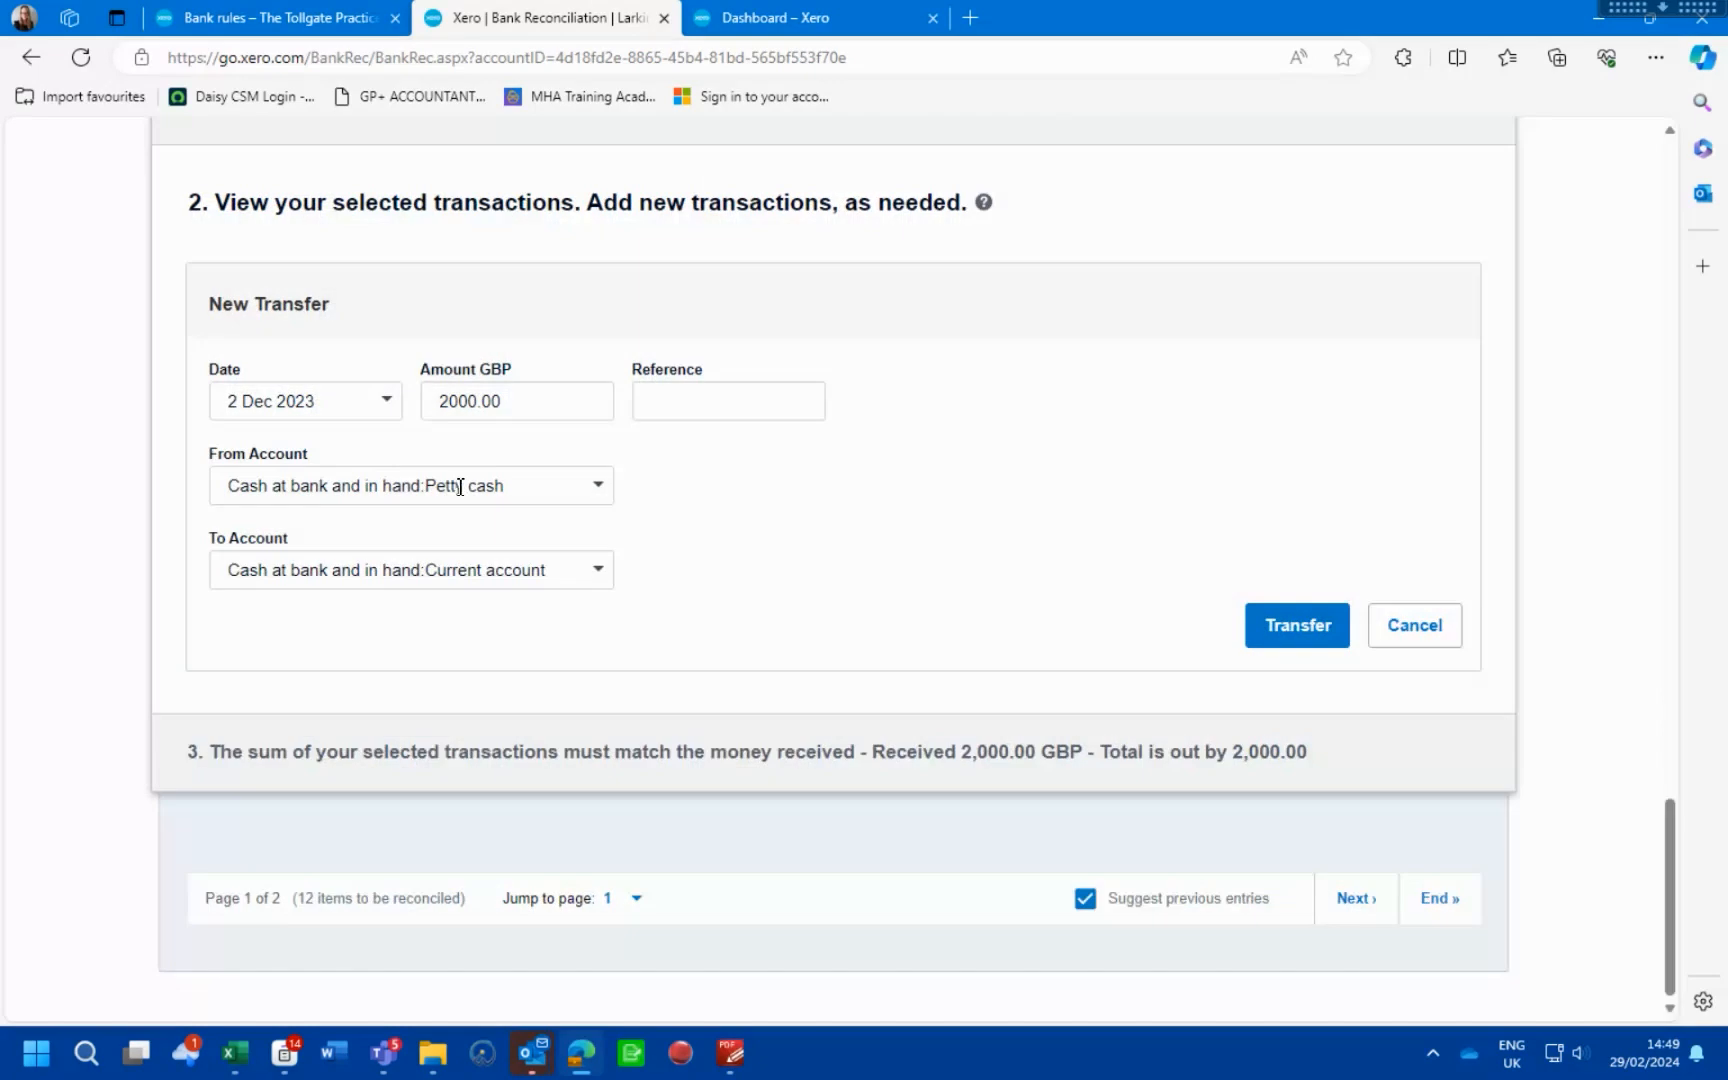
mouse_move(520, 639)
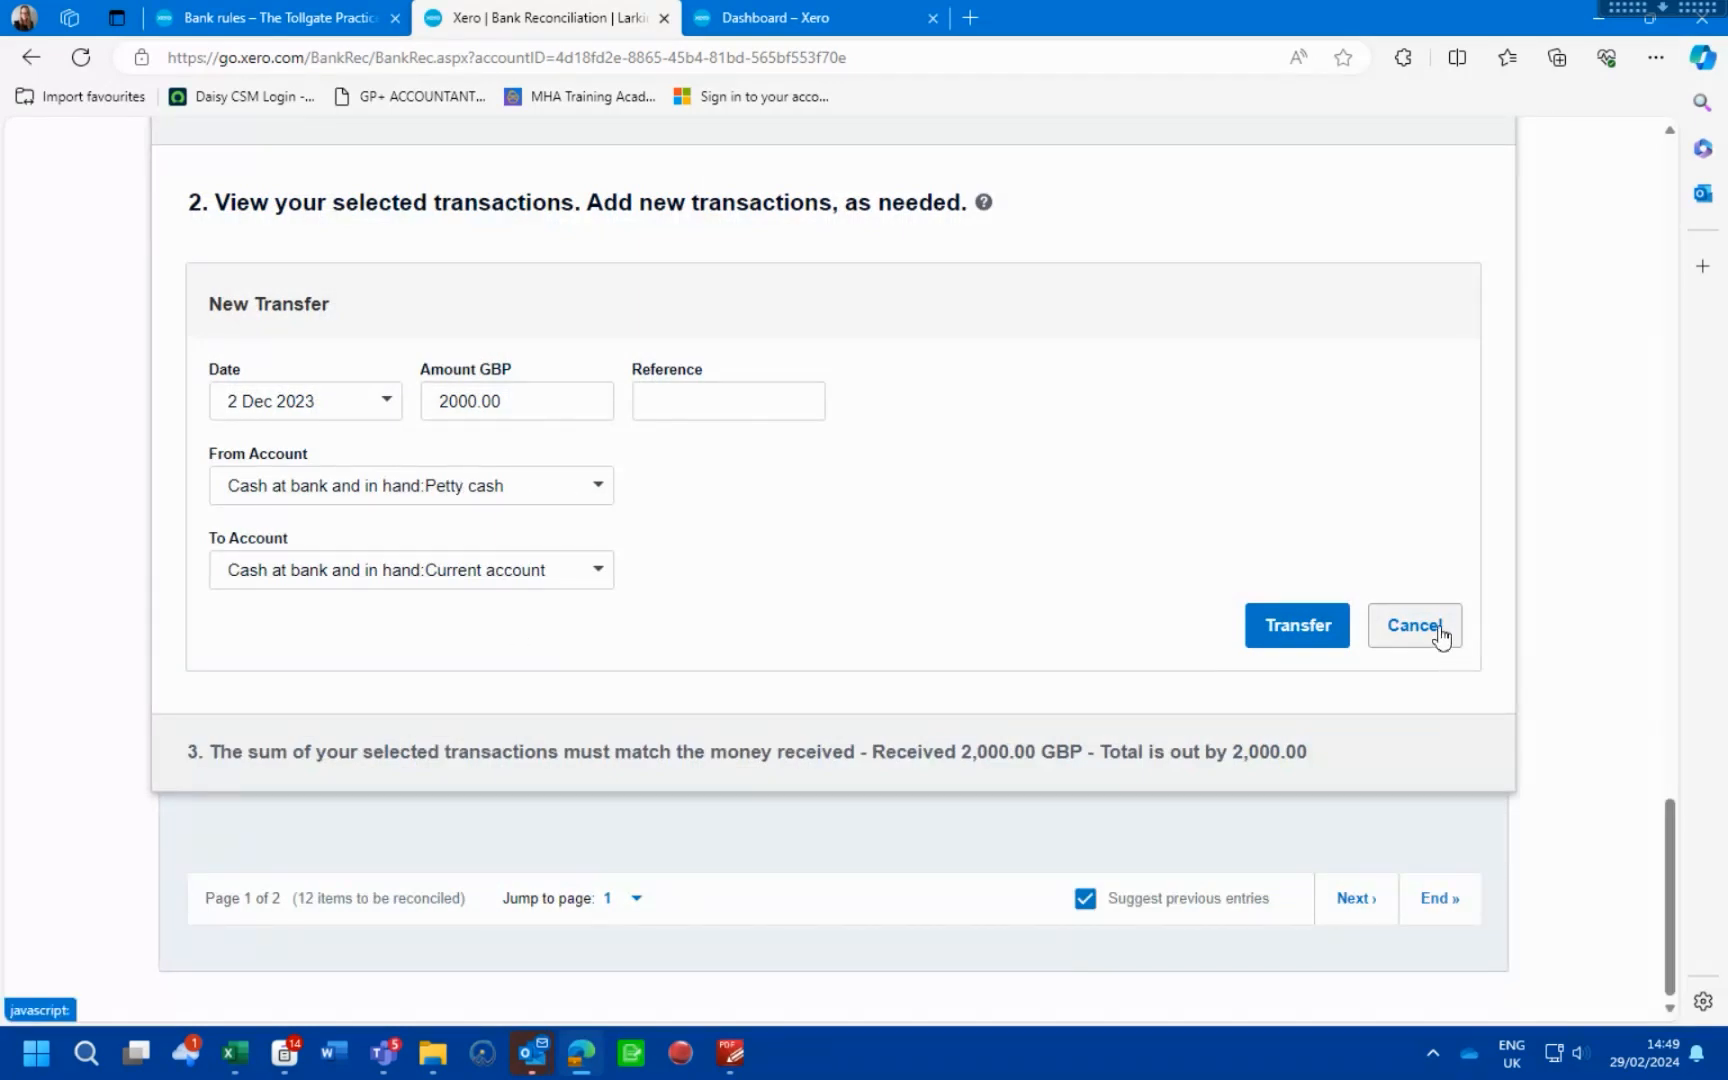
click(1413, 625)
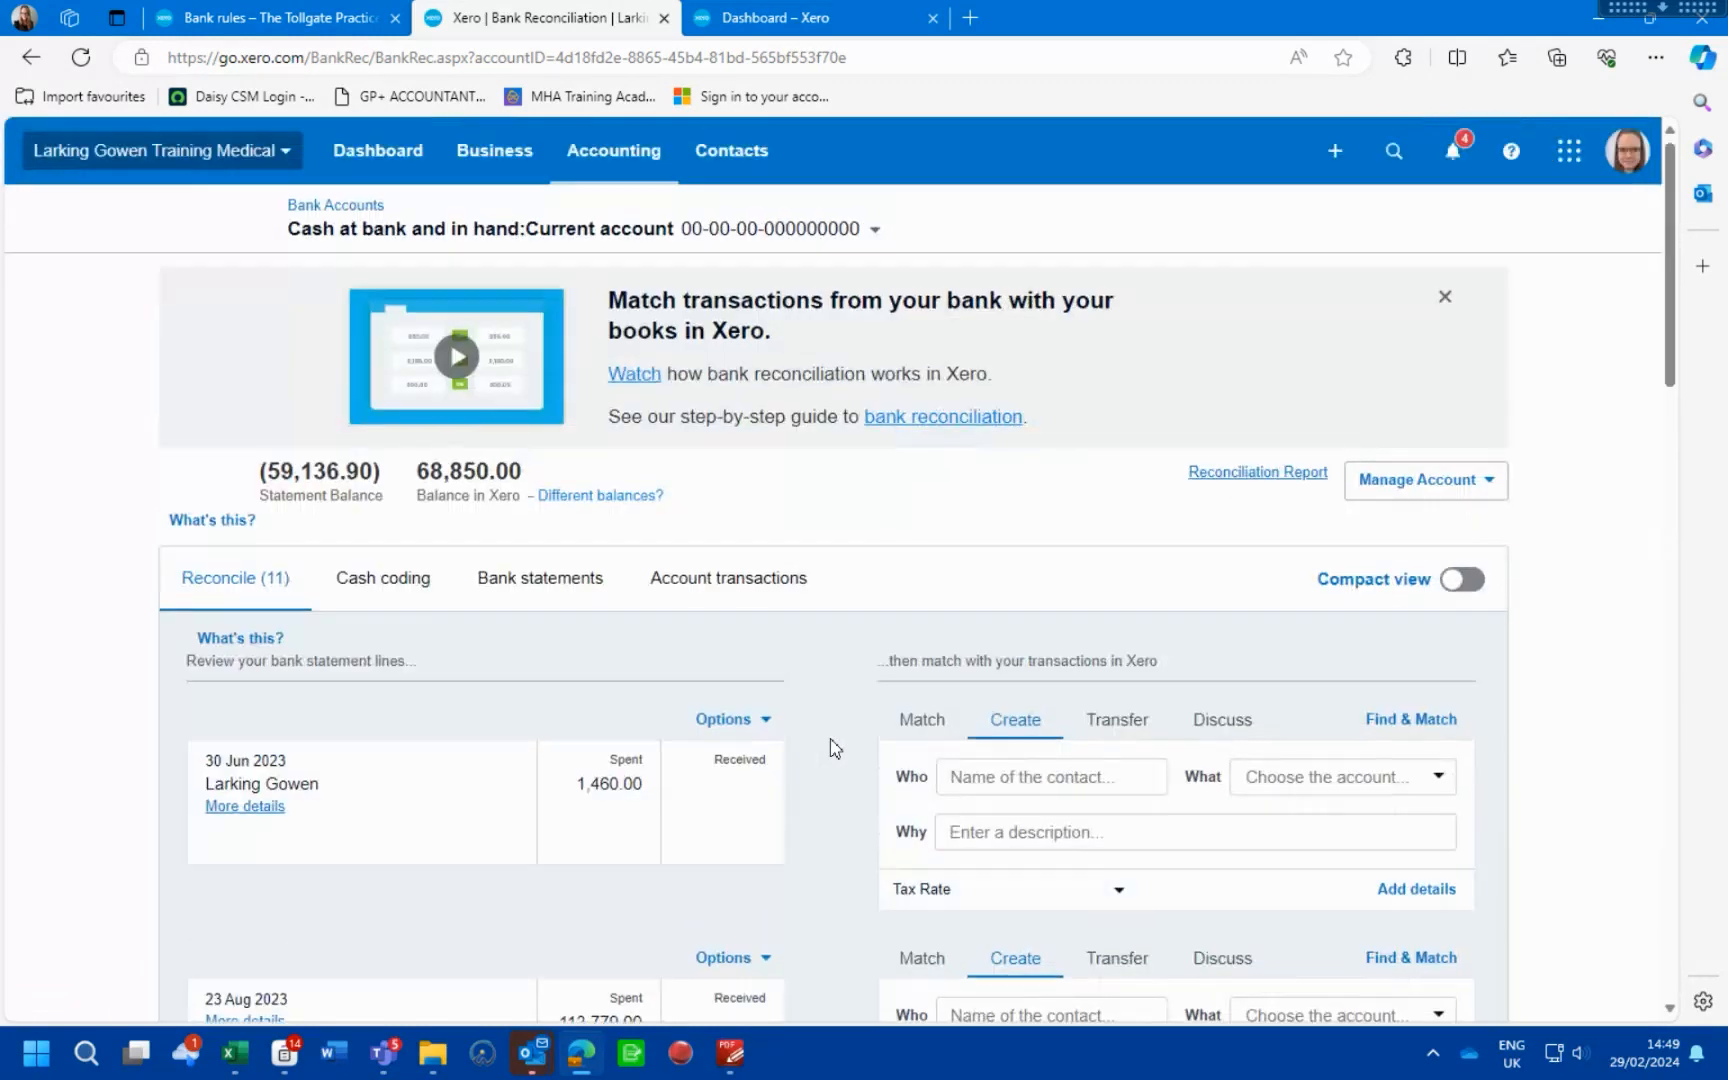
Switch to the Petty cash account and list its account transactions showing the 2,000.00 transfer
click(875, 228)
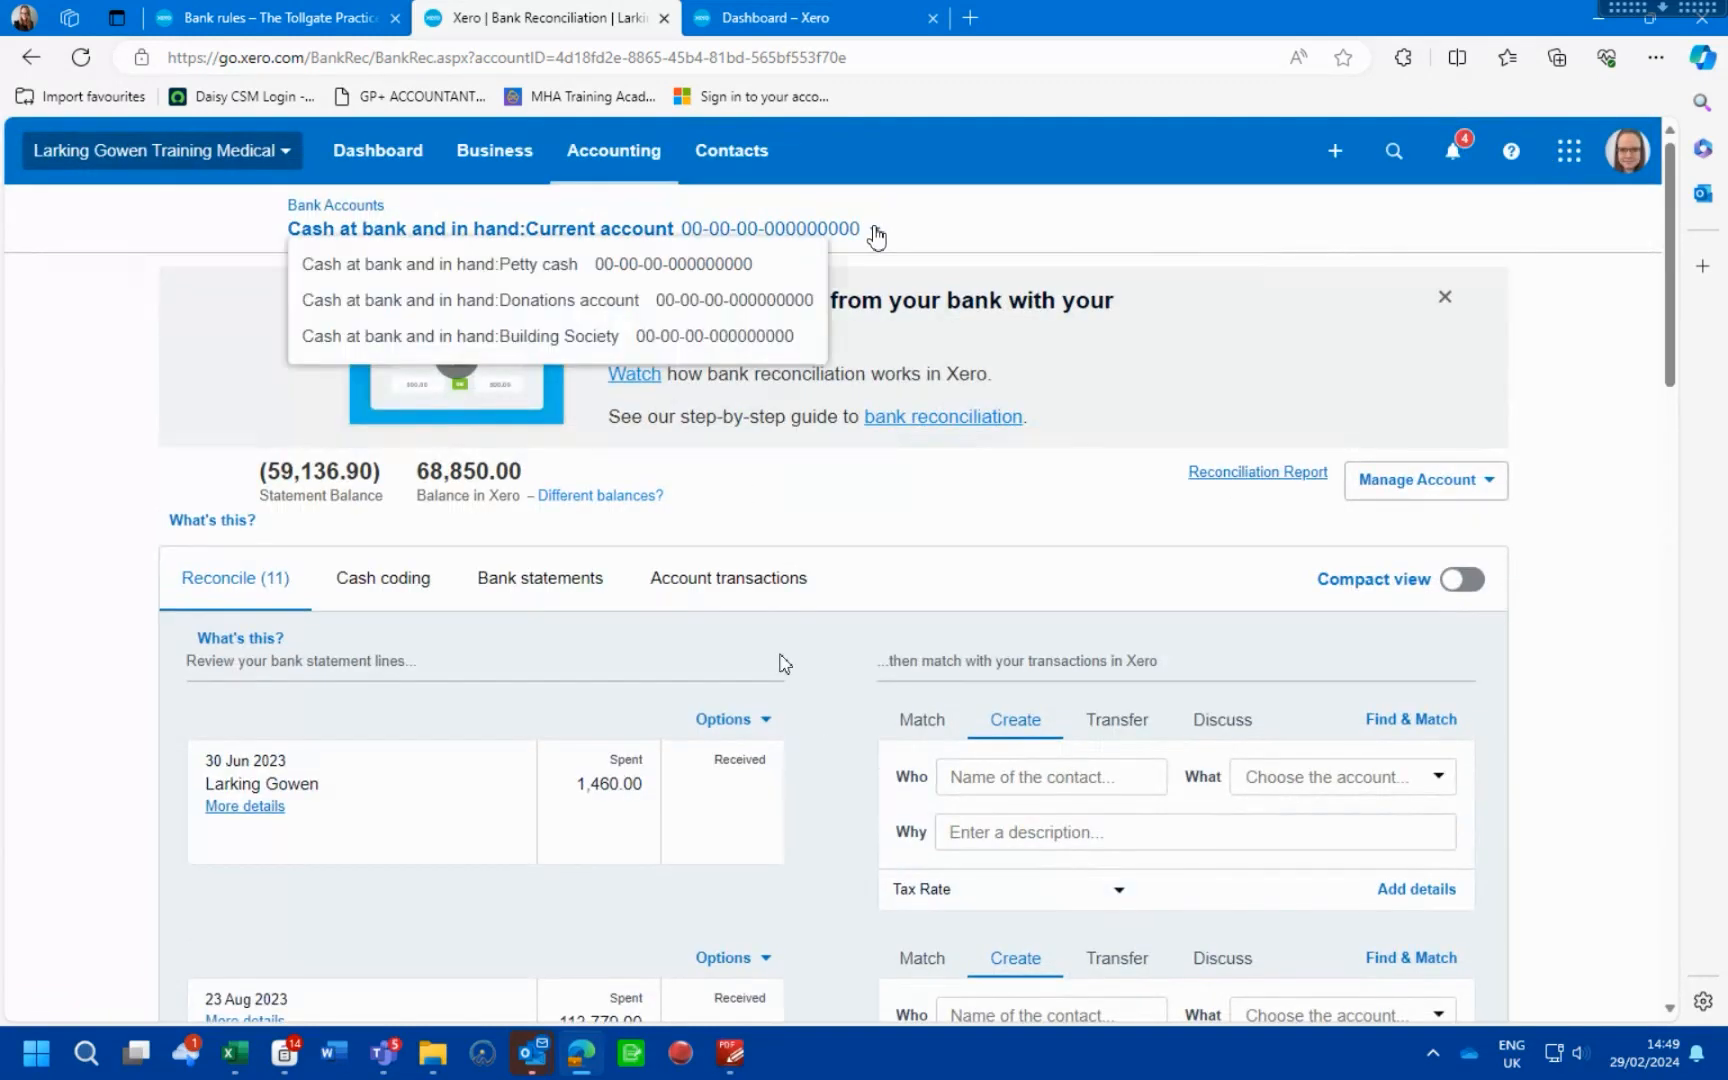
click(443, 263)
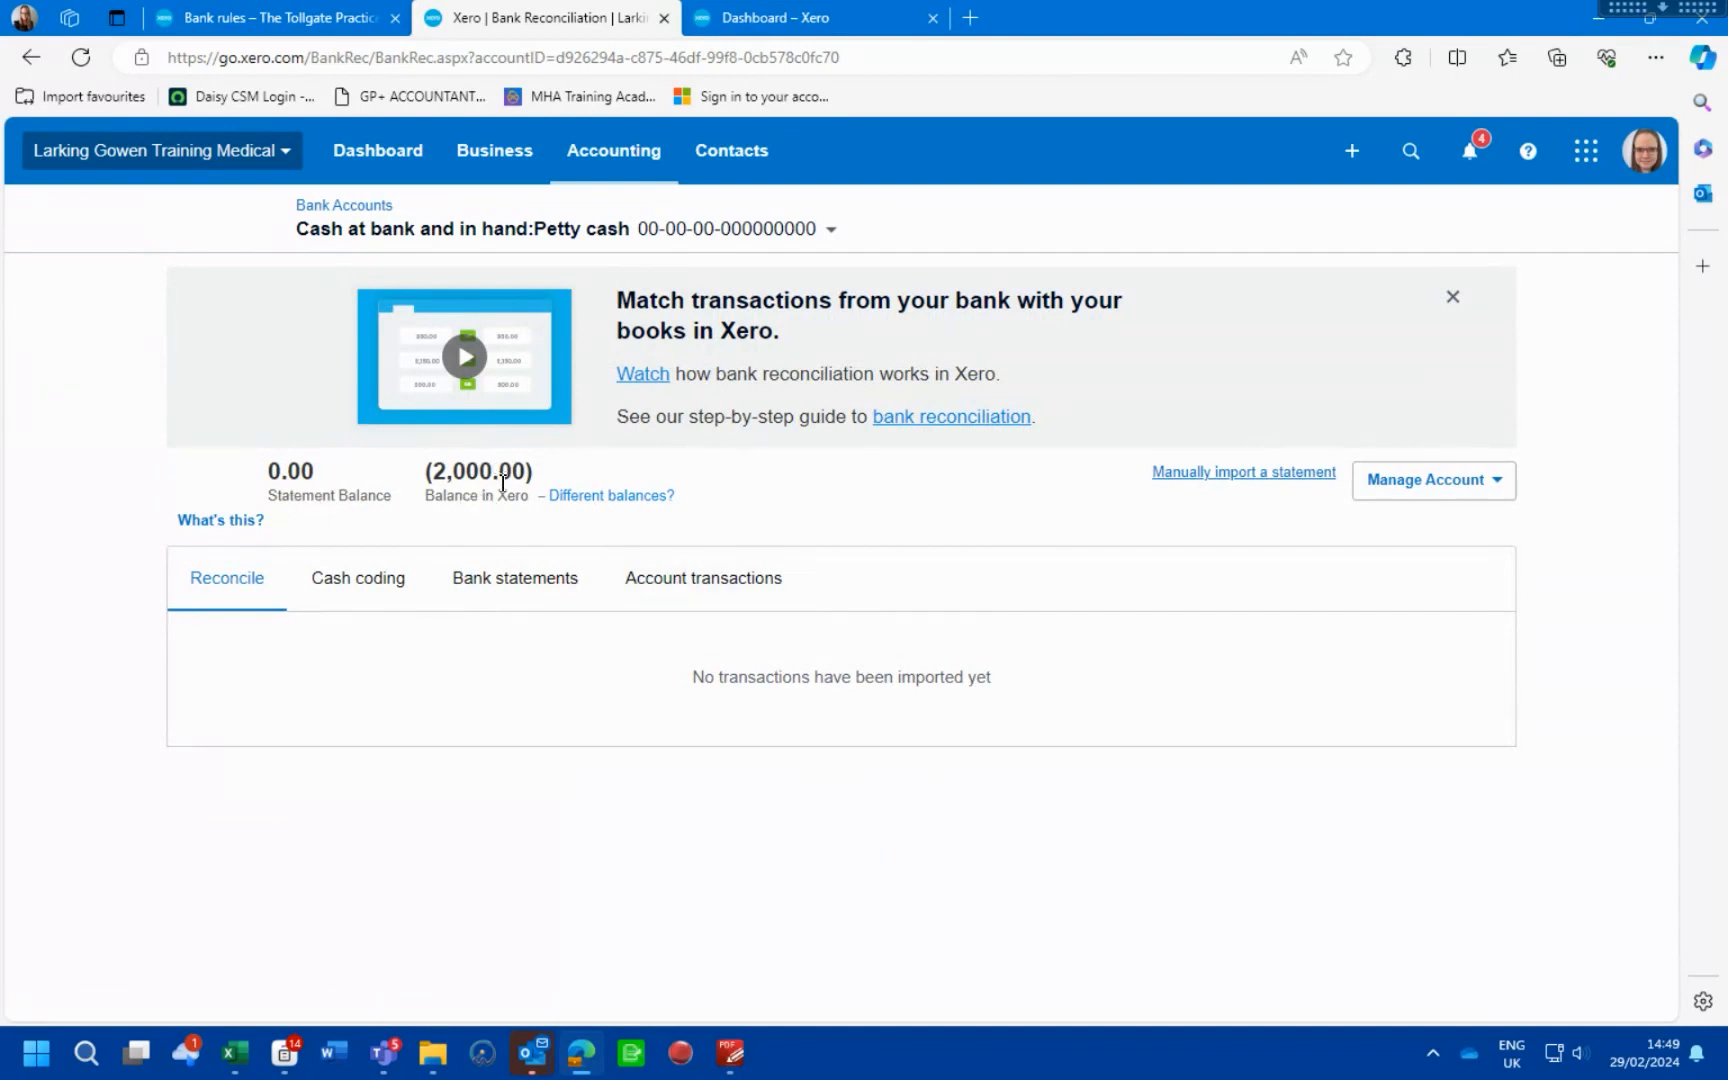
mouse_move(702, 577)
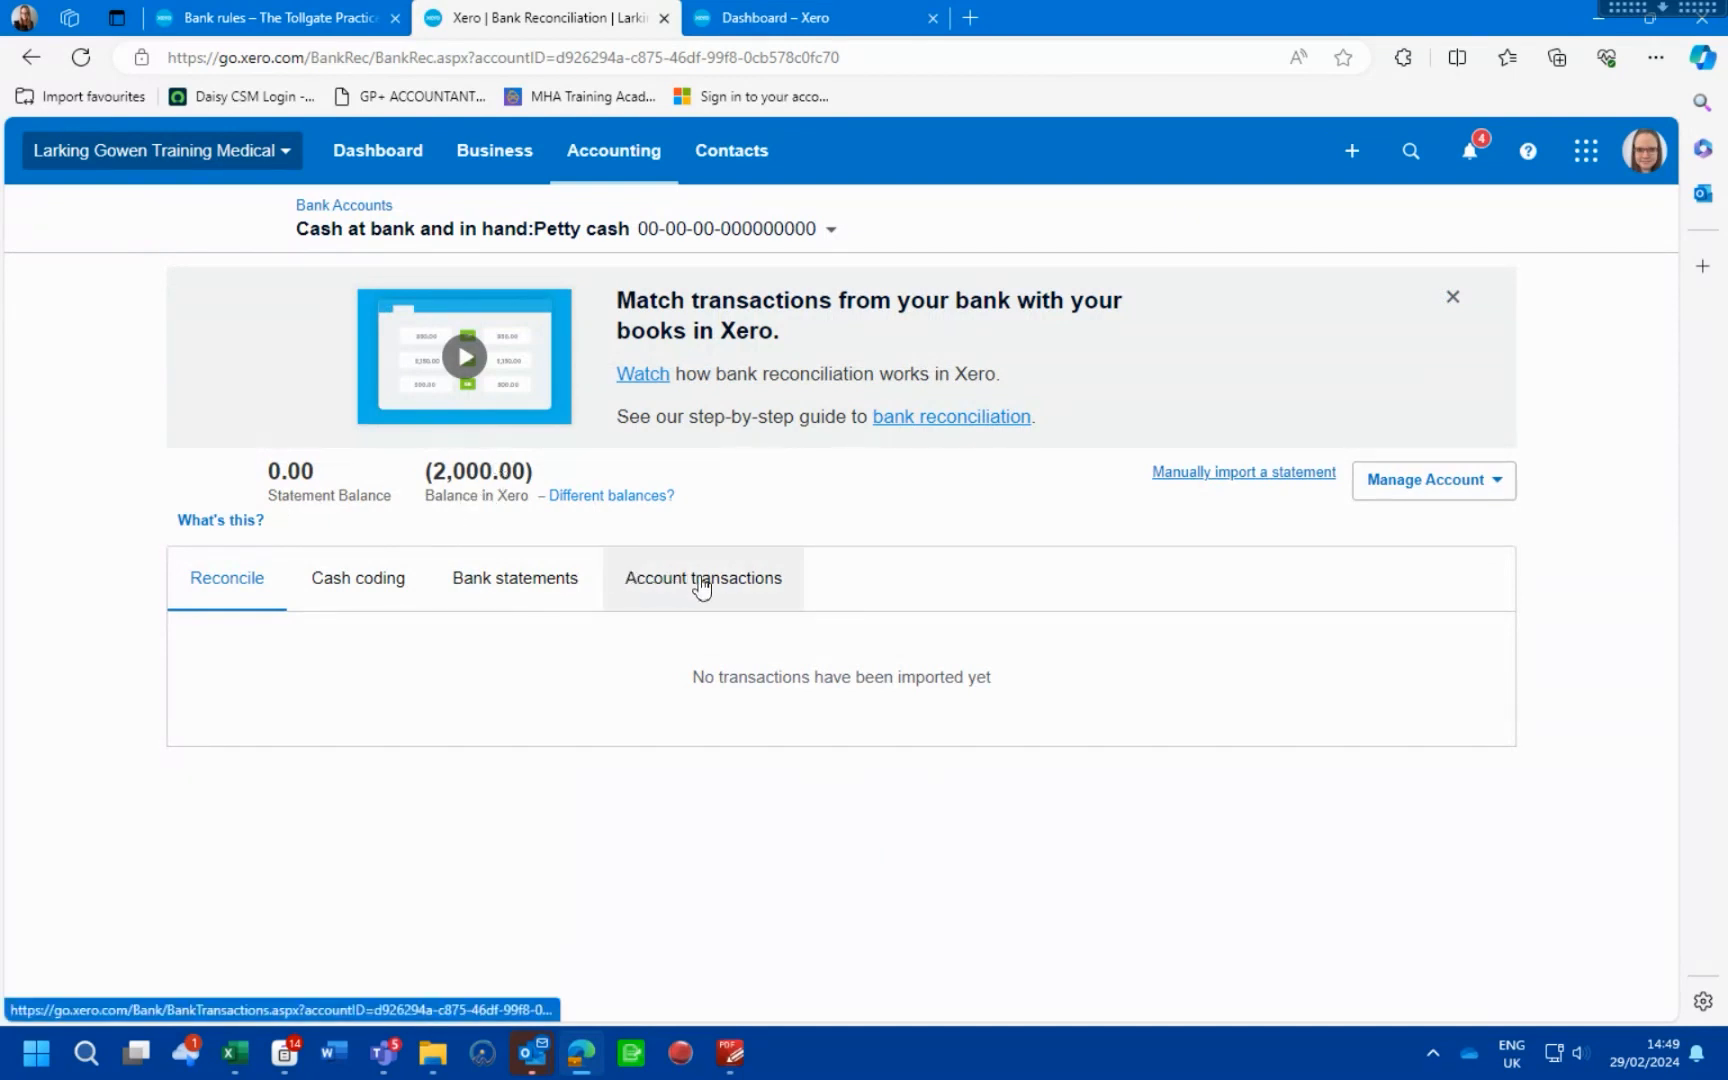
click(702, 577)
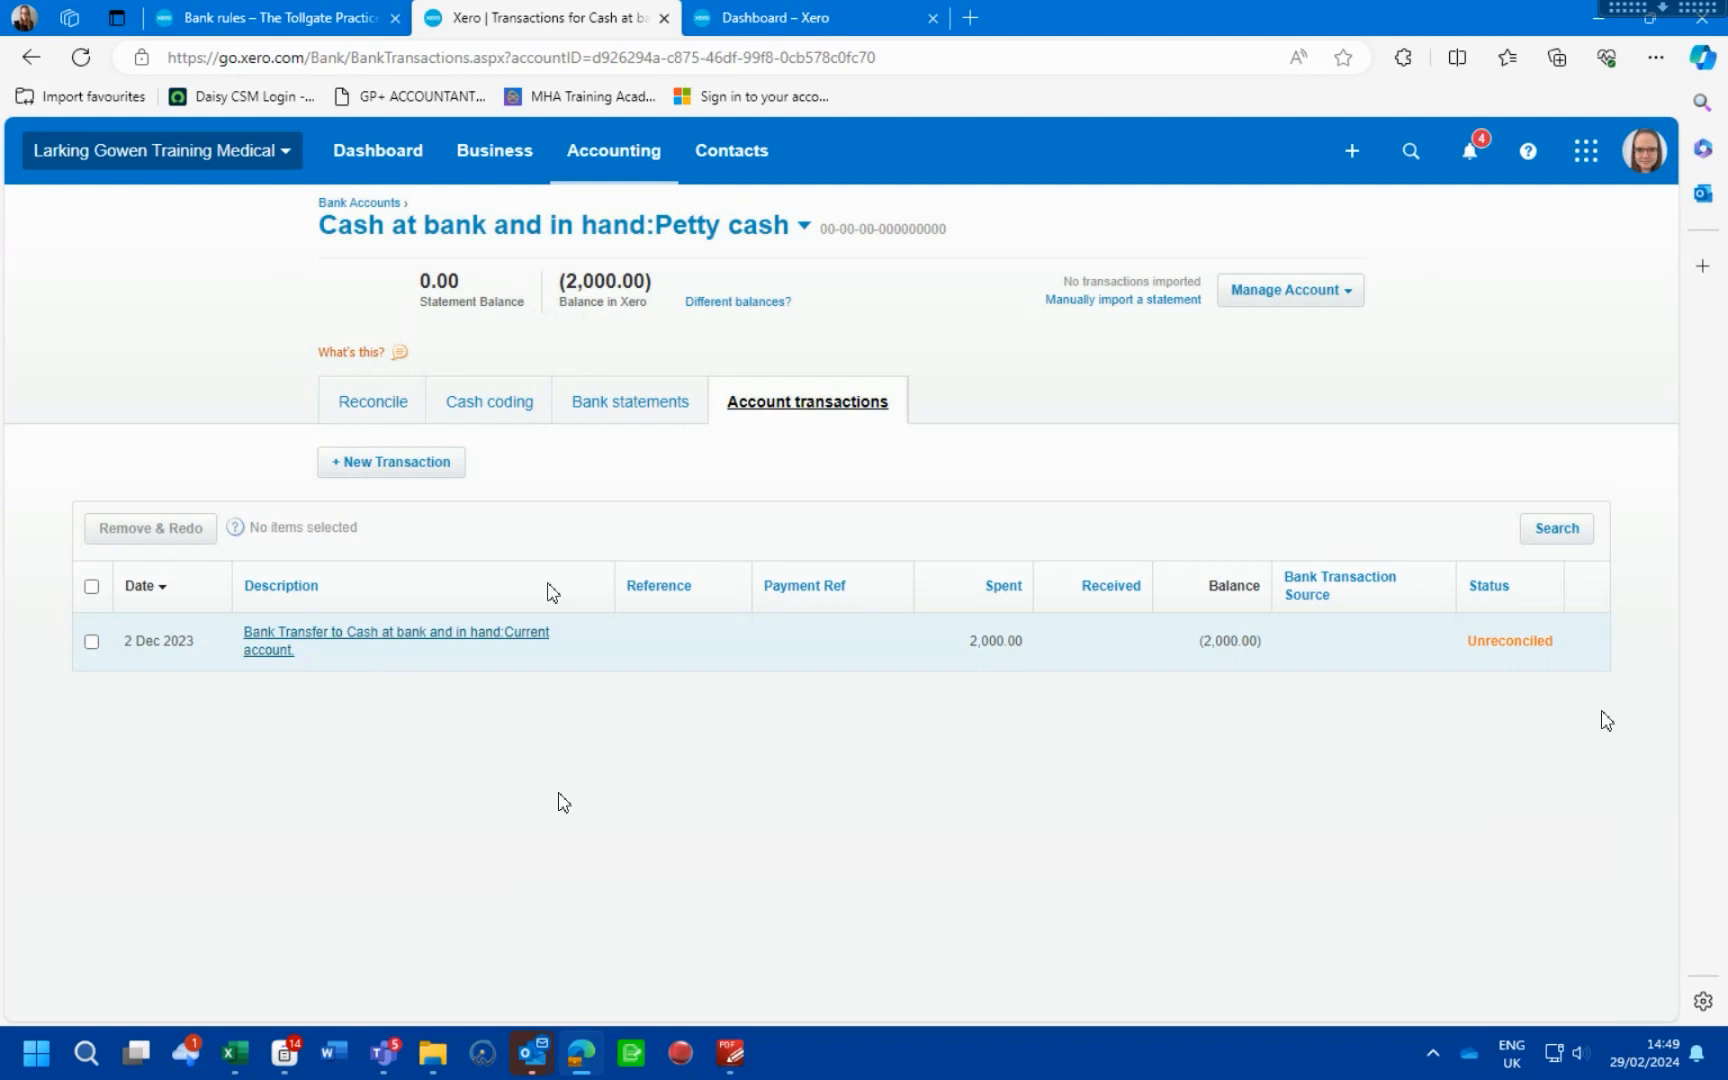
mouse_move(969, 673)
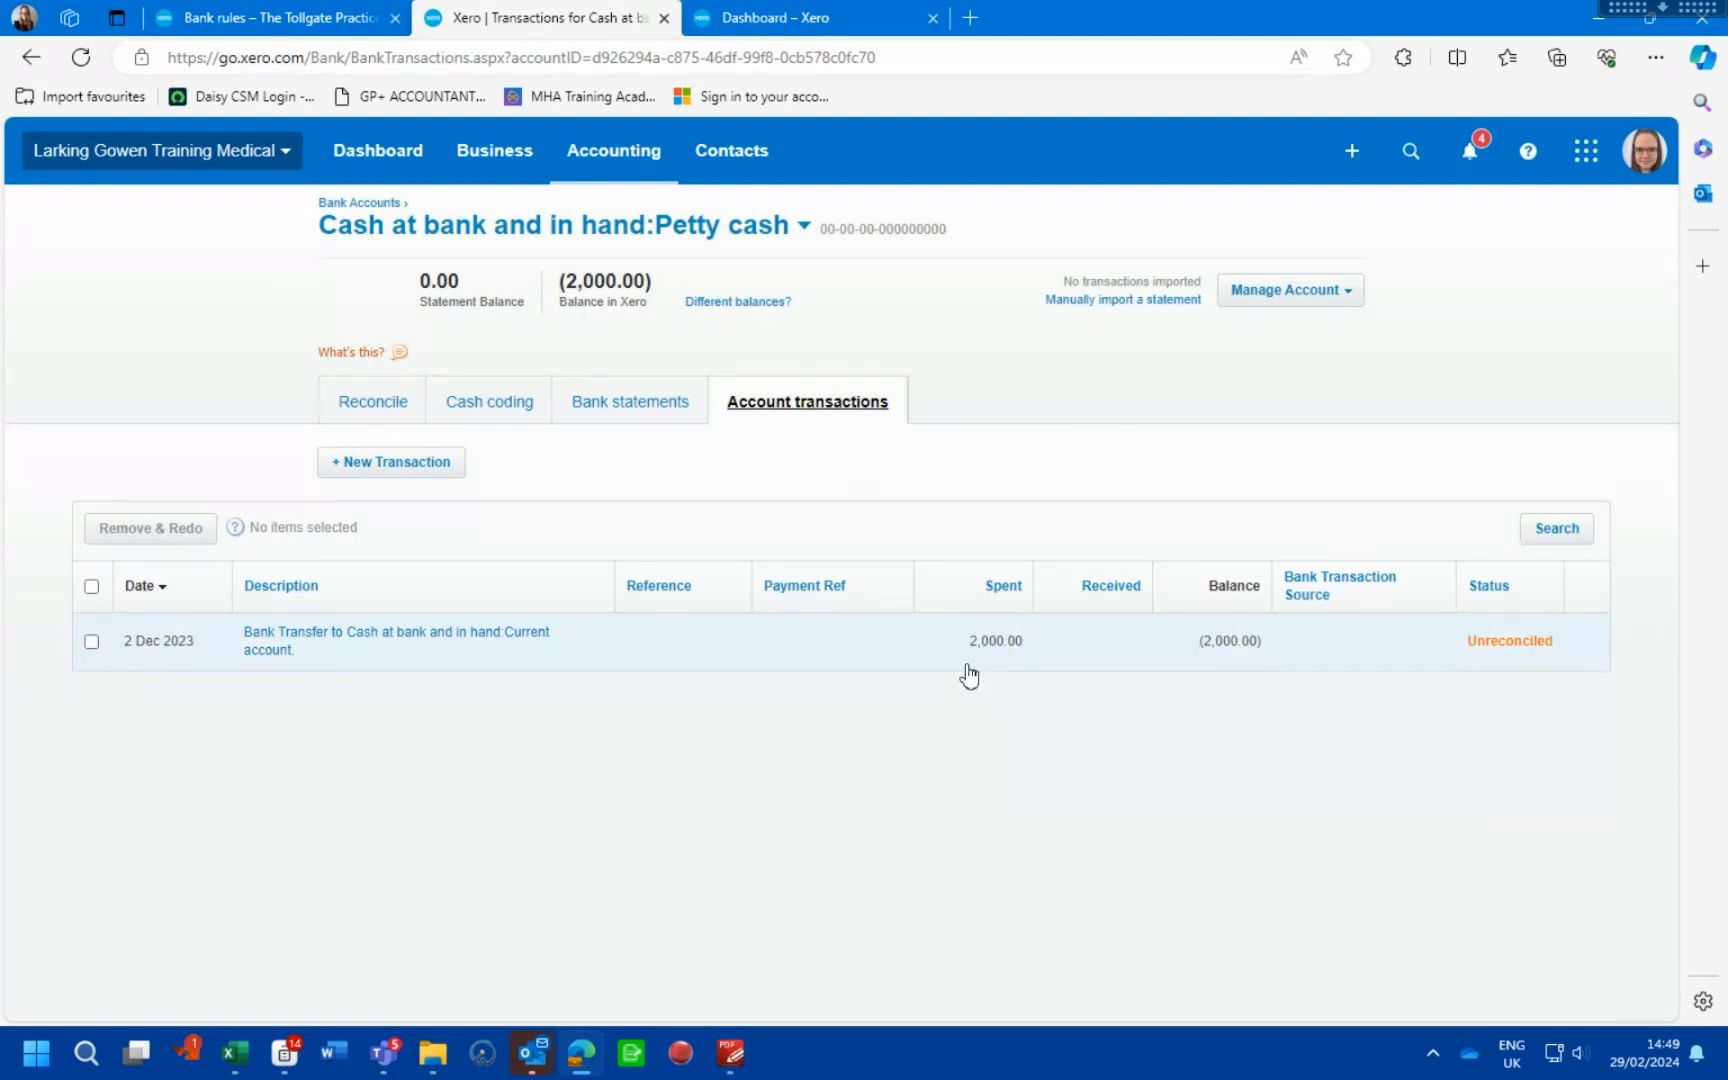
mouse_move(665, 736)
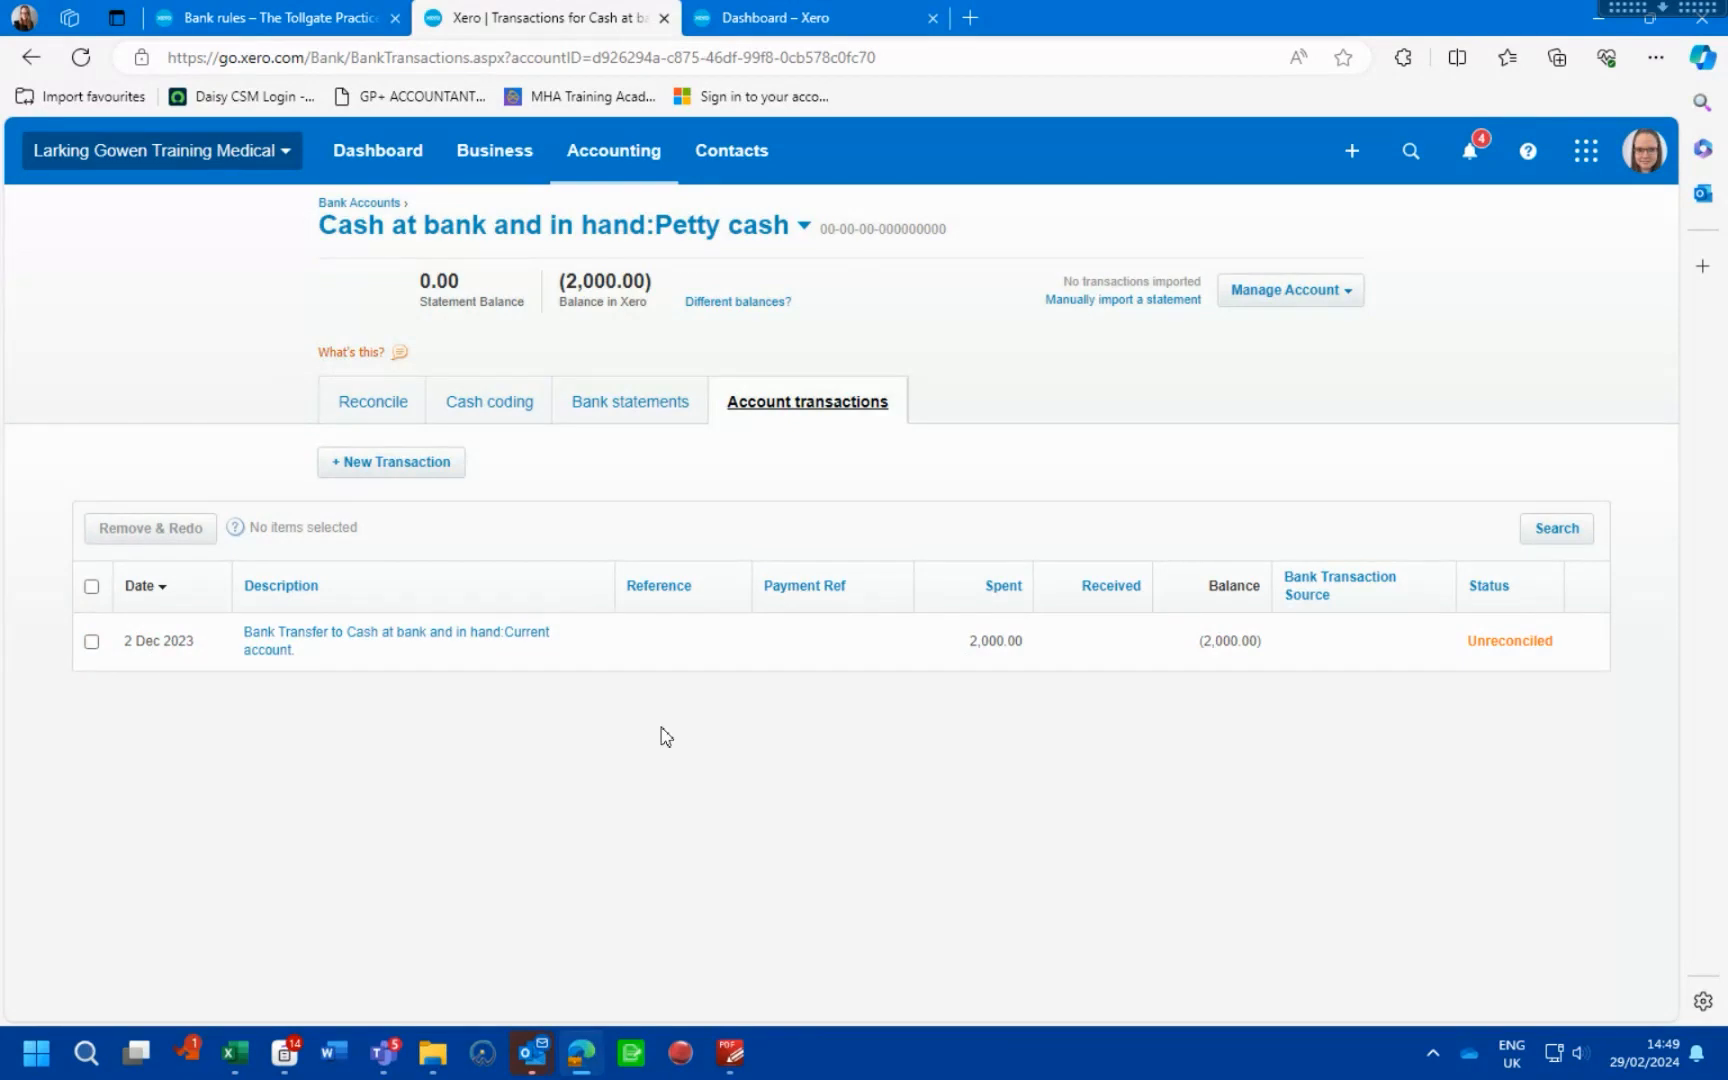